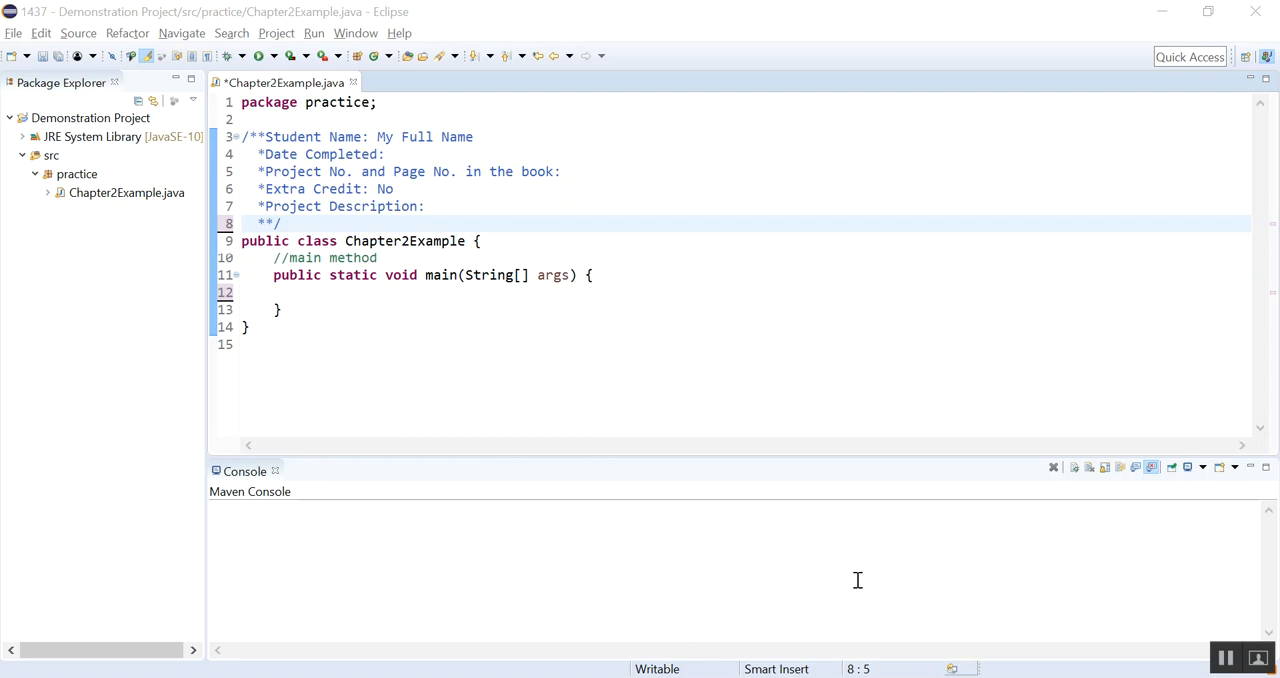
pyautogui.moveTo(666, 334)
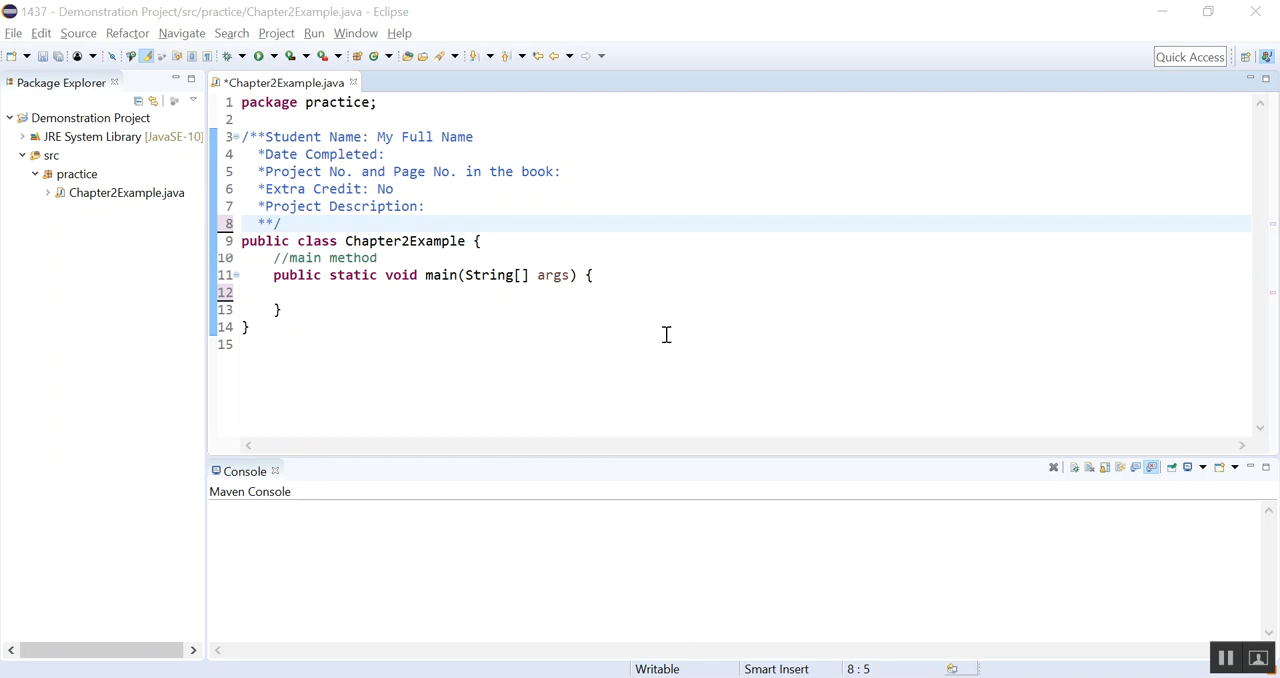
# Step: Bring up the Windows task switcher from Eclipse with Alt+Tab
pyautogui.press('alt+tab')
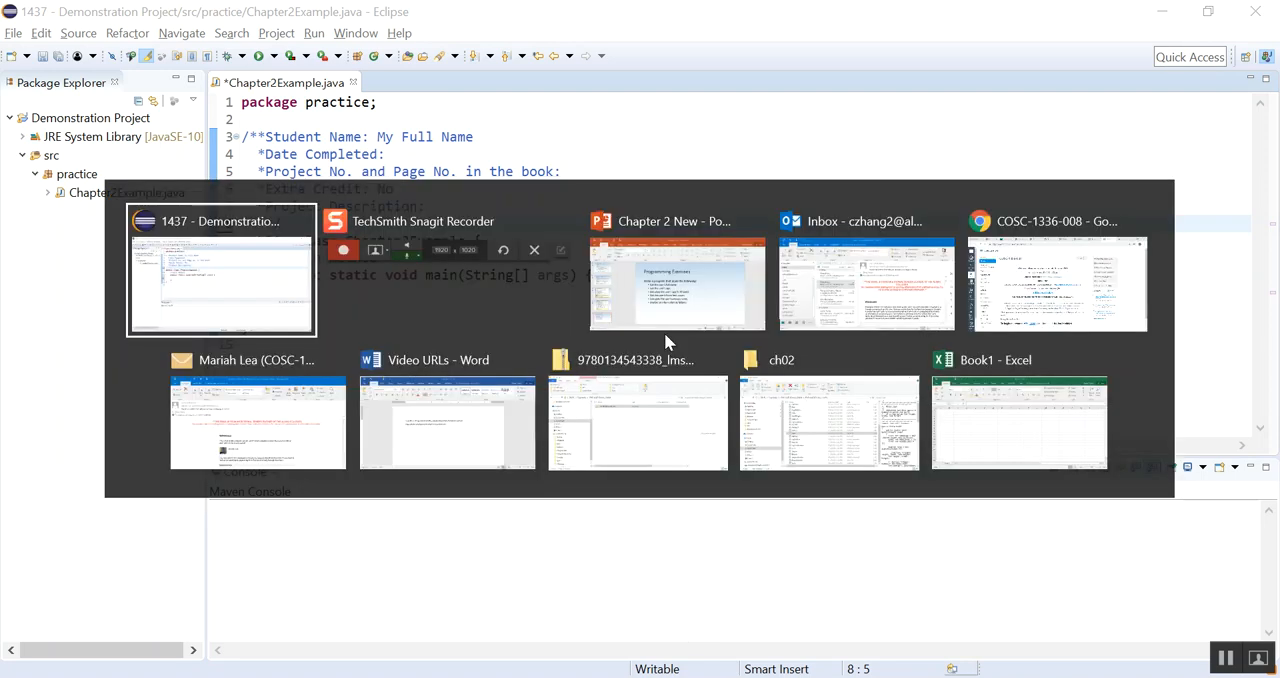
# Step: Switch to the Chapter 2 PowerPoint deck showing the Programming Exercises slide
pyautogui.click(676, 283)
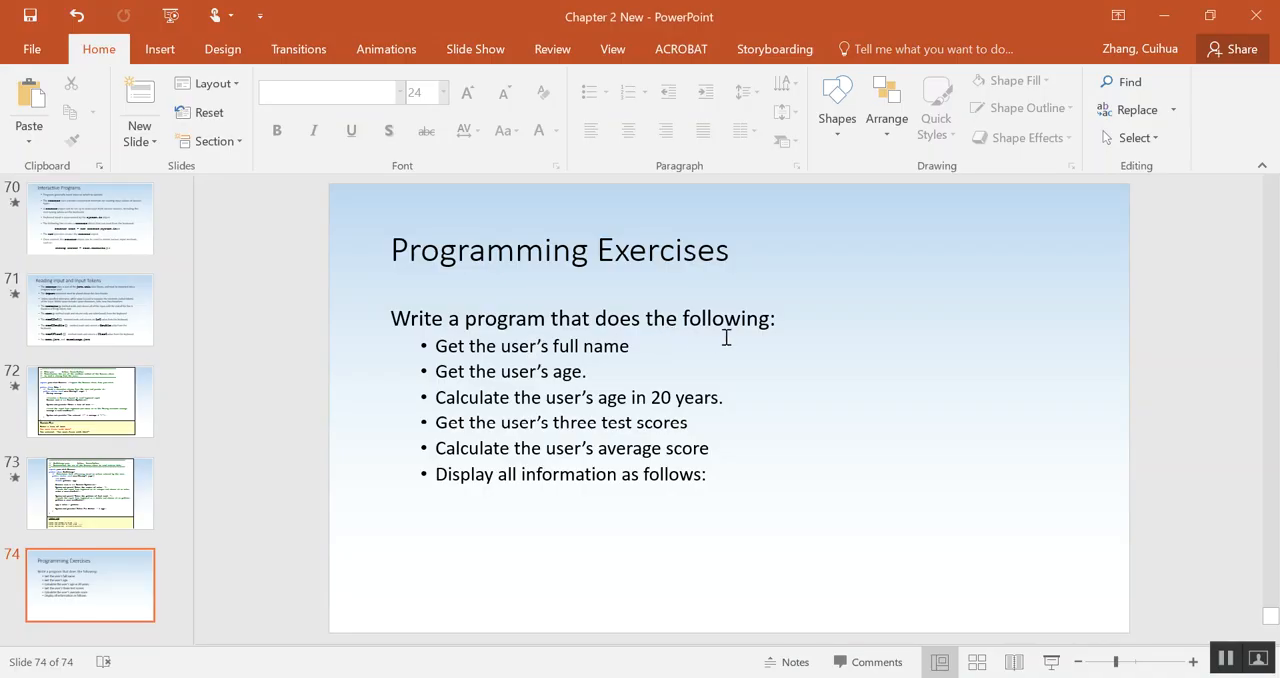
pyautogui.moveTo(518, 384)
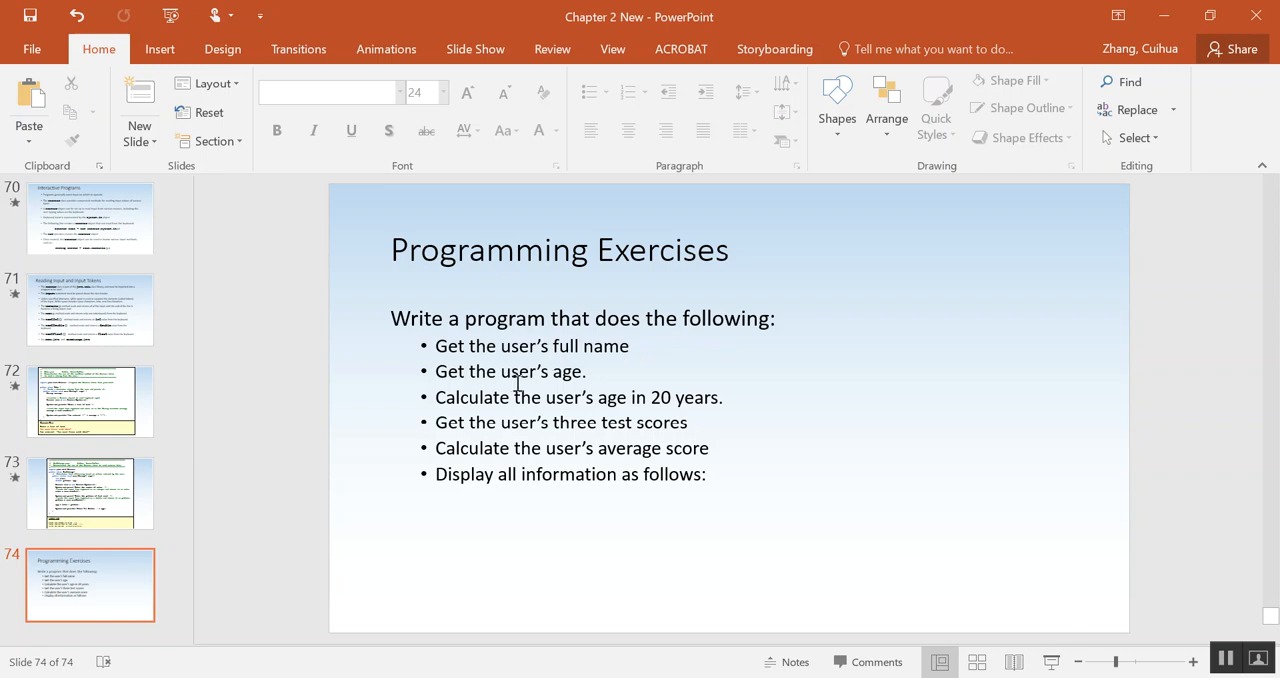
pyautogui.moveTo(594, 408)
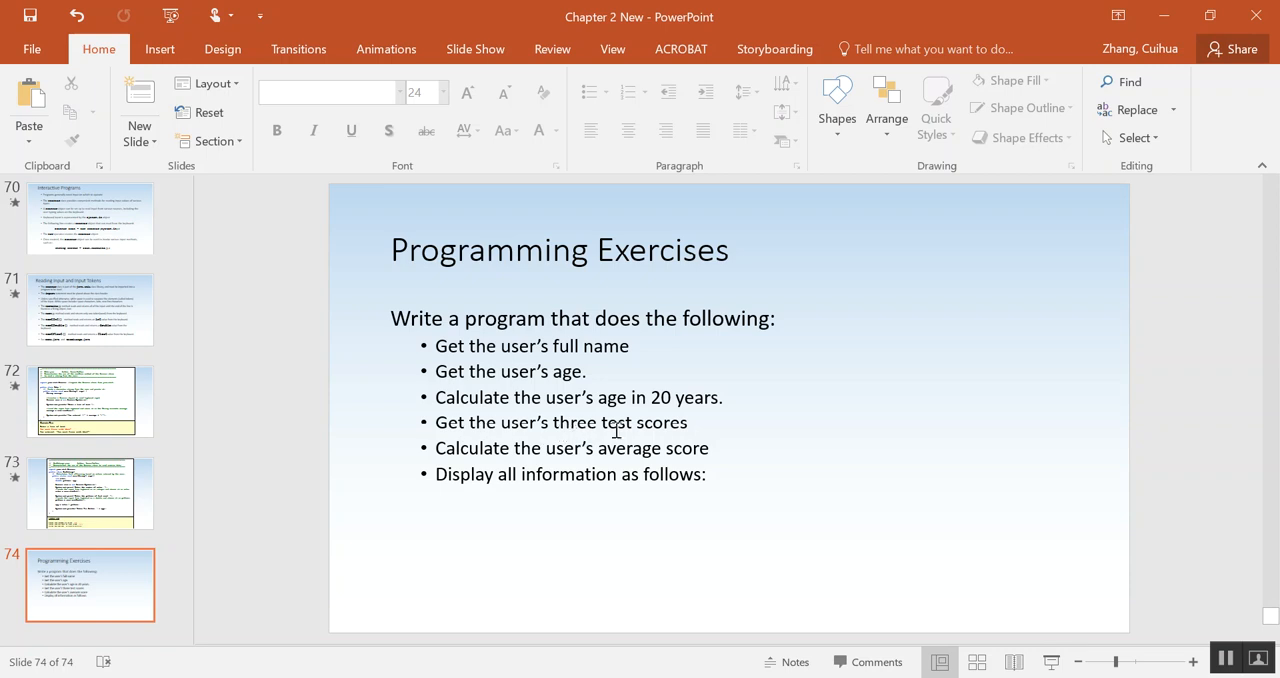
pyautogui.moveTo(636, 437)
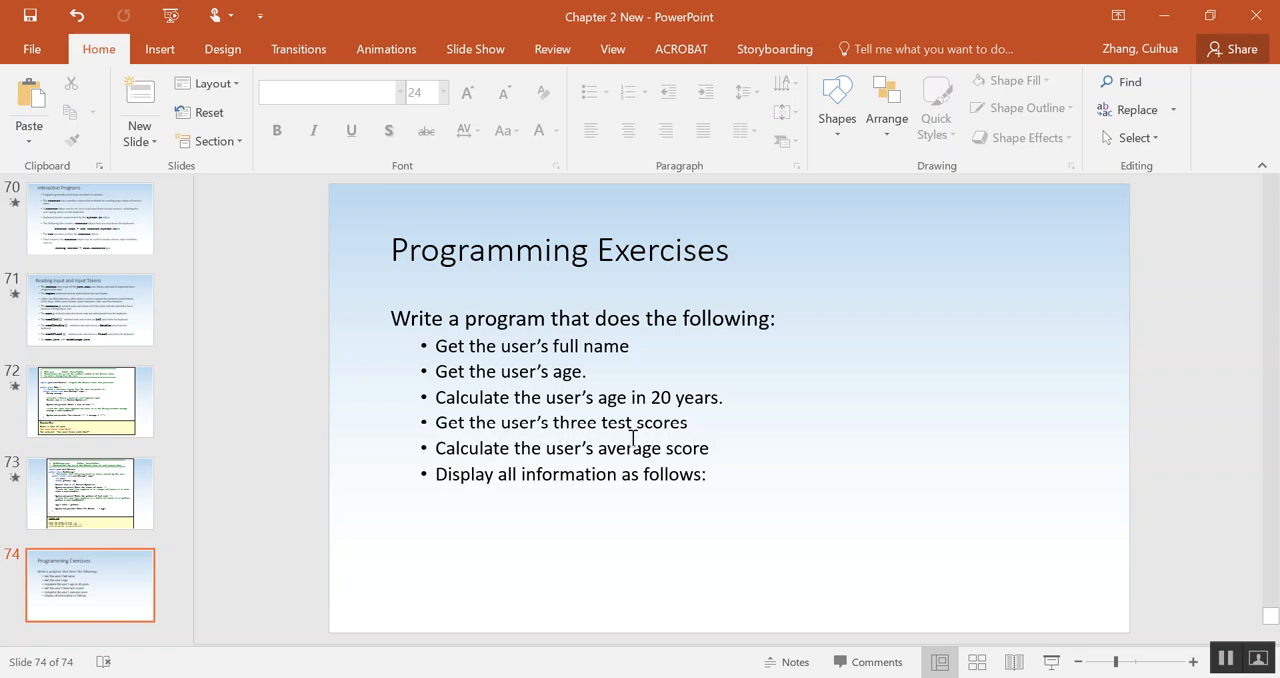
pyautogui.moveTo(547, 481)
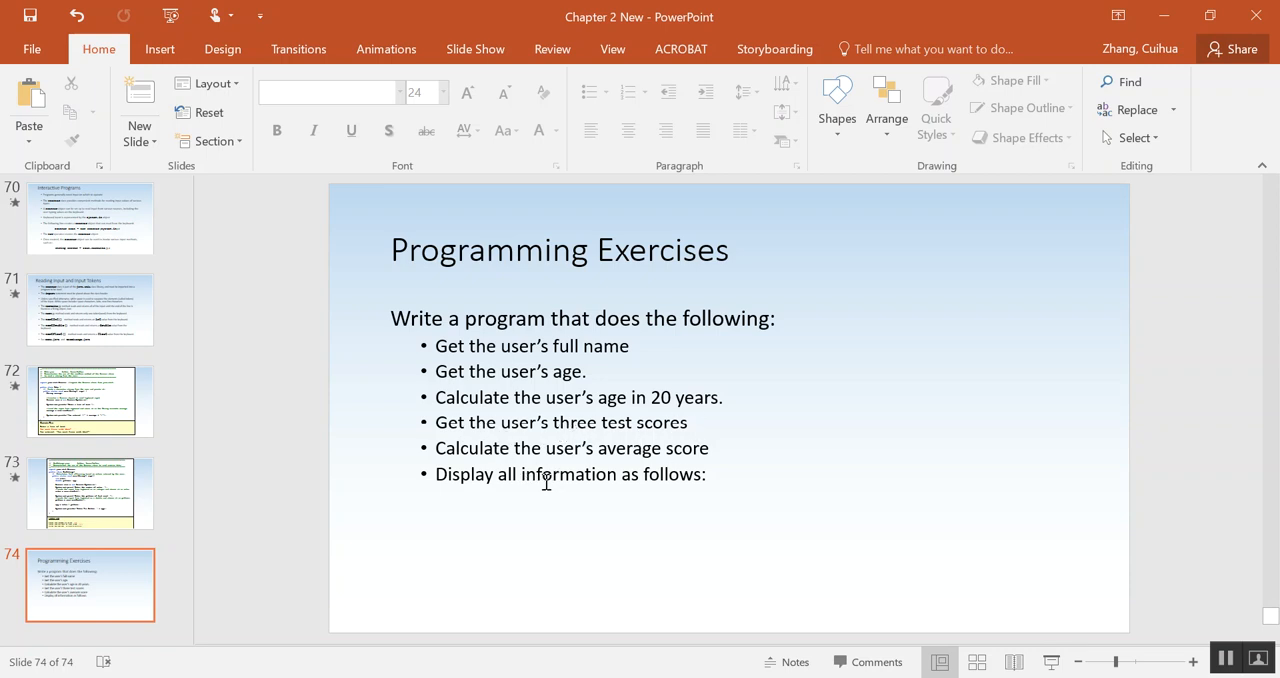
pyautogui.moveTo(653, 483)
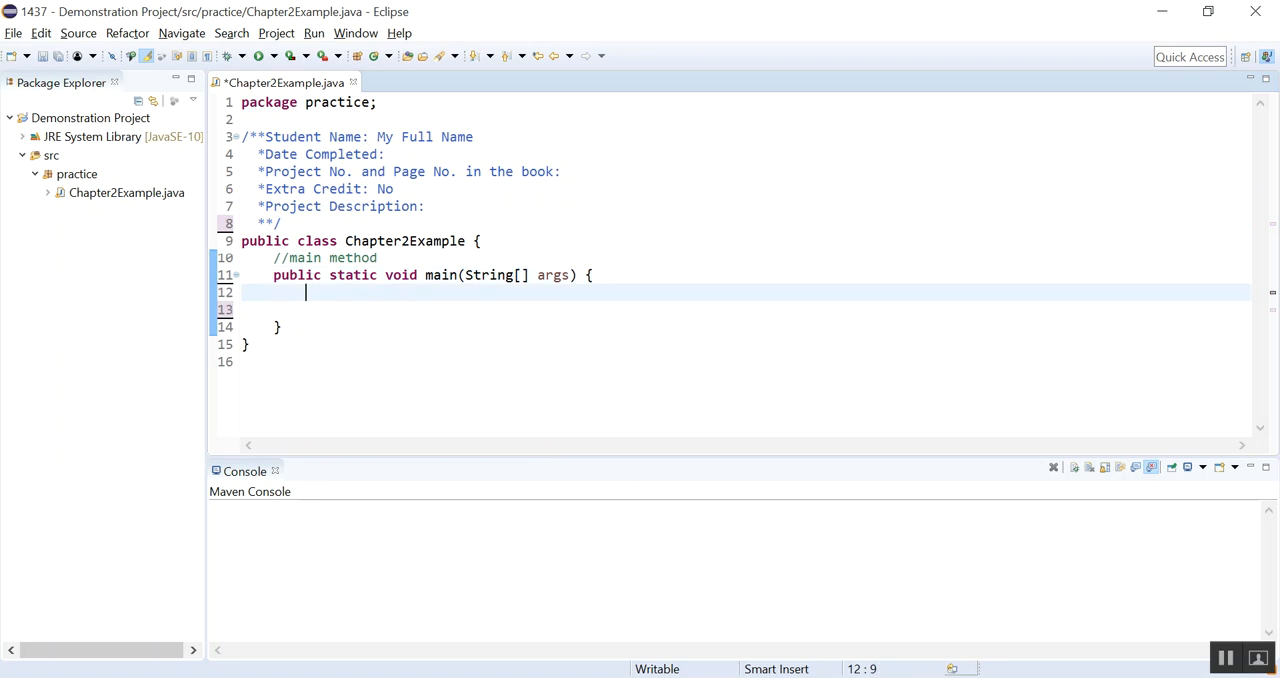
pyautogui.moveTo(504, 343)
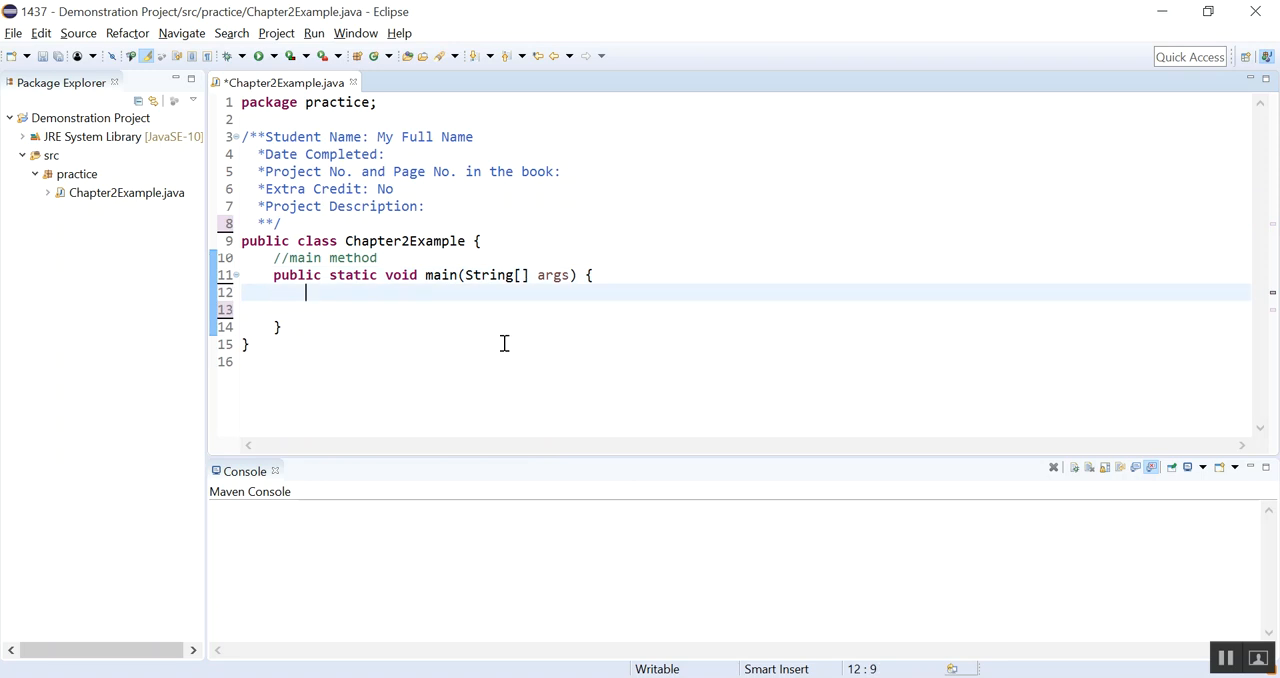
# Step: Add a 'declare the needed variables' comment, then declare String fullName and int age
pyautogui.write('//decla')
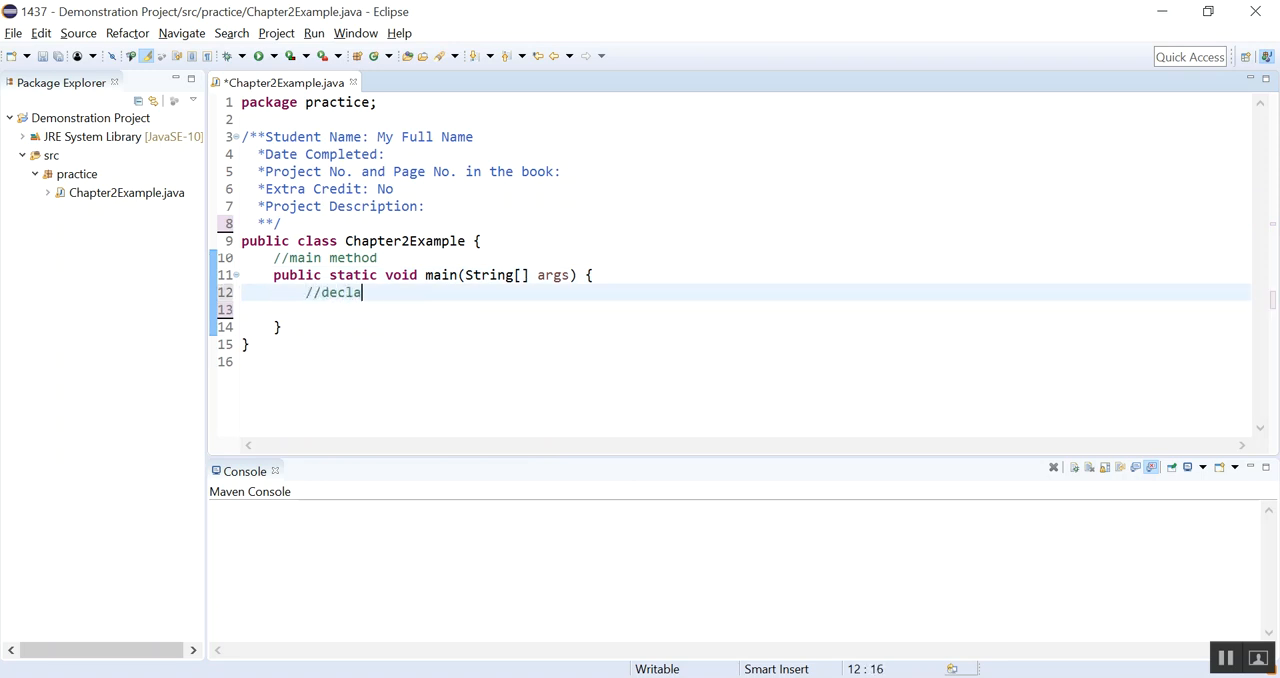
pyautogui.write('re the needed variables')
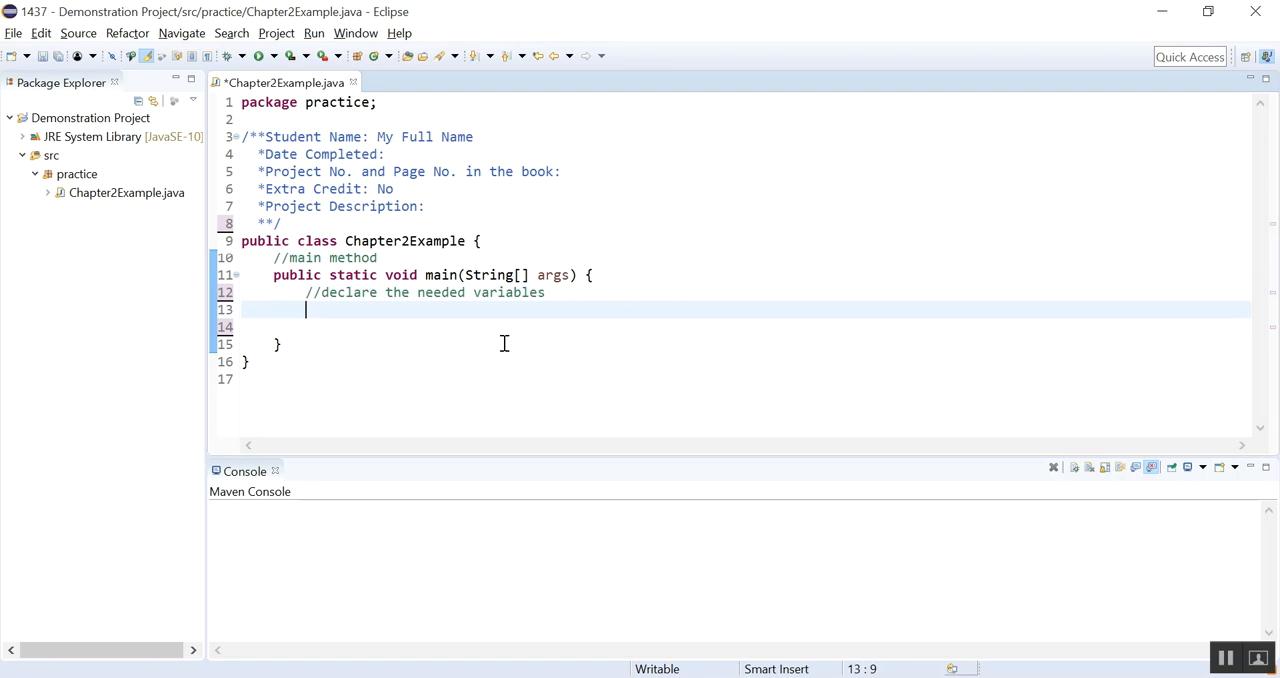
pyautogui.write('String')
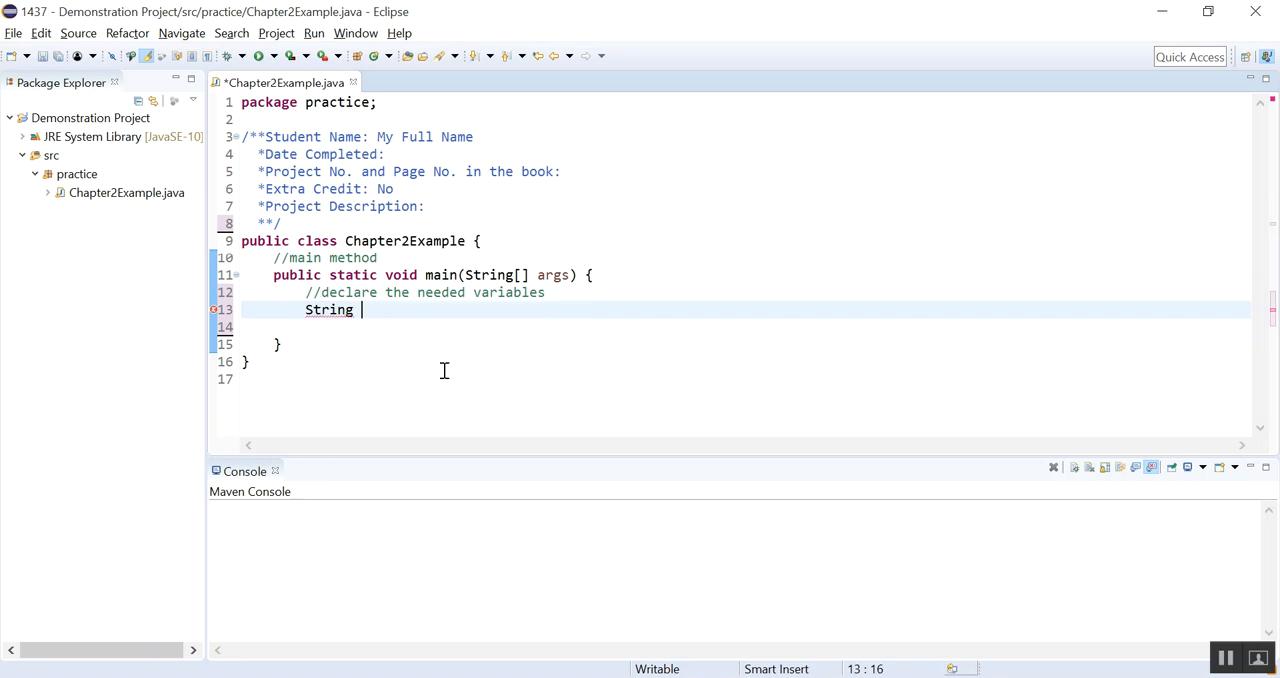
pyautogui.write('fullName;')
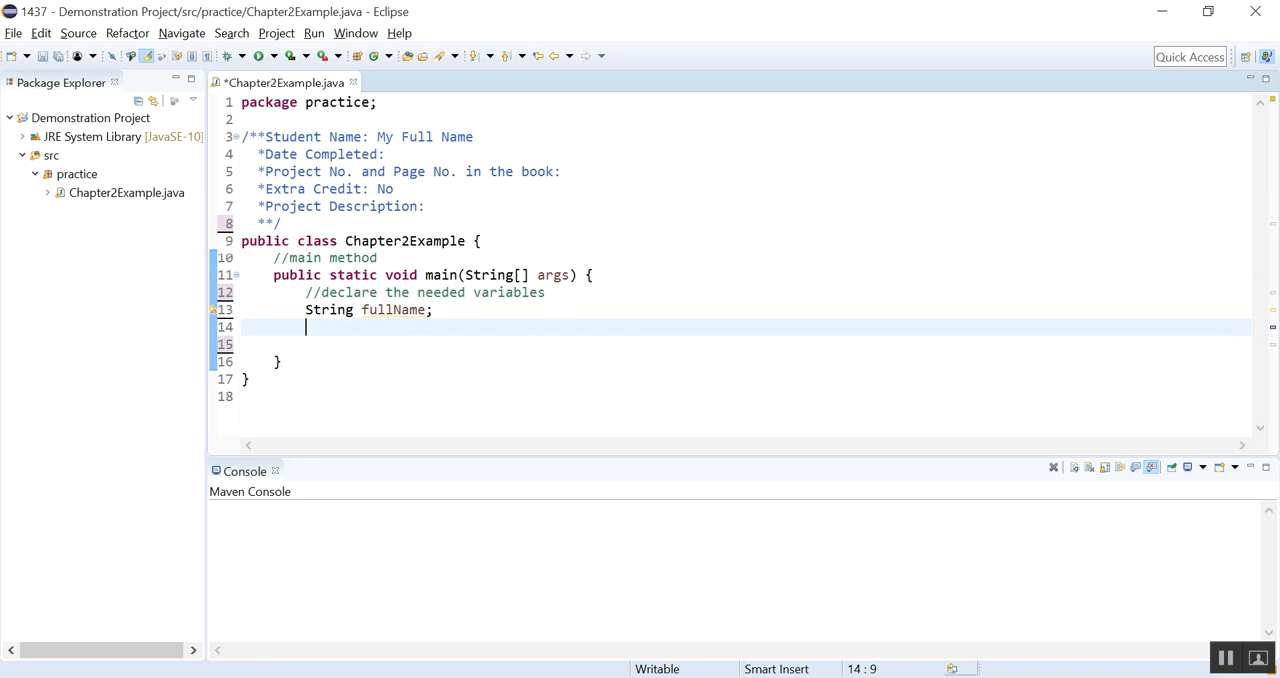
pyautogui.write('int age;')
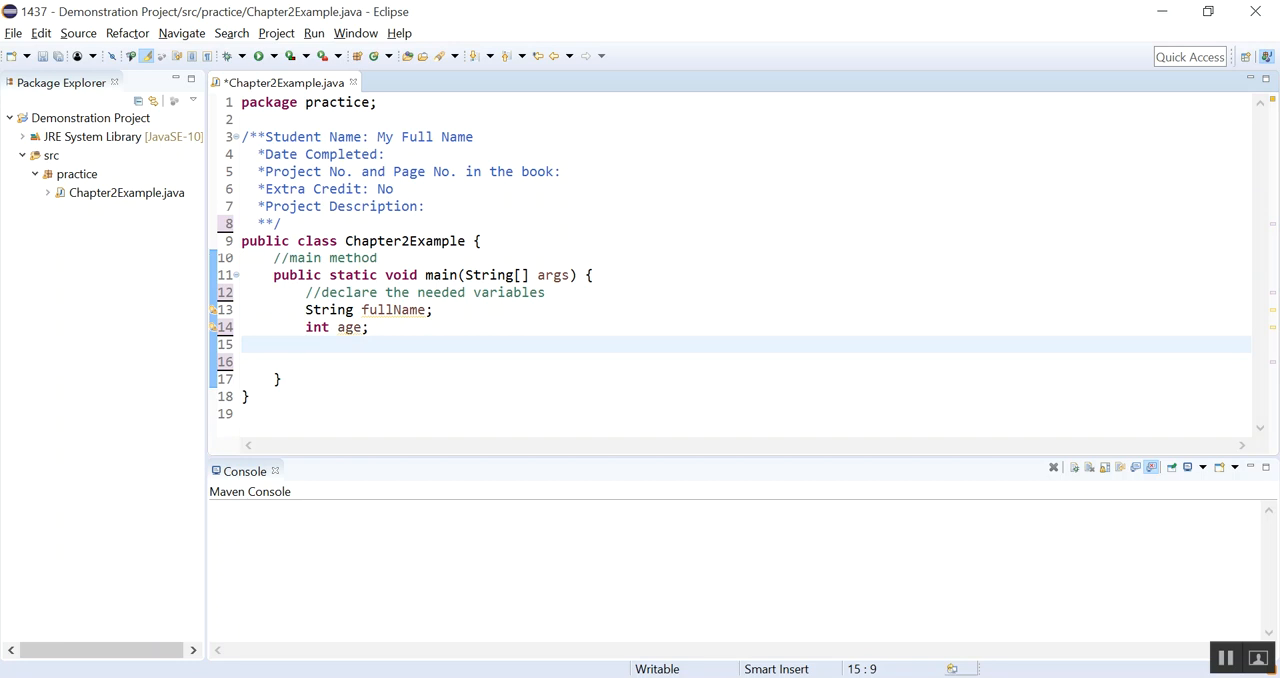
pyautogui.write('int')
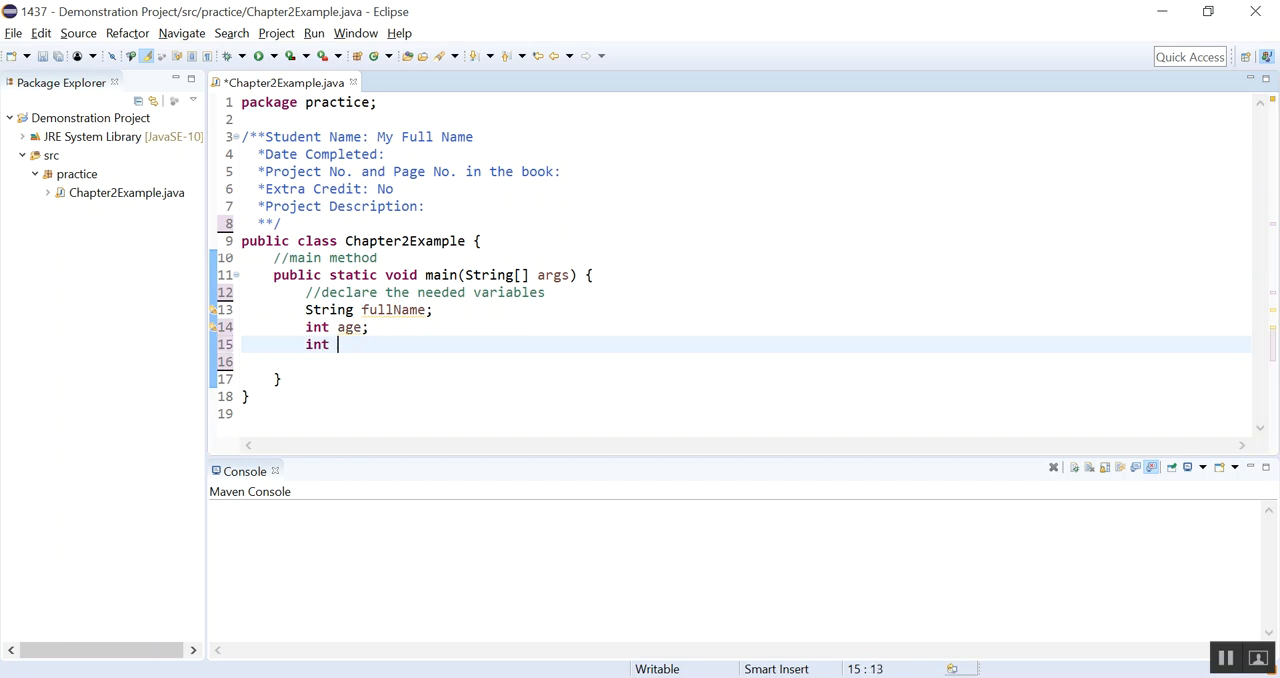
# Step: Declare int score1, score2, score3 and double averageScore
pyautogui.write('score1')
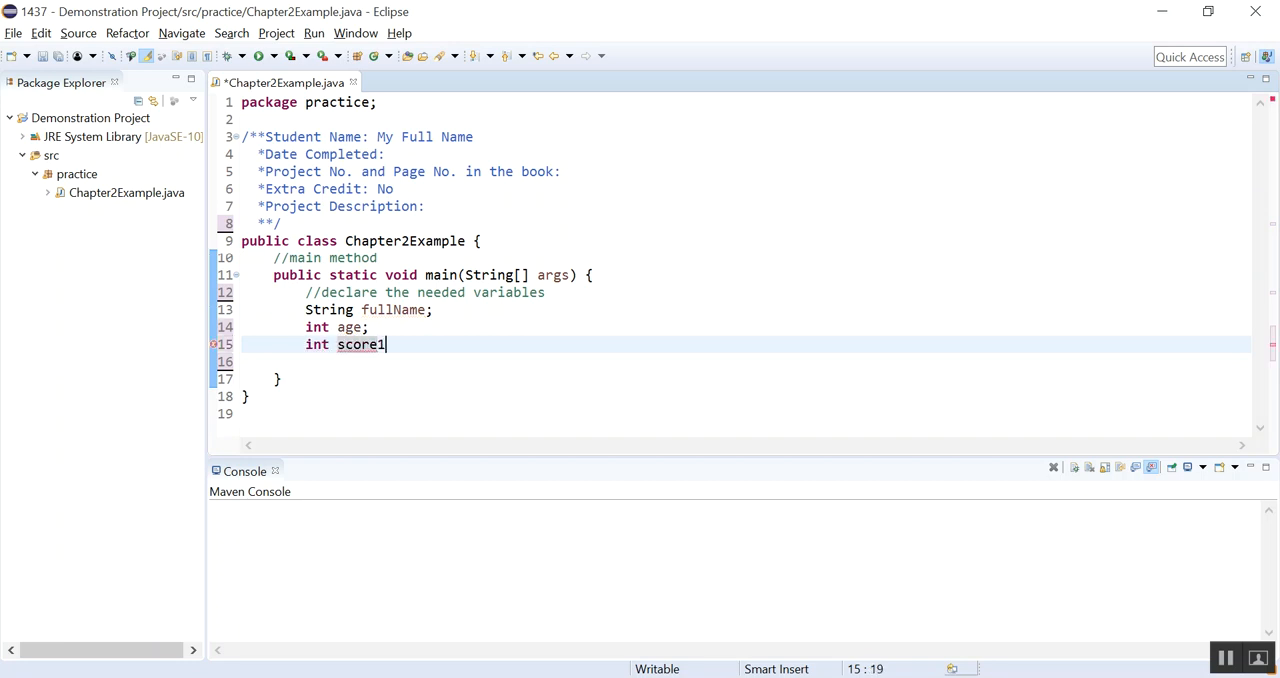
pyautogui.write(', score2')
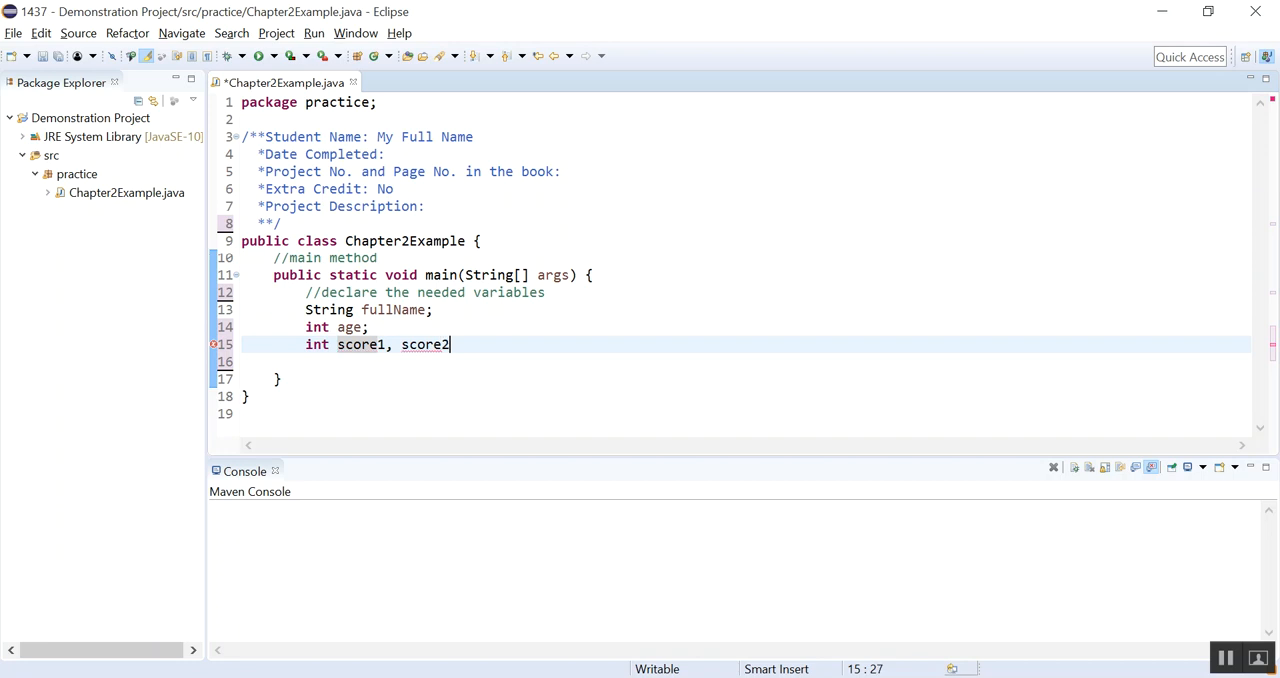
pyautogui.write(', score3;')
pyautogui.click(745, 361)
pyautogui.write('double')
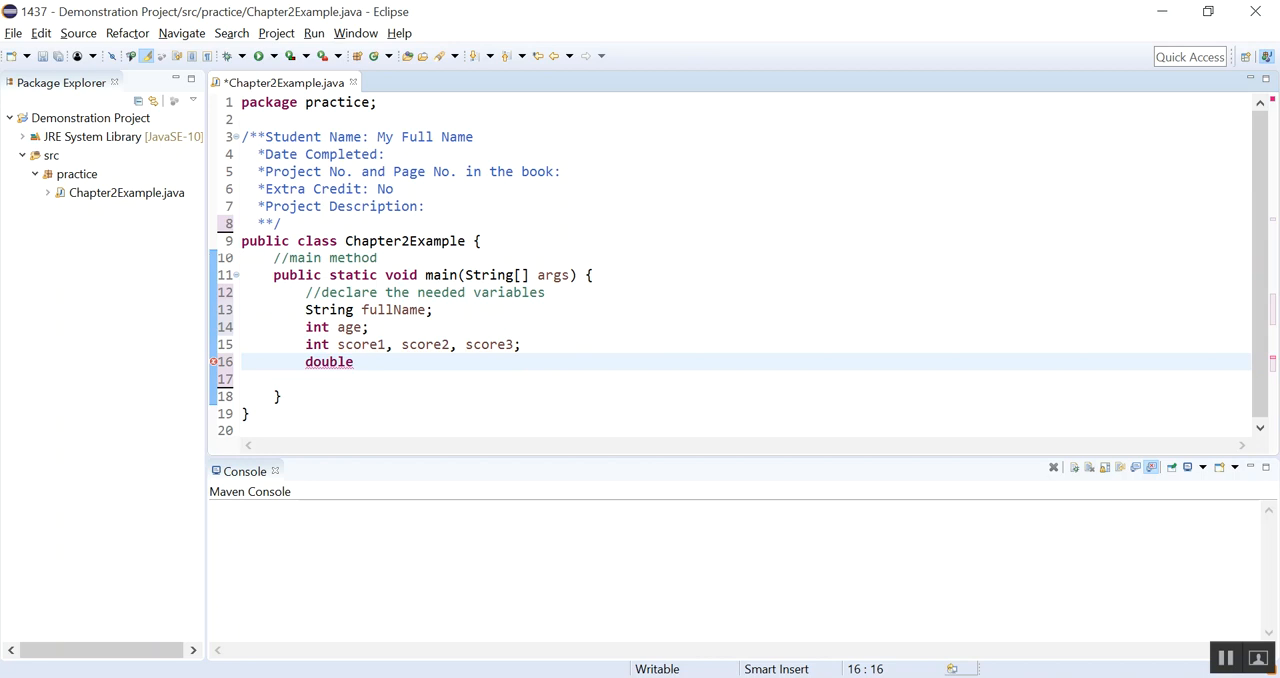
pyautogui.write('ave')
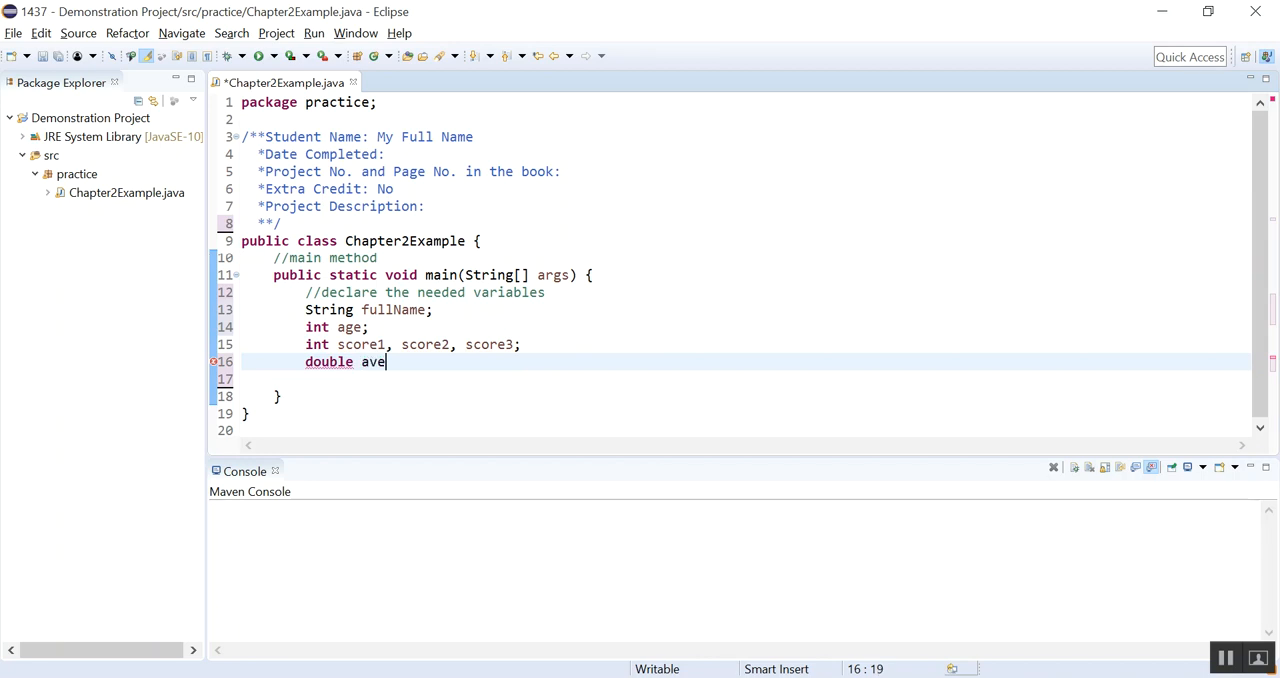
pyautogui.press('BackSpace')
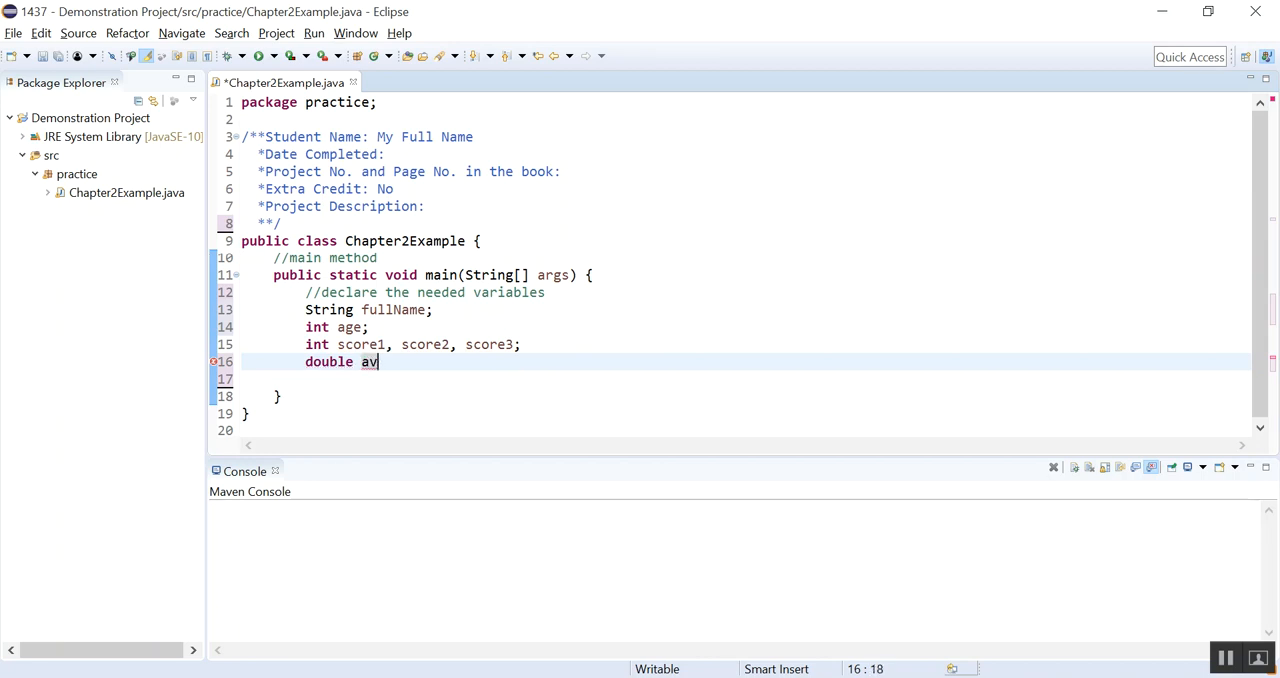
pyautogui.write('erages')
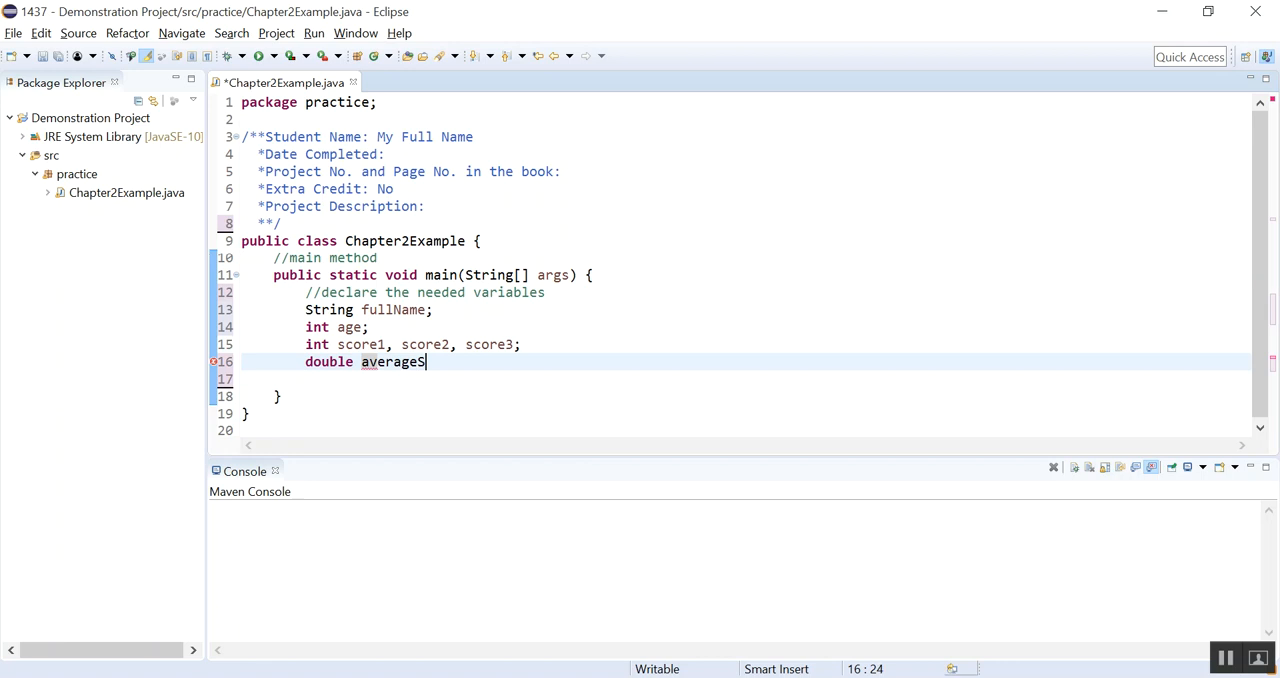
pyautogui.write('Score;')
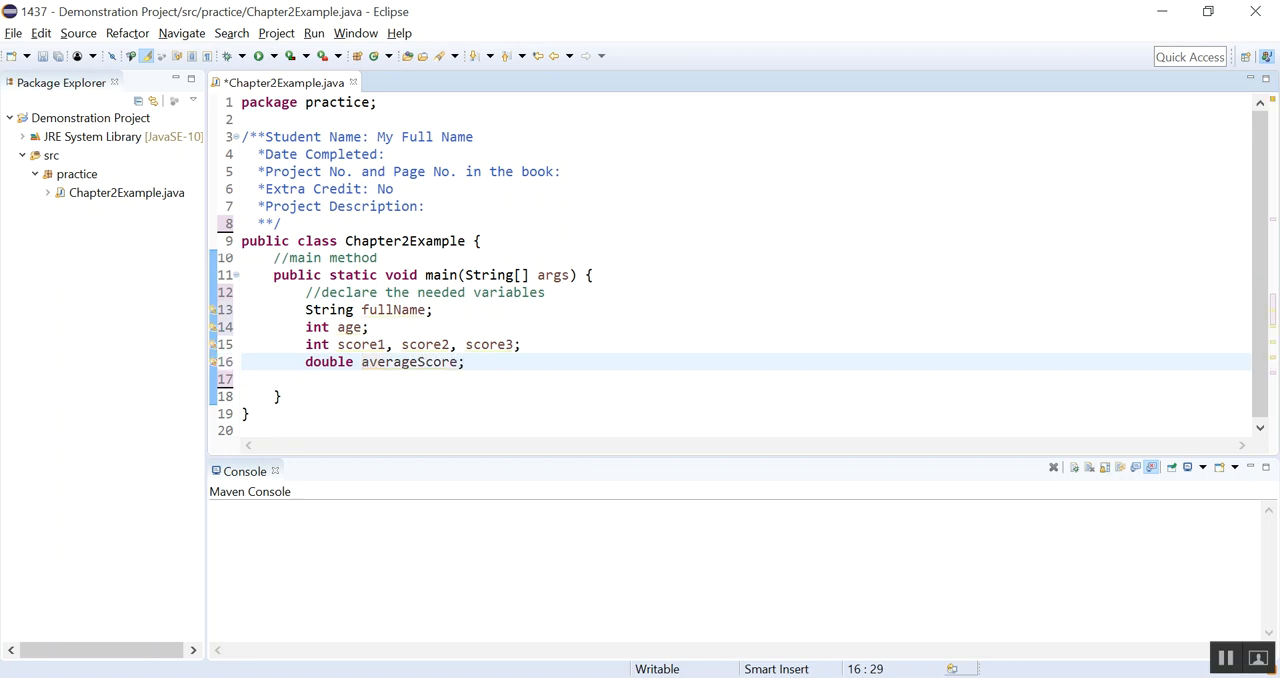
# Step: Extend the age declaration to 'int age, newAge;'
pyautogui.click(464, 362)
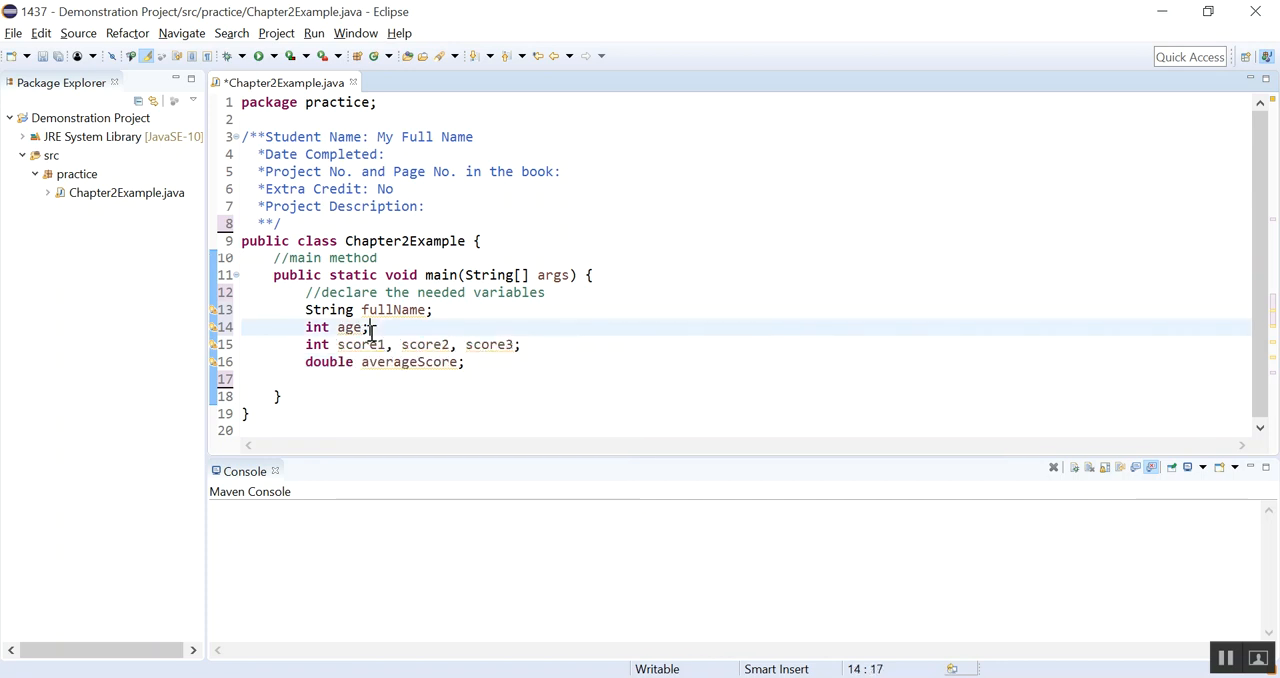
pyautogui.write(',')
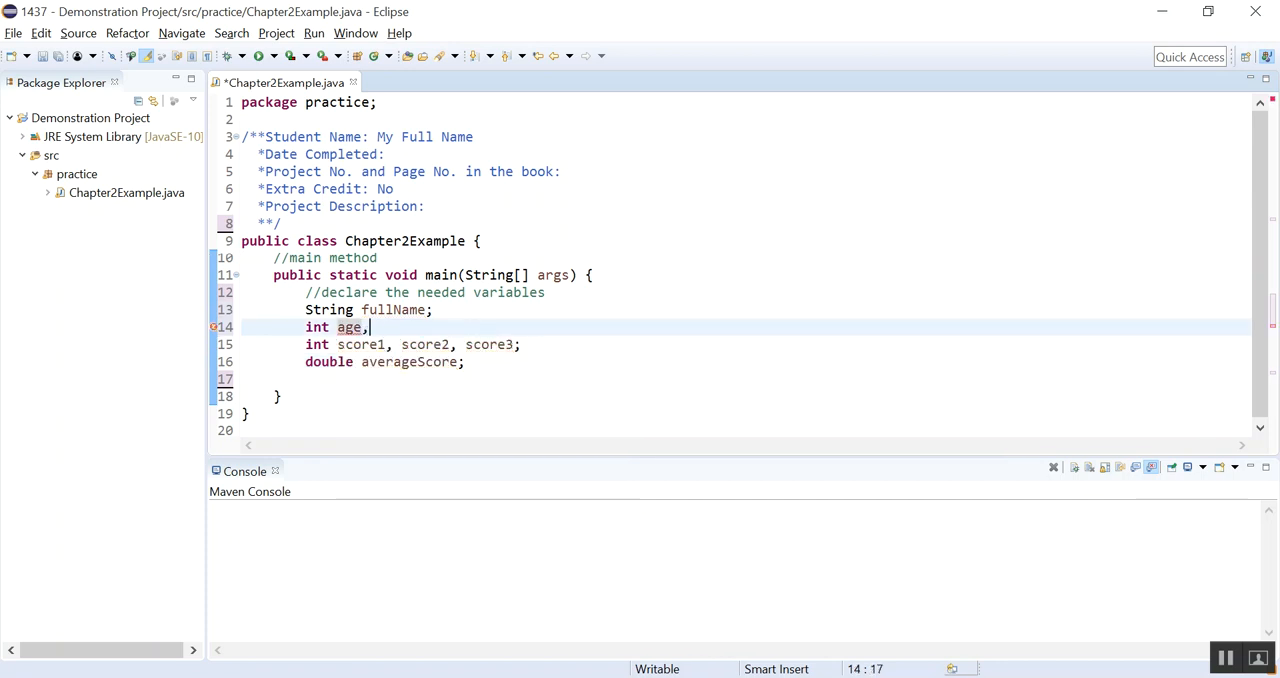
pyautogui.write('newAge;')
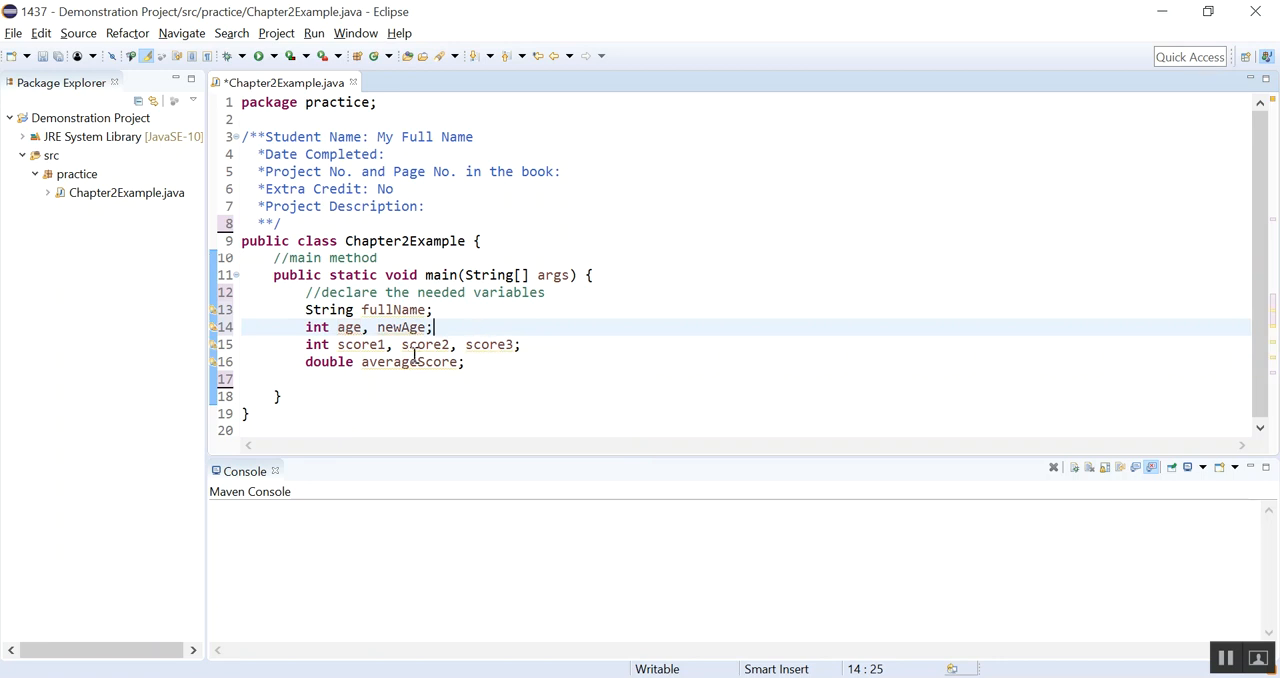
pyautogui.click(468, 362)
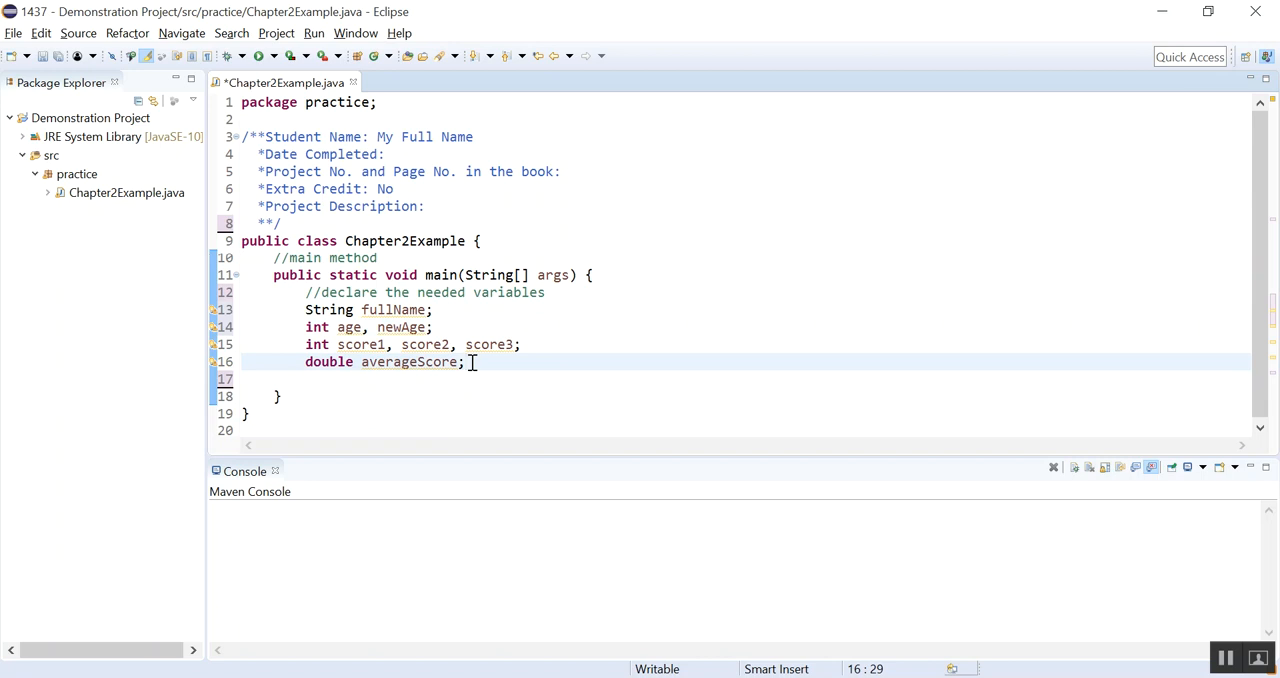
# Step: Write 'Scanner scan = new Scanner(System.in);' after the averageScore declaration
pyautogui.write('Scnna')
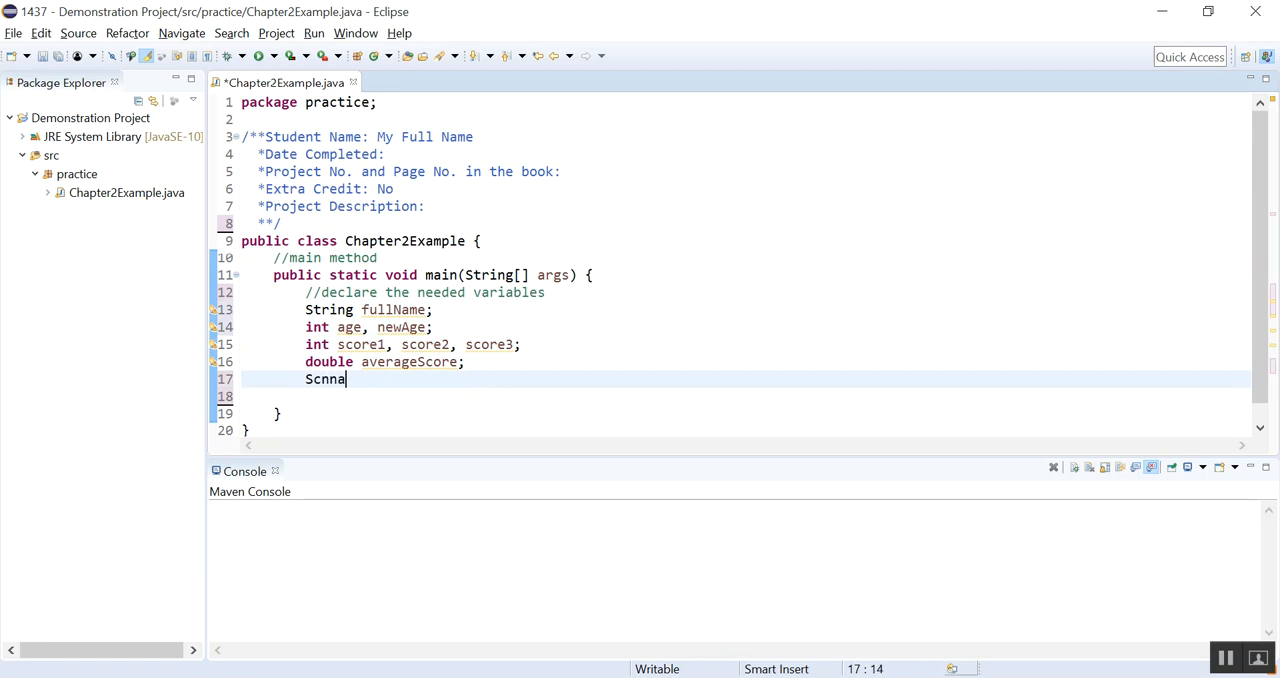
pyautogui.write('Scanner')
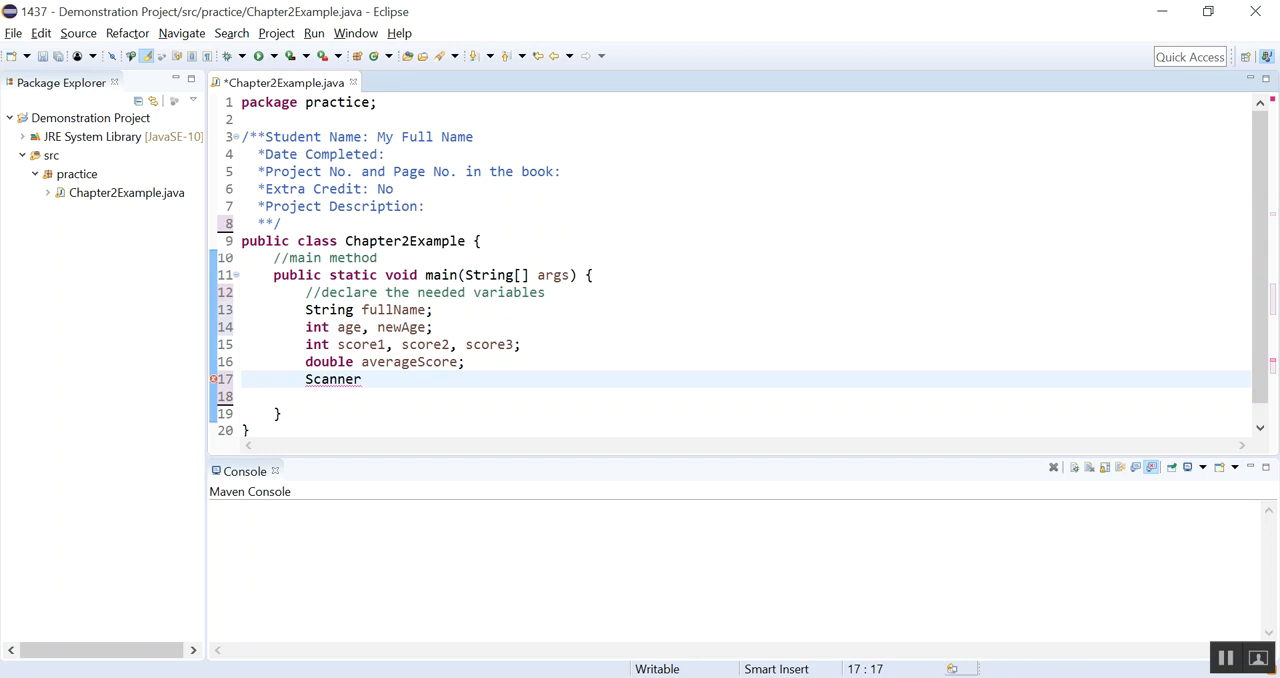
pyautogui.write('scan')
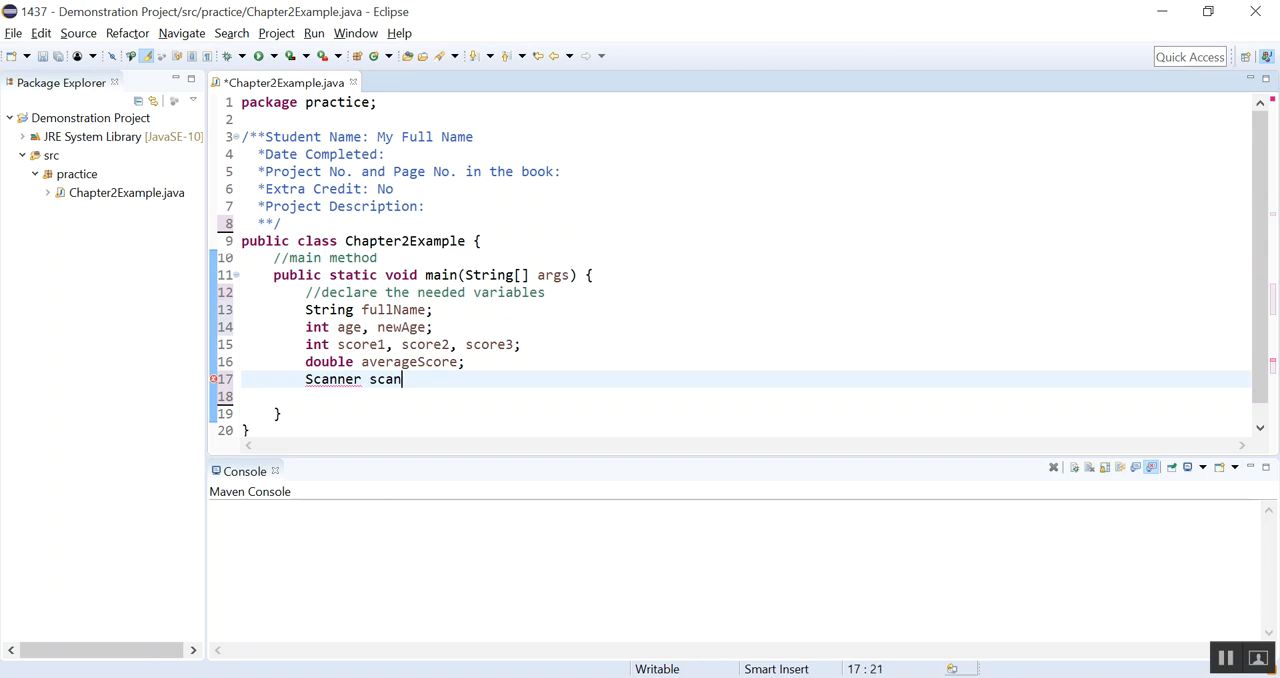
pyautogui.write('= new')
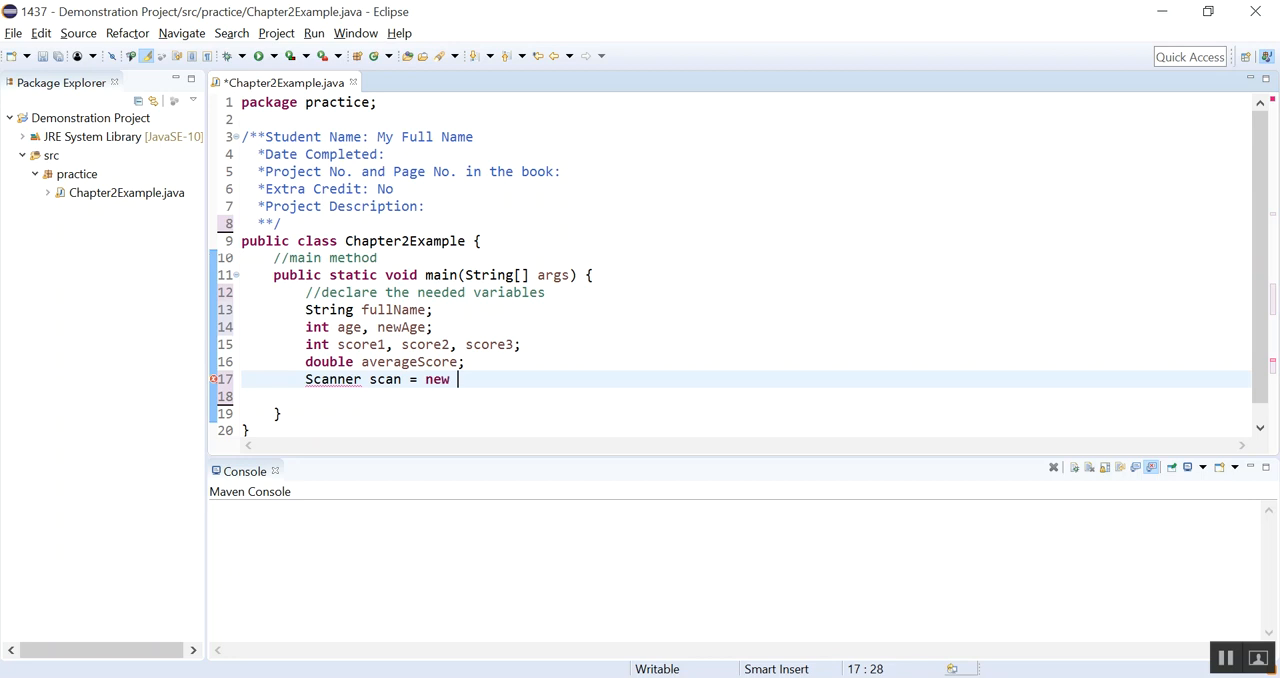
pyautogui.write('Scanner()')
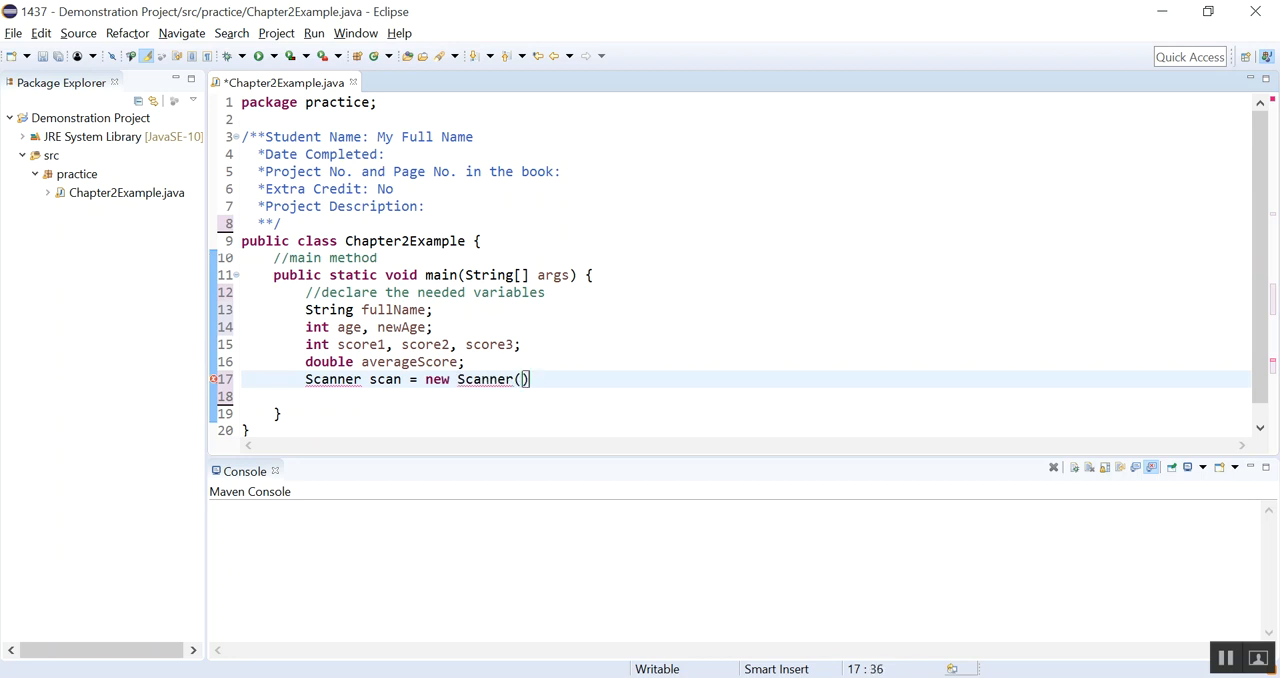
pyautogui.write('System')
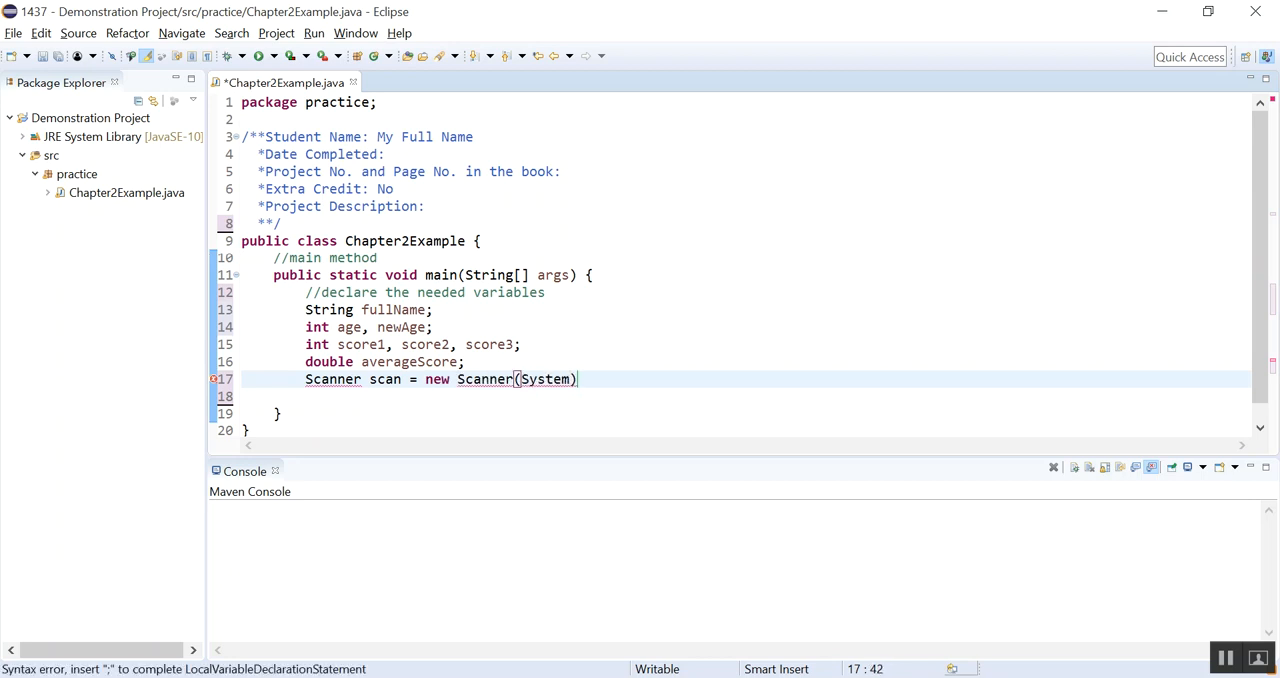
pyautogui.write('.in')
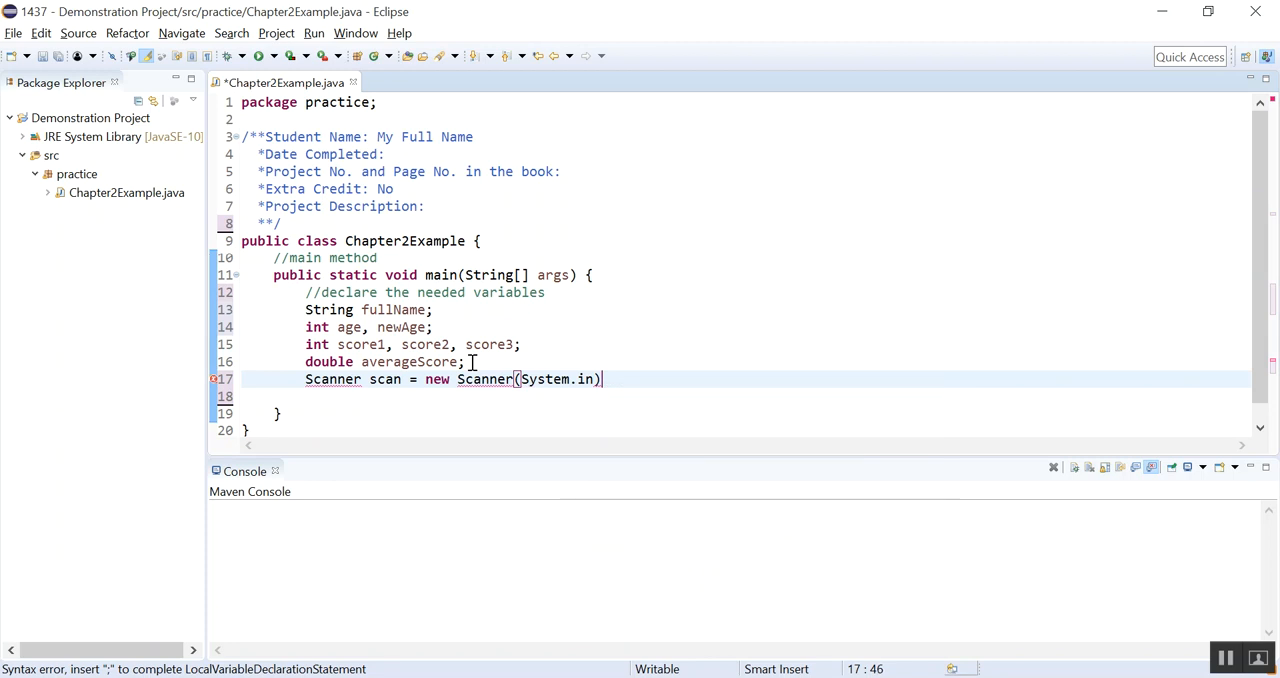
pyautogui.write(';')
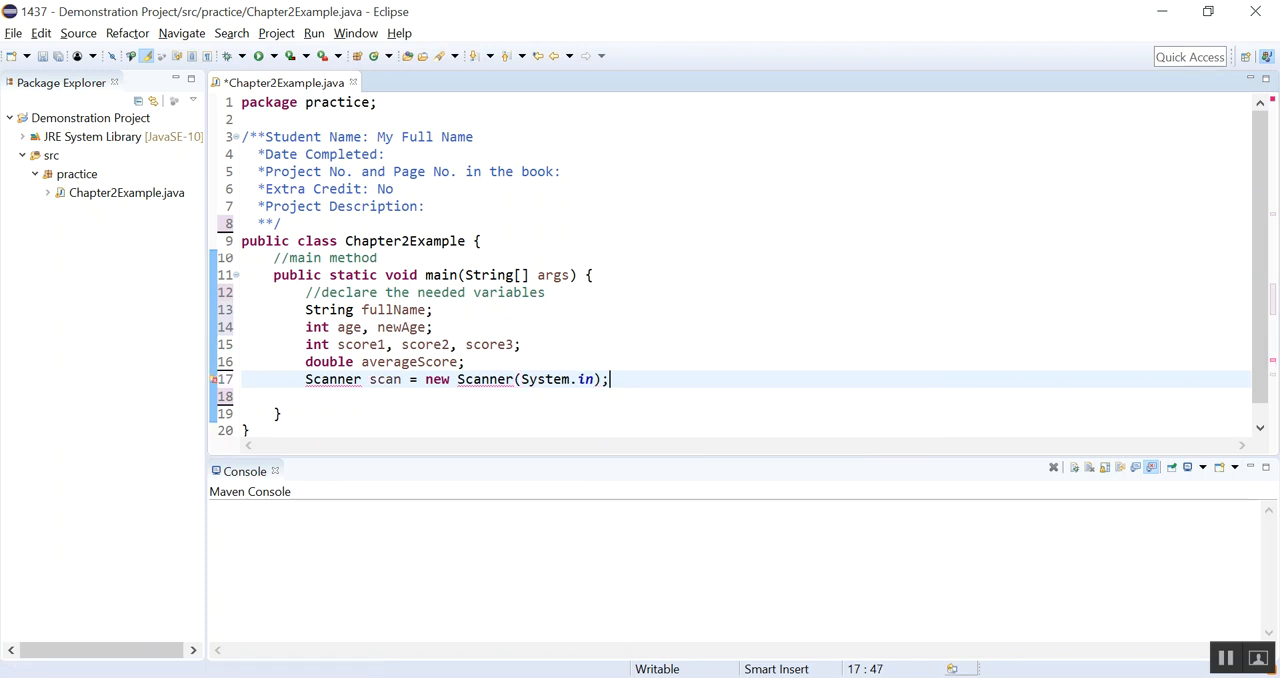
pyautogui.moveTo(360, 223)
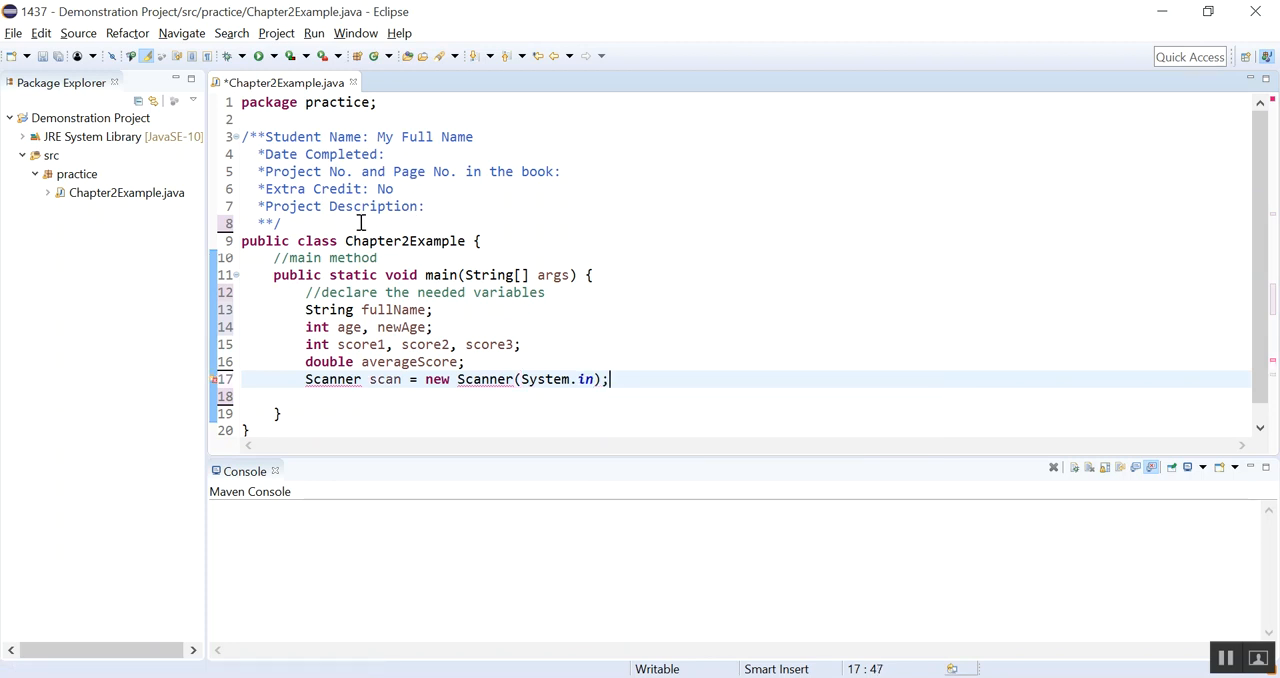
# Step: Add 'import java.util.Scanner;' above the Chapter2Example class
pyautogui.write('impor')
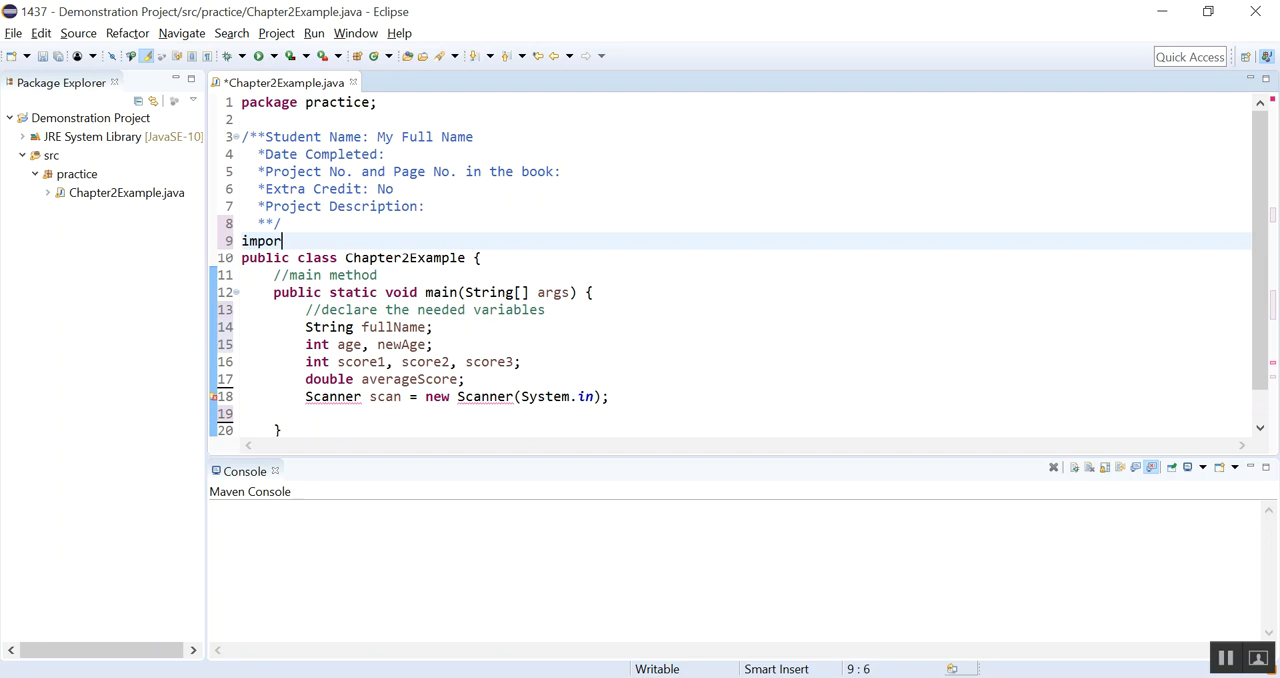
pyautogui.write('t java')
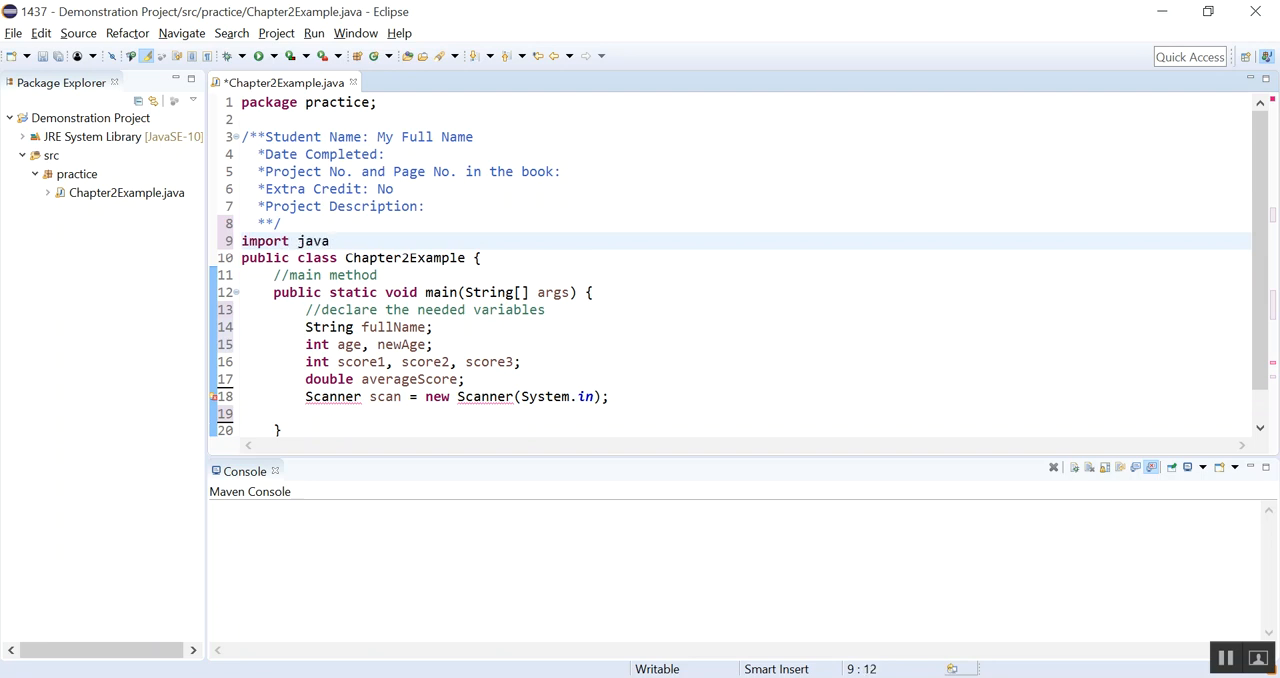
pyautogui.write('.util.')
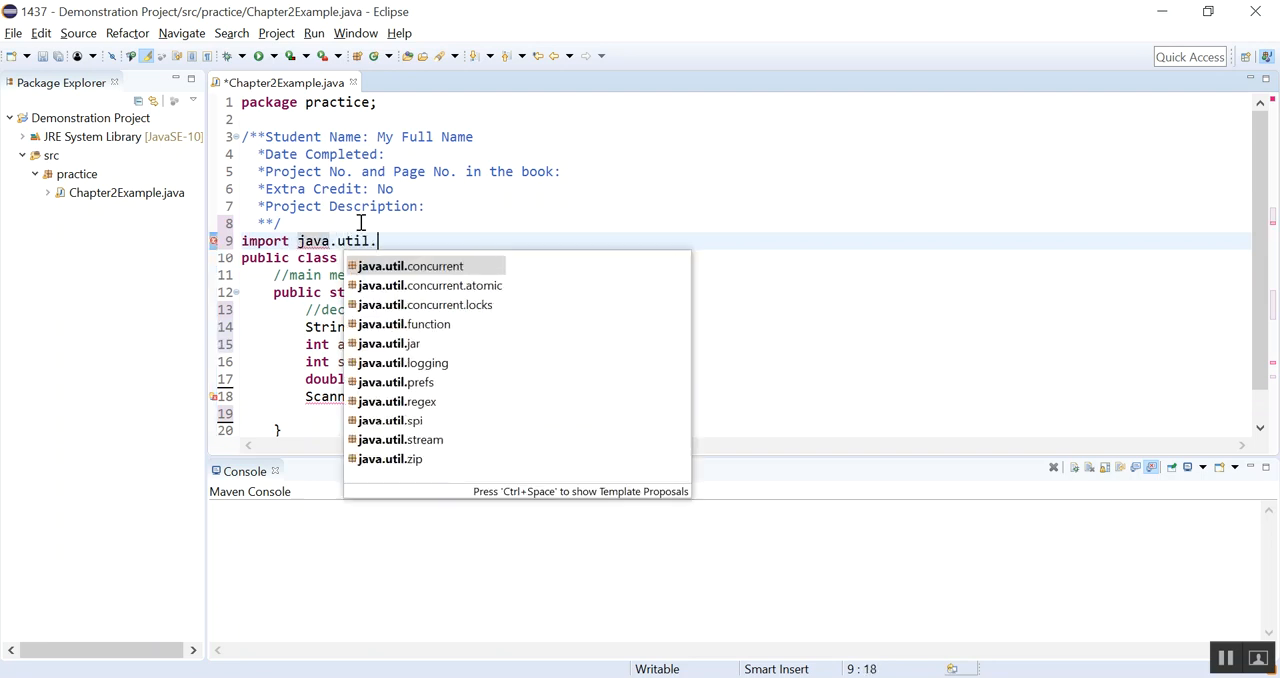
pyautogui.write('Scanne')
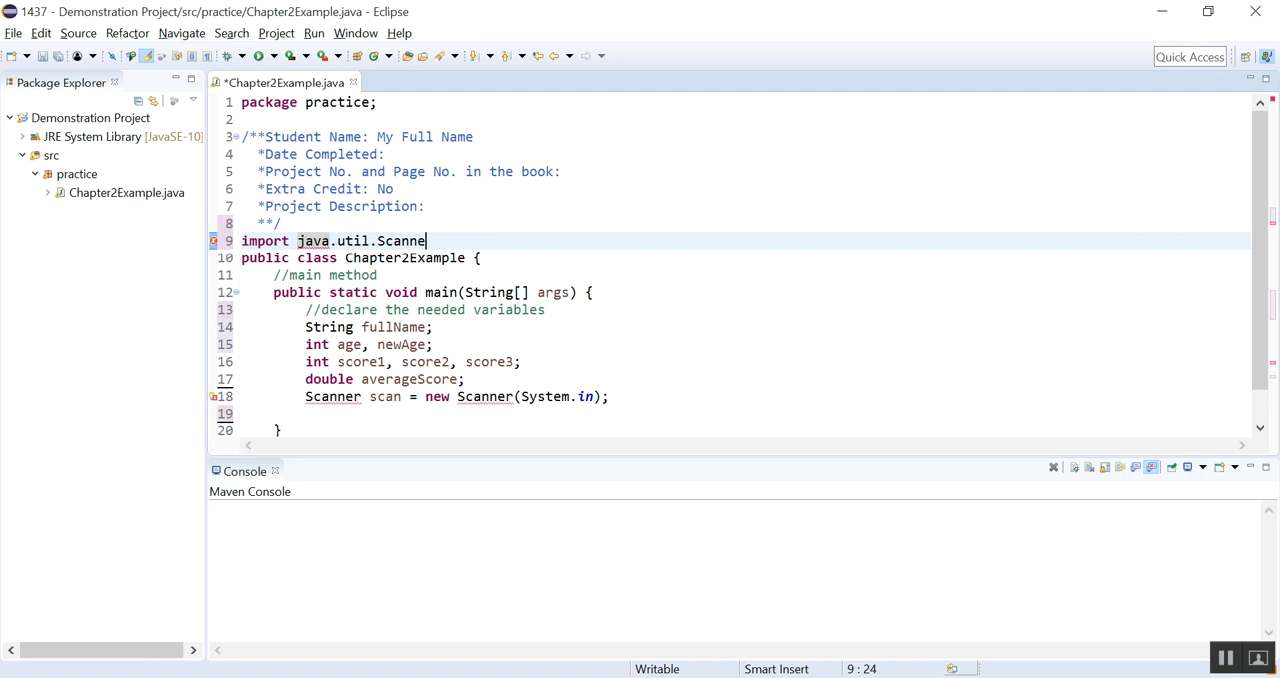
pyautogui.write('r;')
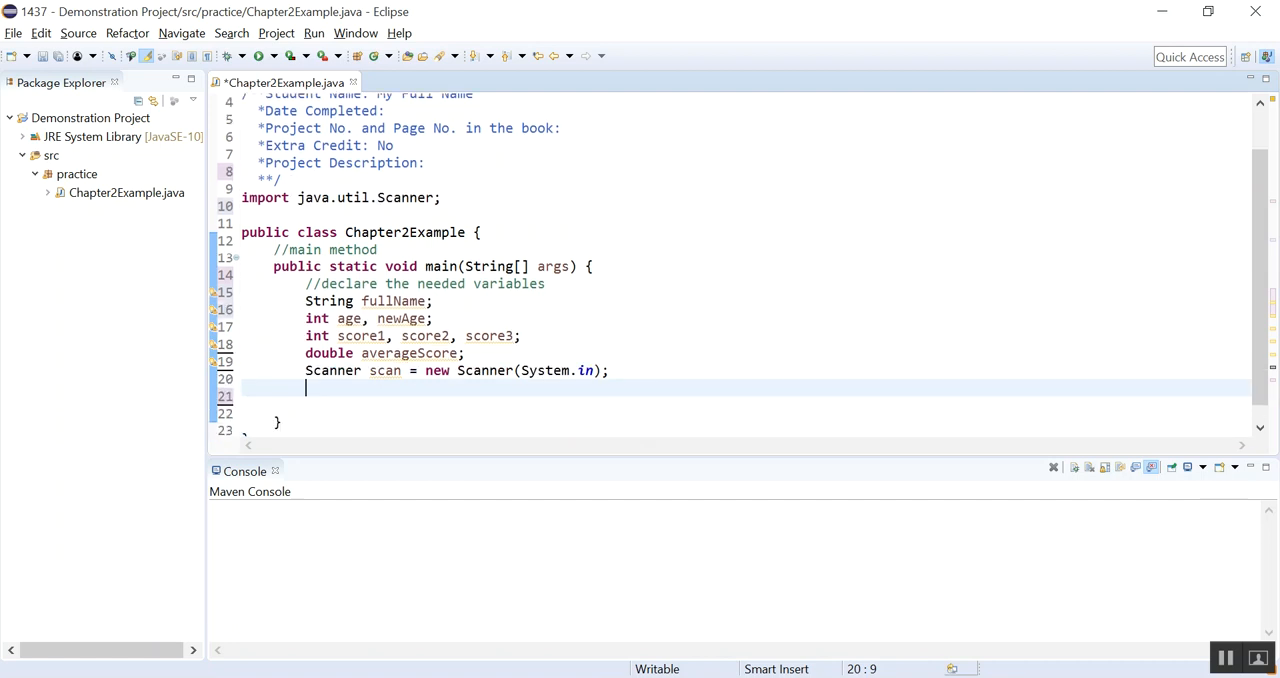
# Step: Write System.out.println("What is your full name: "); below the Scanner line
pyautogui.write('Systtem')
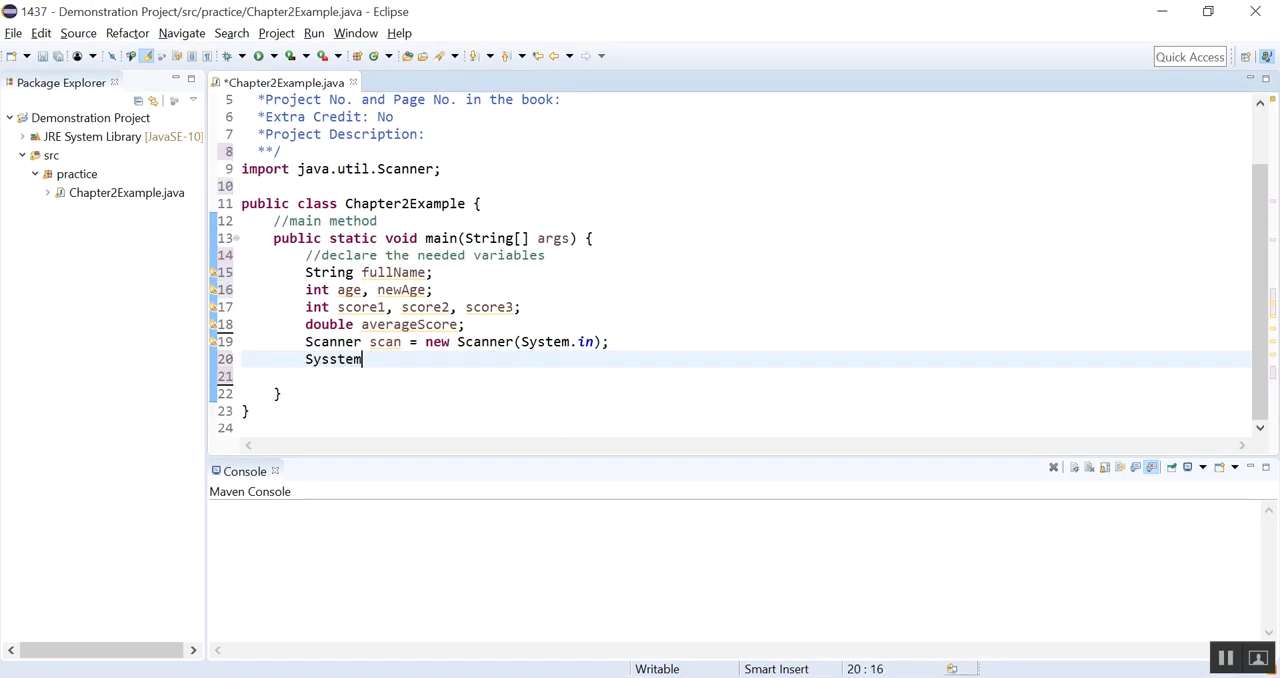
pyautogui.press('BackSpace')
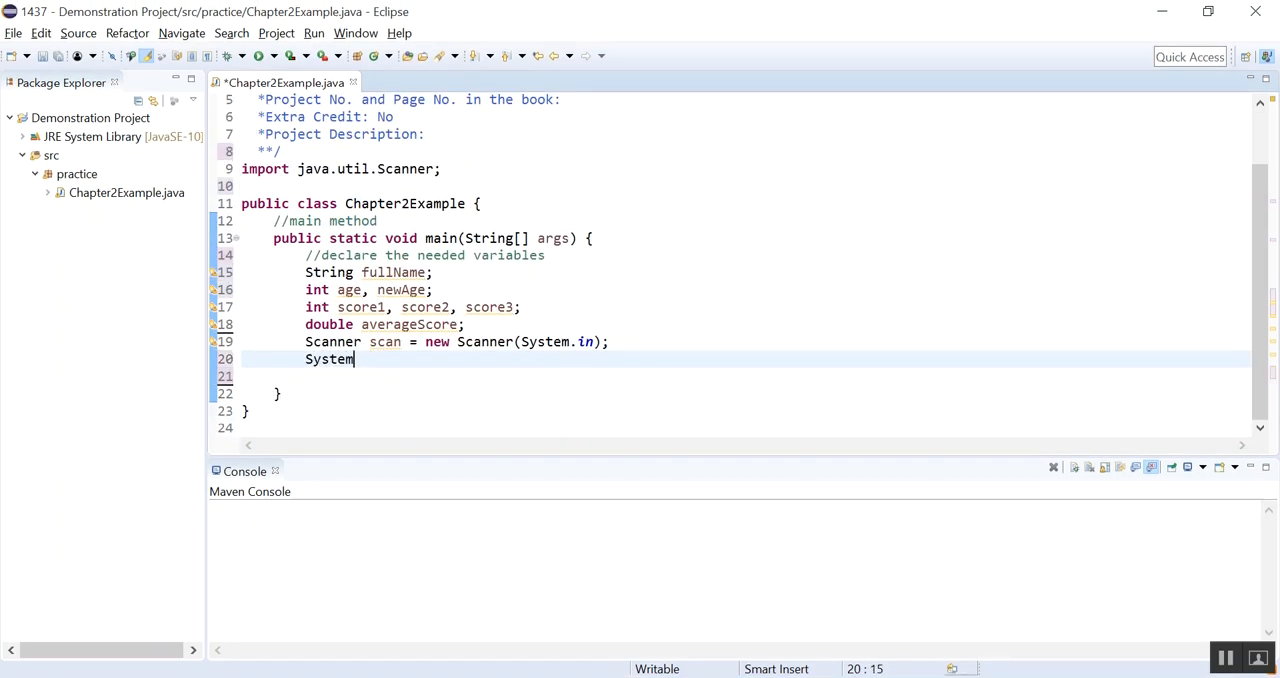
pyautogui.write('("")')
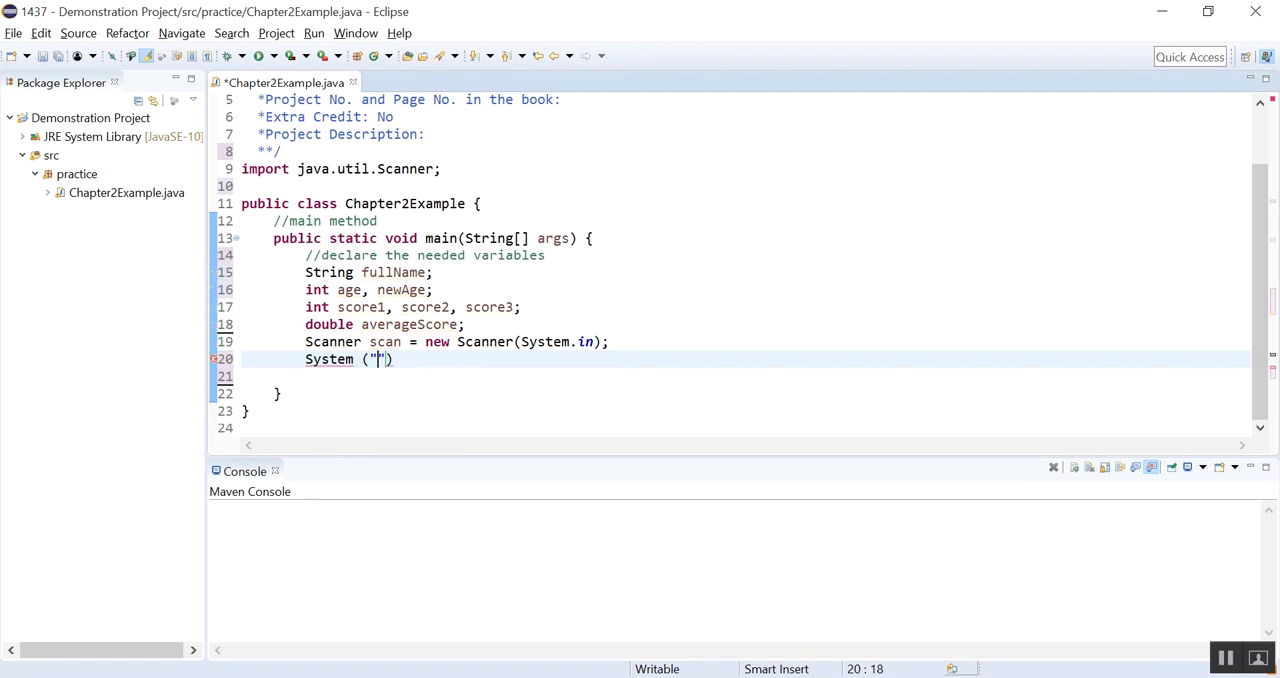
pyautogui.write('What is your fu')
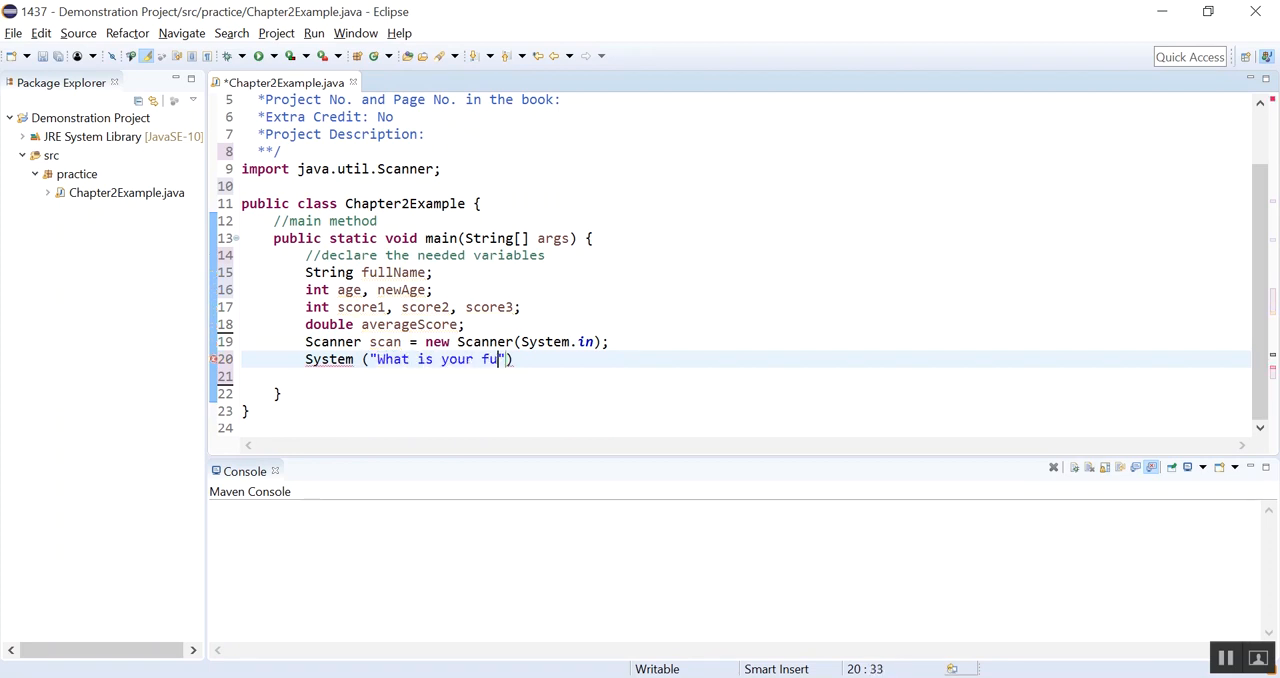
pyautogui.write('ll name:')
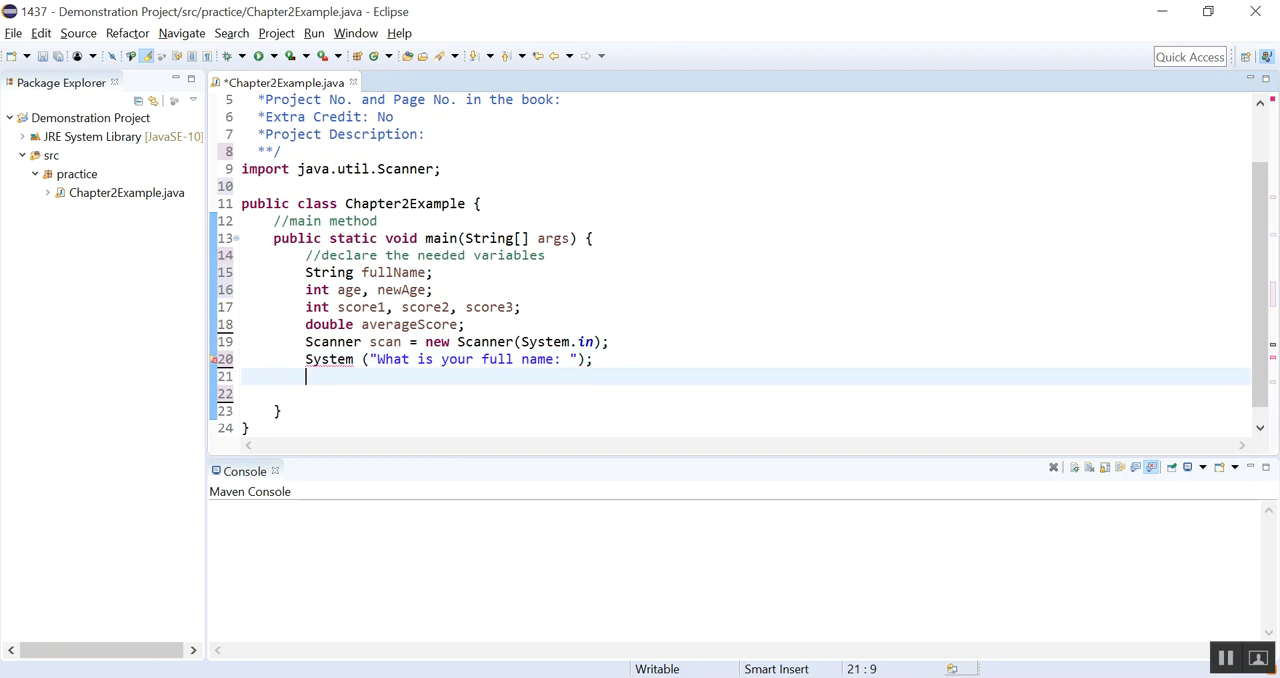
pyautogui.moveTo(347, 359)
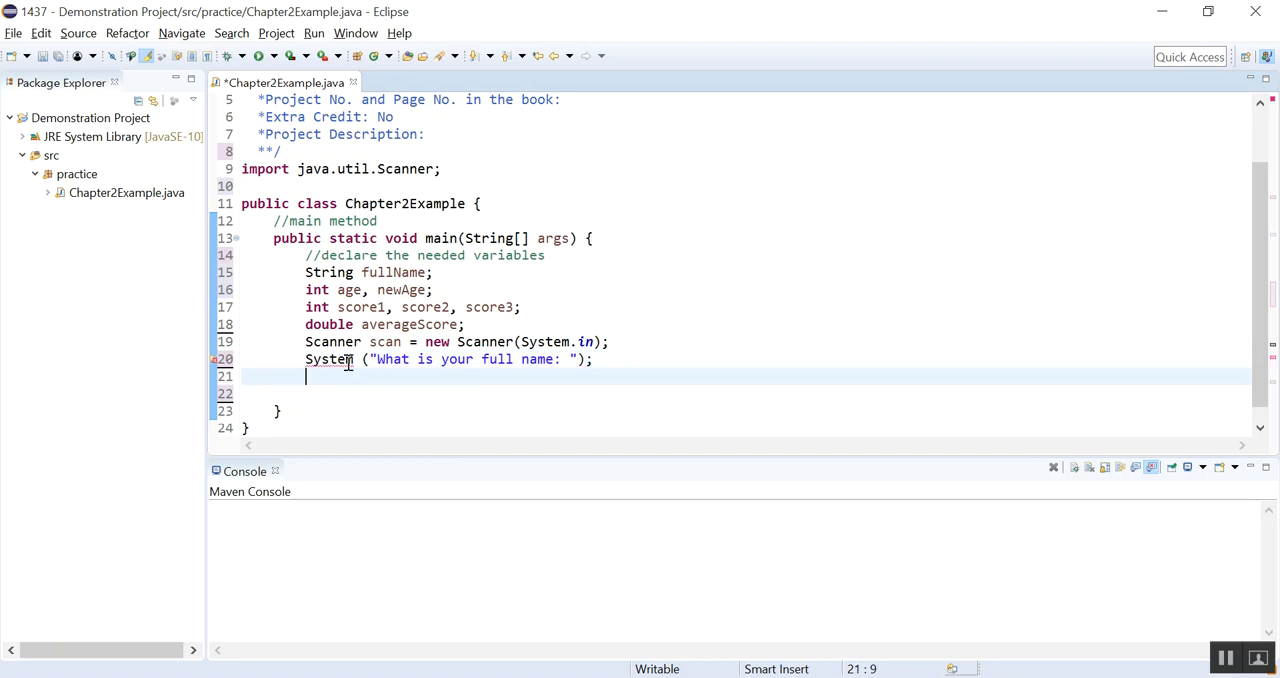
pyautogui.write('.out.')
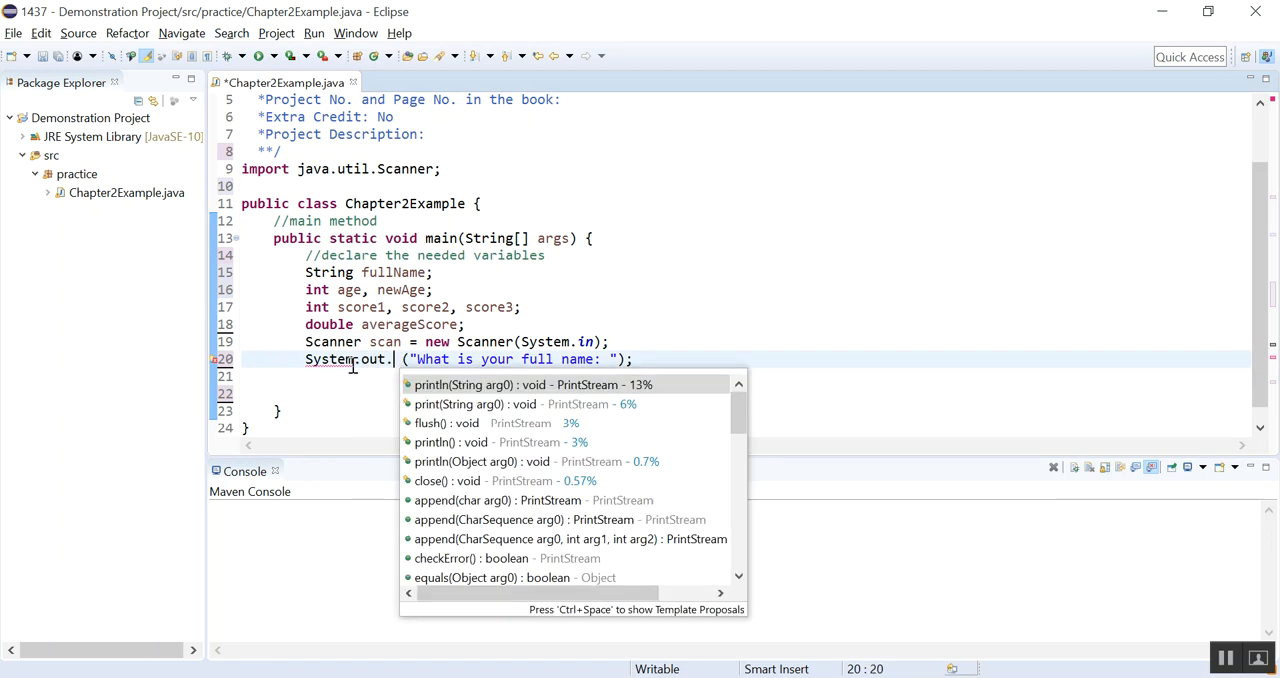
pyautogui.write('println')
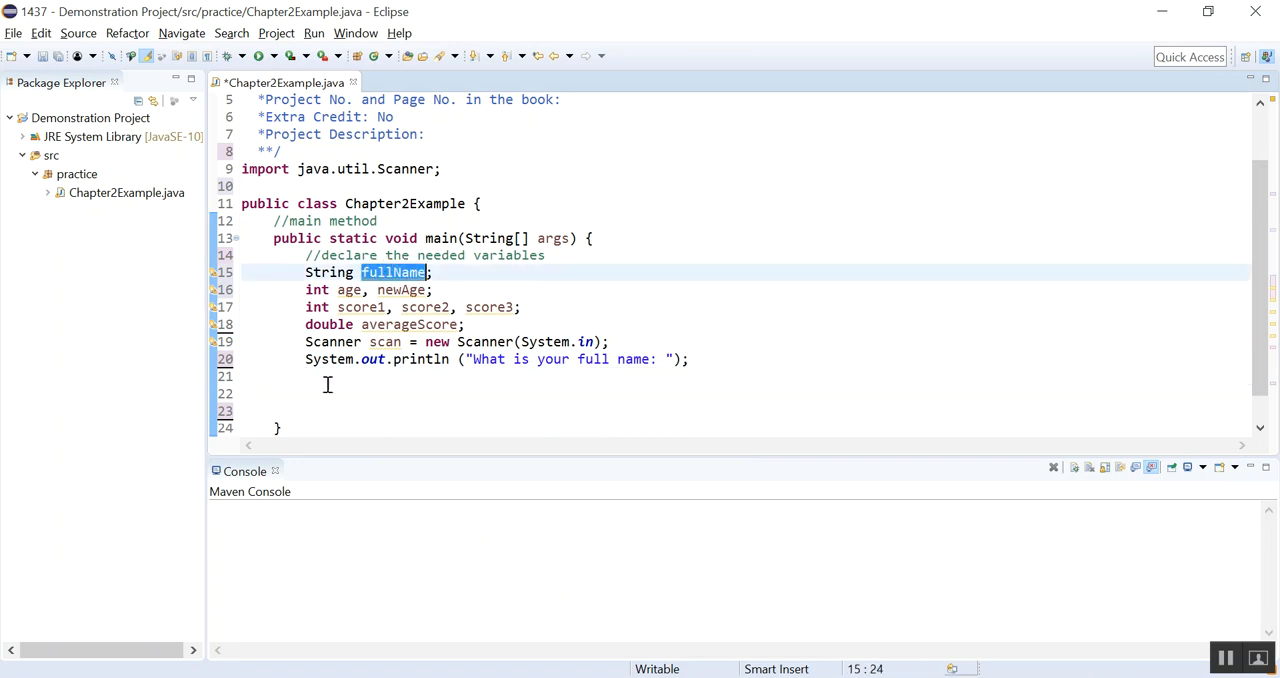
# Step: Add 'fullName = scan.nextLine();' after the name prompt
pyautogui.write('full')
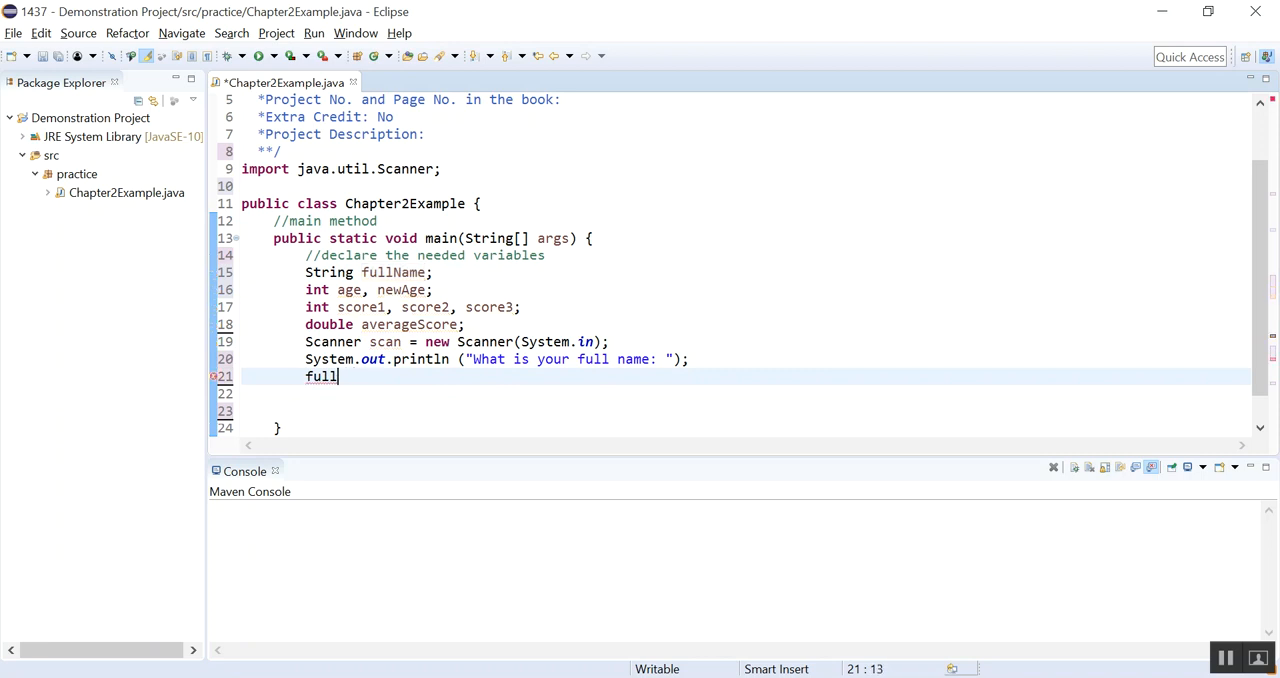
pyautogui.write('Name =')
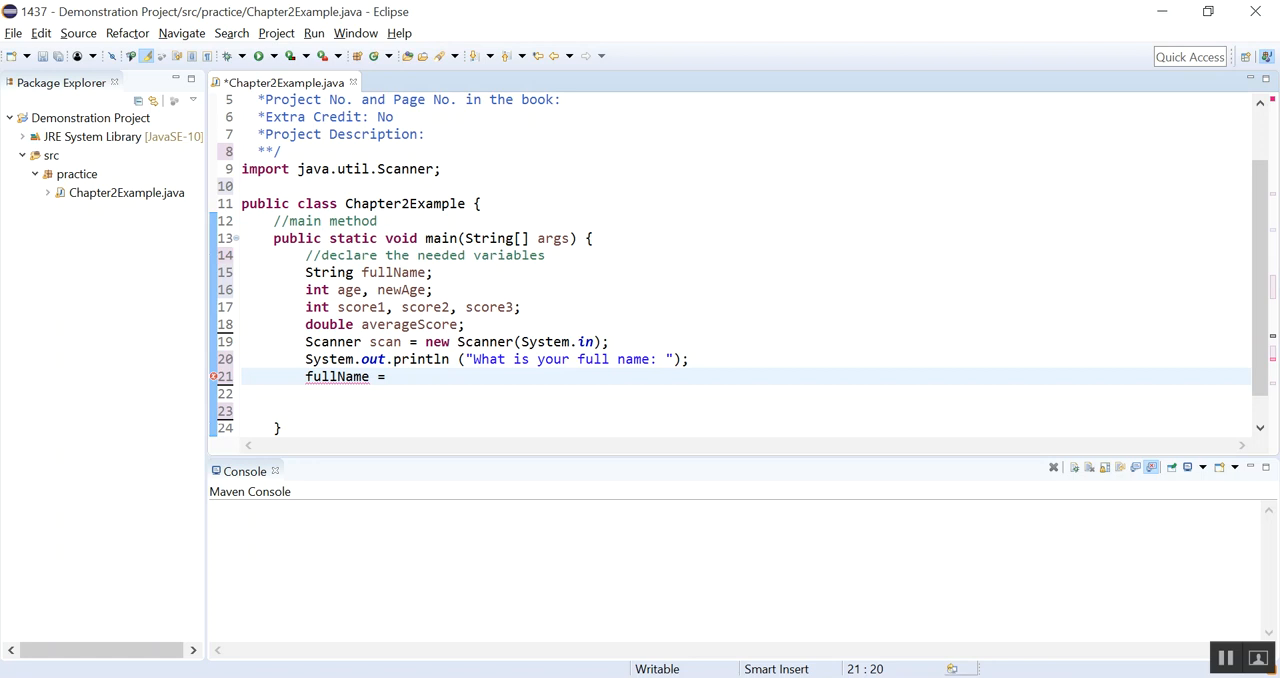
pyautogui.write('scan.nextLine(')
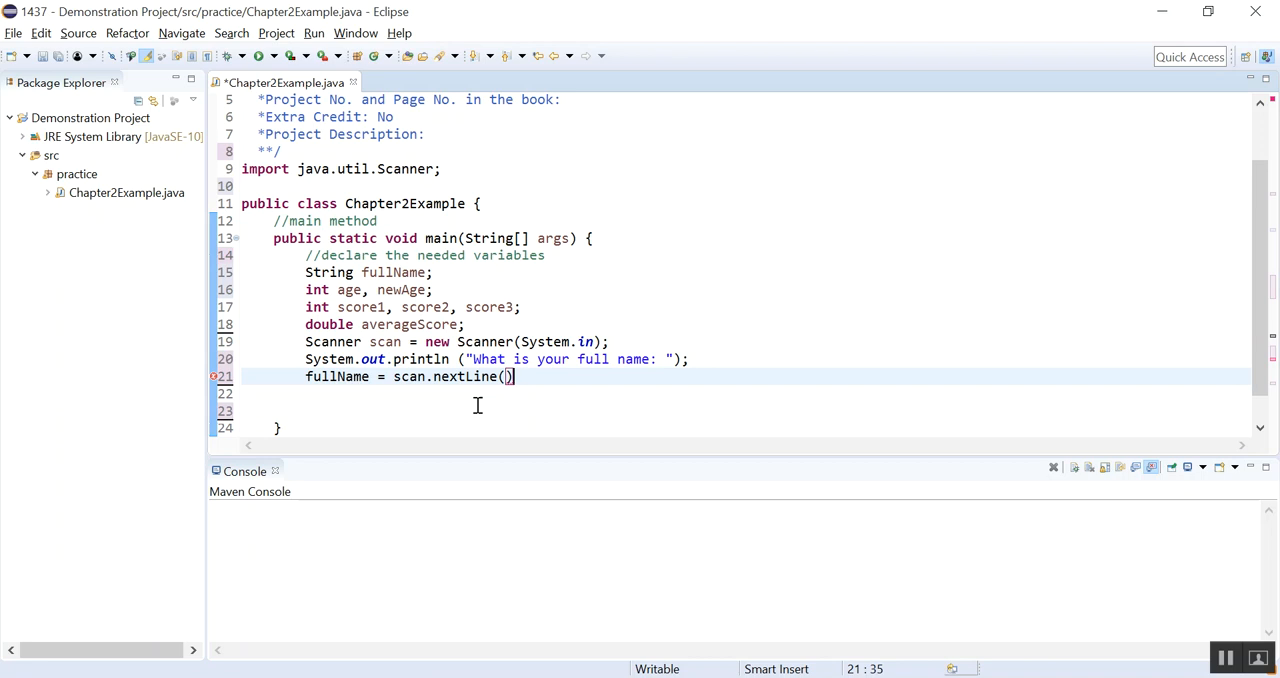
pyautogui.write(';')
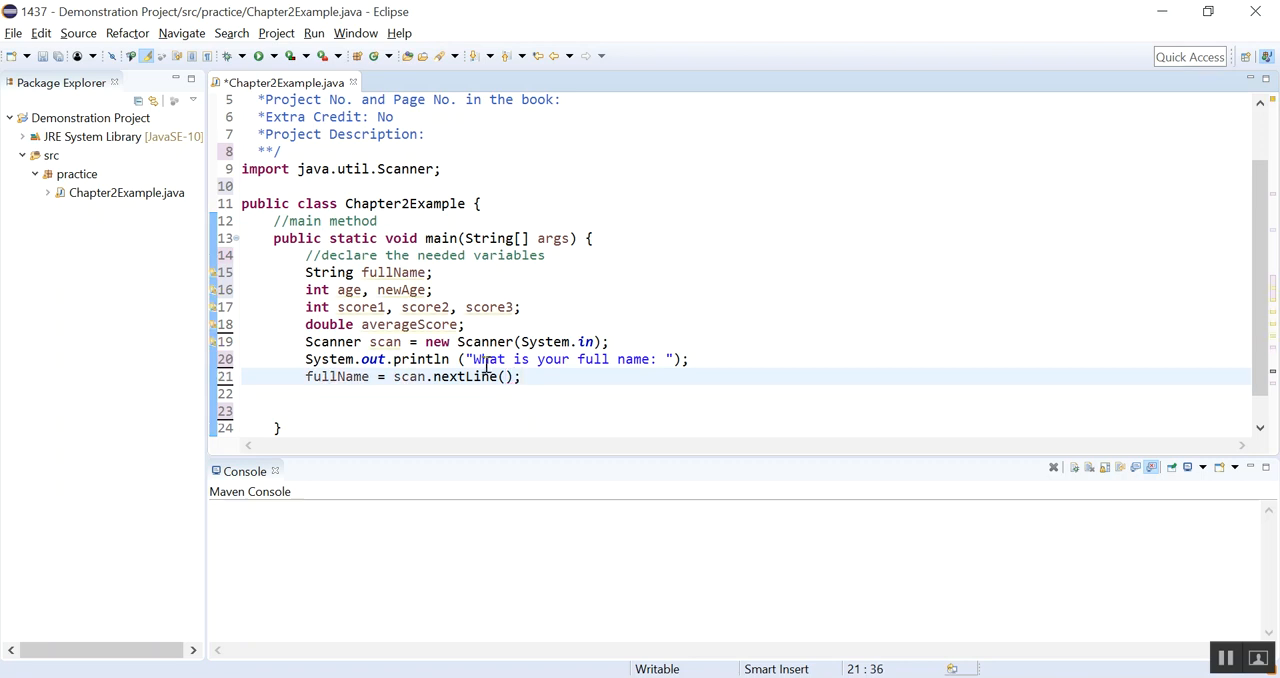
pyautogui.moveTo(626, 345)
pyautogui.write('//')
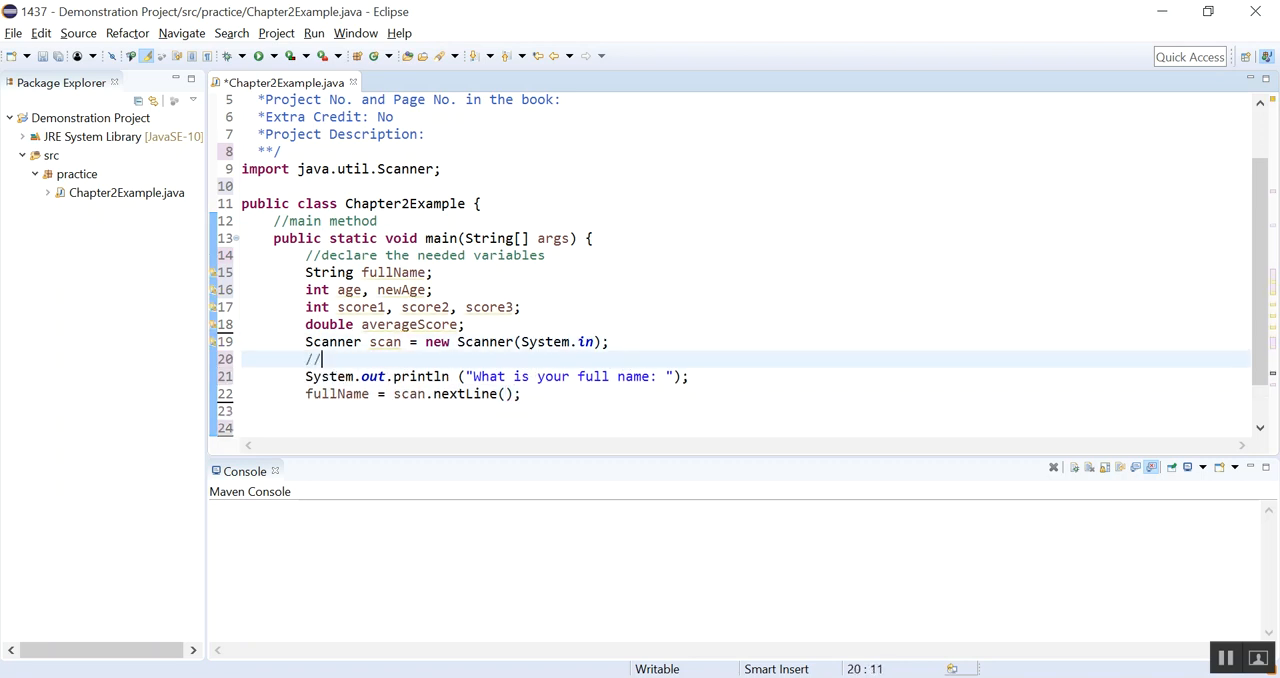
# Step: Add a '//prompt and get user input' comment and duplicate the prompt line after nextLine
pyautogui.write('prompt an')
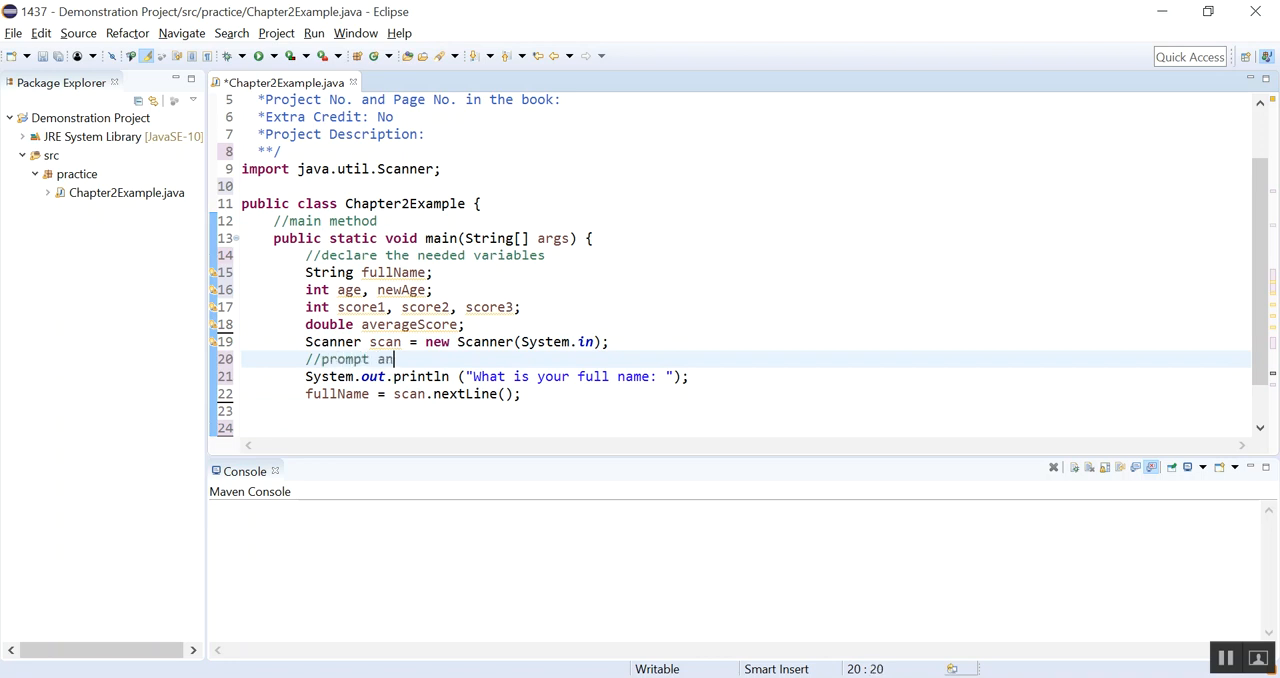
pyautogui.write('d get user input')
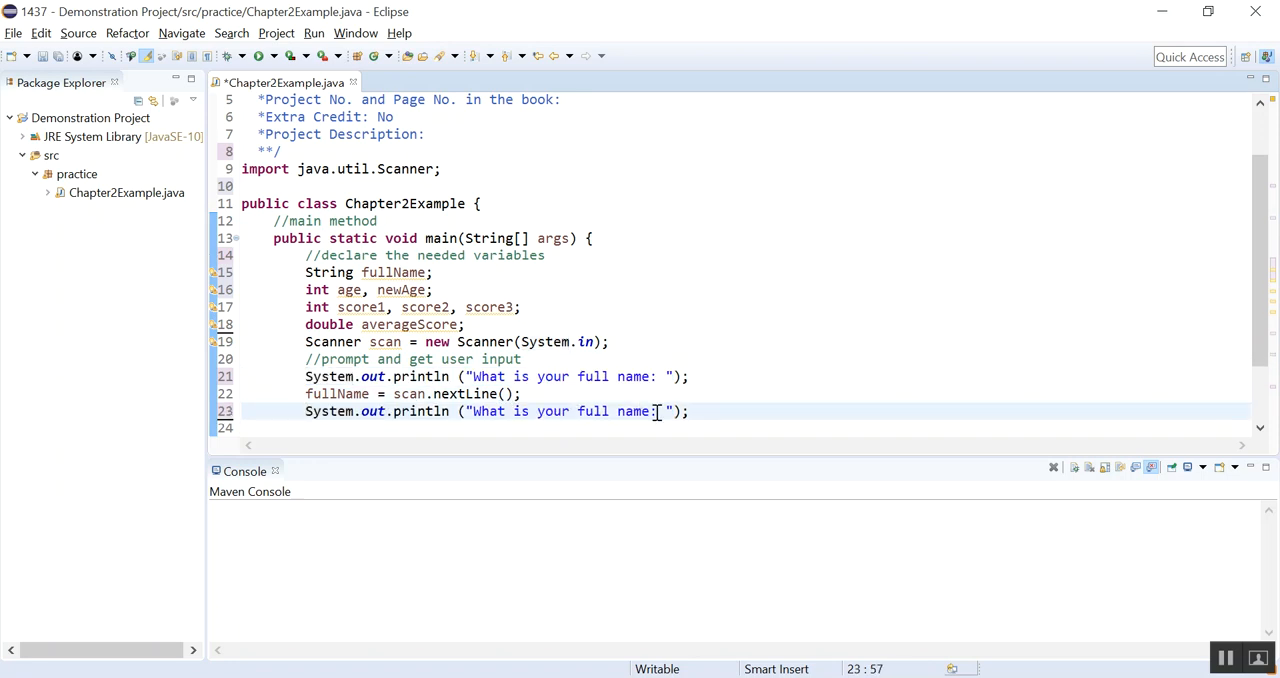
# Step: Change the copied prompt to "What is your age: " and add 'age = scan.nextInt();'
pyautogui.press('BackSpace')
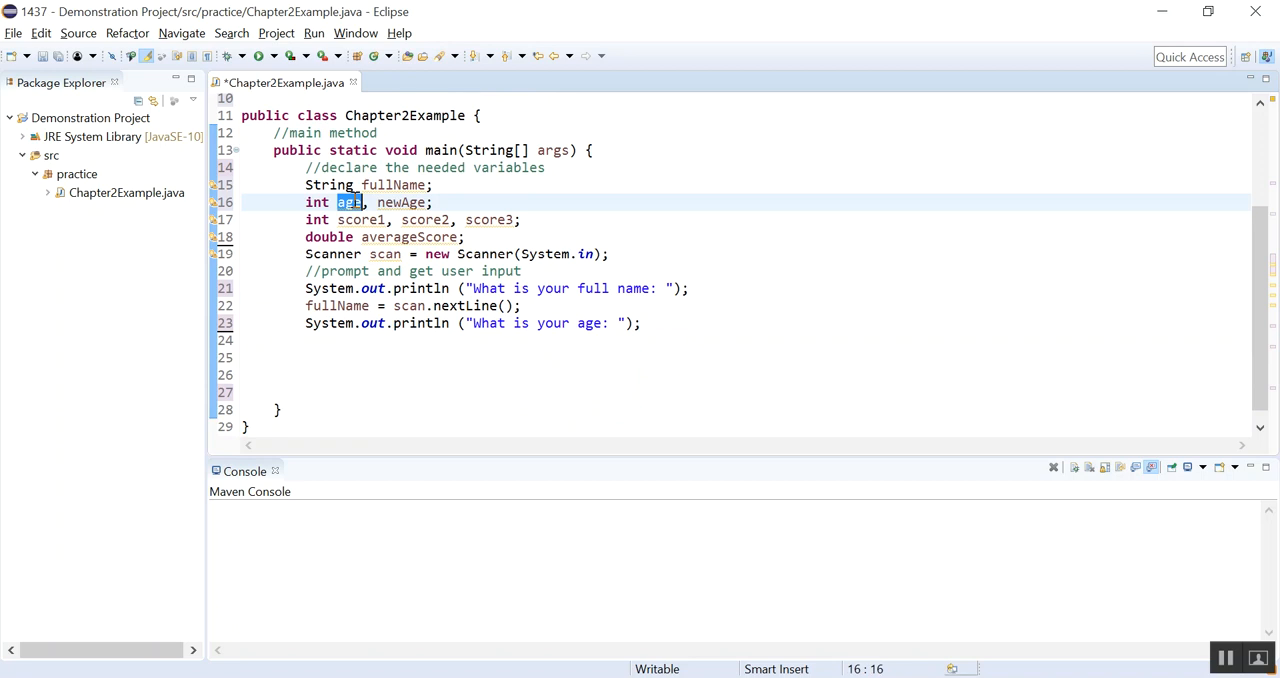
pyautogui.write('a')
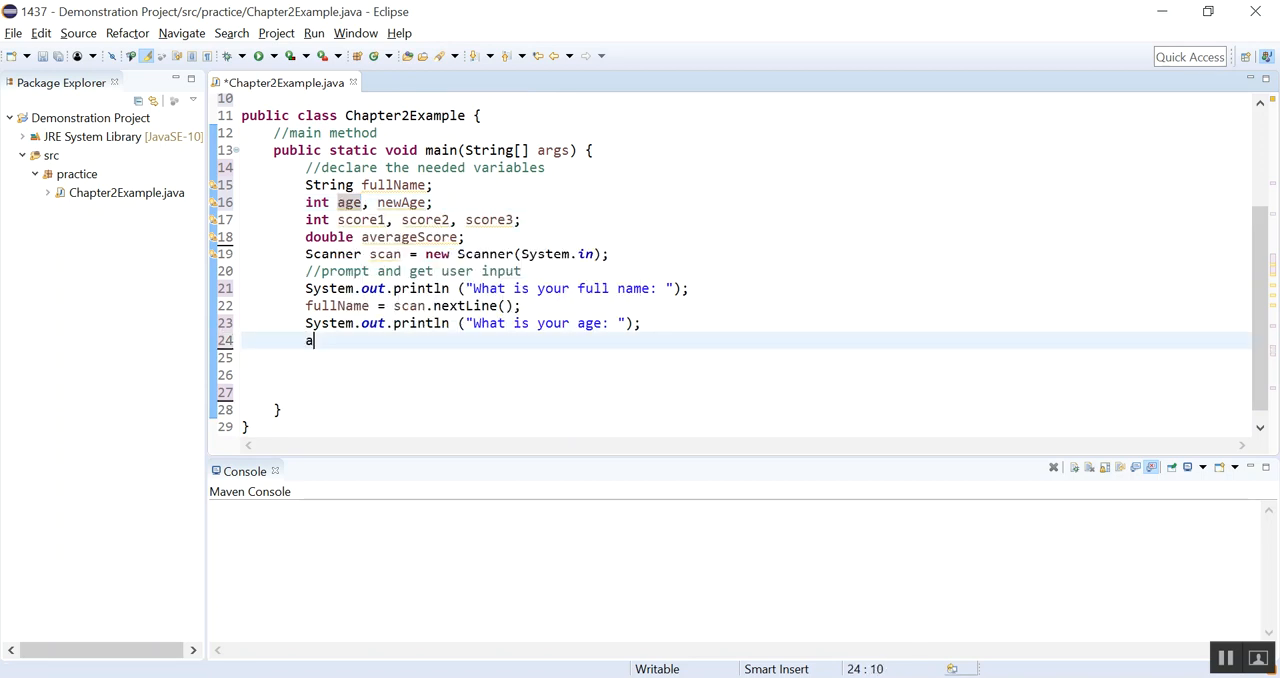
pyautogui.write('ge =')
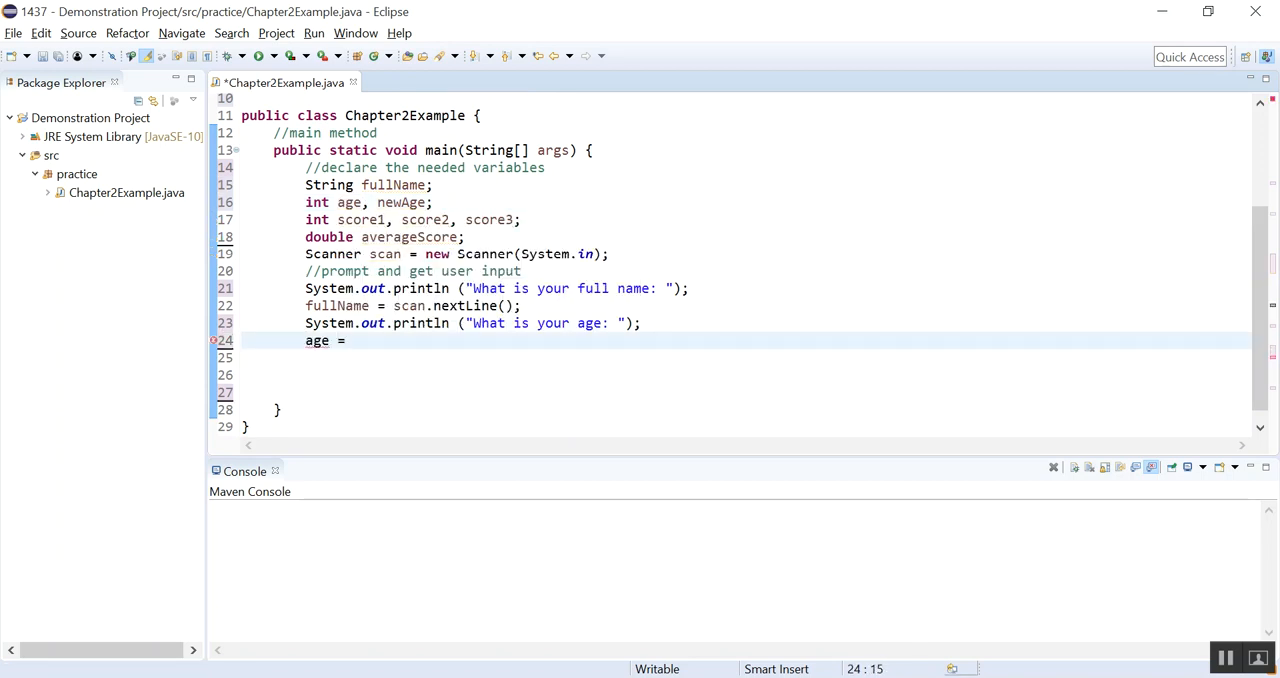
pyautogui.write('scan.nextInt(')
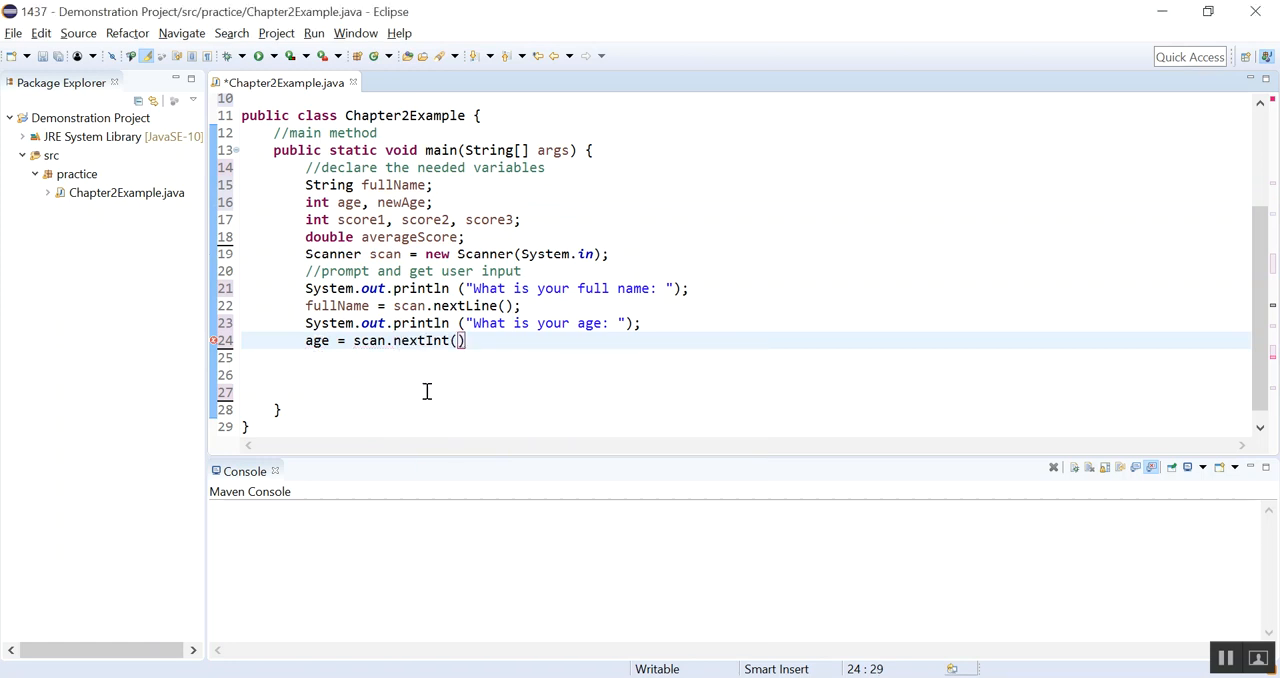
pyautogui.write(';')
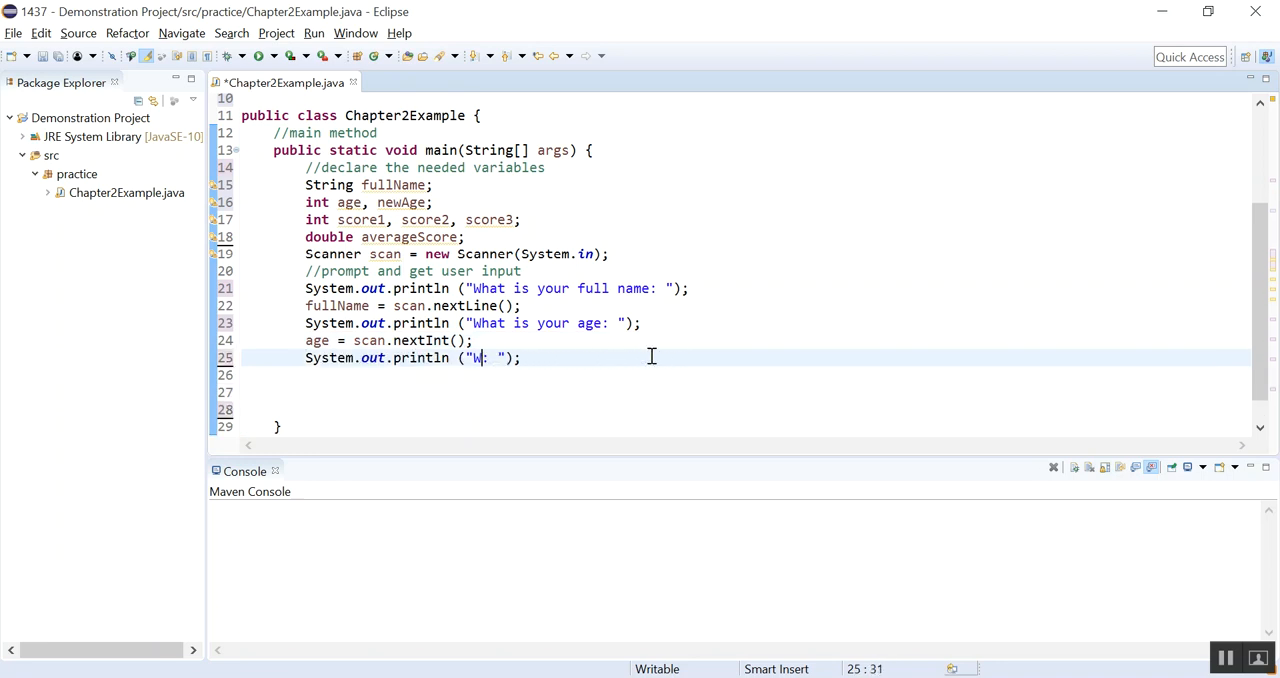
# Step: Write a println prompt asking for three test scores separated by a space, concatenated across lines 25–26
pyautogui.write('Please enter the thr')
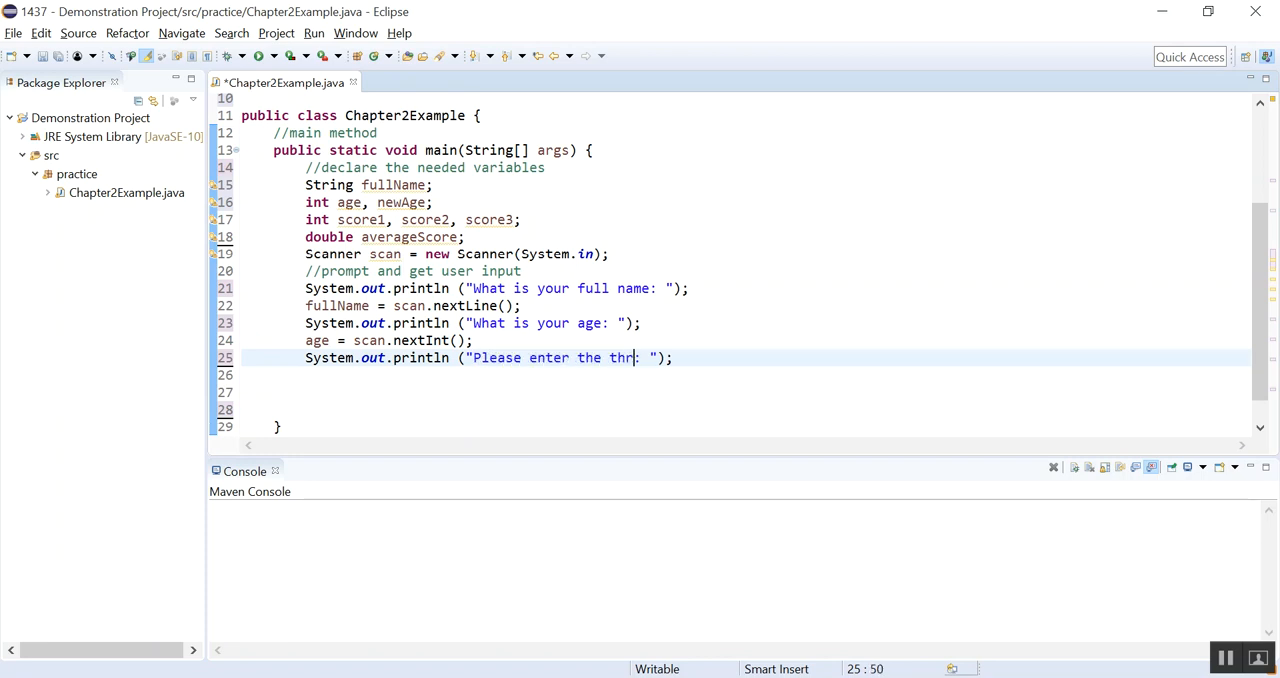
pyautogui.write('ee test score')
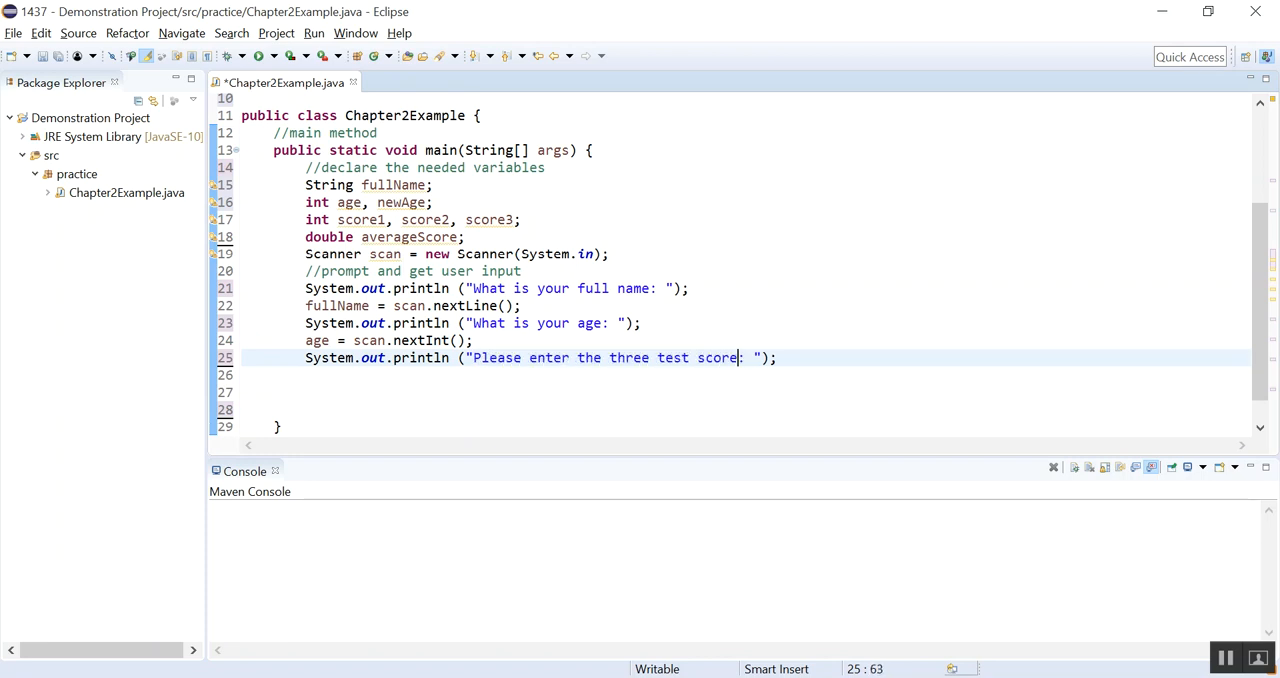
pyautogui.write('s separated by a s')
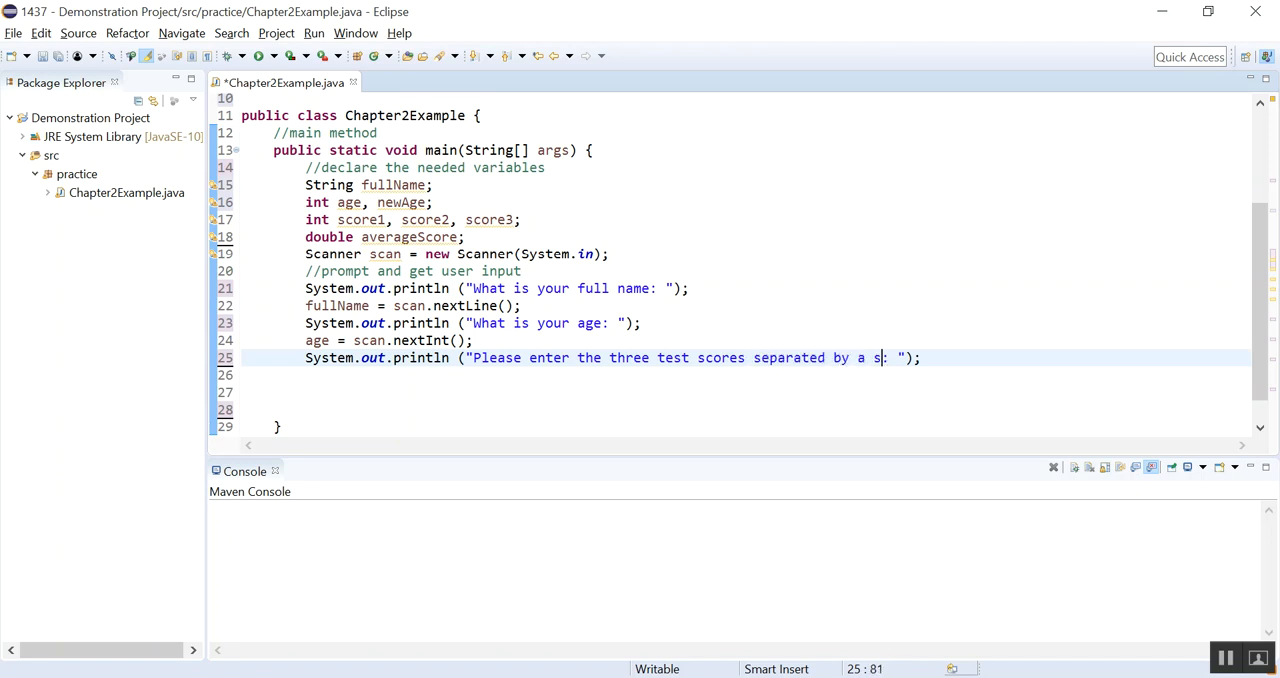
pyautogui.write('pace: ");')
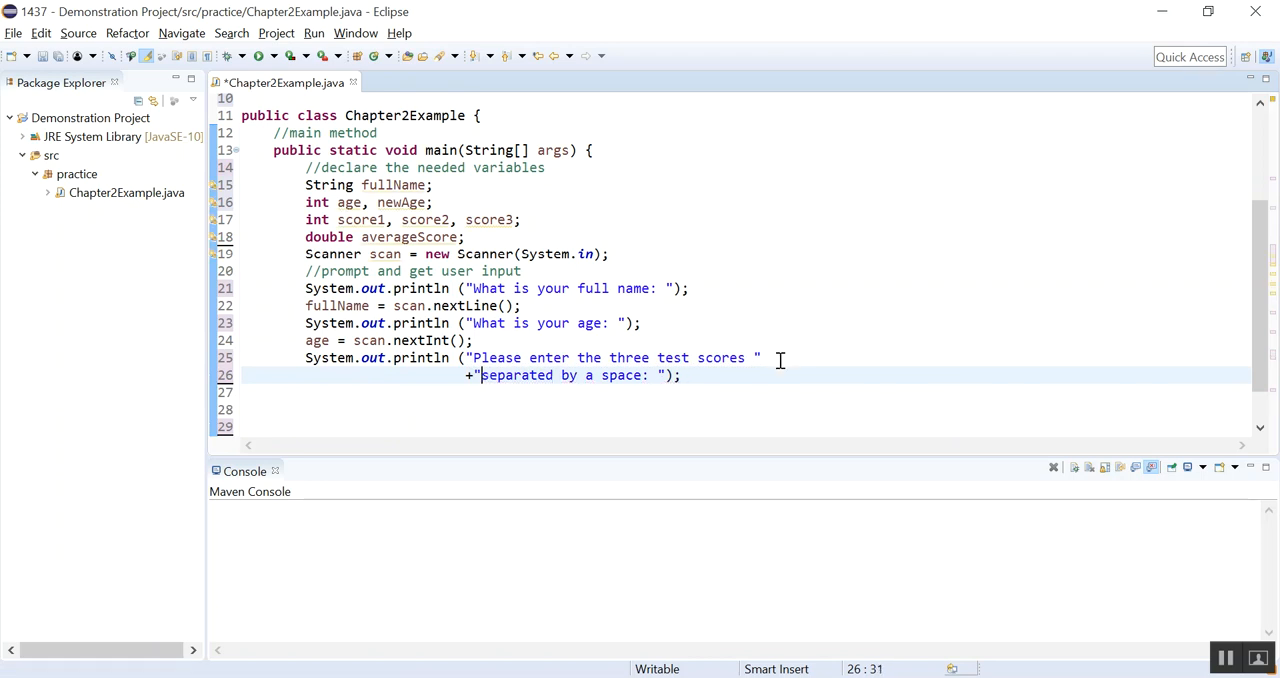
pyautogui.doubleClick(719, 357)
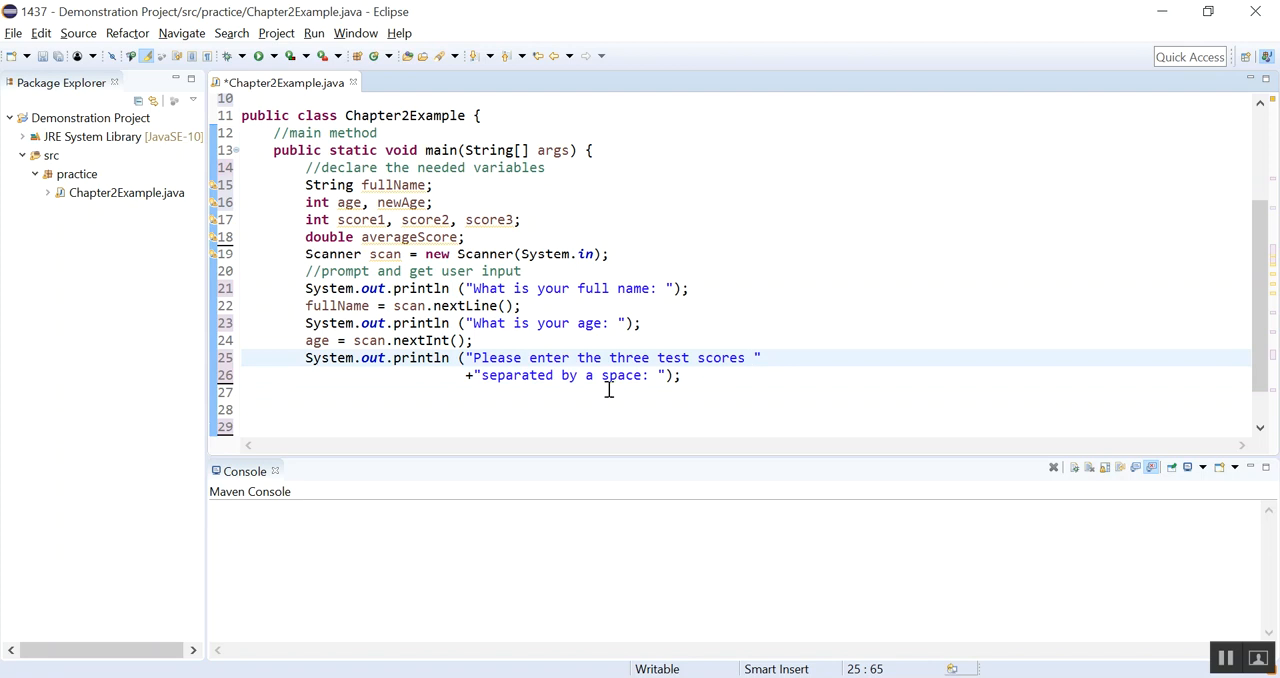
pyautogui.click(684, 375)
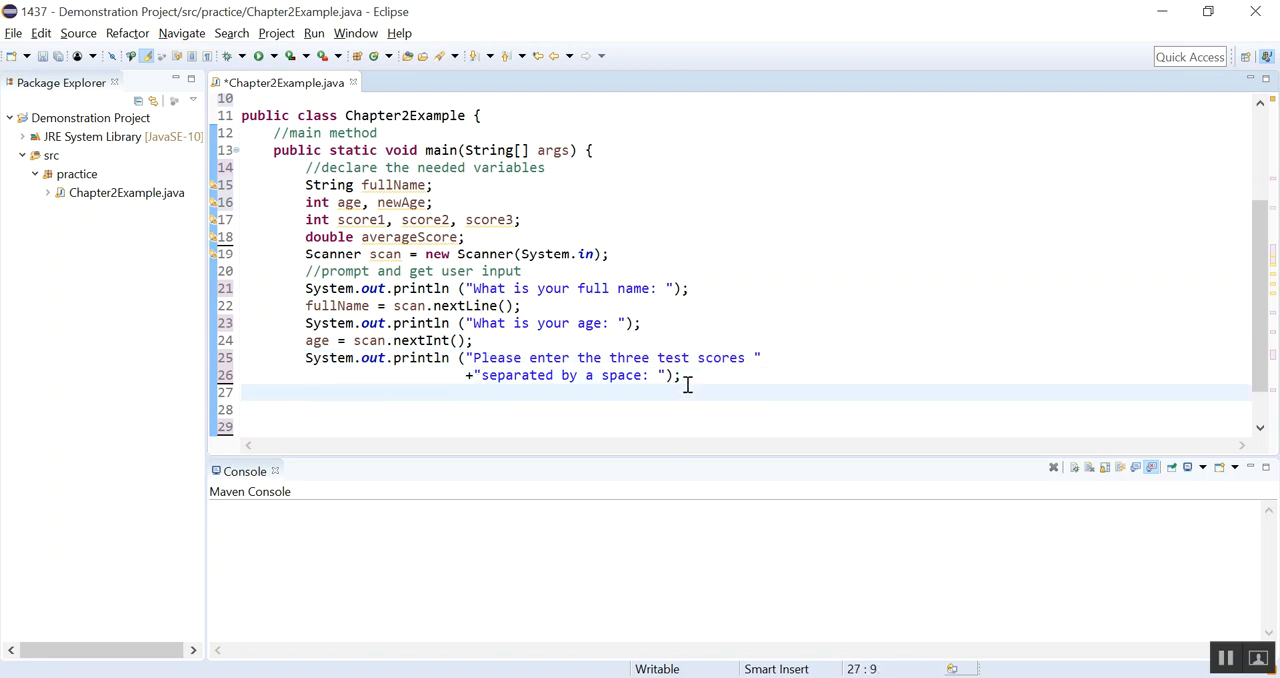
# Step: Add three score1 = scan.nextInt(); reads on consecutive lines after the prompt
pyautogui.write('score1')
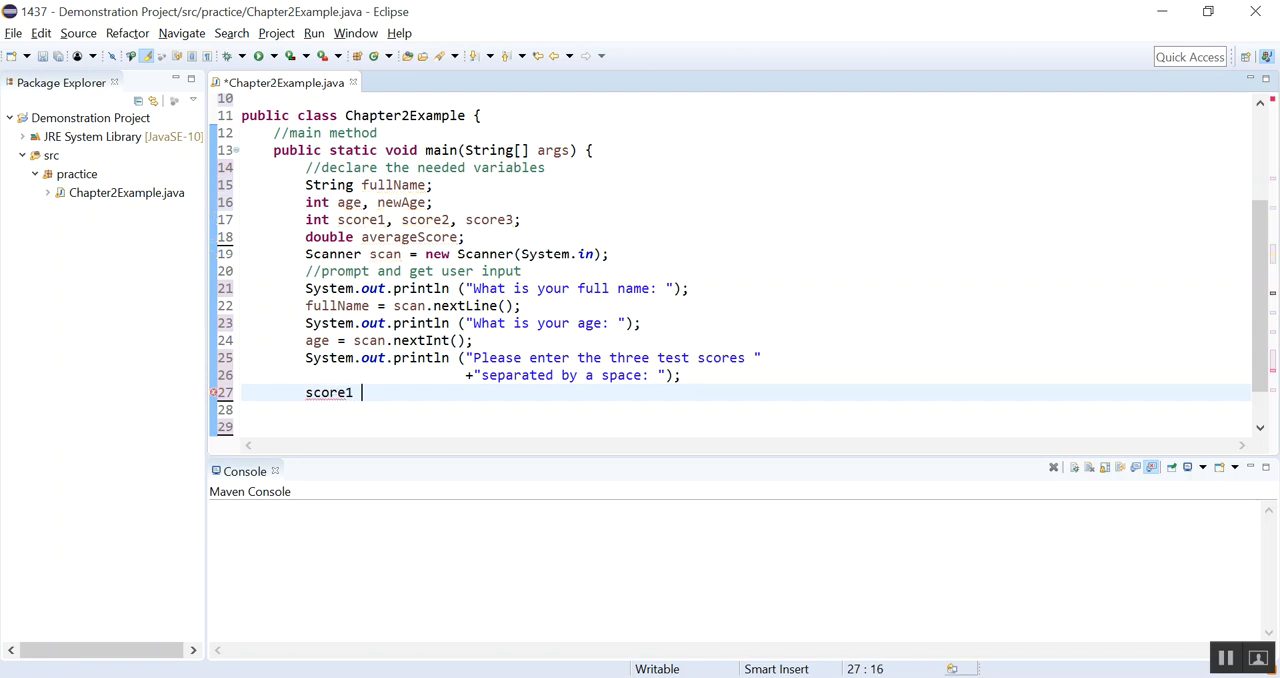
pyautogui.write('= scan')
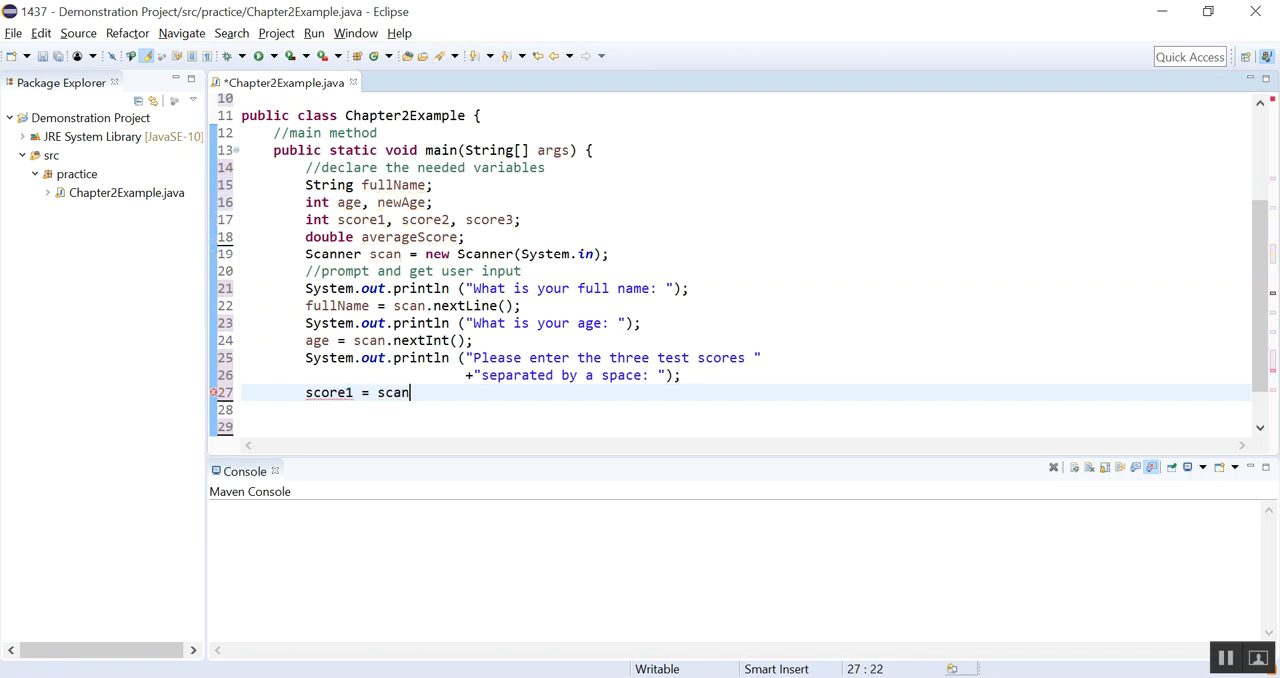
pyautogui.write('.nextInt();')
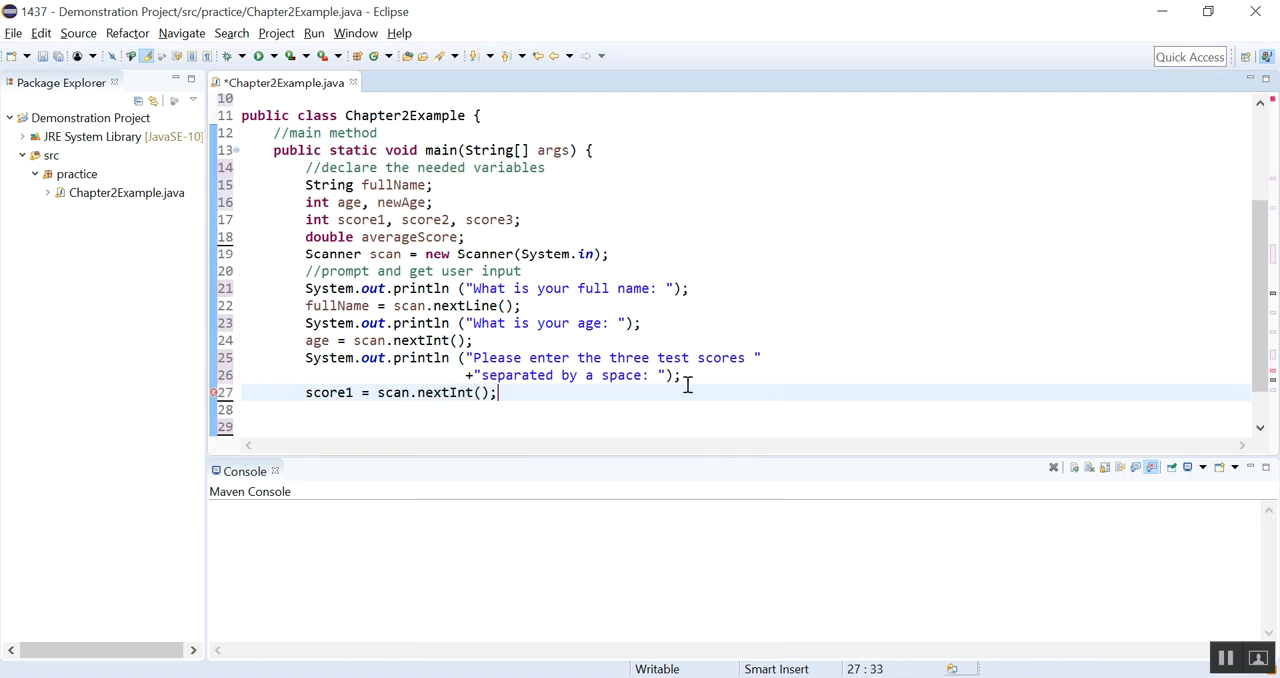
pyautogui.write('scr')
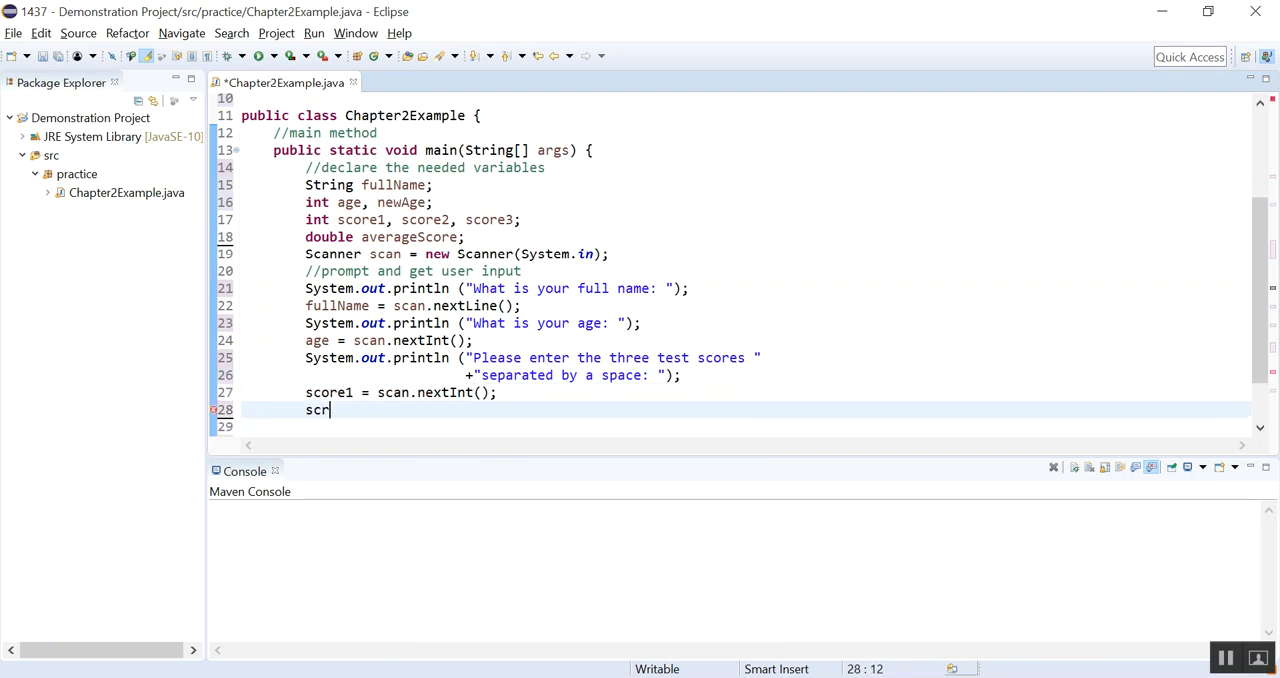
pyautogui.press('BackSpace')
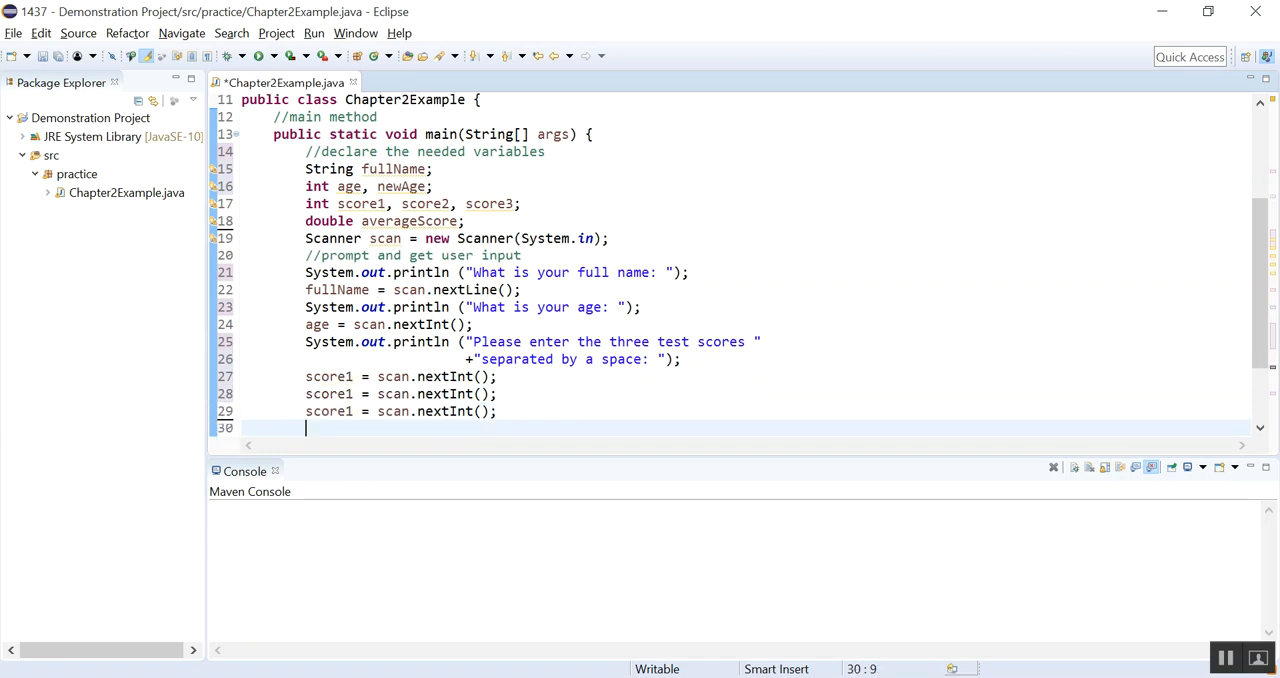
pyautogui.press('enter')
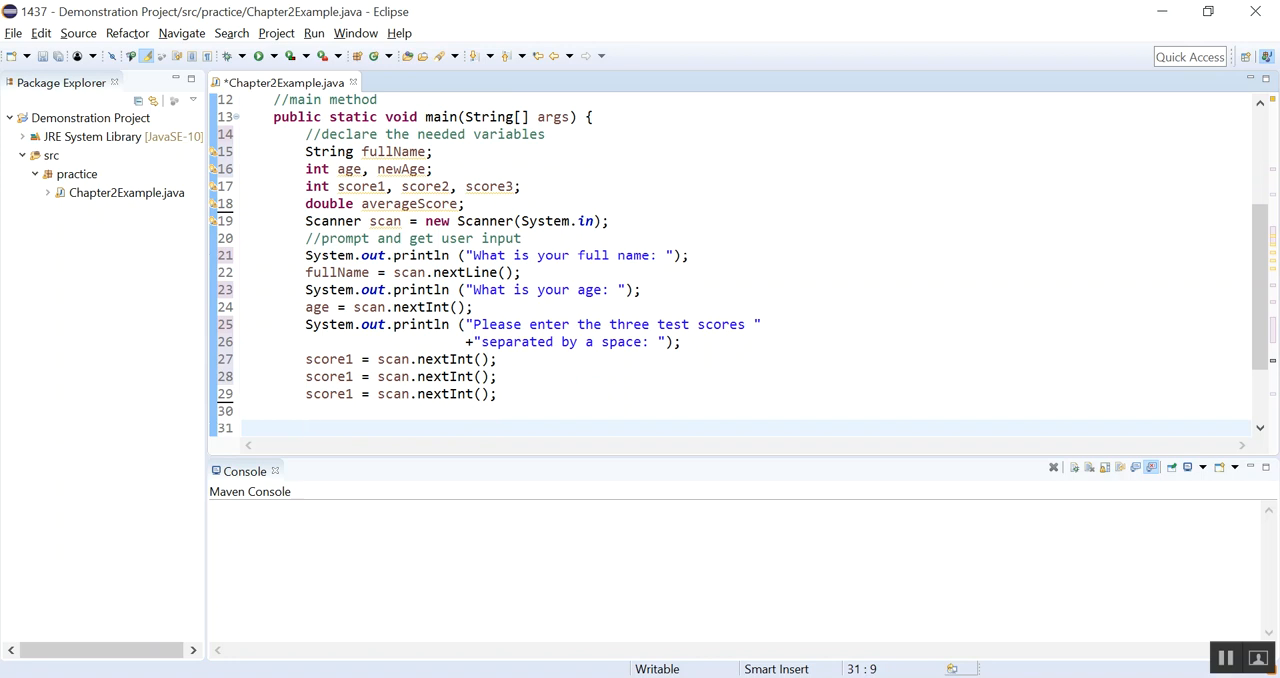
# Step: Add the comment '//calculate the average Score and new age'
pyautogui.write('/')
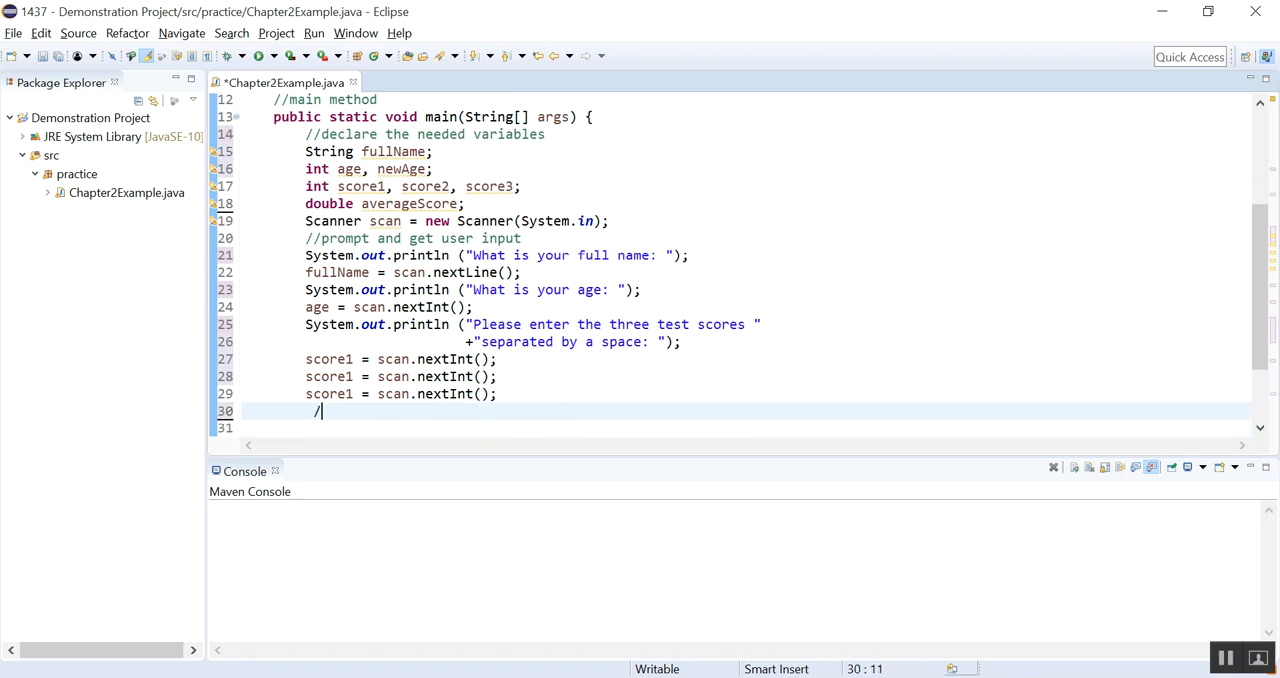
pyautogui.write('/')
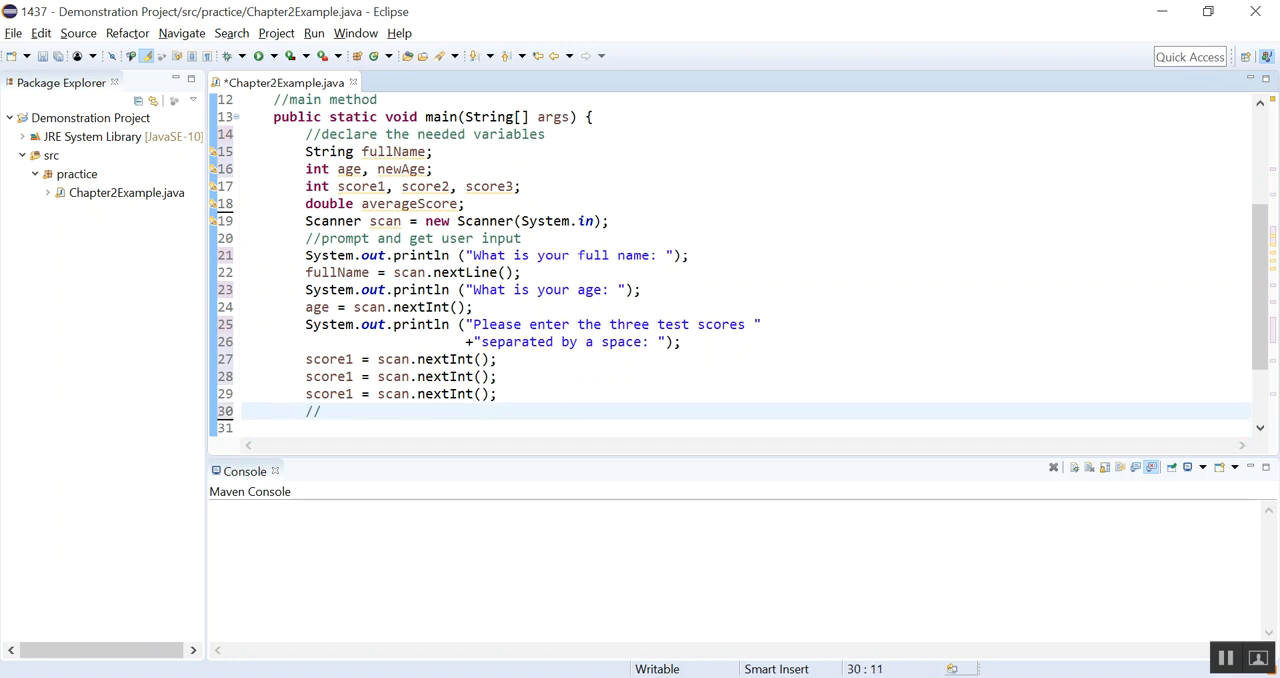
pyautogui.write('calc')
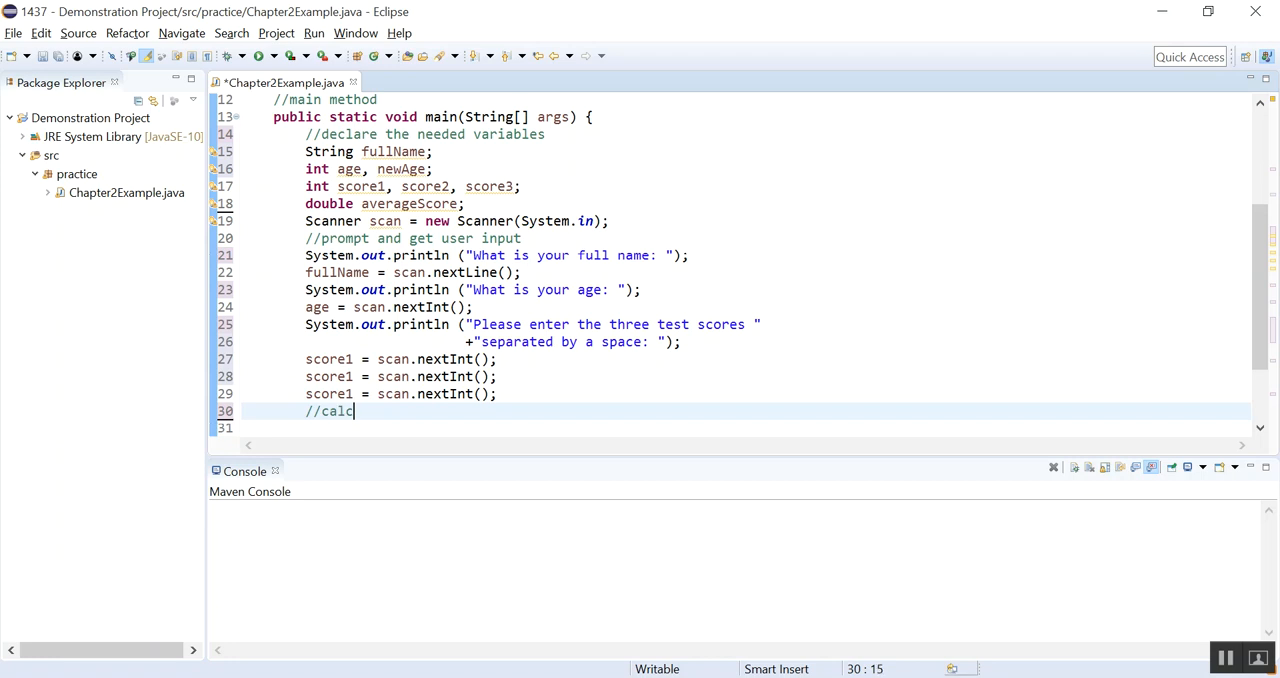
pyautogui.write('ulate')
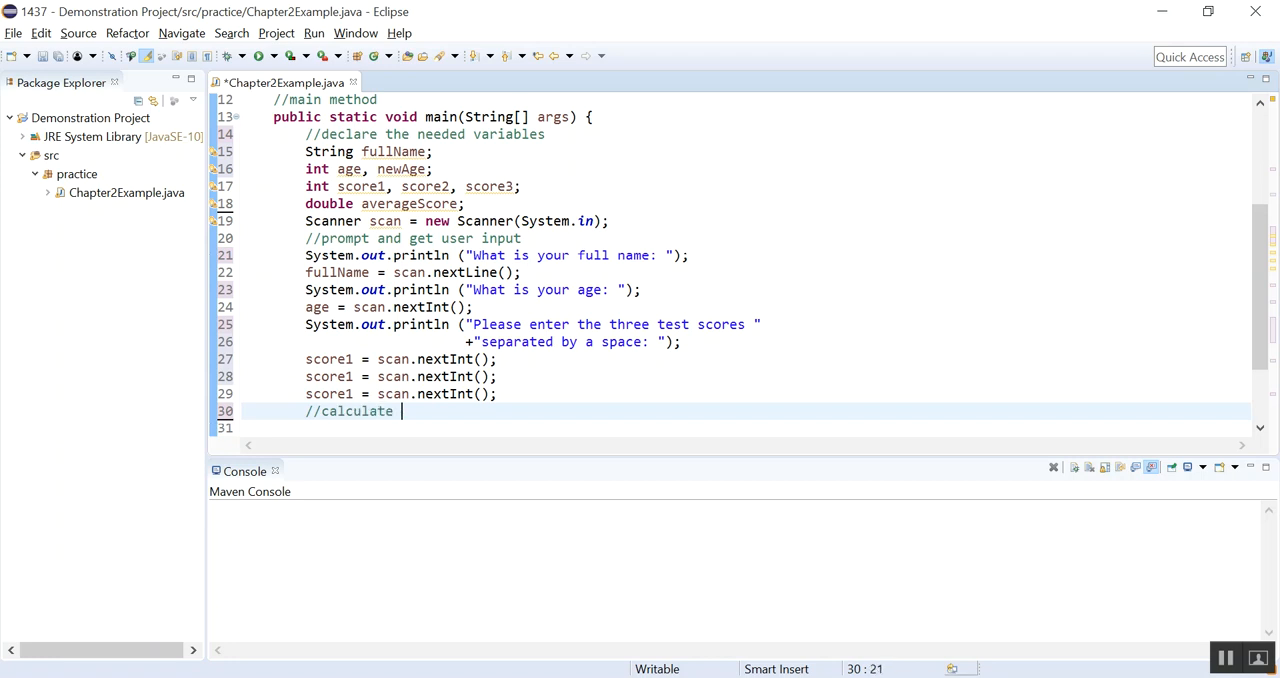
pyautogui.write('t')
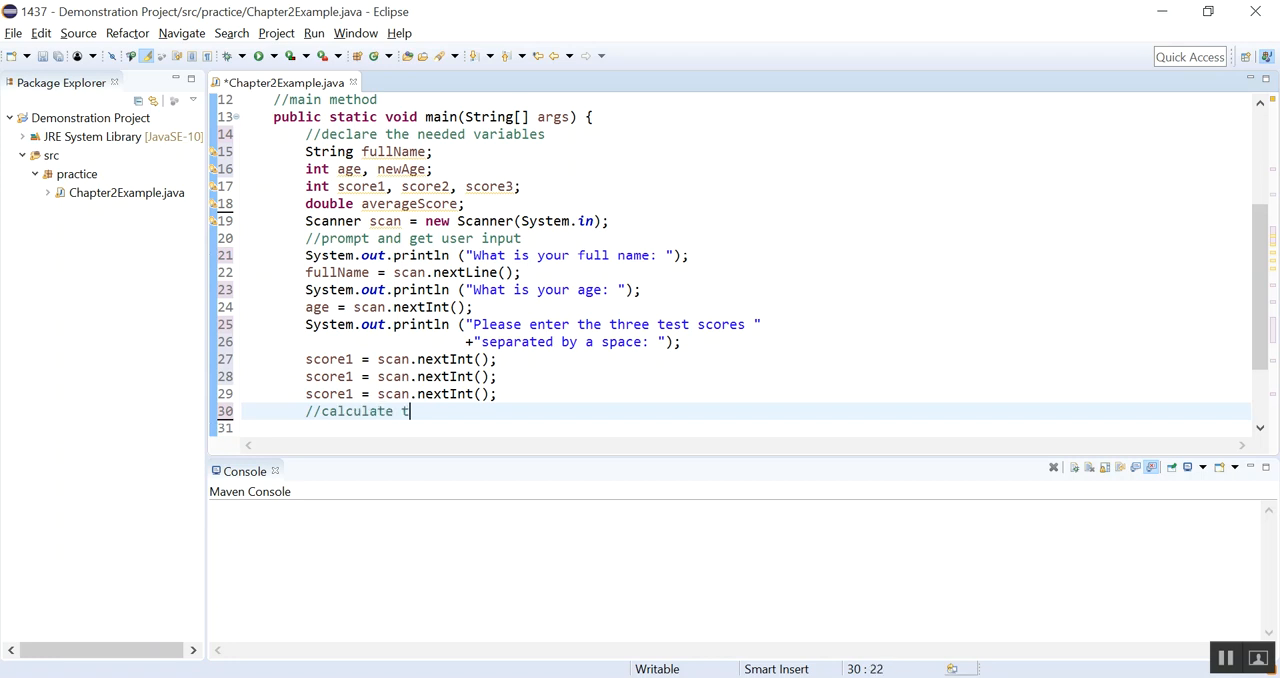
pyautogui.write('he average Score and new')
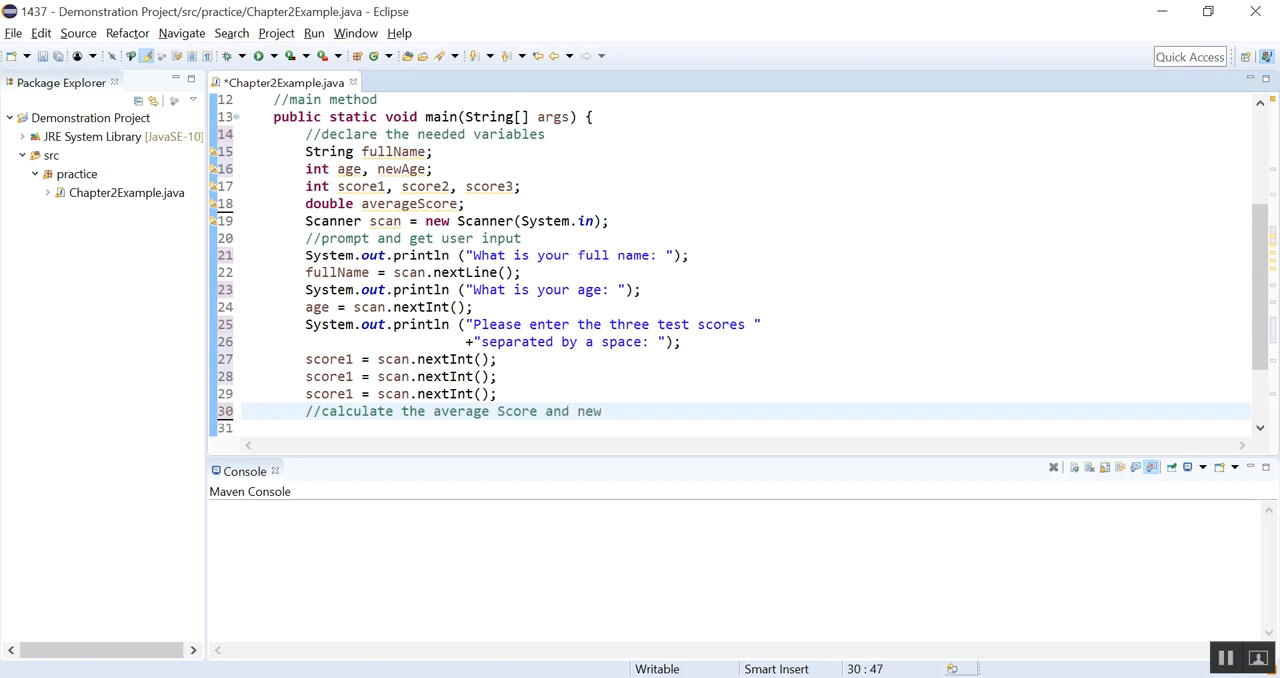
pyautogui.write('age')
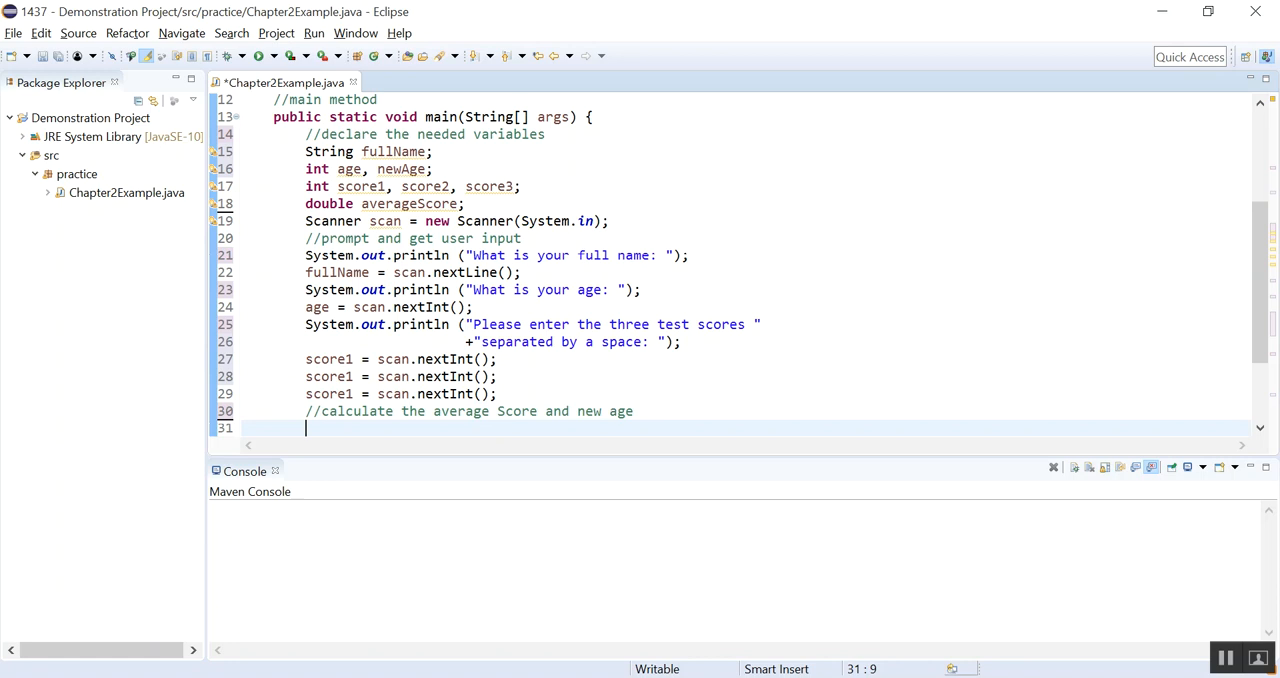
# Step: Compute newAge = age + 20;
pyautogui.write('newAge')
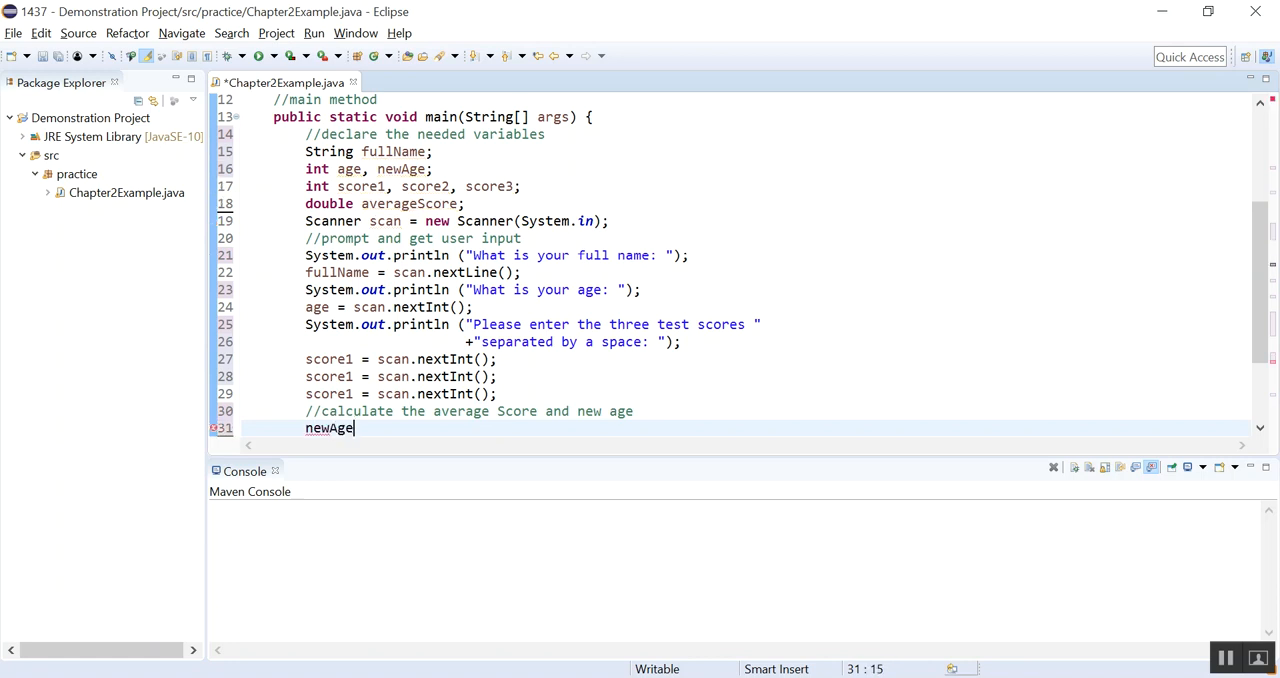
pyautogui.write('=')
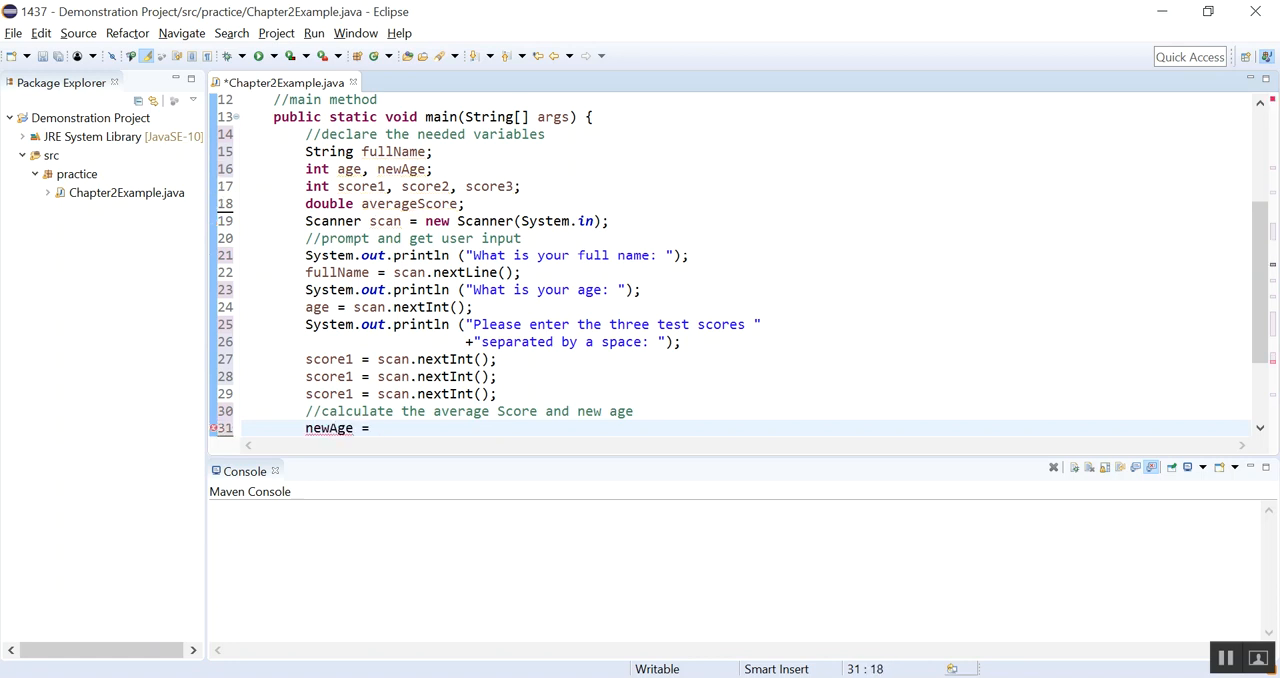
pyautogui.write('age')
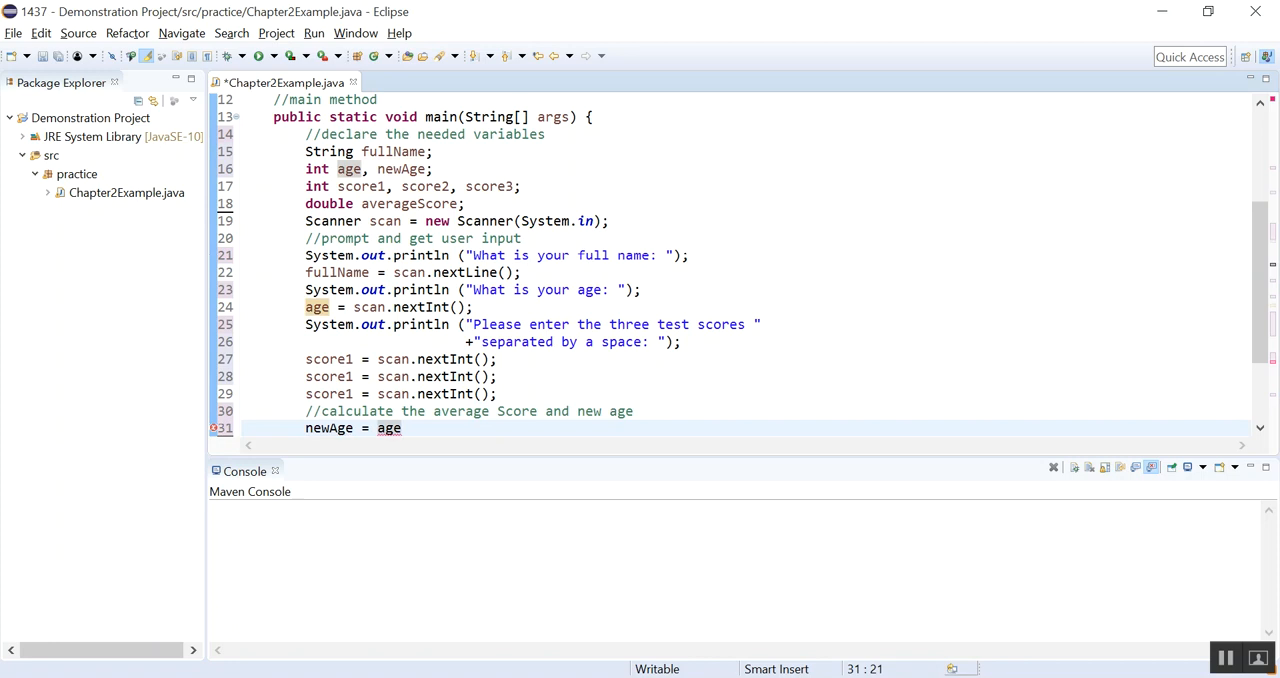
pyautogui.write('+ 20;')
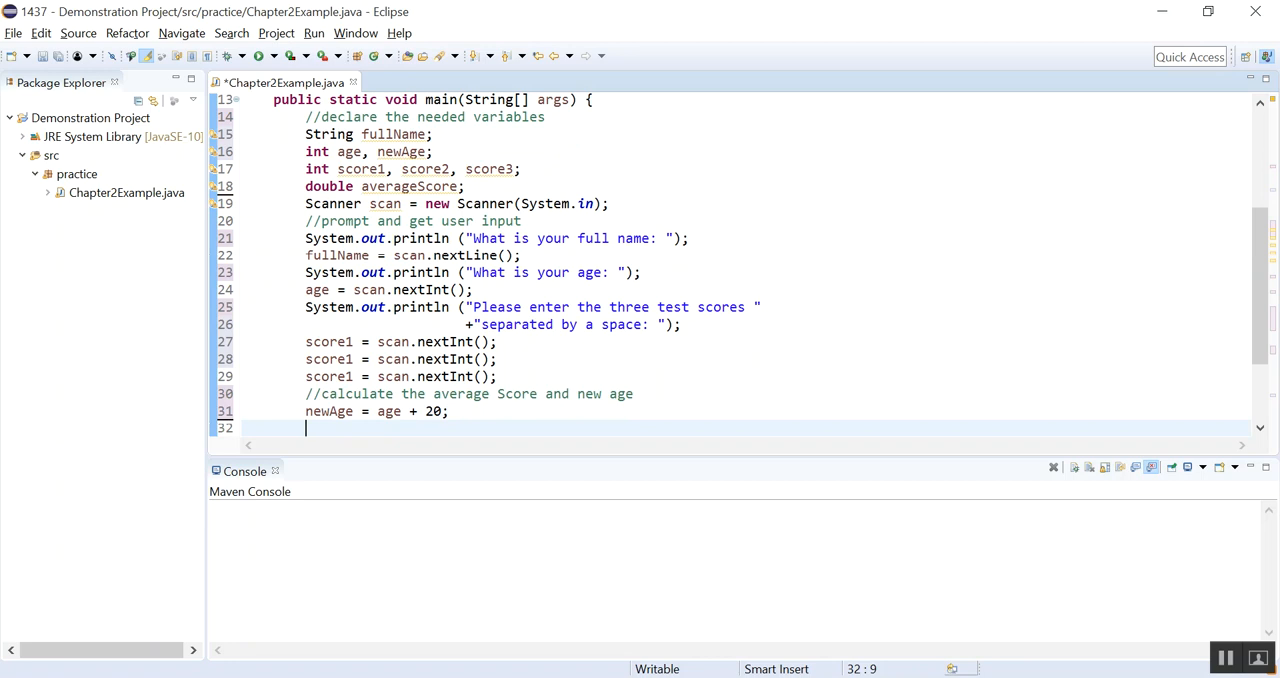
# Step: Compute averageScore = (score1+score2+score3)/3;
pyautogui.write('ave')
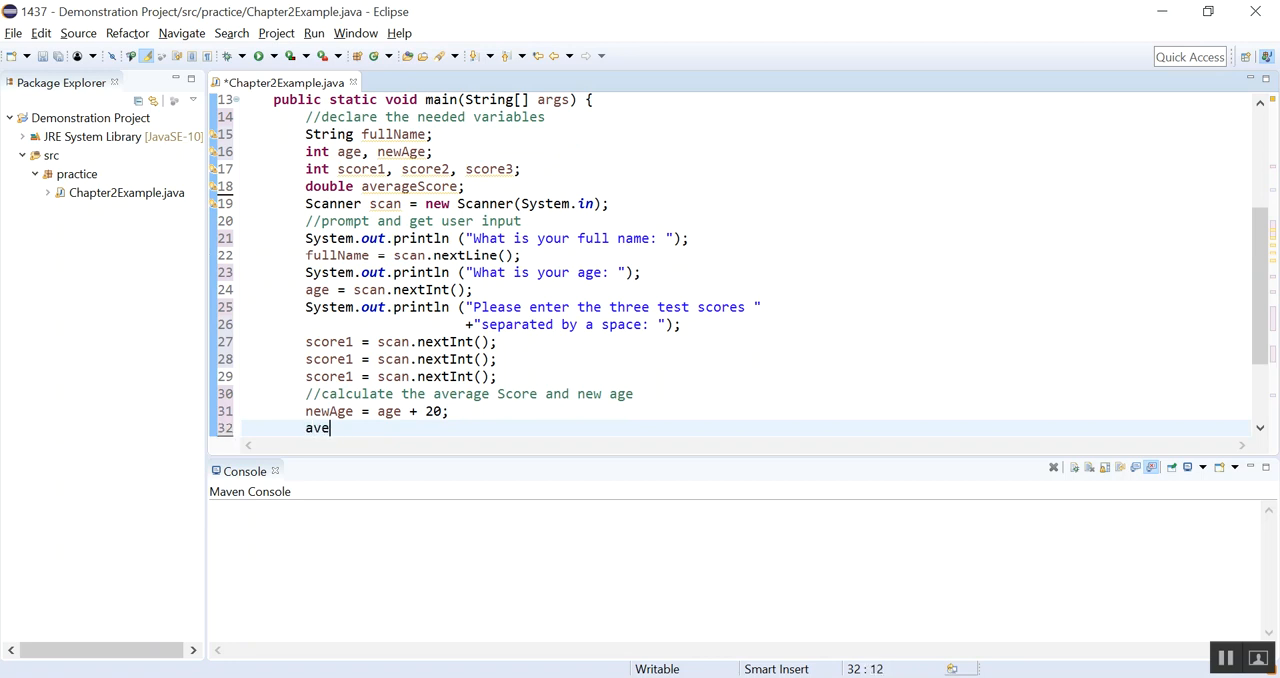
pyautogui.write('rageDS')
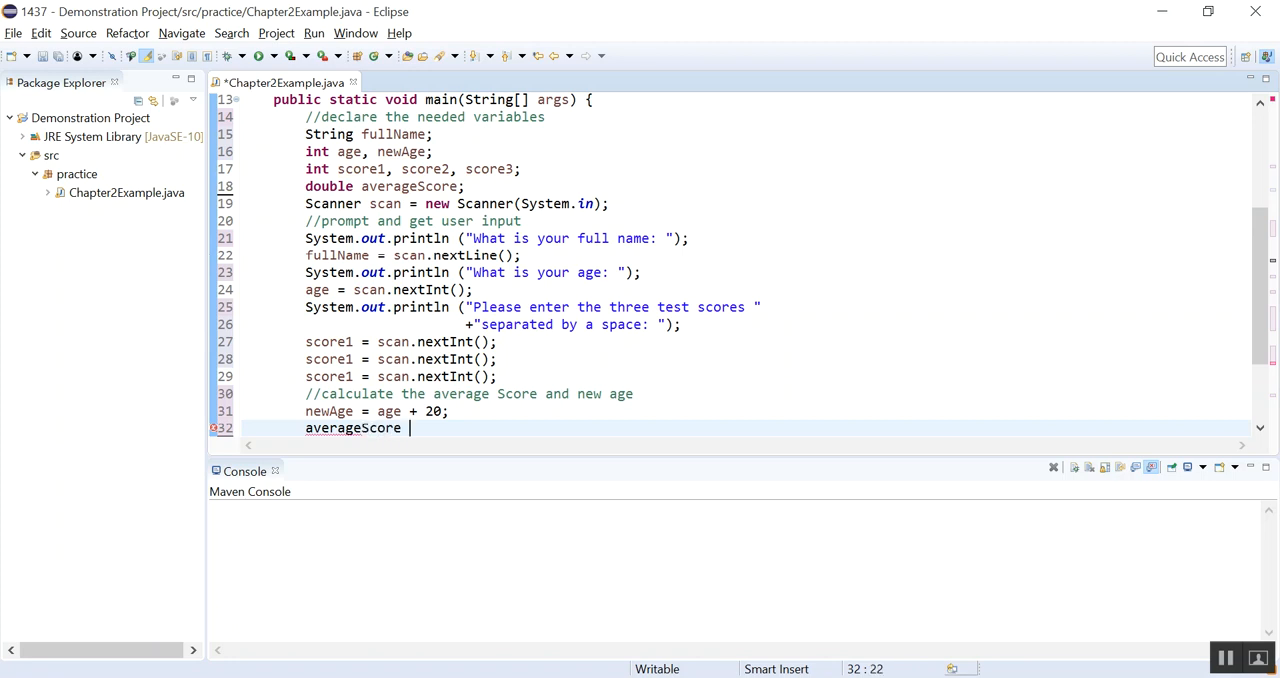
pyautogui.write('=')
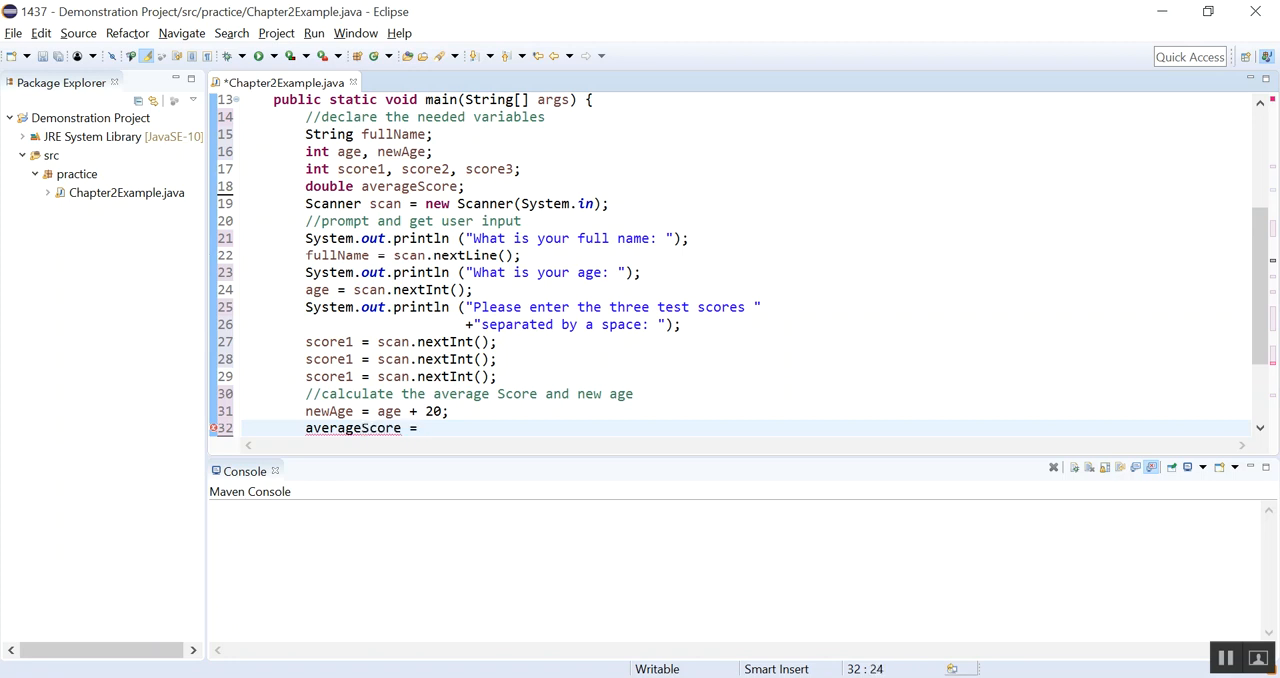
pyautogui.write('()')
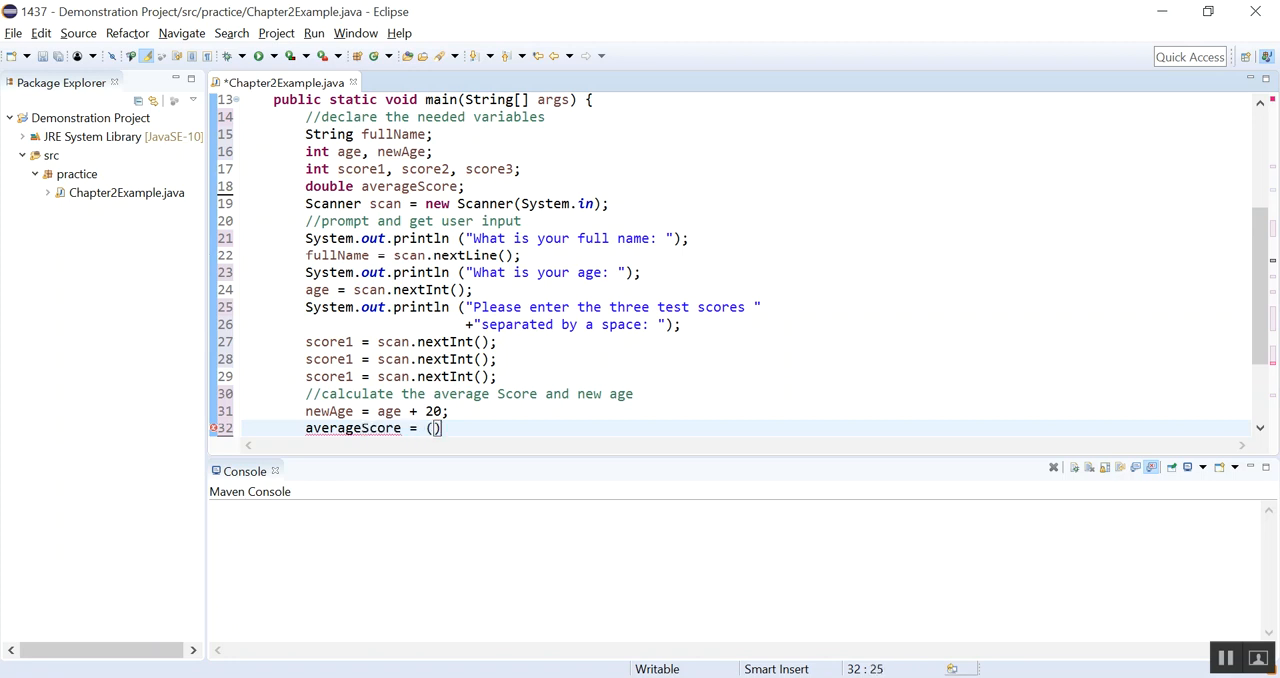
pyautogui.write('score1')
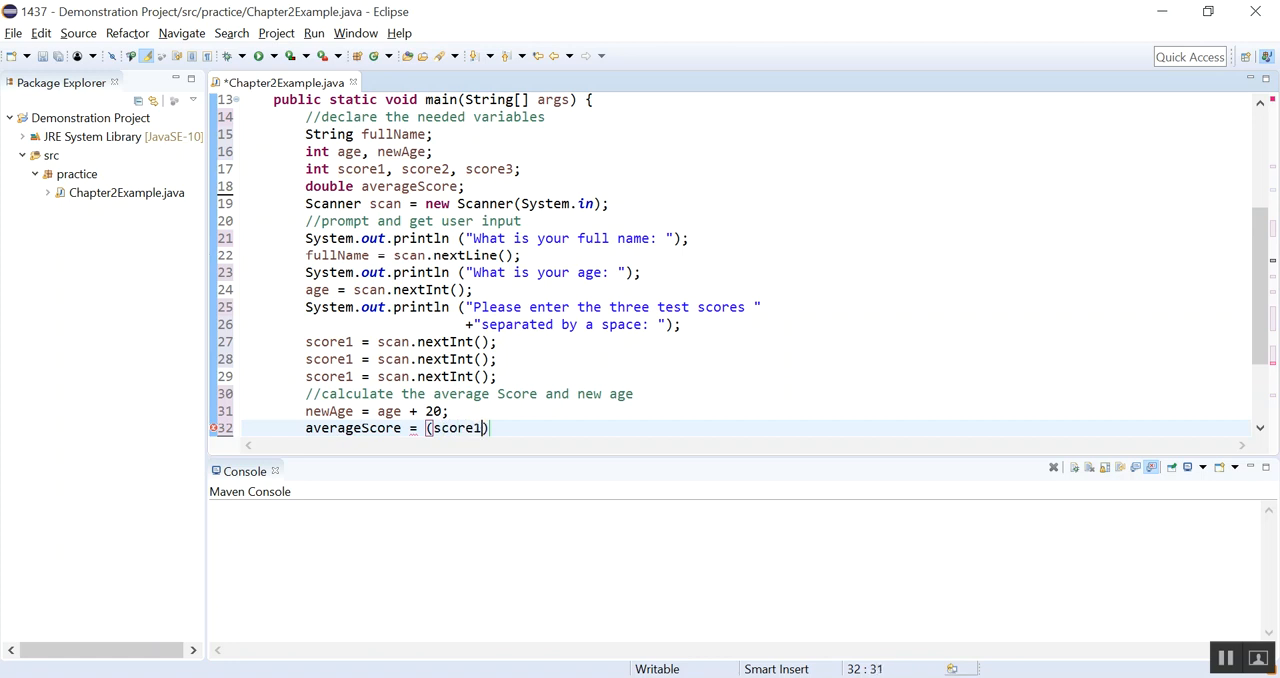
pyautogui.write('+score2+sco')
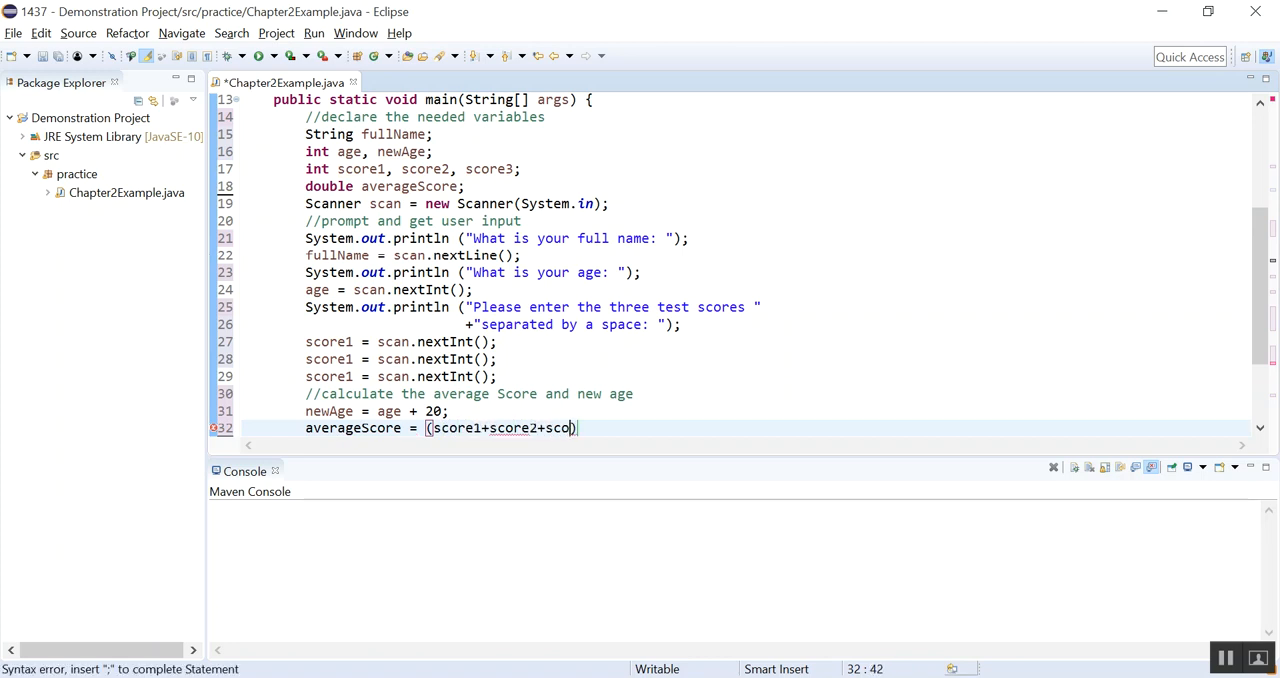
pyautogui.write('re3)')
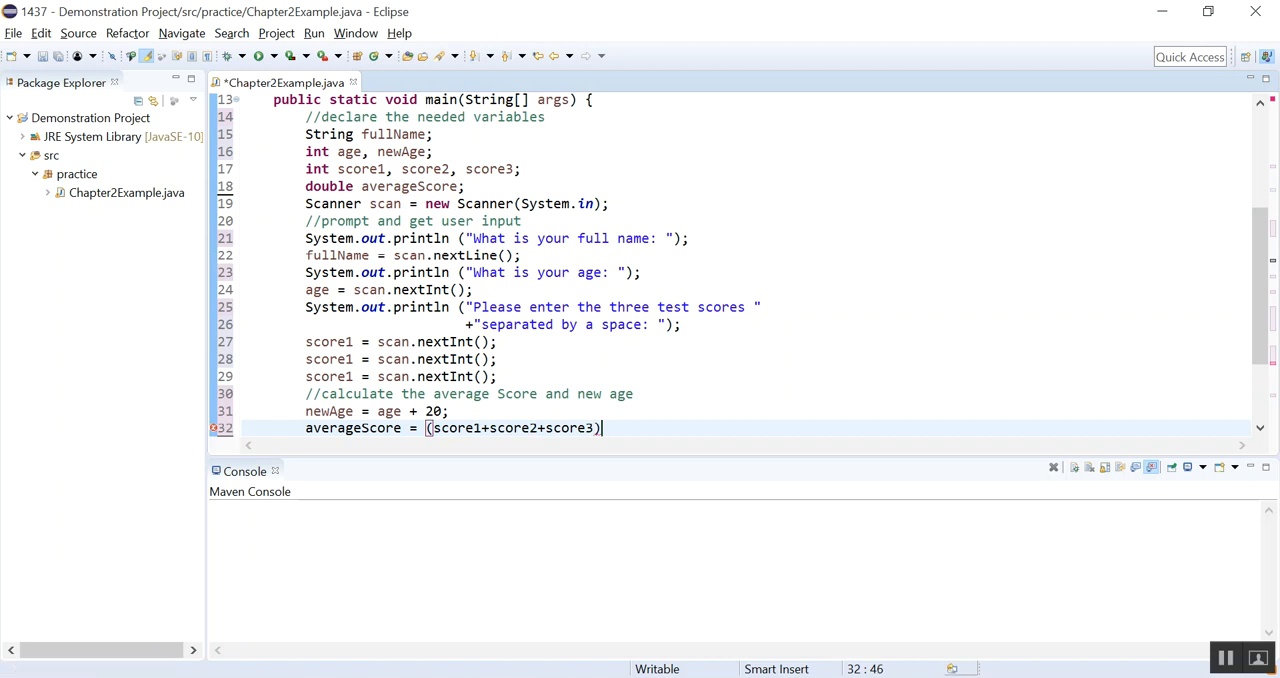
pyautogui.write('/')
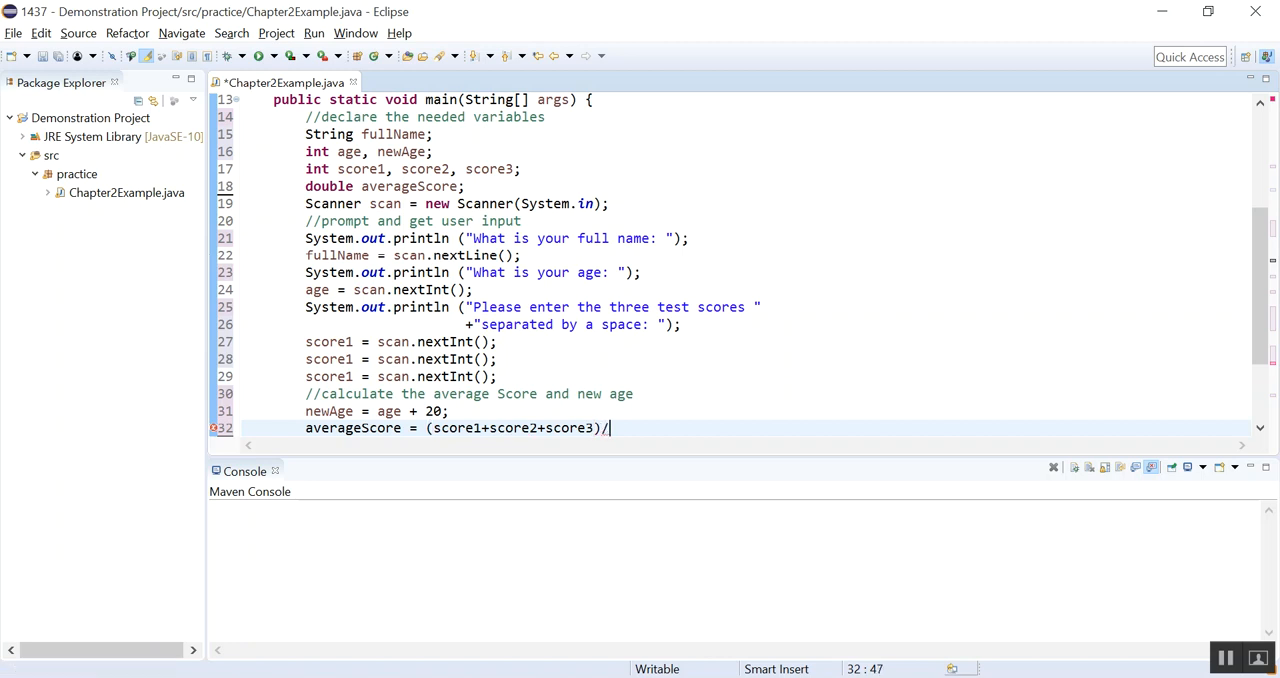
pyautogui.write('3')
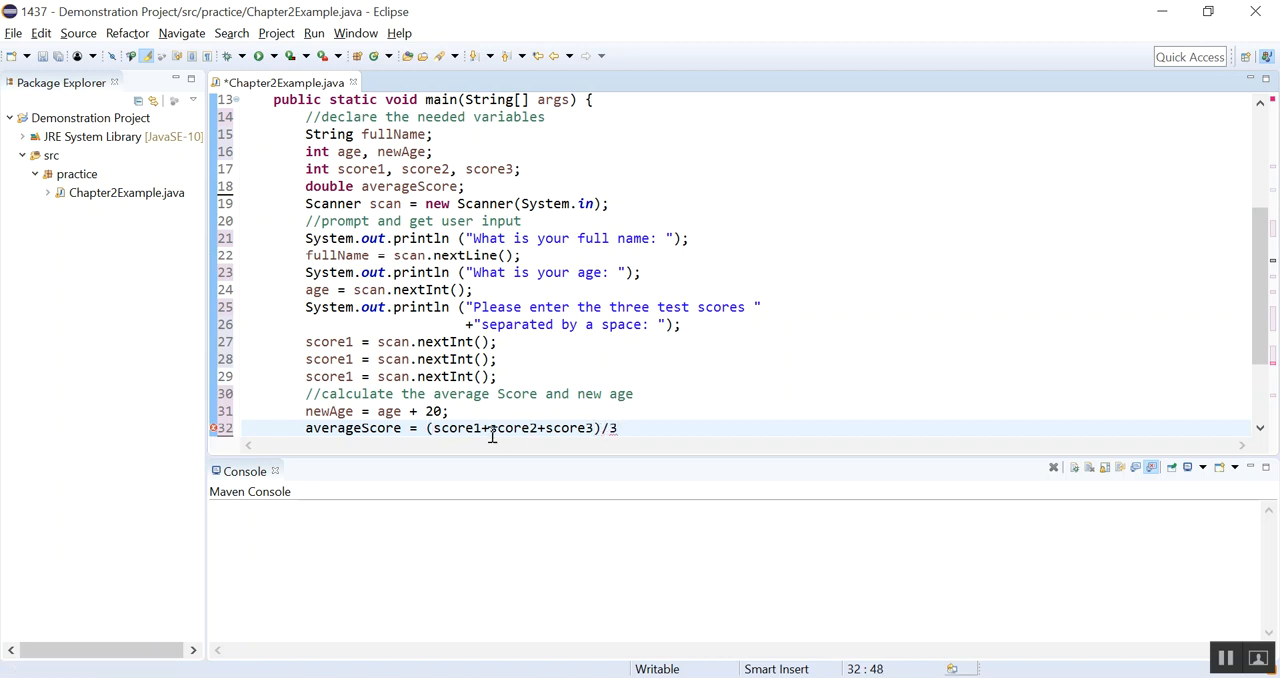
pyautogui.write(';')
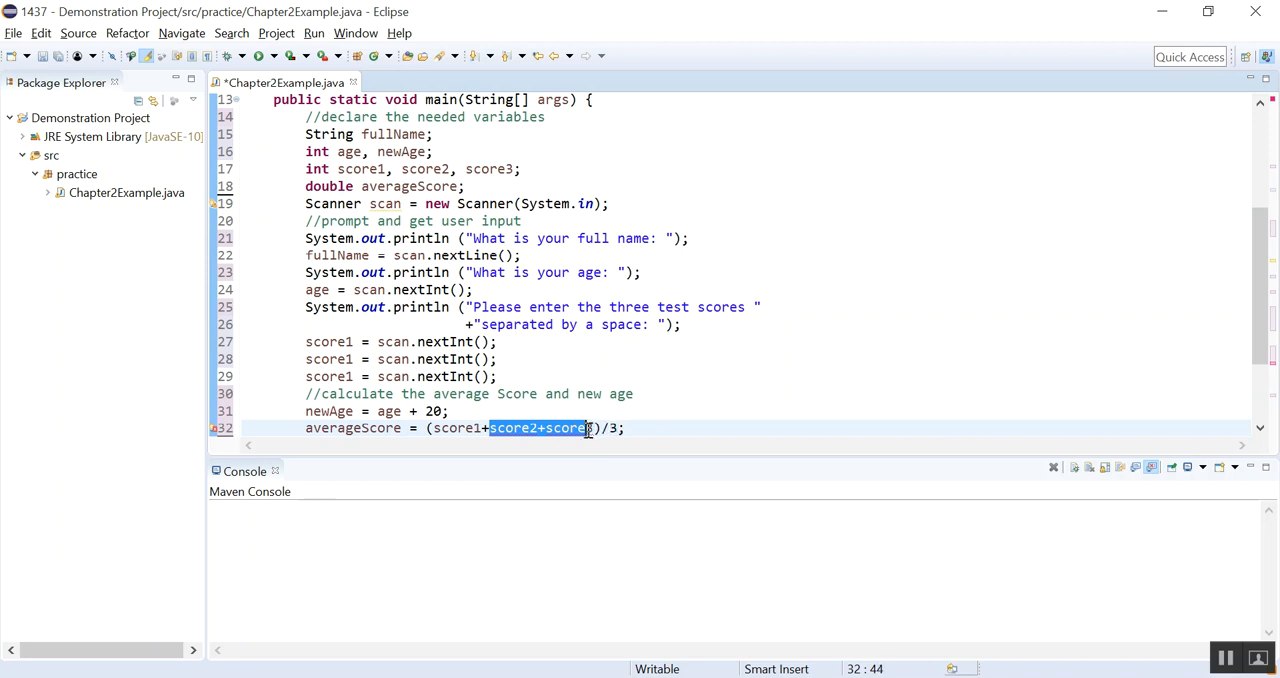
pyautogui.moveTo(545, 393)
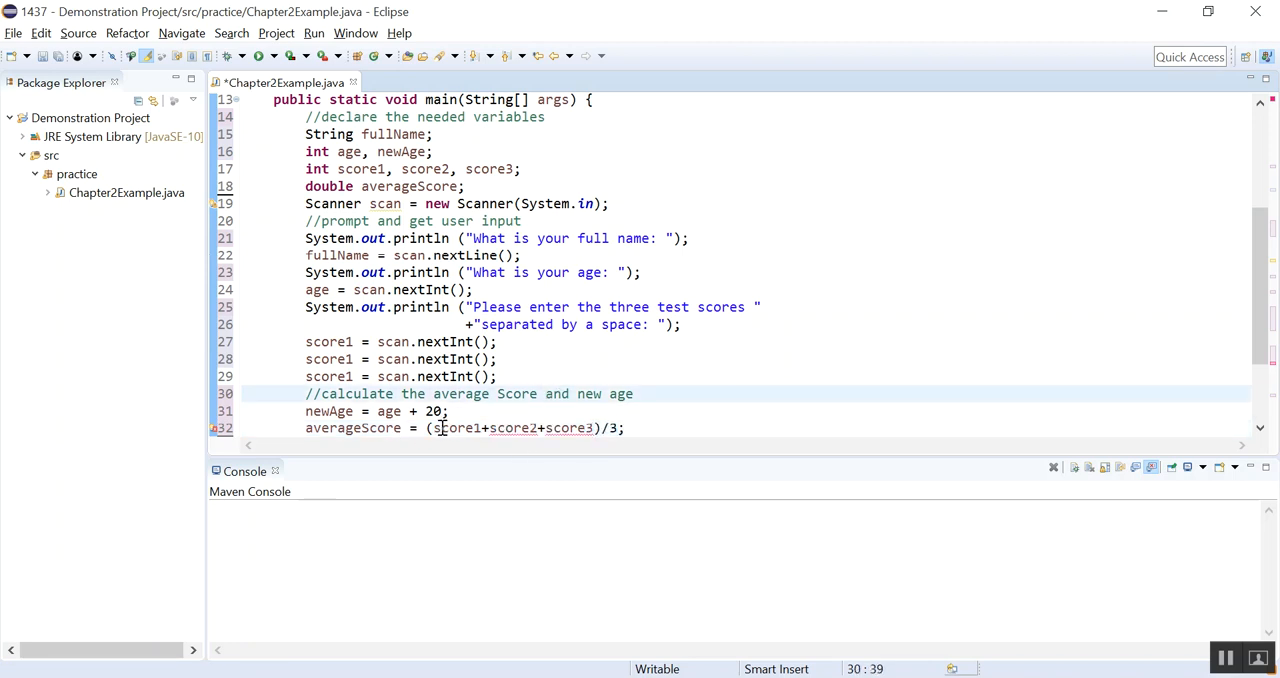
pyautogui.moveTo(216, 428)
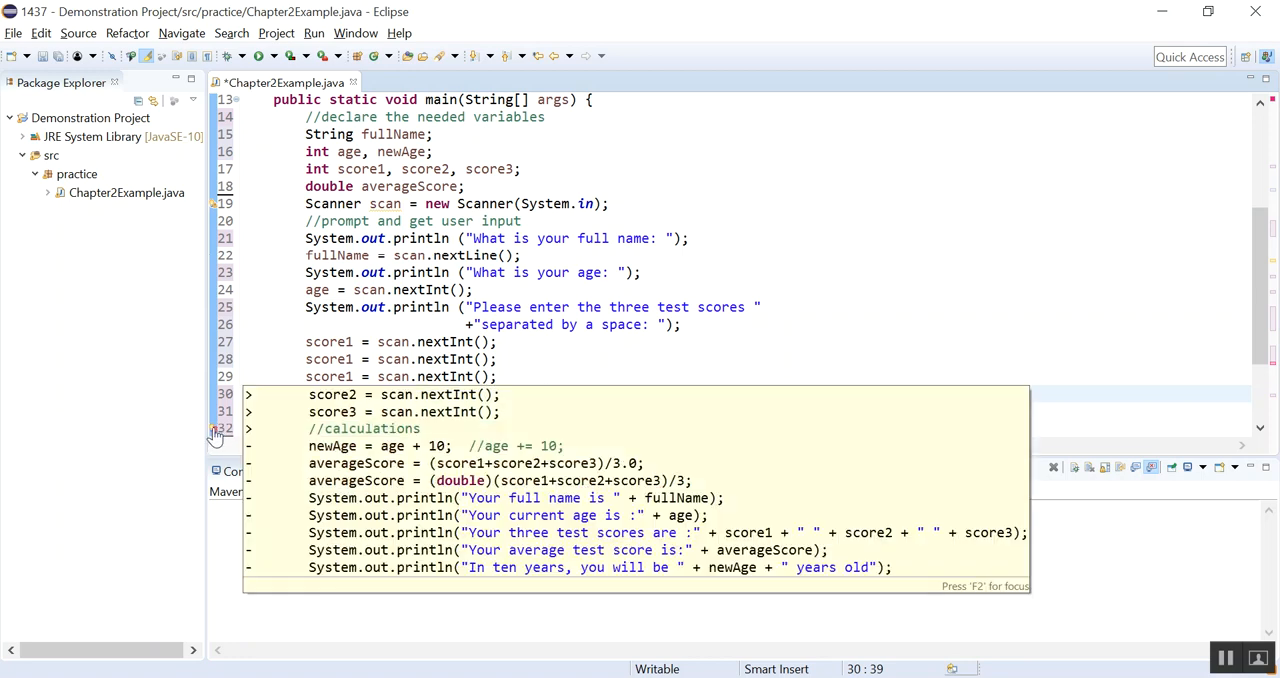
pyautogui.moveTo(218, 430)
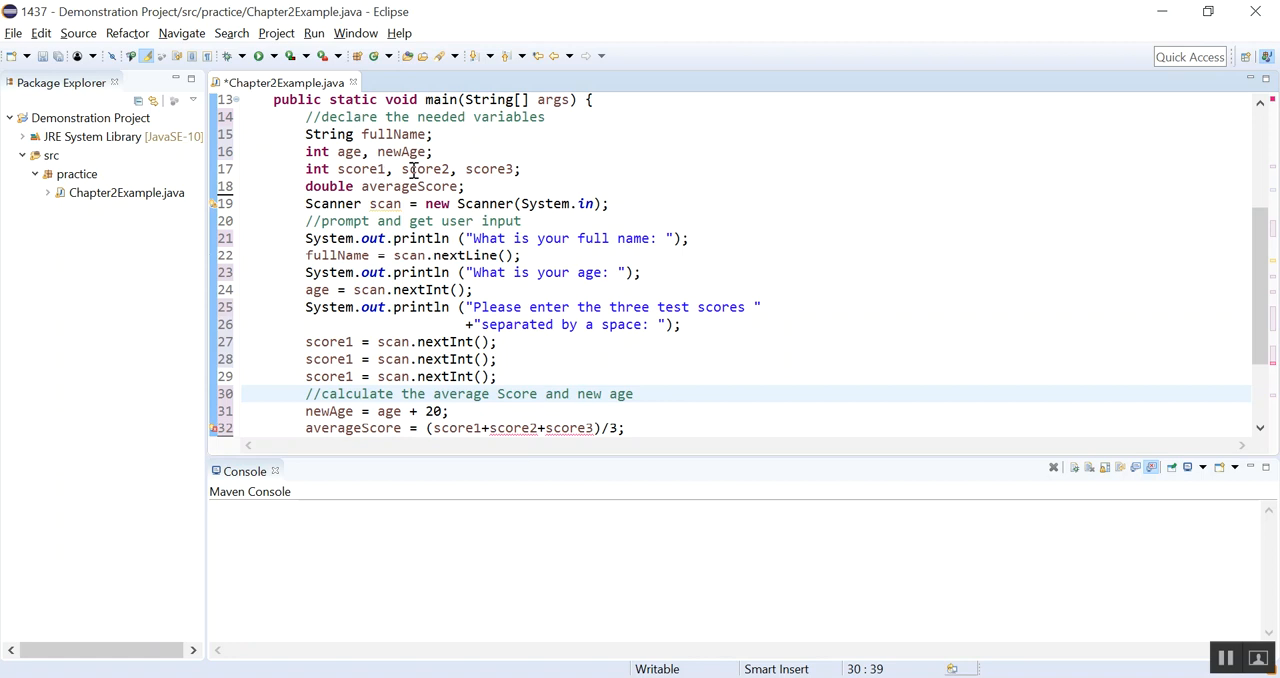
# Step: Rename score1 in the second and third reads to score2 and score3
pyautogui.doubleClick(489, 168)
pyautogui.write('3')
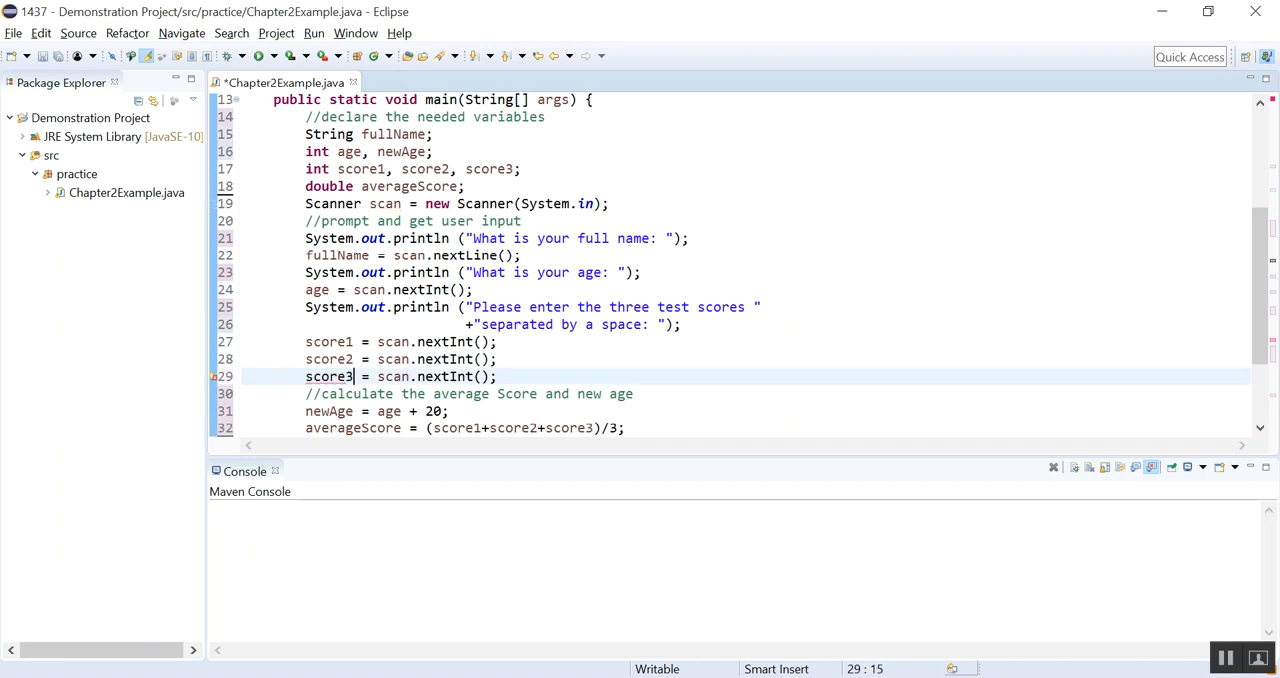
pyautogui.scroll(-3)
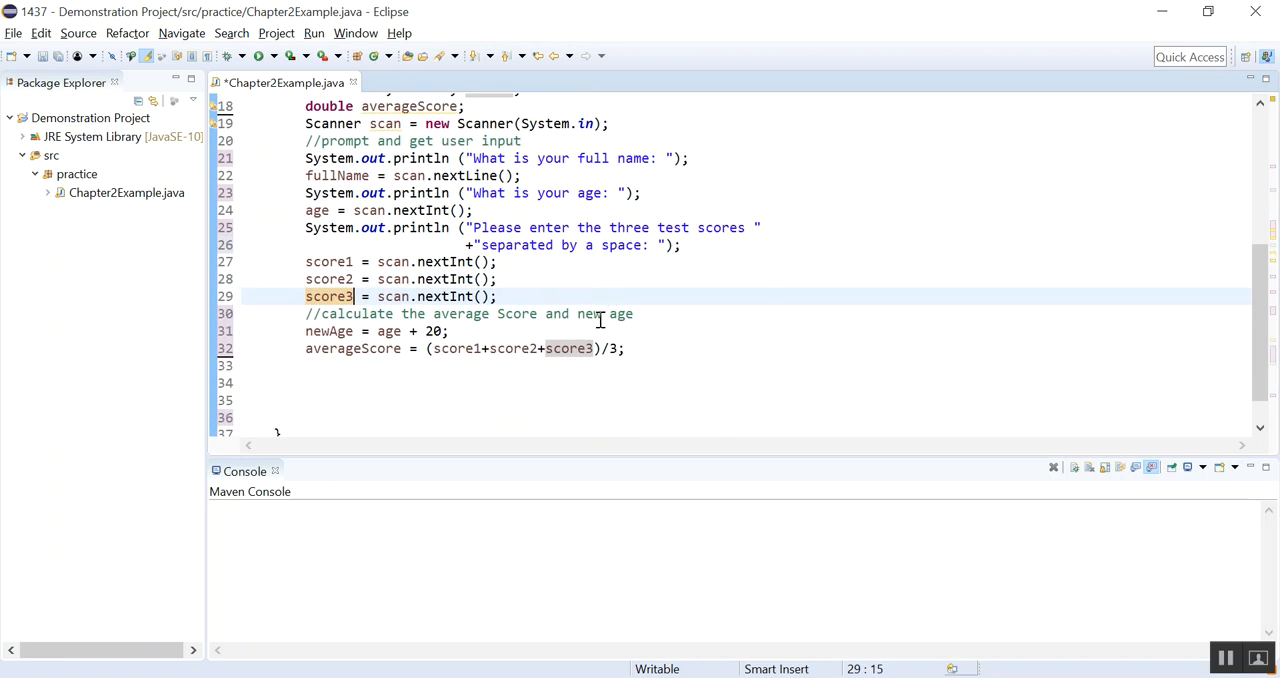
pyautogui.moveTo(568, 348)
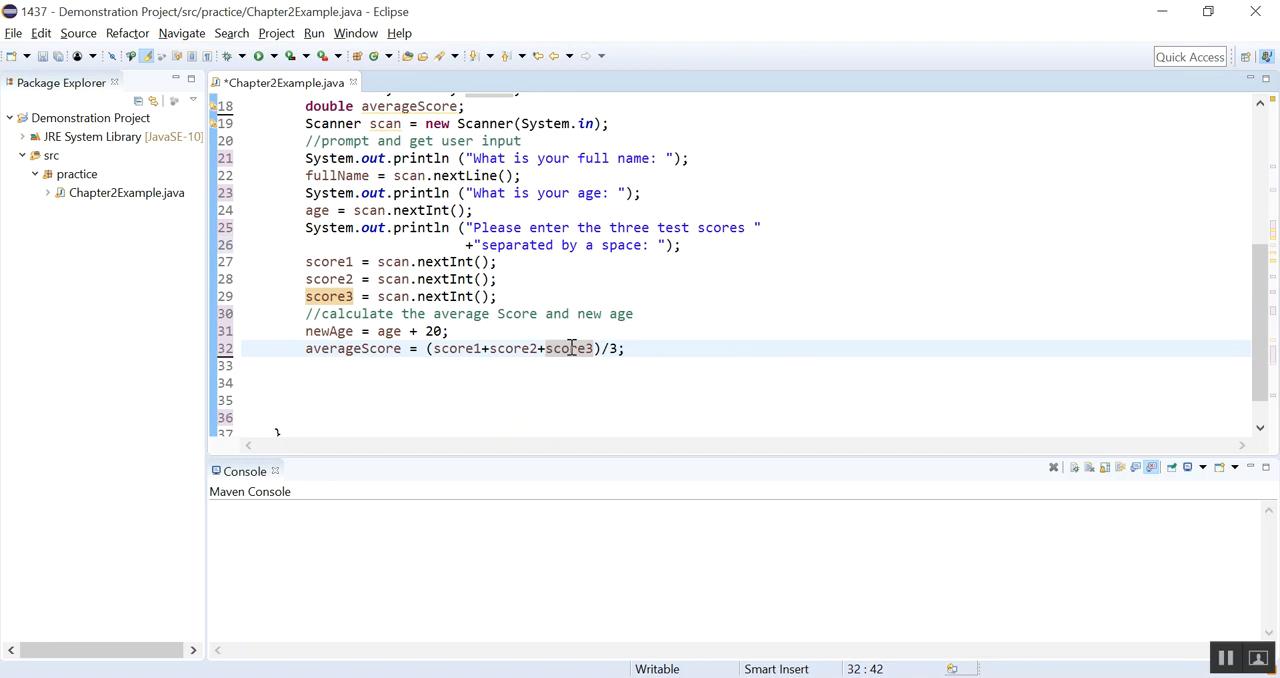
pyautogui.moveTo(548, 348)
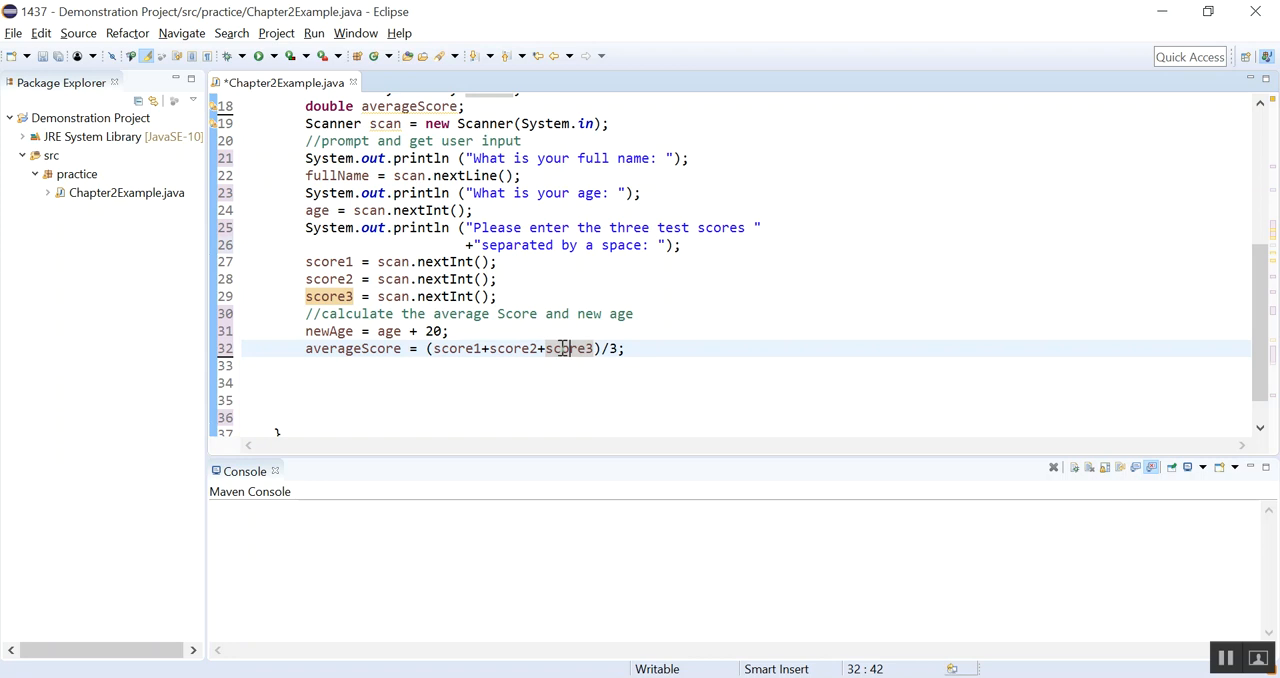
pyautogui.moveTo(328, 261)
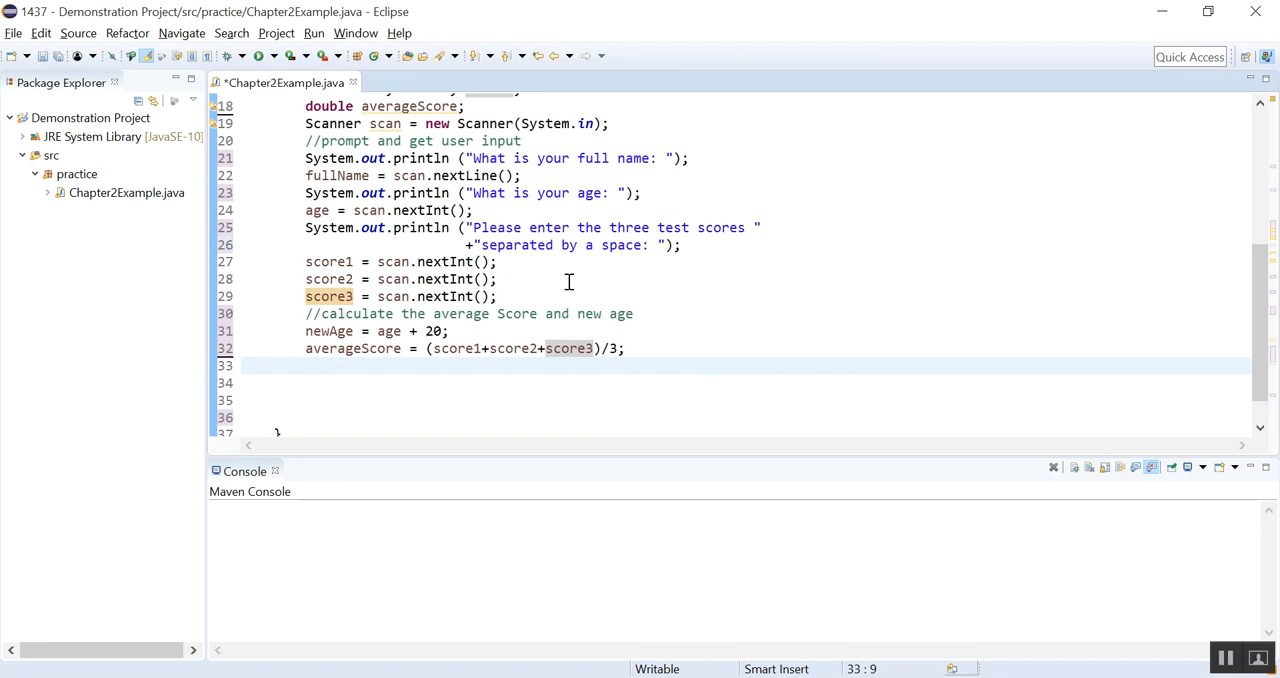
pyautogui.moveTo(390, 290)
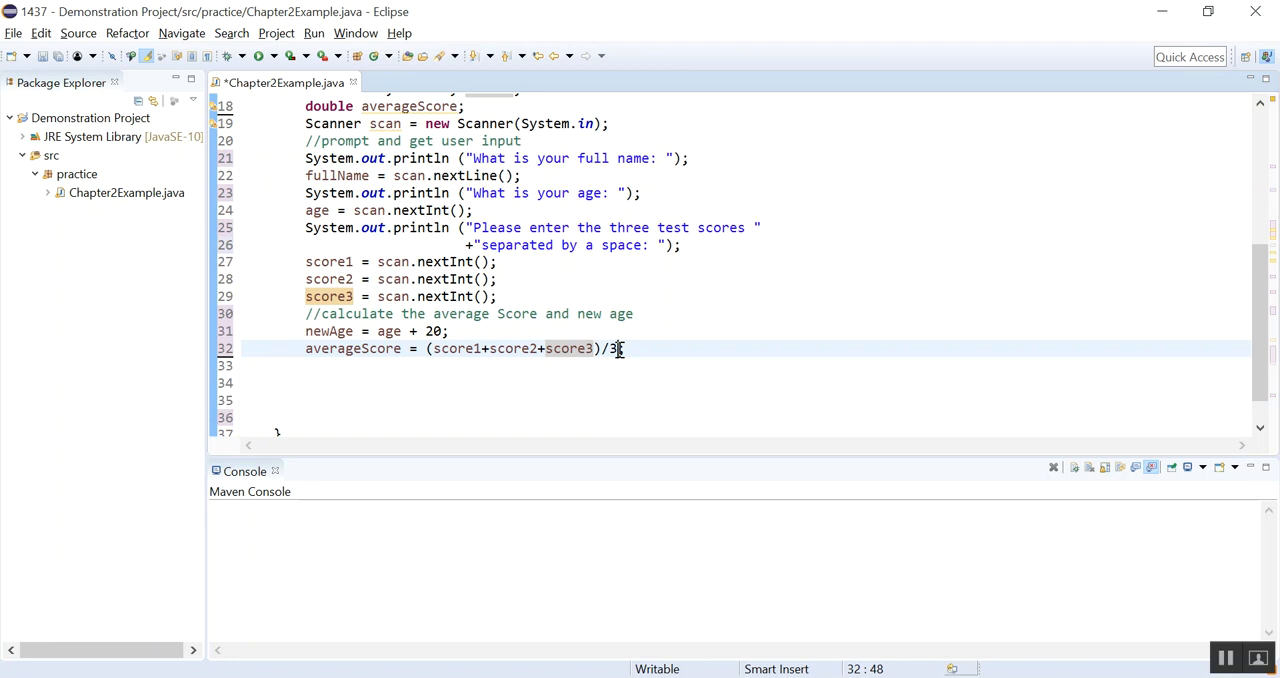
# Step: Divide the average by 3.0, then add a version casting the sum to (double) over 3
pyautogui.write('.')
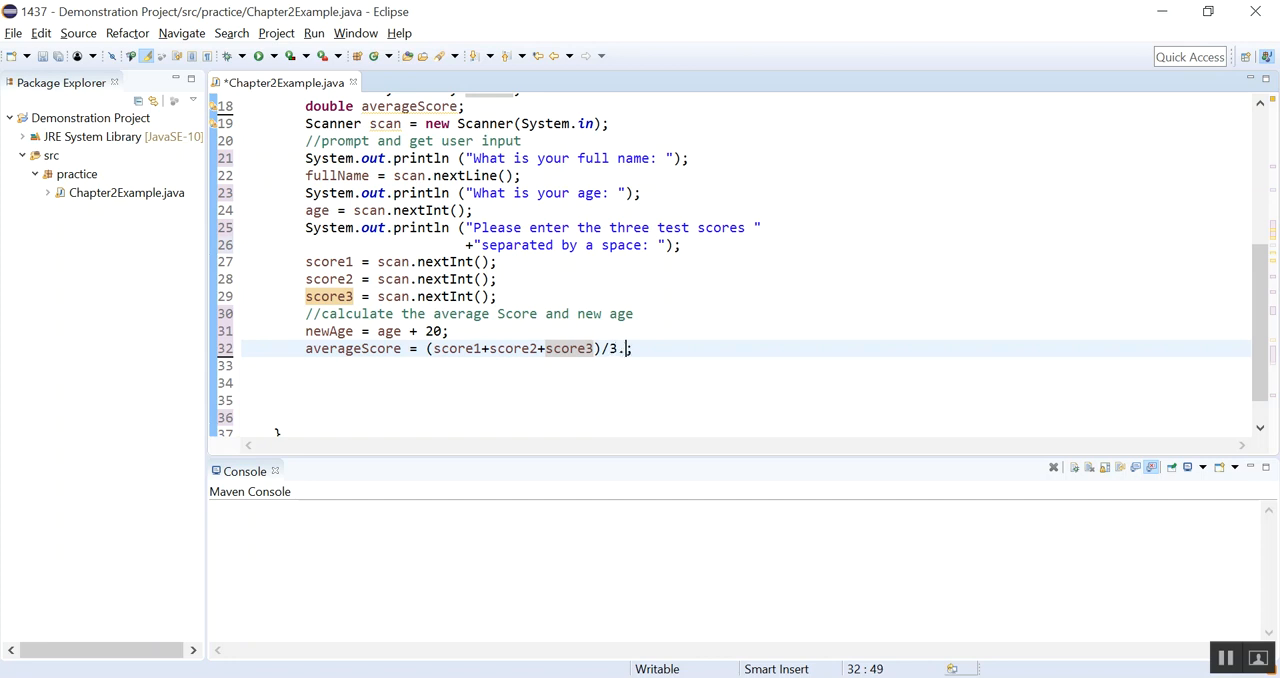
pyautogui.write('0')
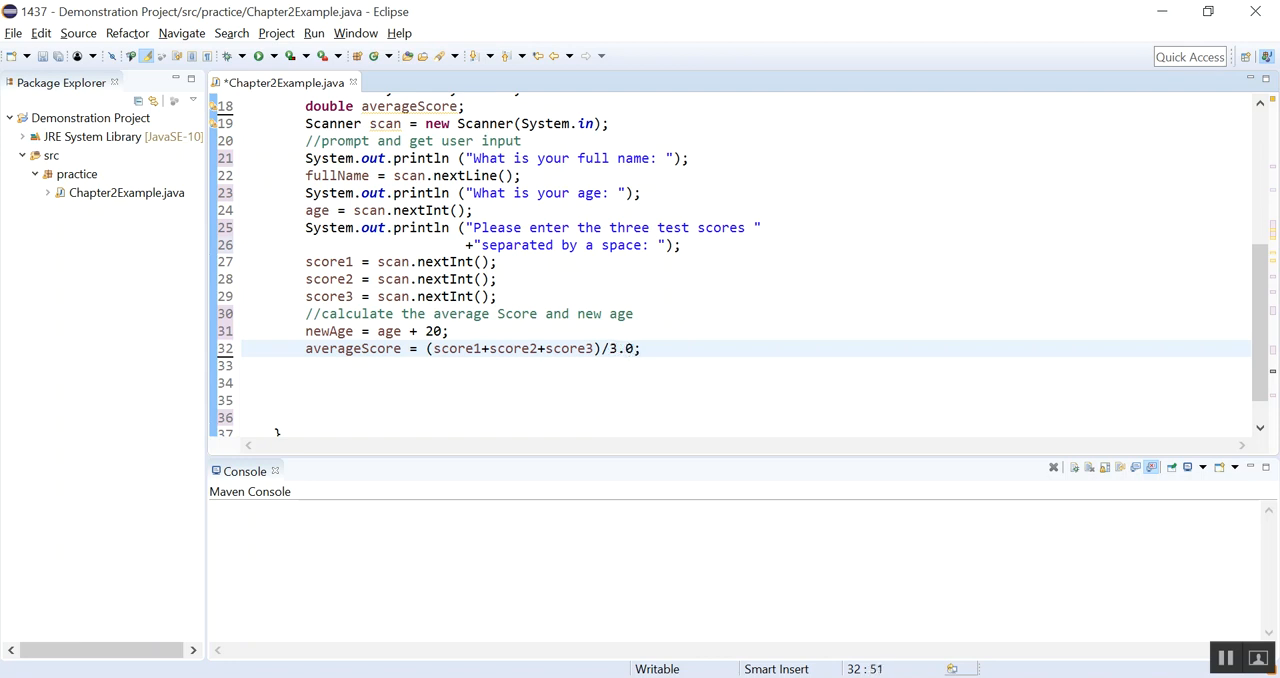
pyautogui.tripleClick(450, 348)
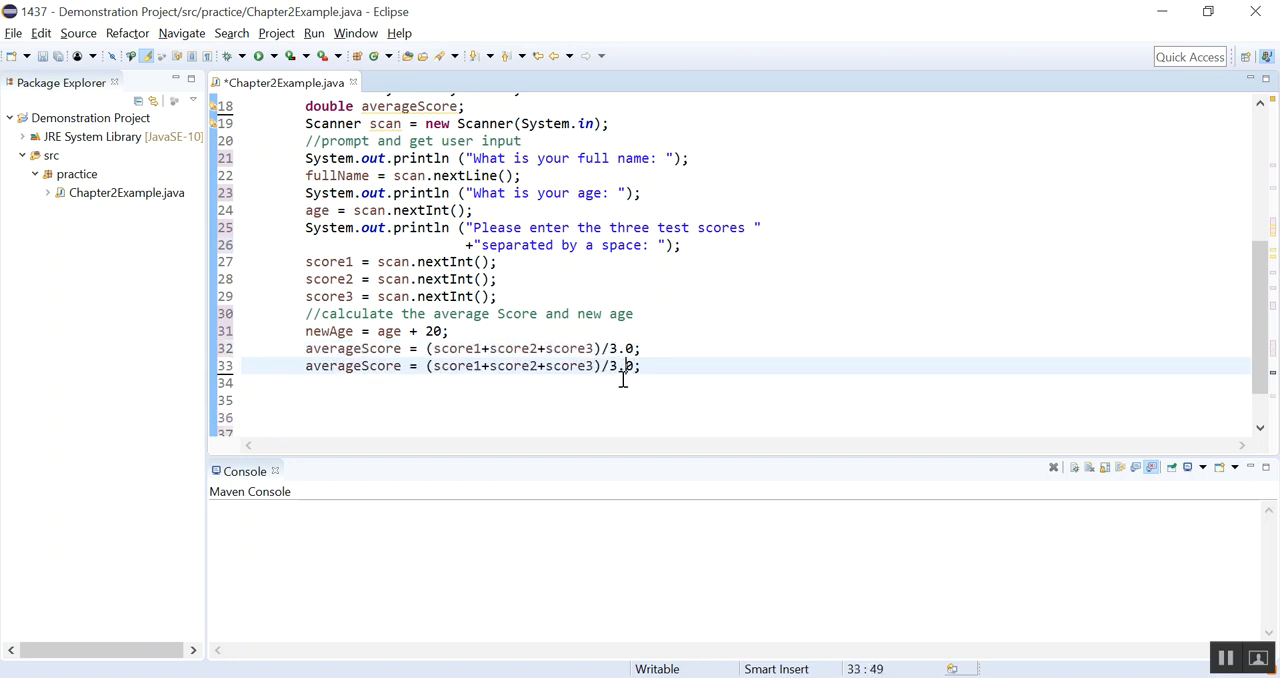
pyautogui.press('BackSpace')
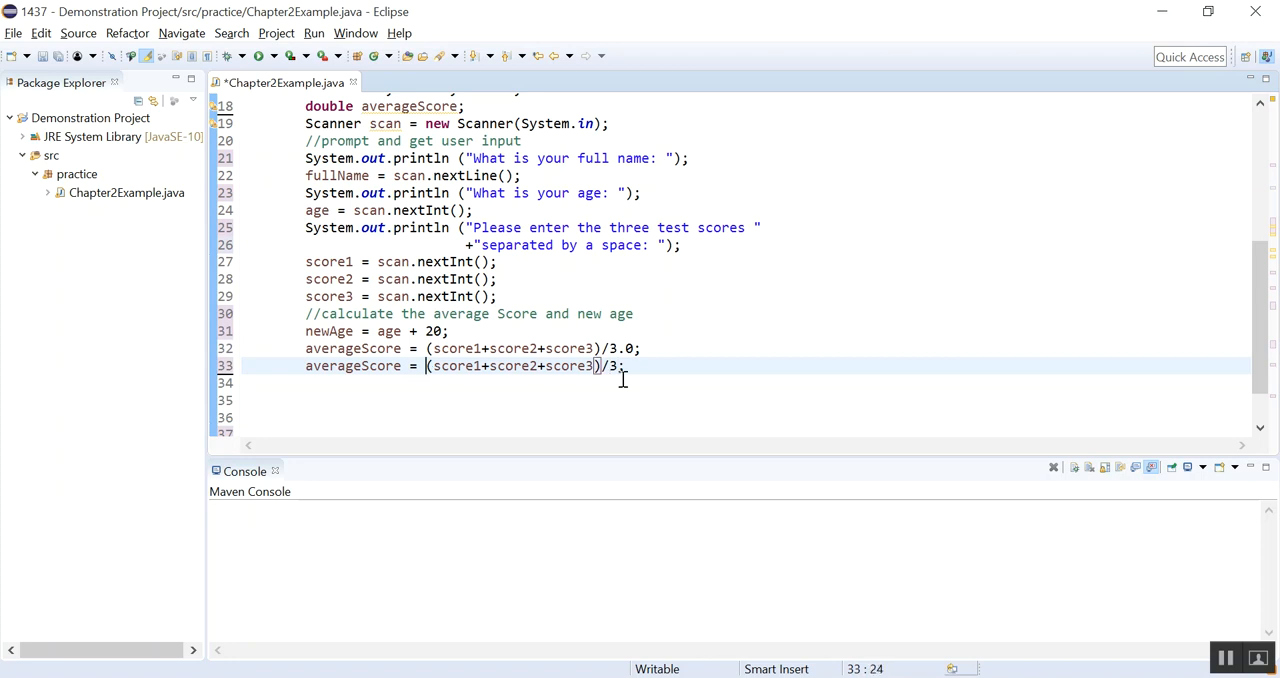
pyautogui.write('(')
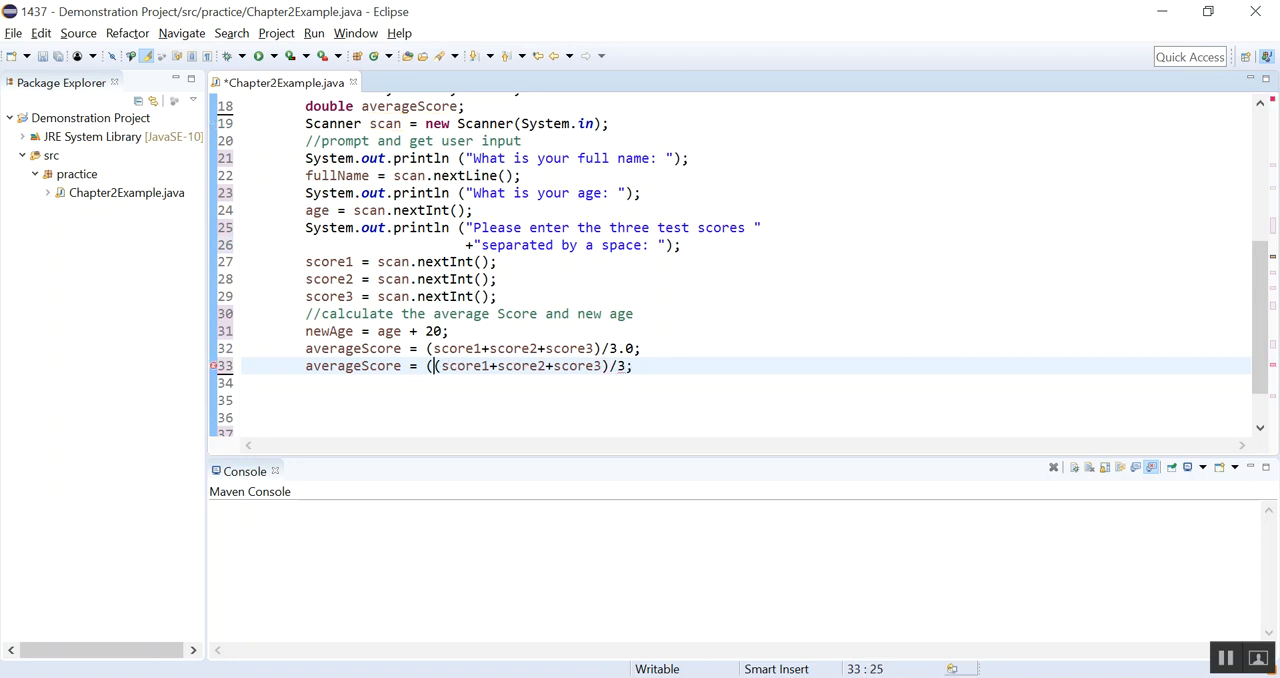
pyautogui.write('double')
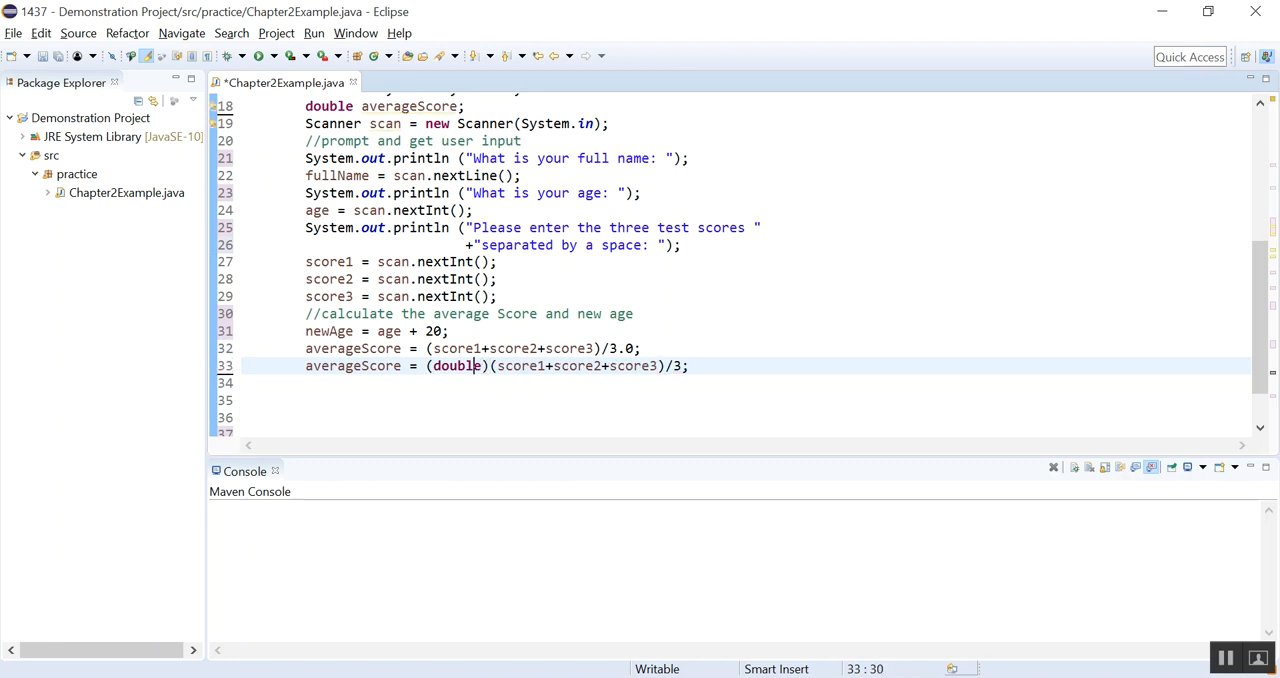
pyautogui.moveTo(489, 365); pyautogui.dragTo(656, 365)
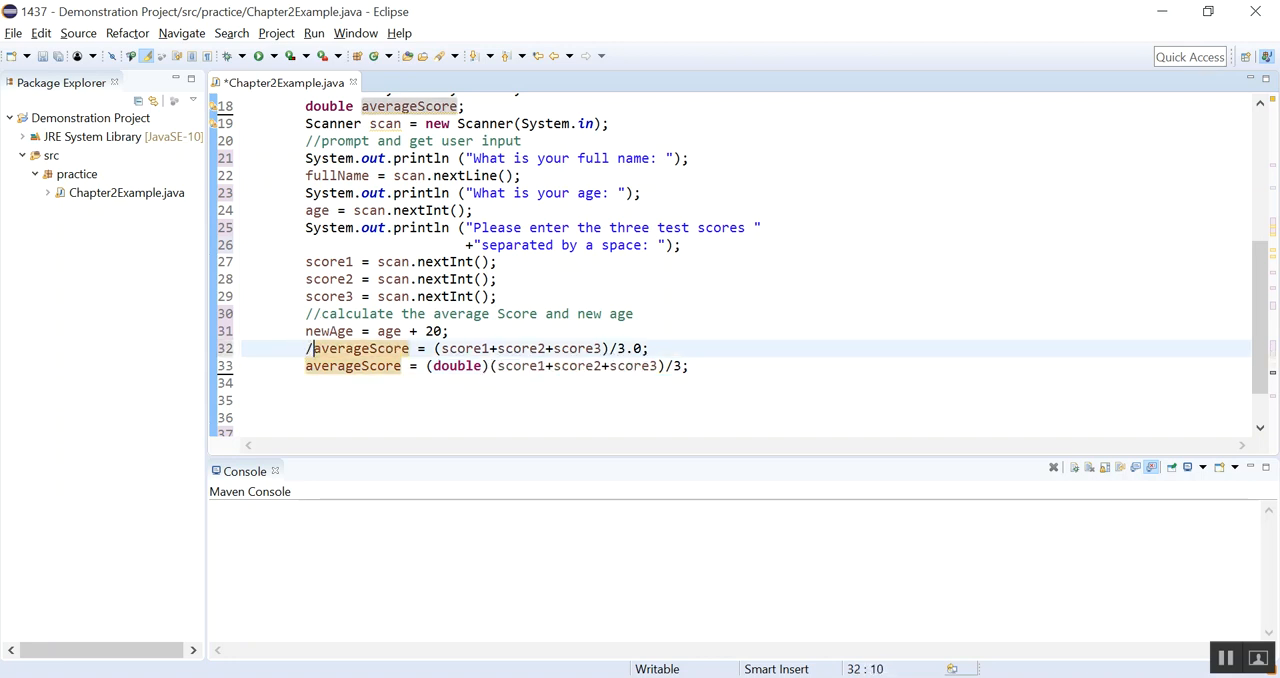
pyautogui.write('/')
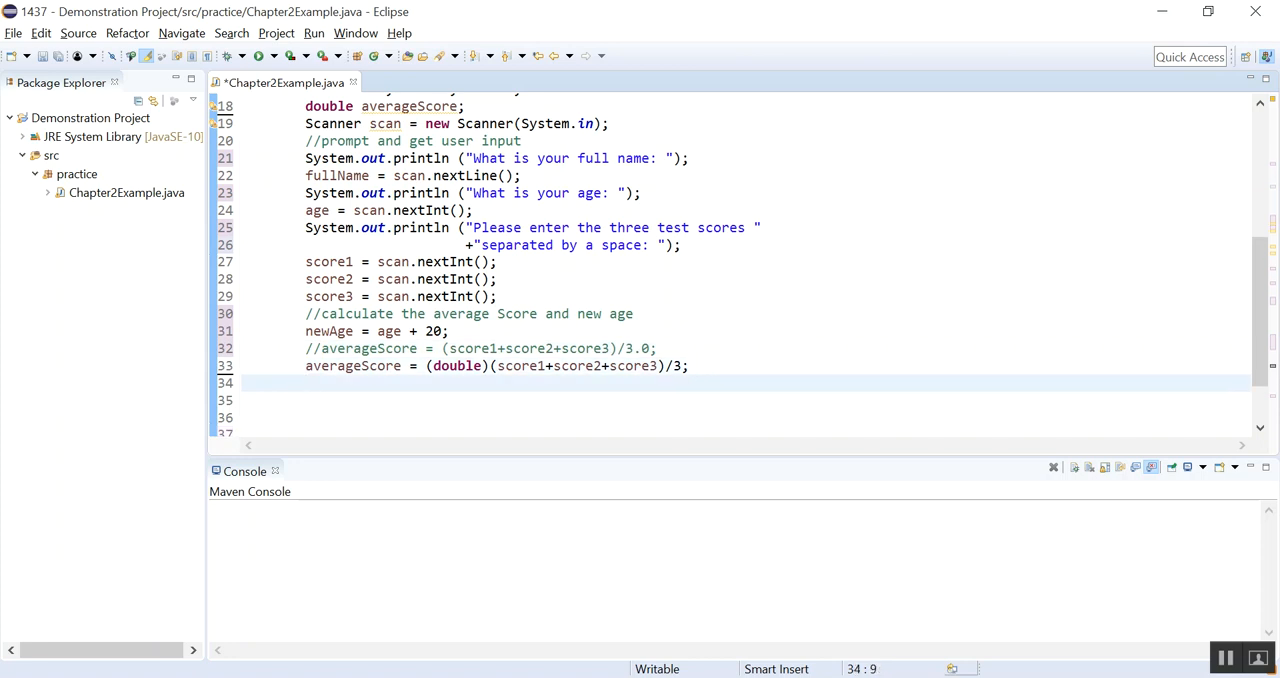
# Step: Add the comment '//display all information'
pyautogui.write('//display')
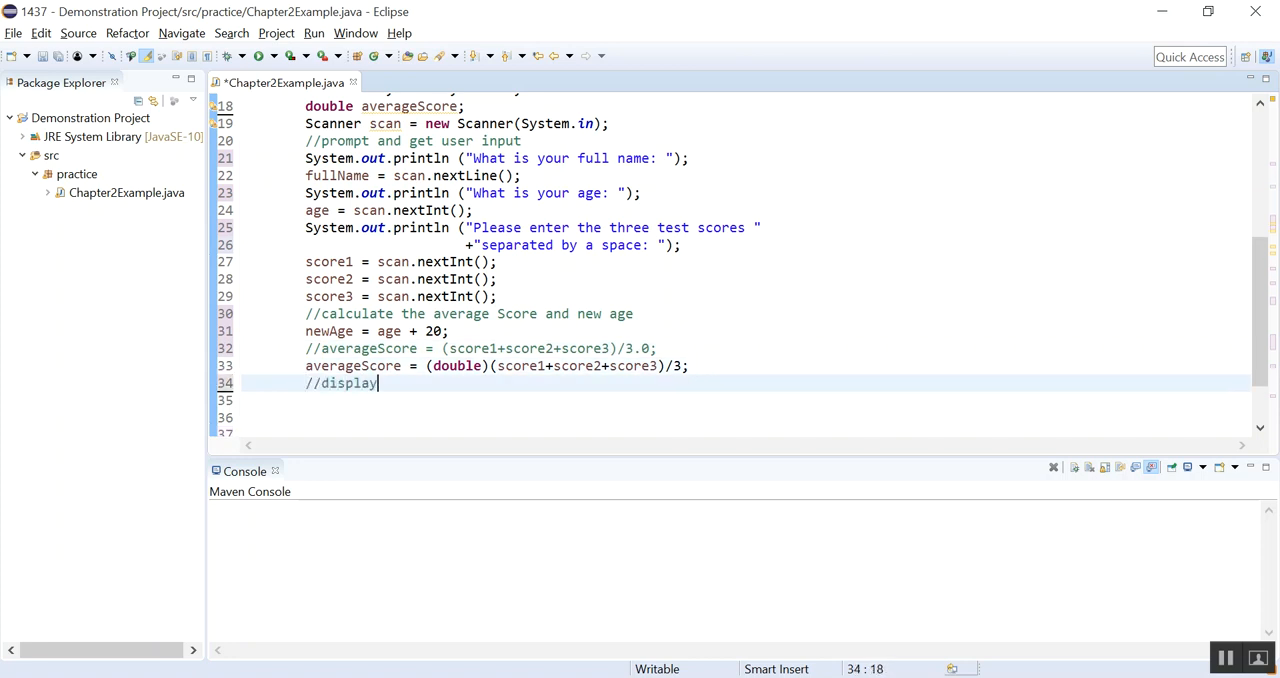
pyautogui.write('all')
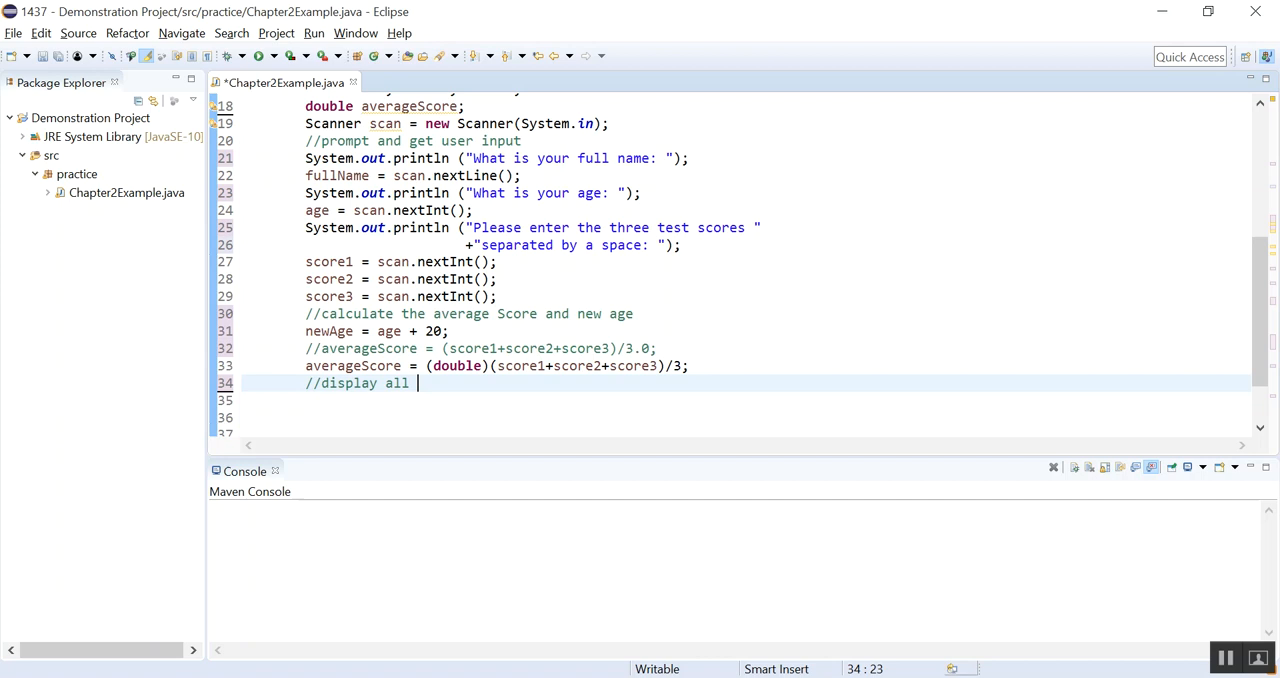
pyautogui.write('information')
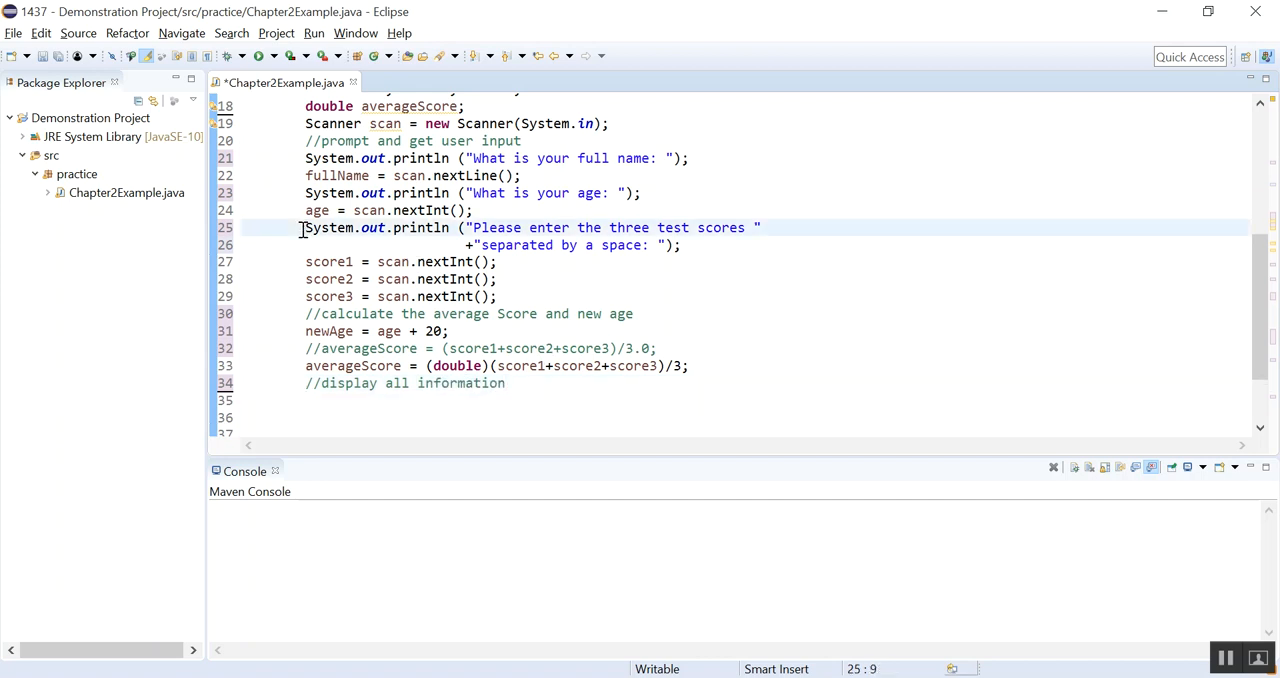
# Step: Reuse the prompt println to print 'Your full name is' with fullName
pyautogui.moveTo(305, 227); pyautogui.dragTo(683, 245)
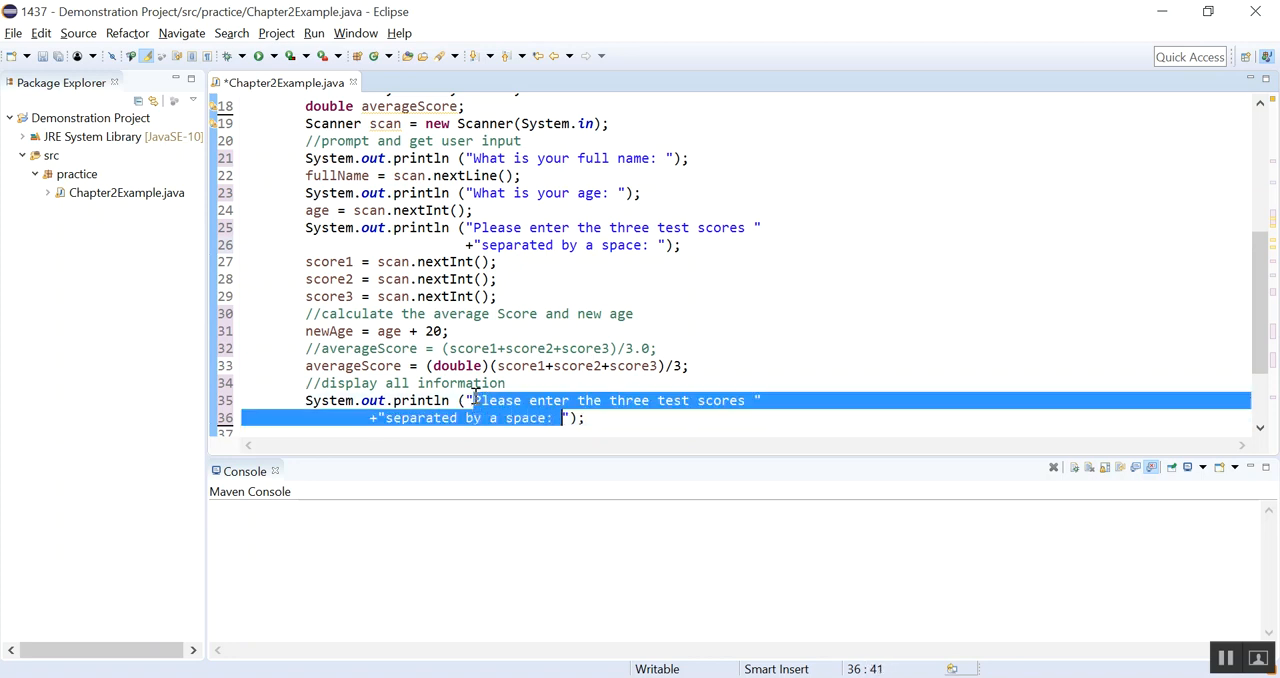
pyautogui.press('Delete')
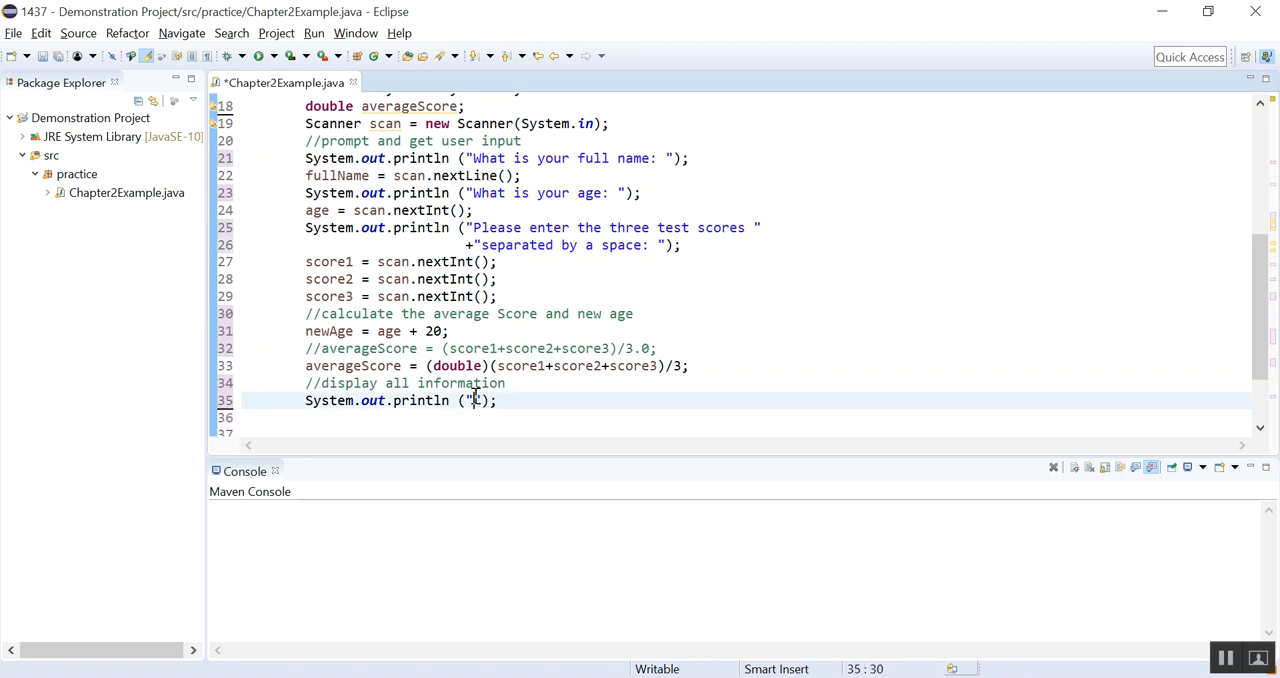
pyautogui.write('Your')
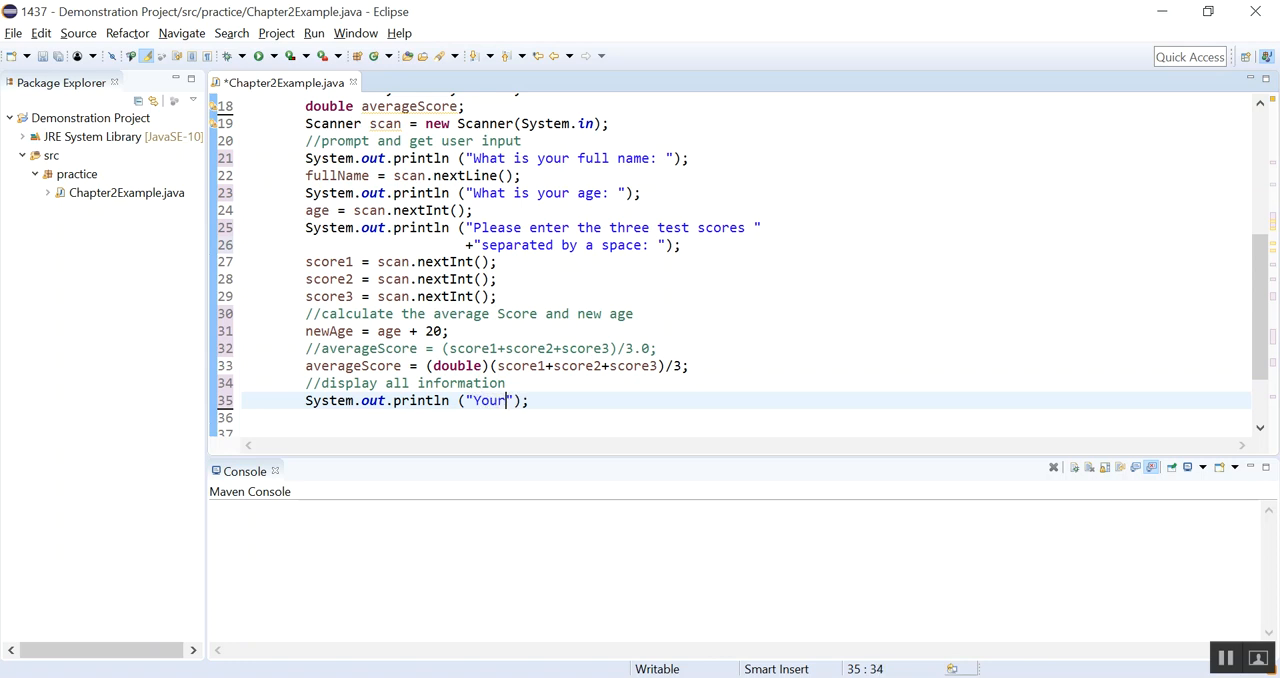
pyautogui.write('full name is:')
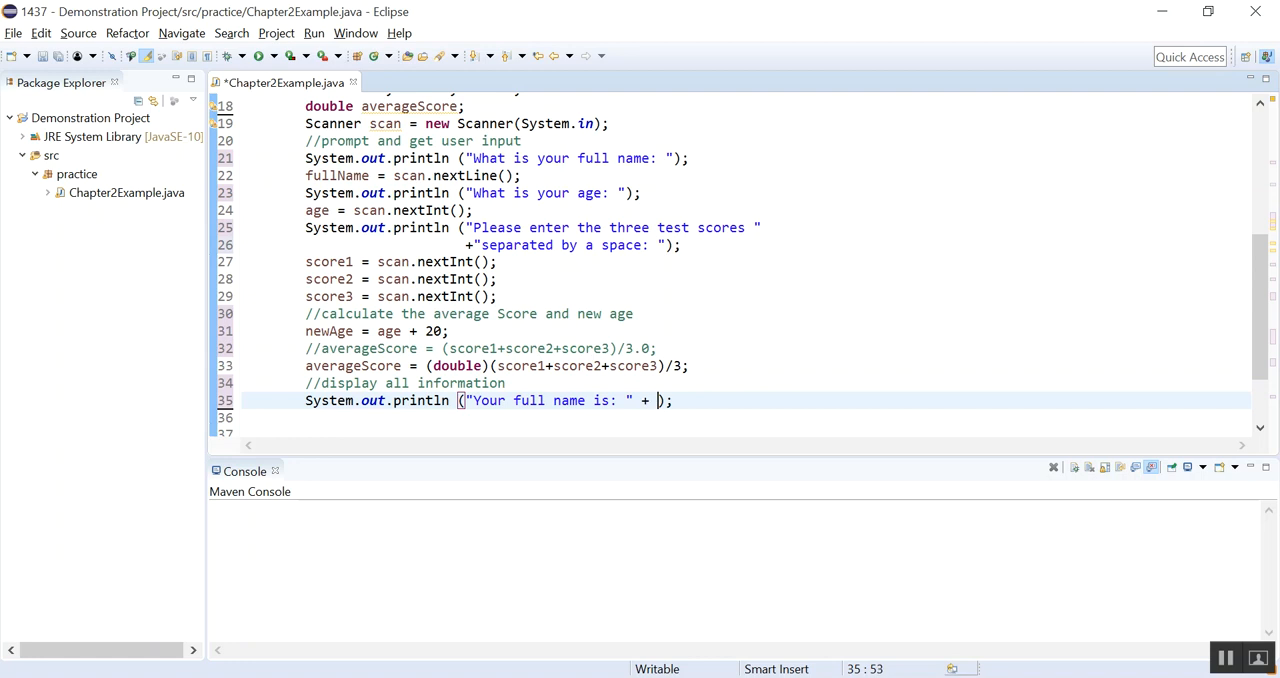
pyautogui.write('ful')
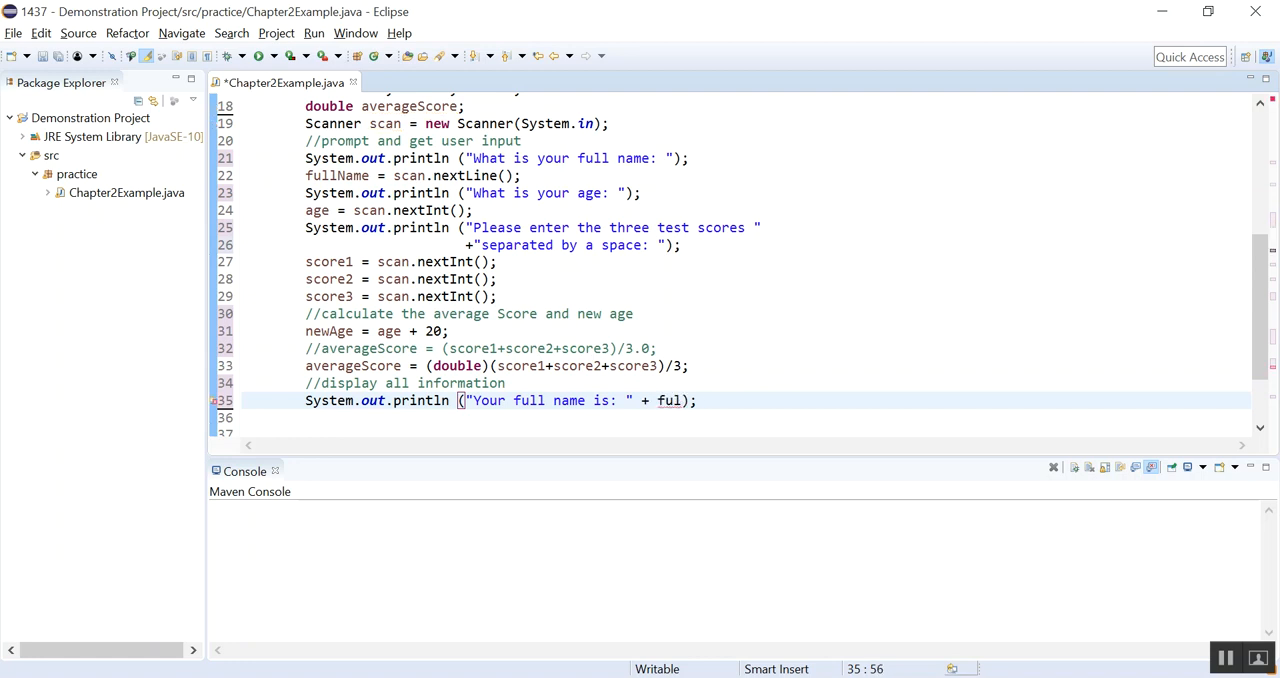
pyautogui.write('LnAME')
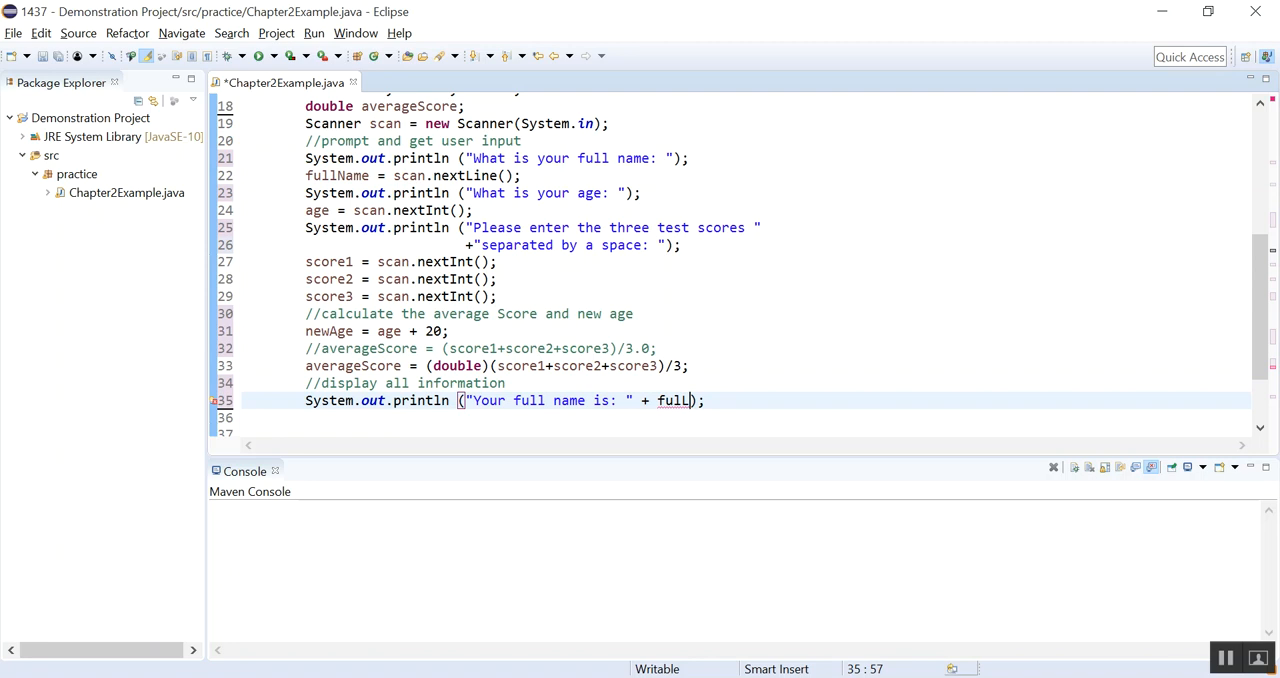
pyautogui.write('Name')
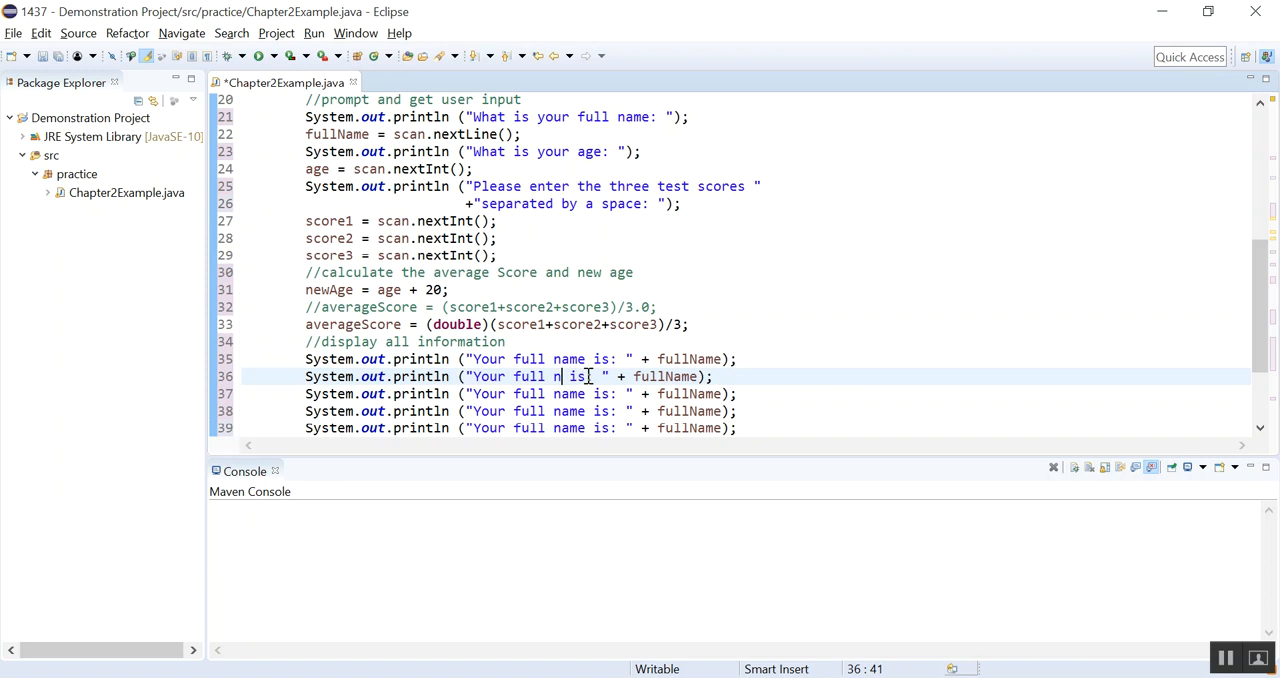
# Step: Change a copied output line to print the current age
pyautogui.write('current')
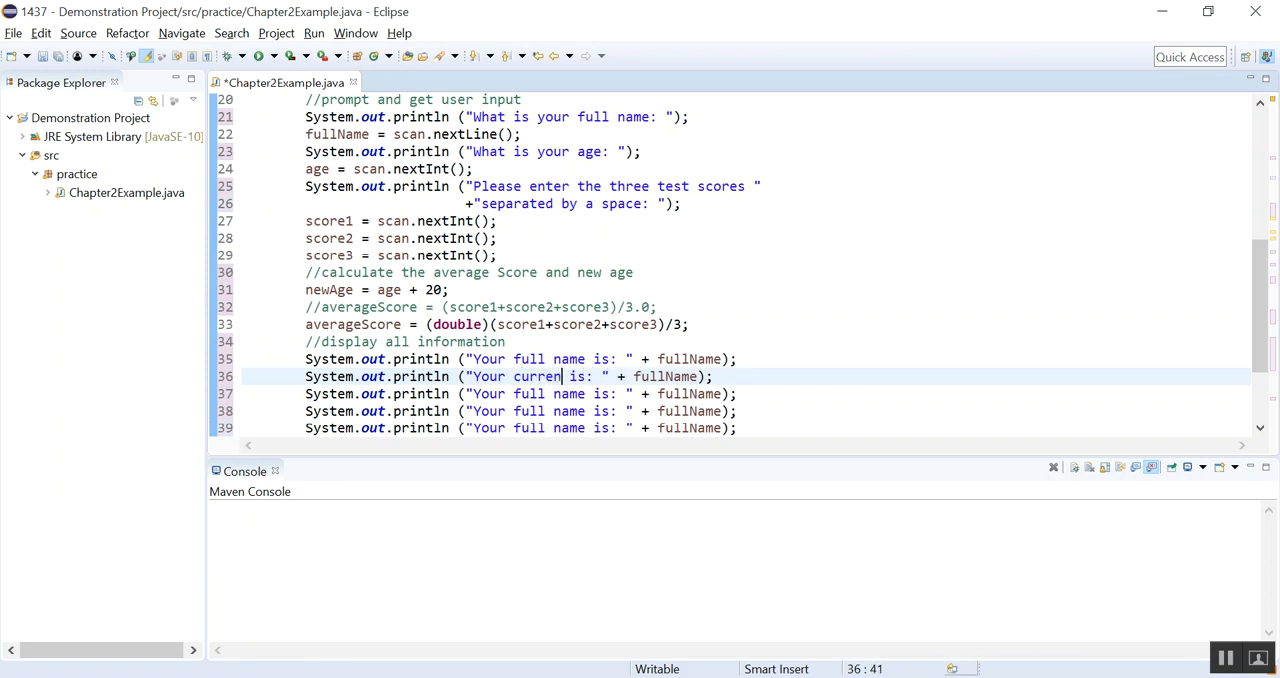
pyautogui.write('age')
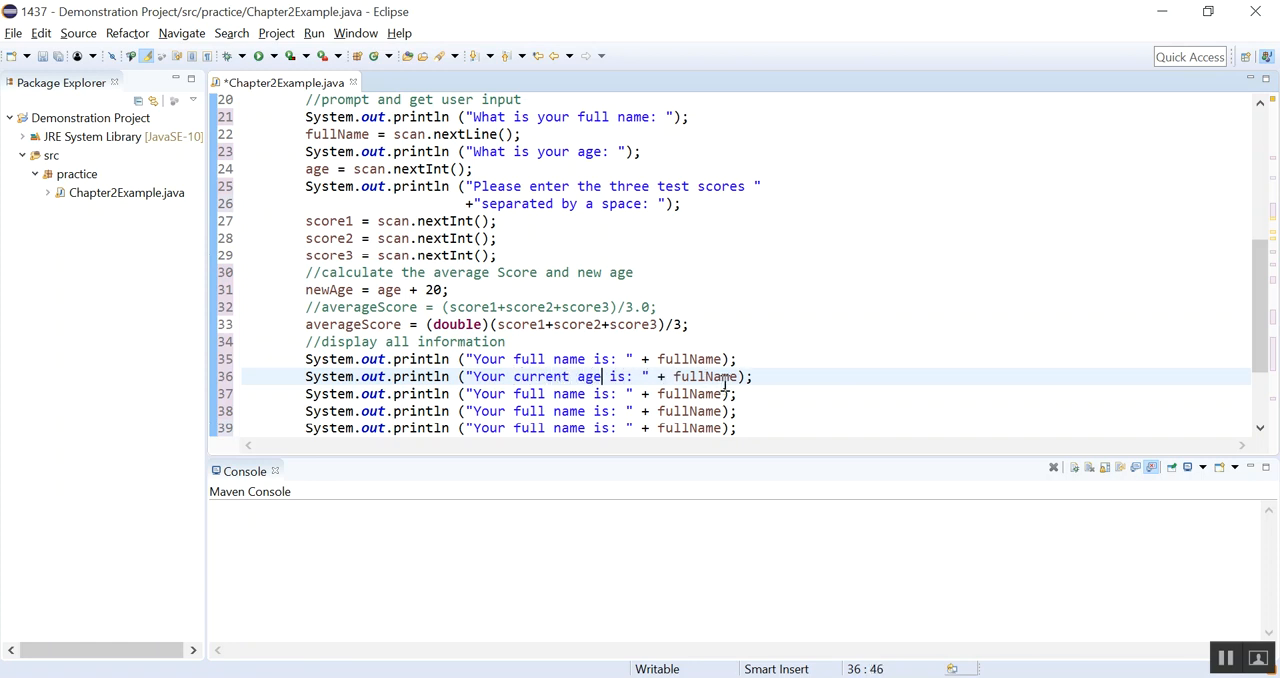
pyautogui.doubleClick(704, 376)
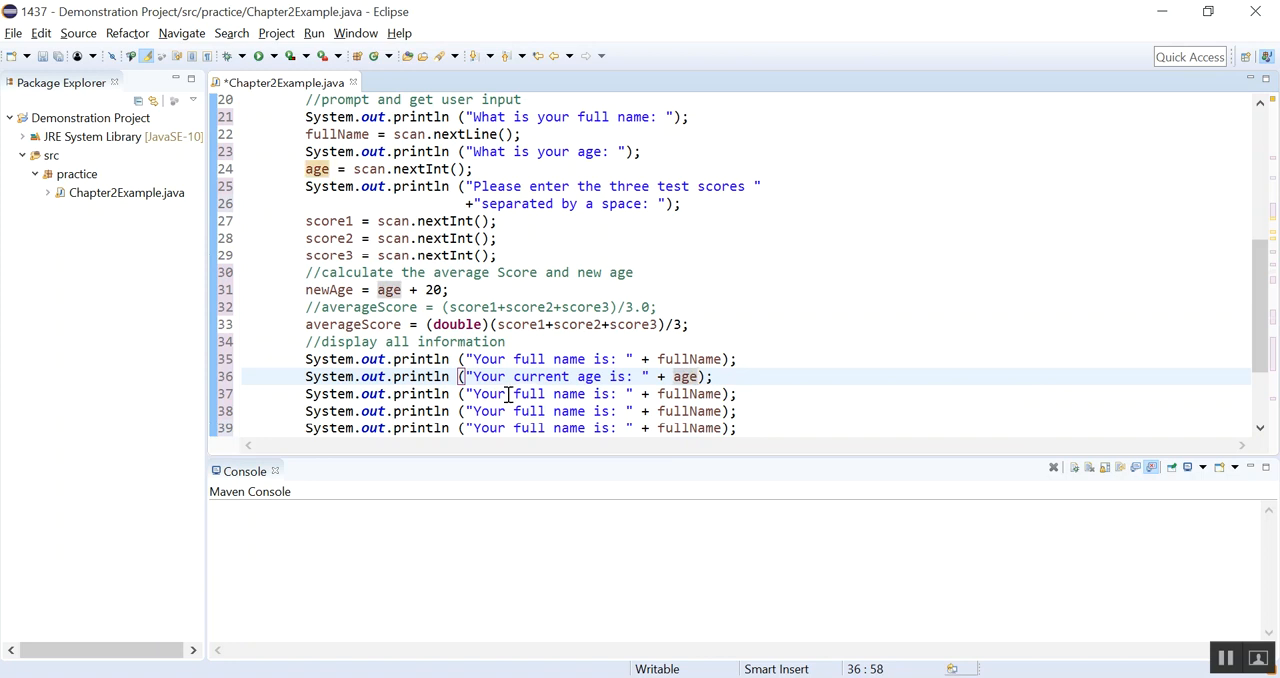
# Step: Make line 37 print 'In twenty years, you will be ' + newAge + ' years old'
pyautogui.click(478, 393)
pyautogui.write('In twen')
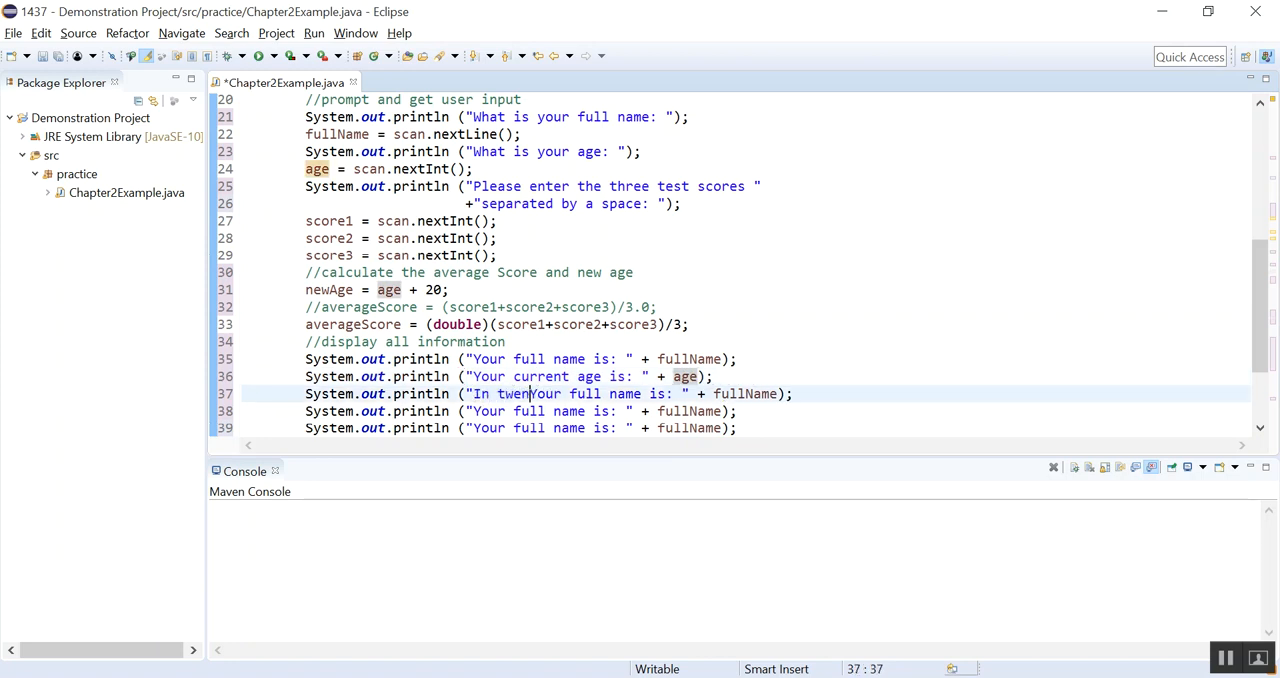
pyautogui.write('years, y')
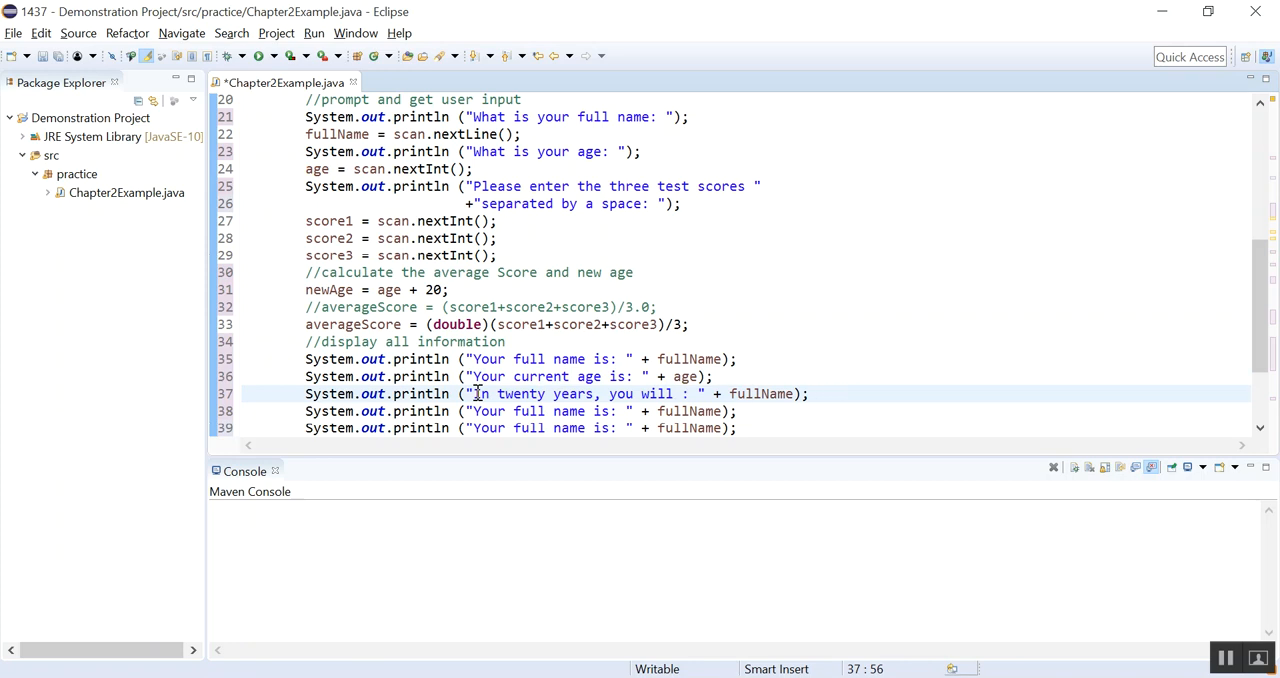
pyautogui.write('be')
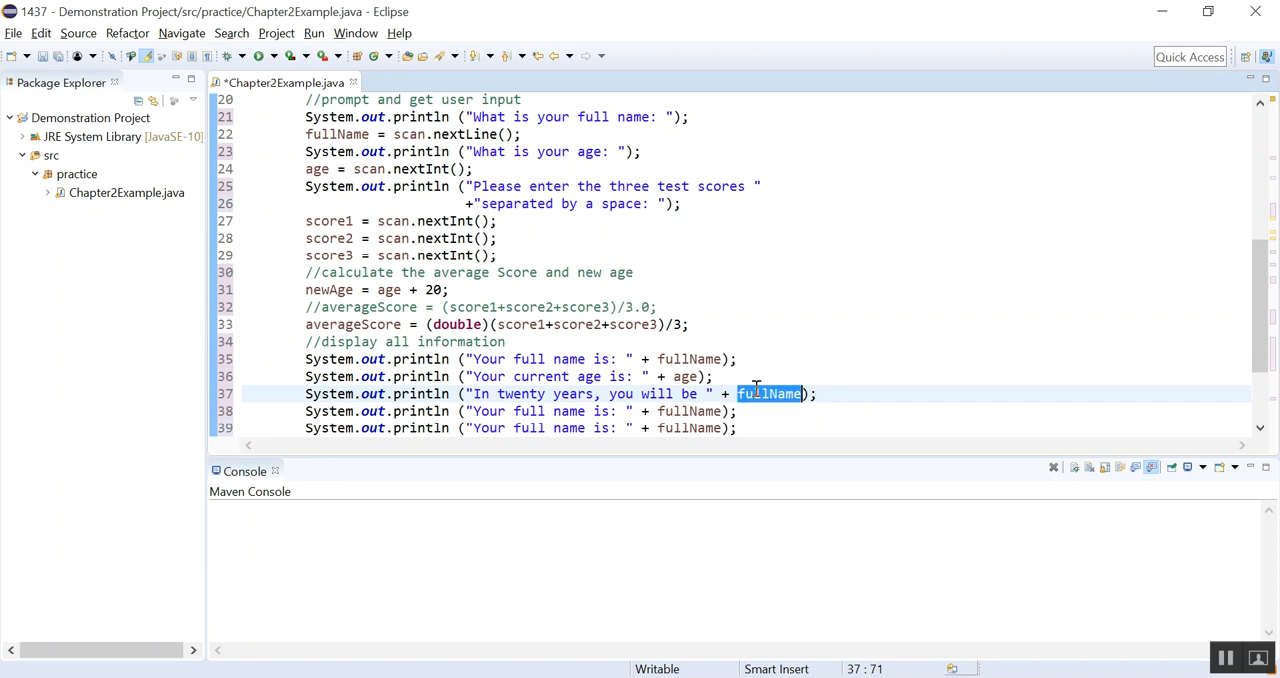
pyautogui.write('newAage')
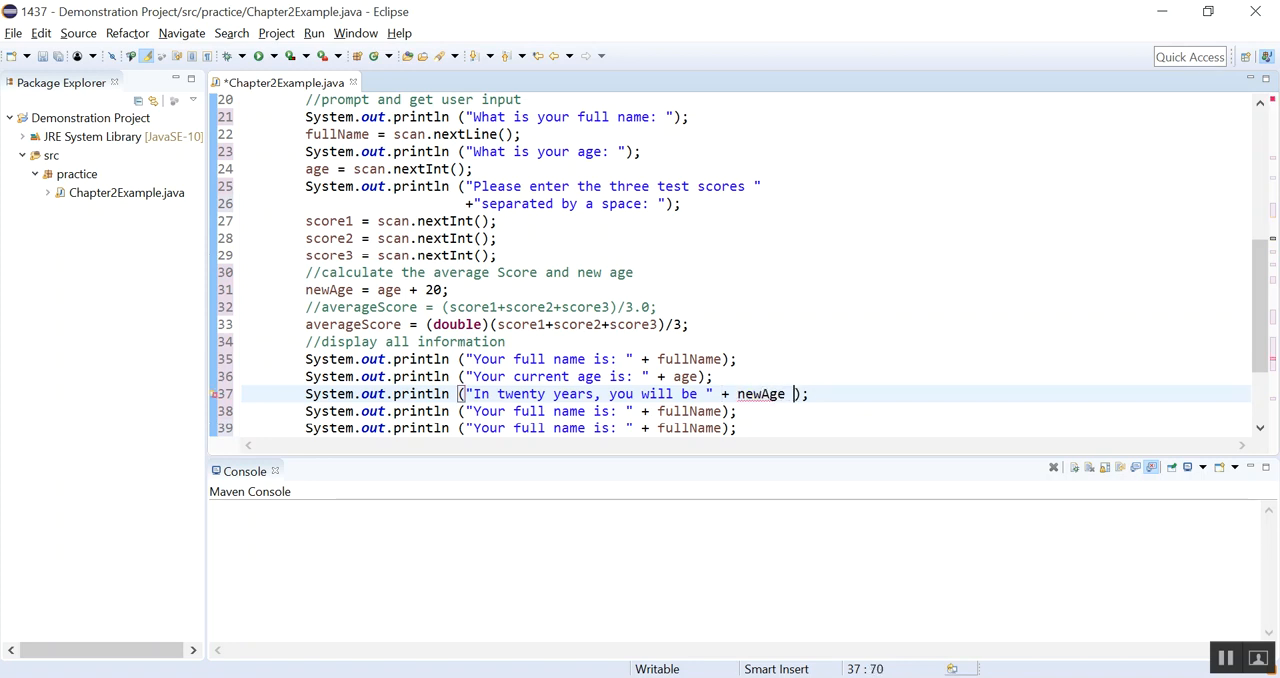
pyautogui.write('+ " "')
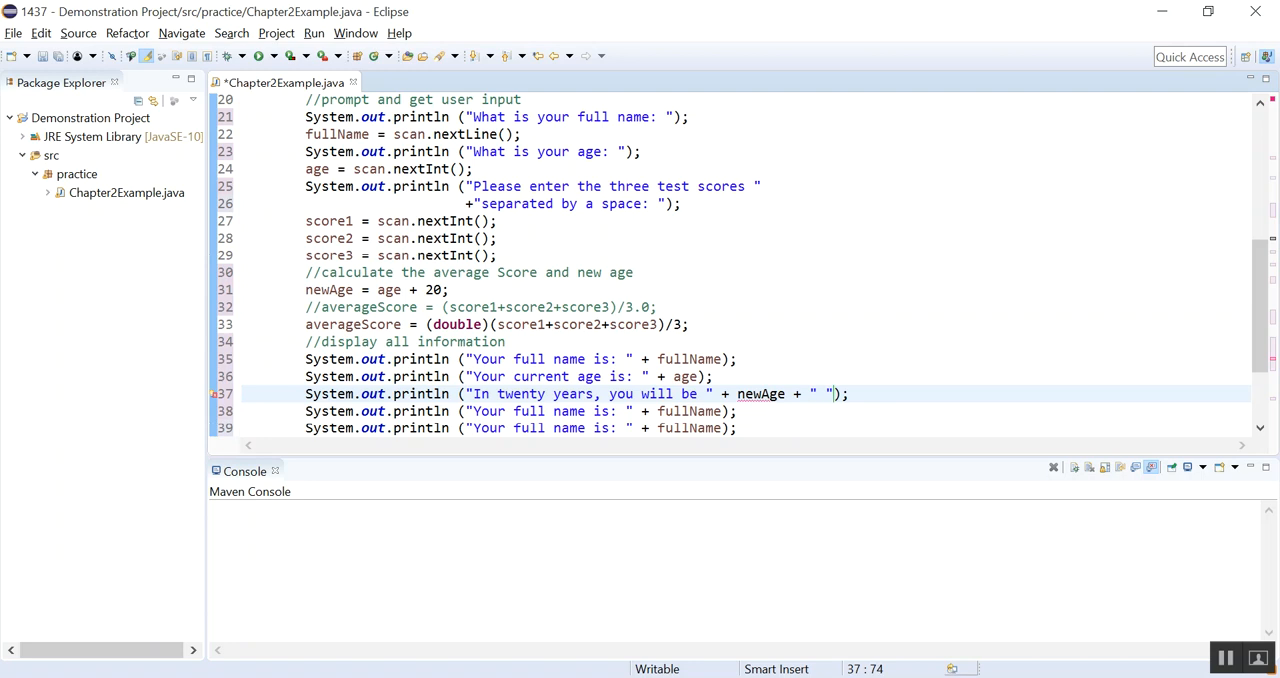
pyautogui.write('years old')
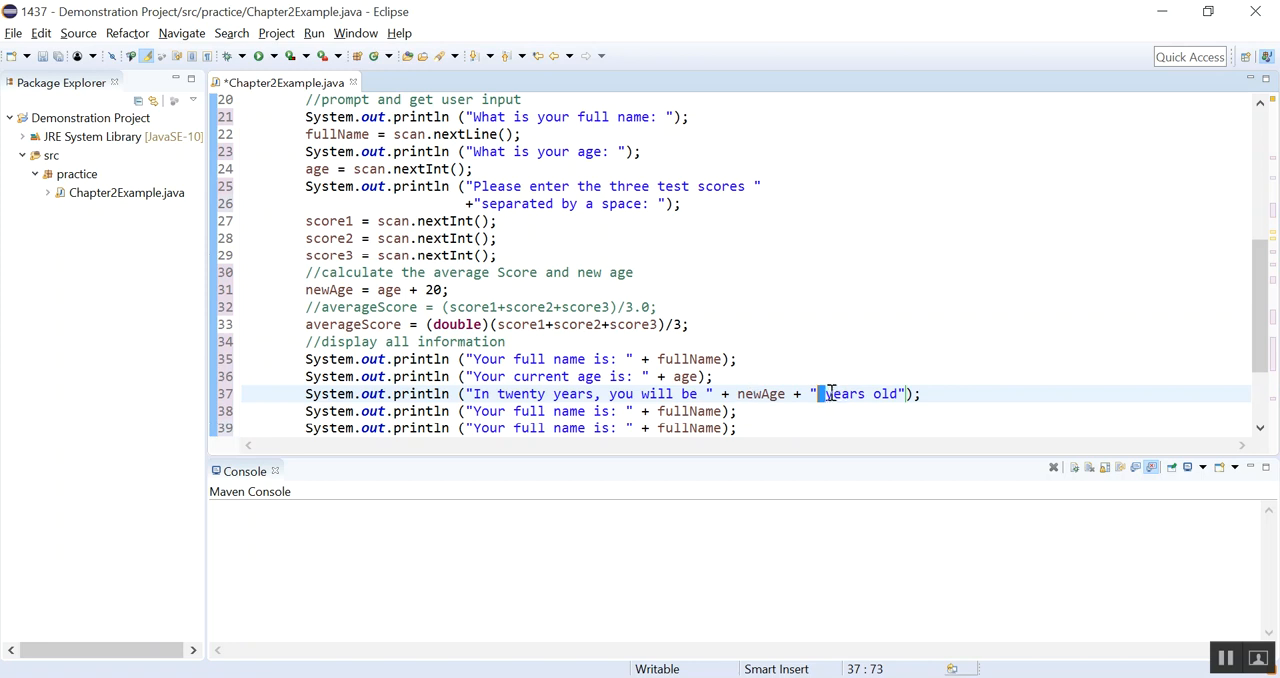
pyautogui.click(700, 393)
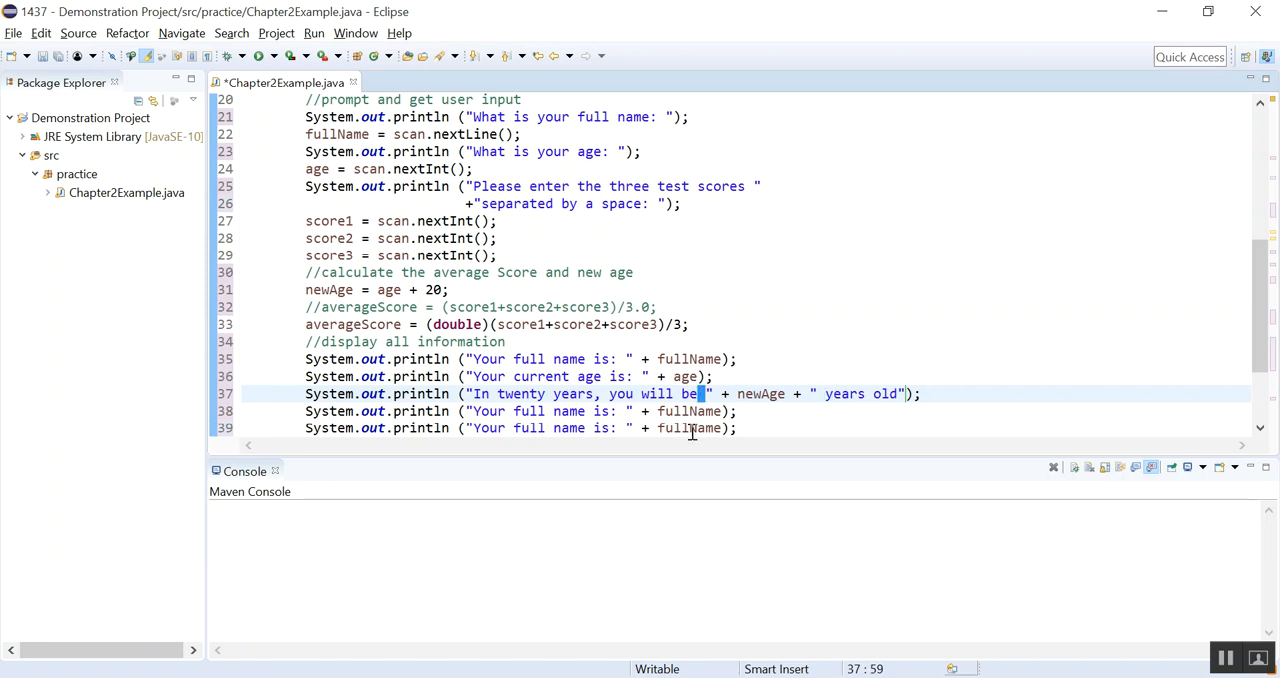
pyautogui.moveTo(511, 416)
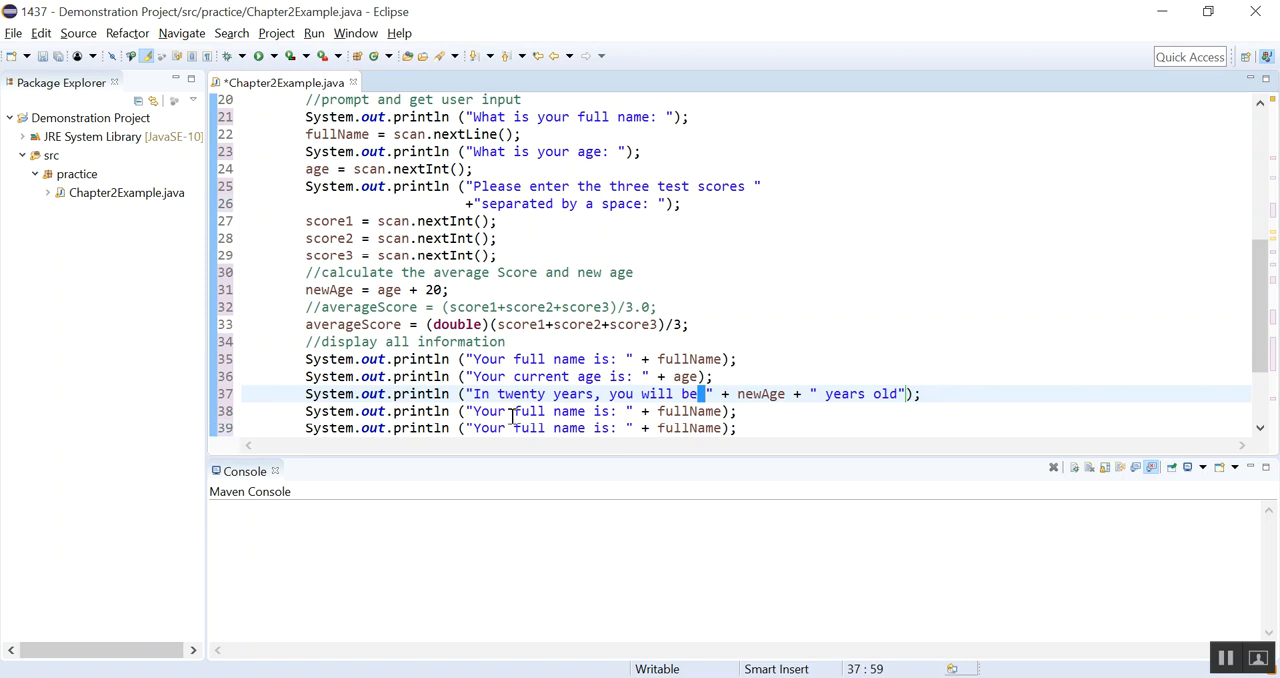
# Step: Make line 38 print 'Your three test scores are ' with score1, score2, score3 space-separated
pyautogui.doubleClick(565, 411)
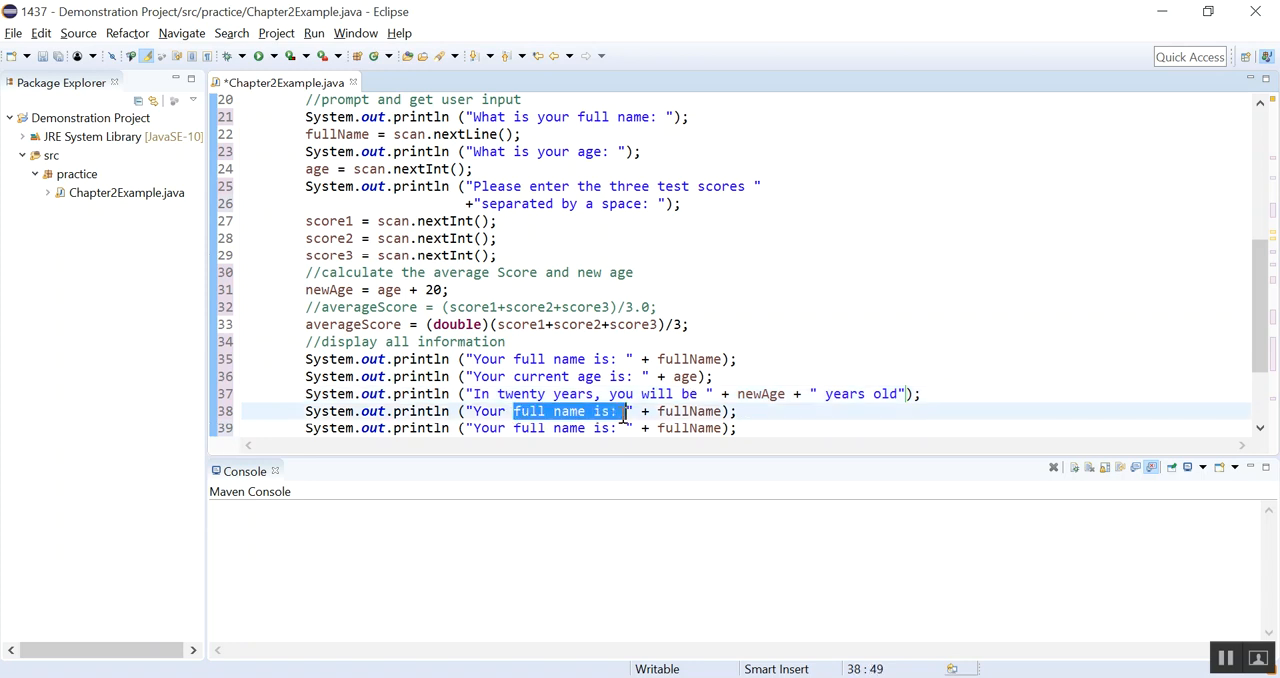
pyautogui.write('three test')
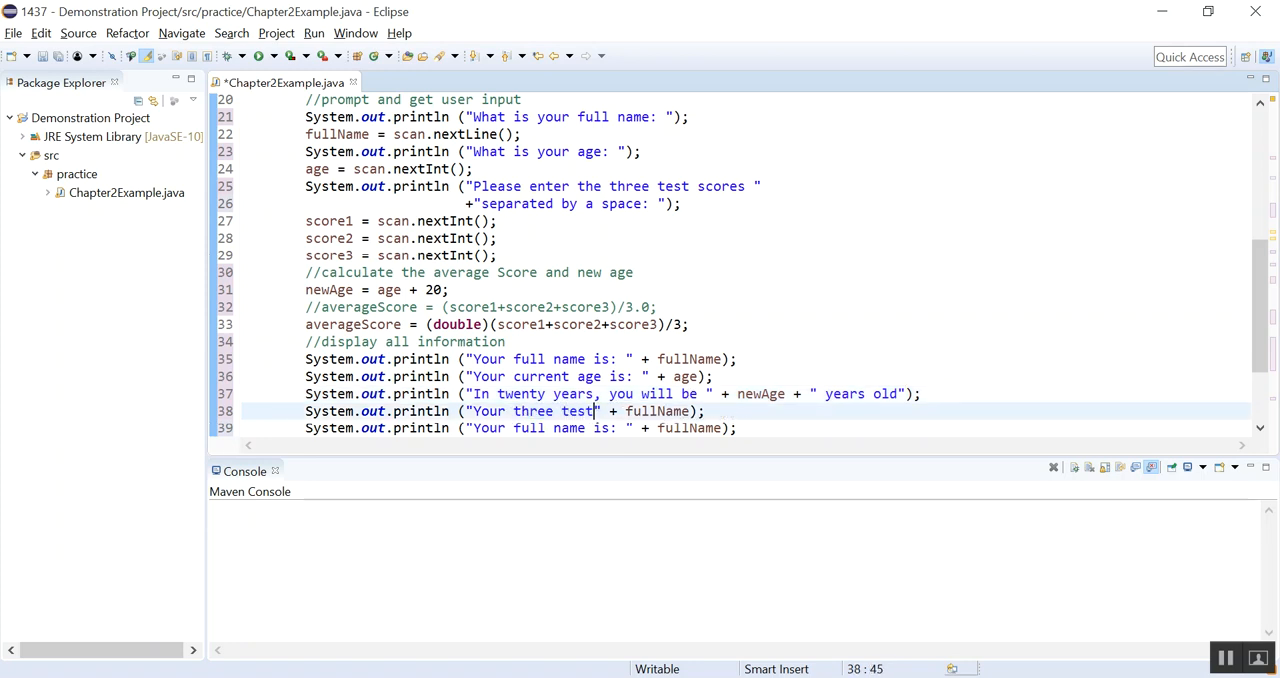
pyautogui.write('scores are')
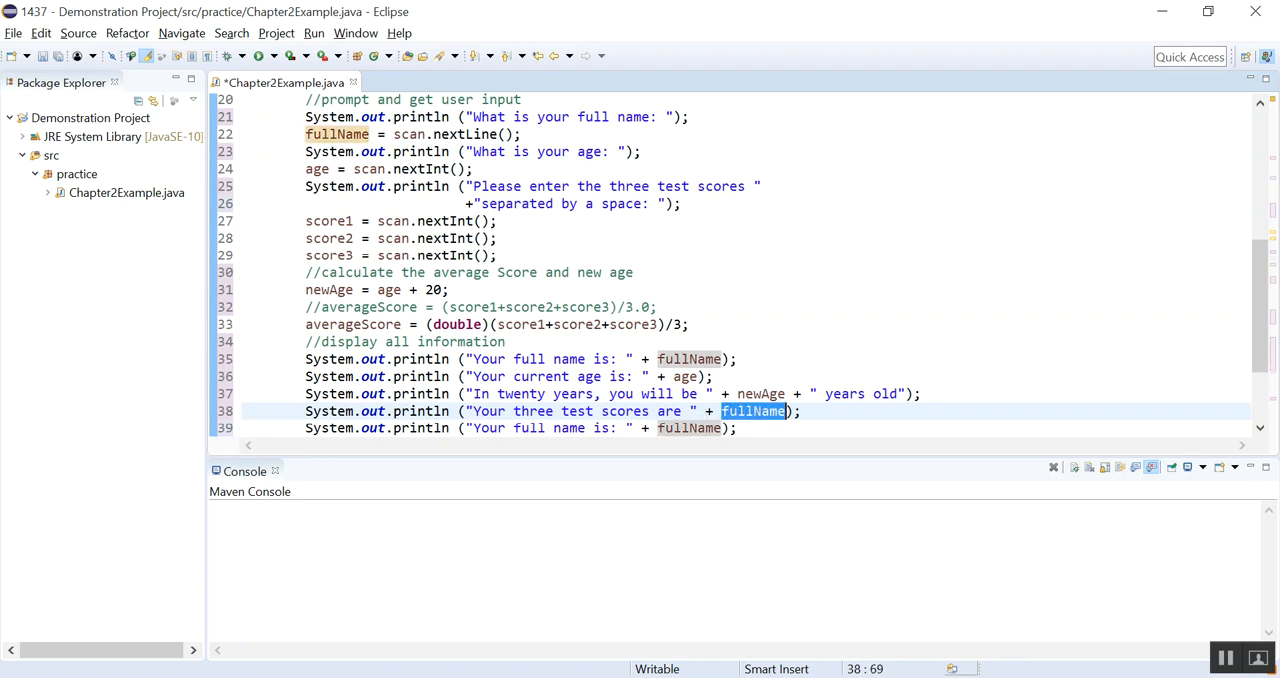
pyautogui.write('scor')
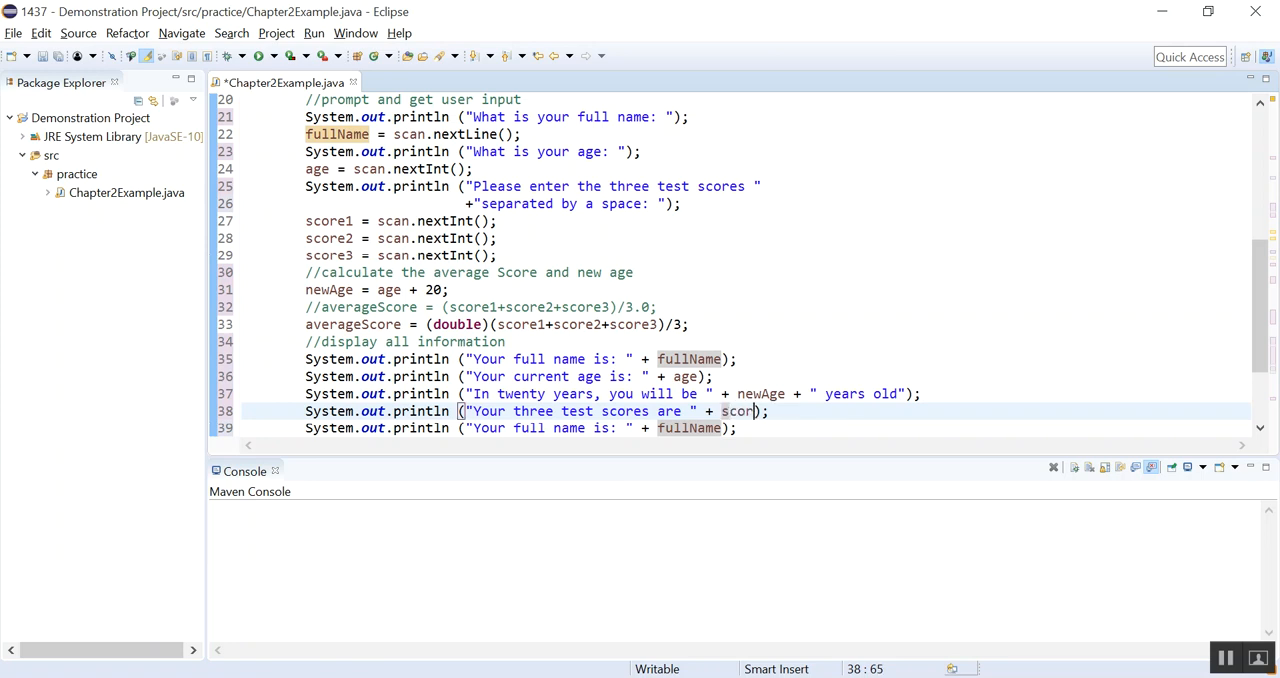
pyautogui.write('e1 + " " + sco')
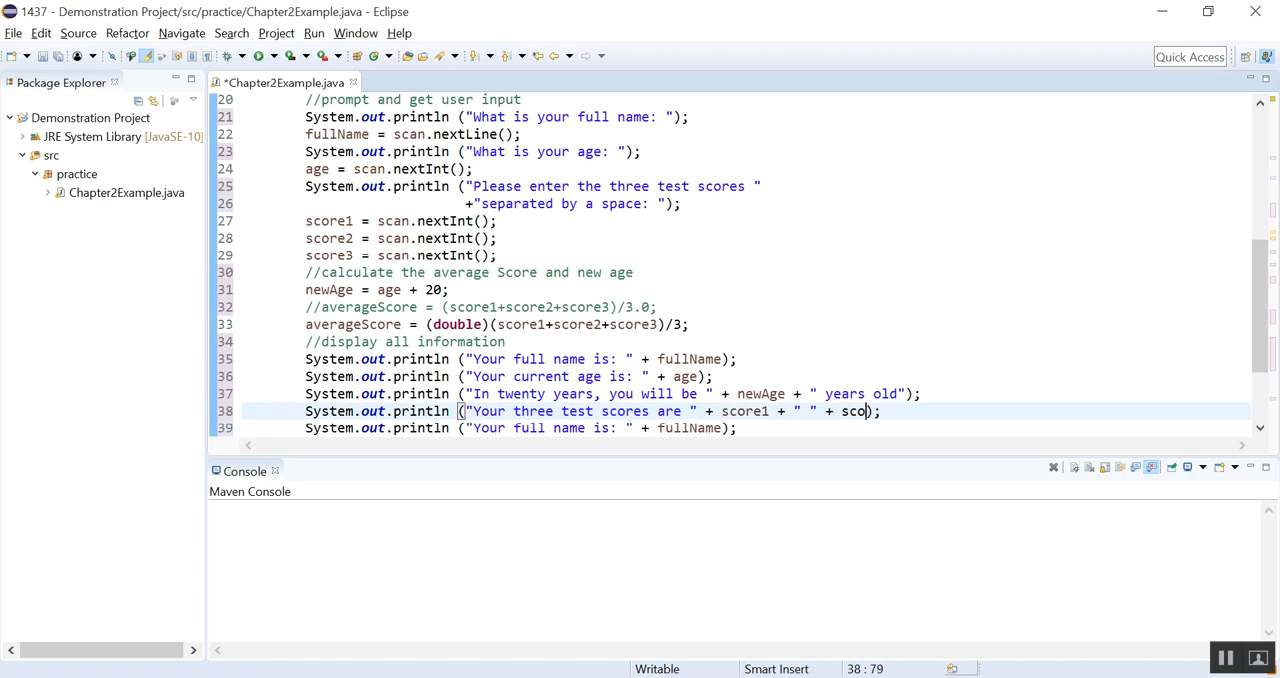
pyautogui.write('re2 + " " + sco')
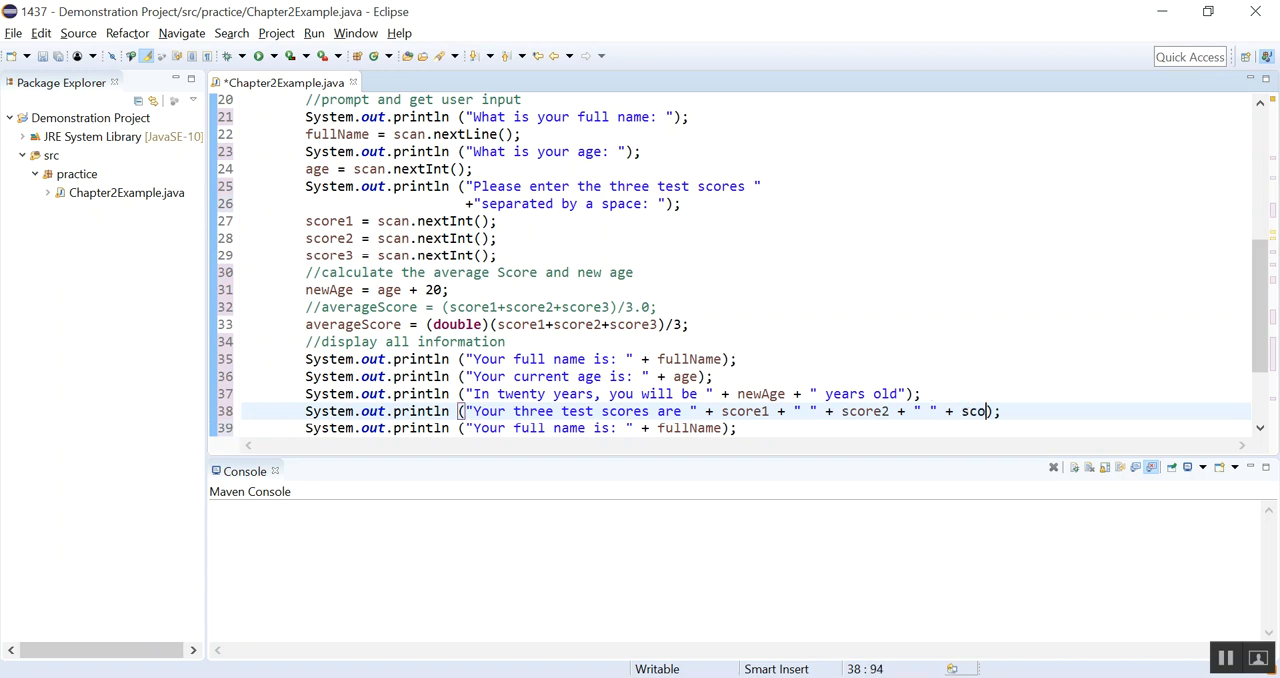
pyautogui.write('re3')
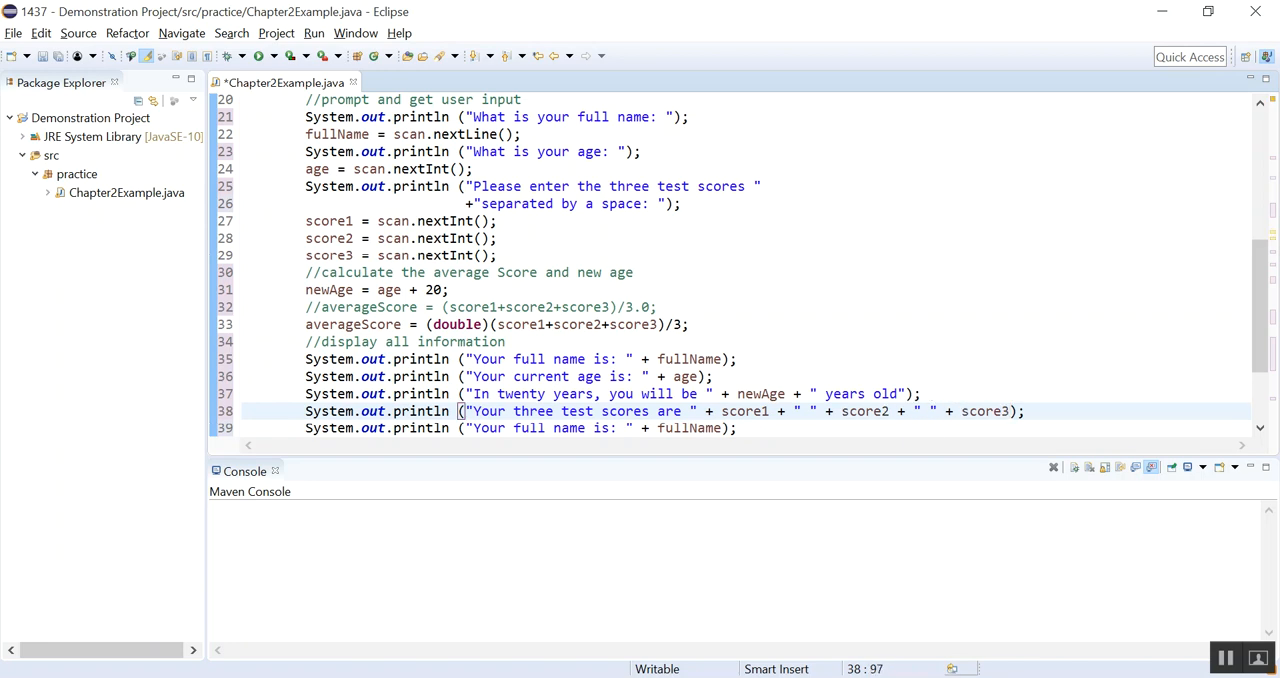
pyautogui.click(714, 428)
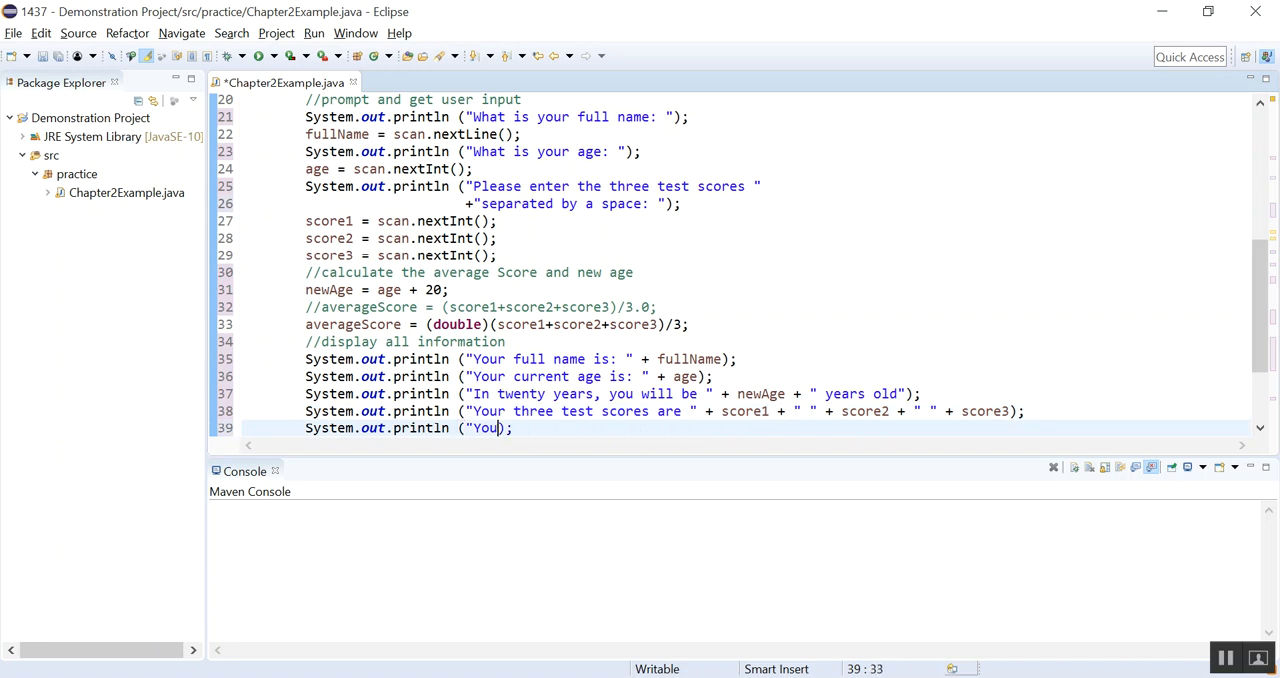
# Step: Replace line 39's message with 'Your average score is: ' + averageScore
pyautogui.write('" "')
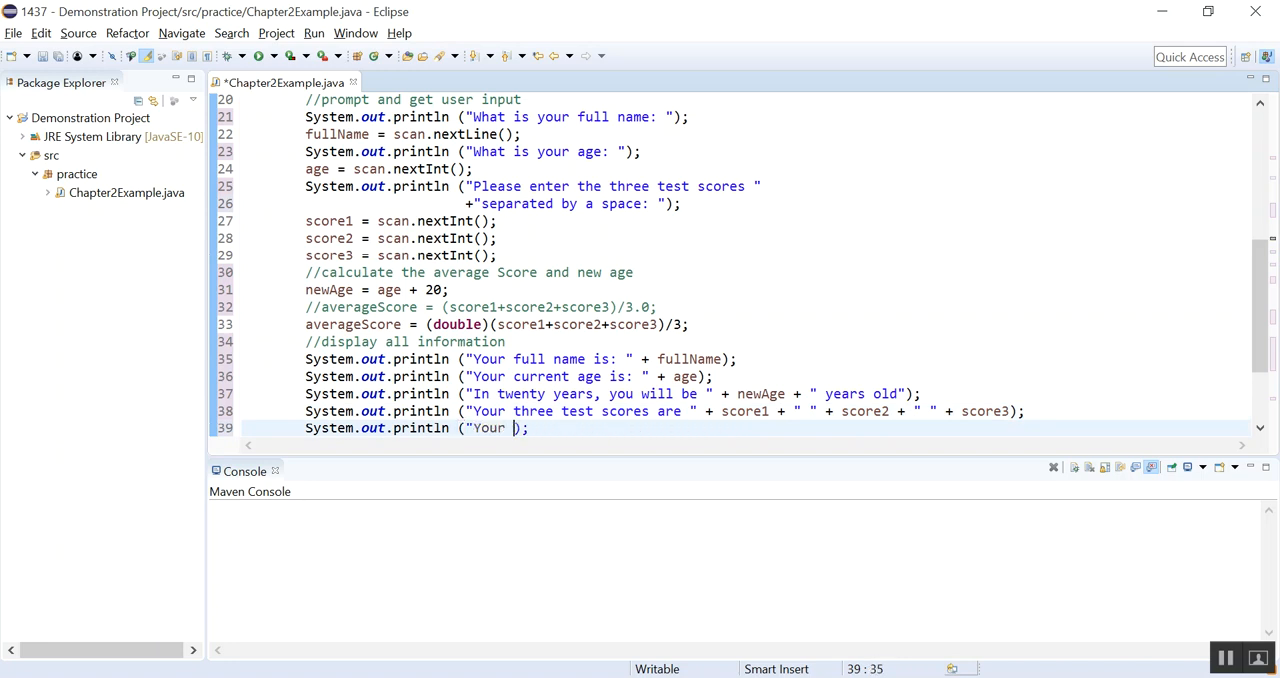
pyautogui.write('average')
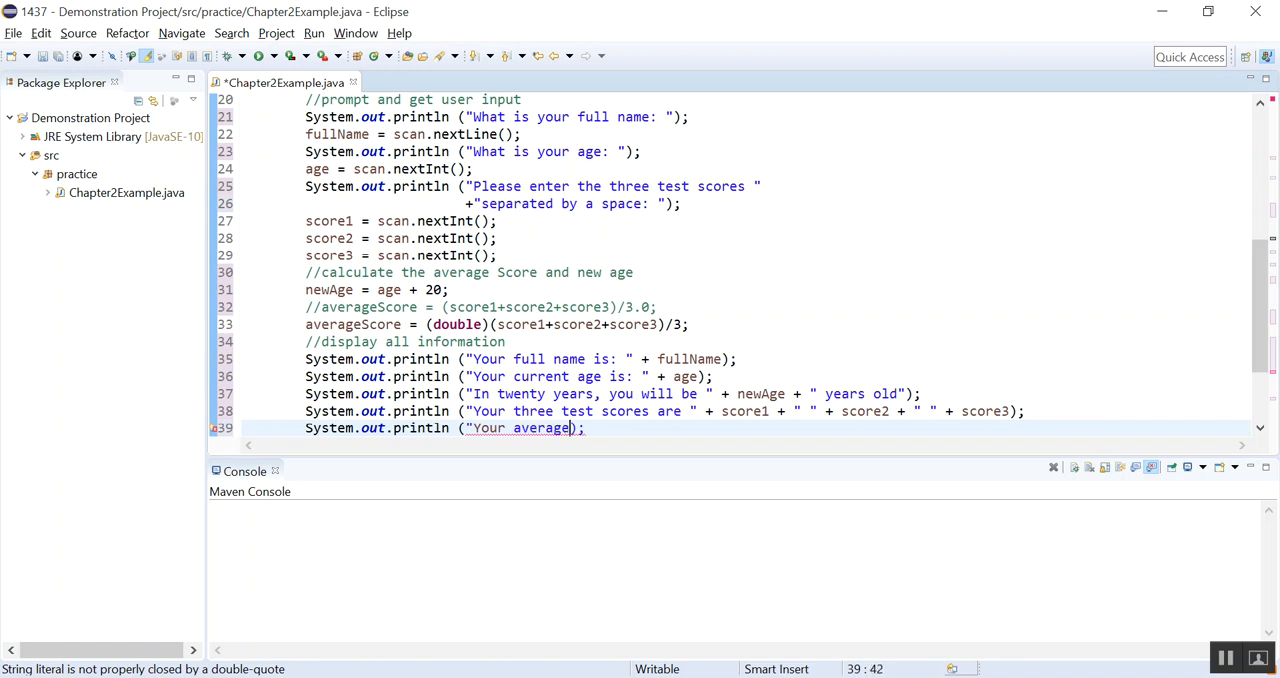
pyautogui.write('score is:')
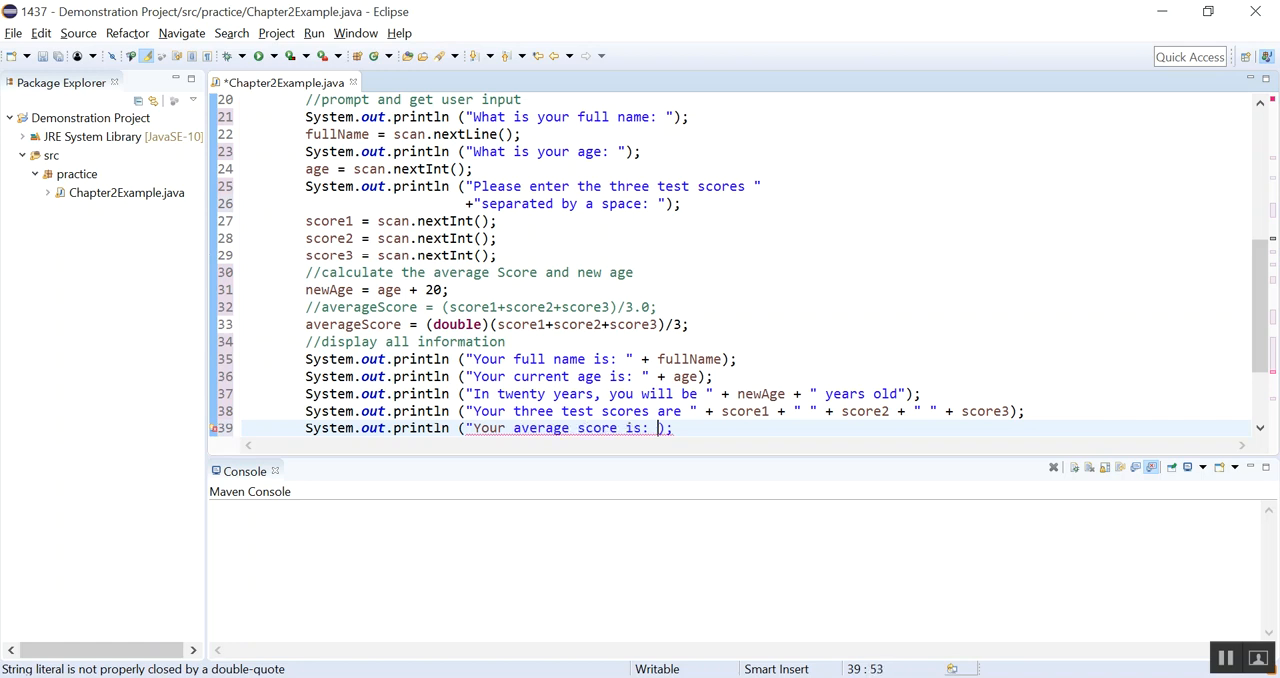
pyautogui.write('" + averageScore')
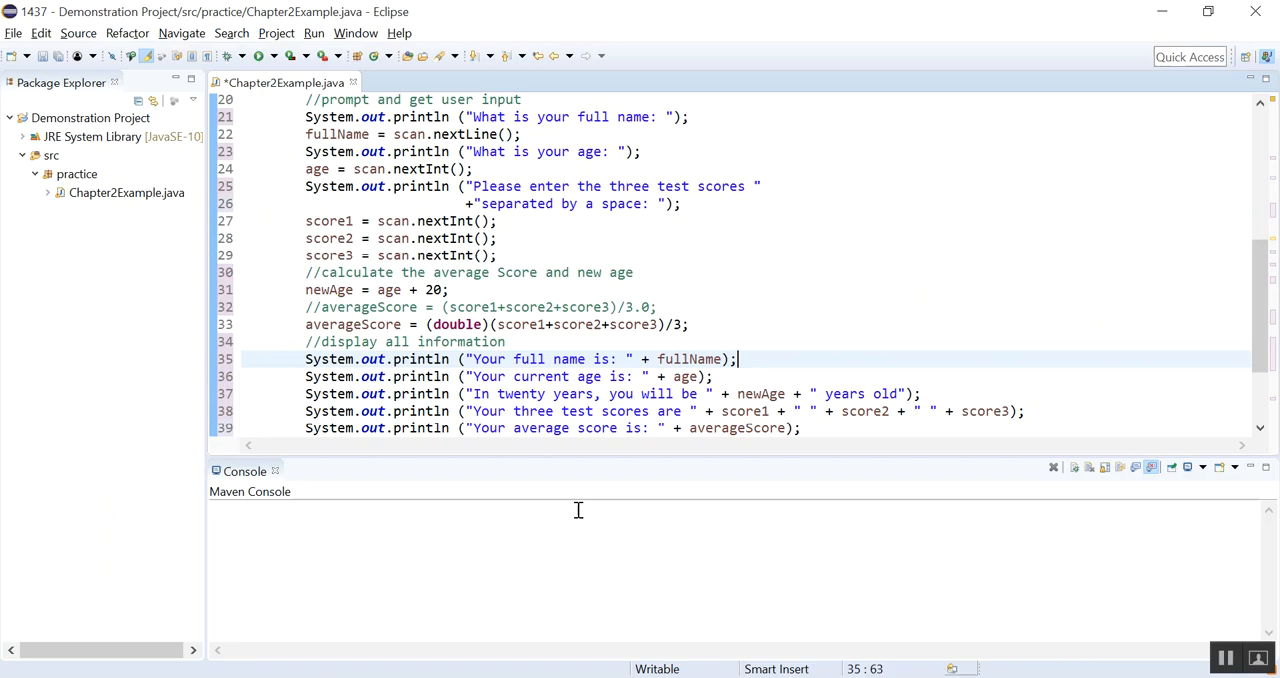
pyautogui.moveTo(687, 359)
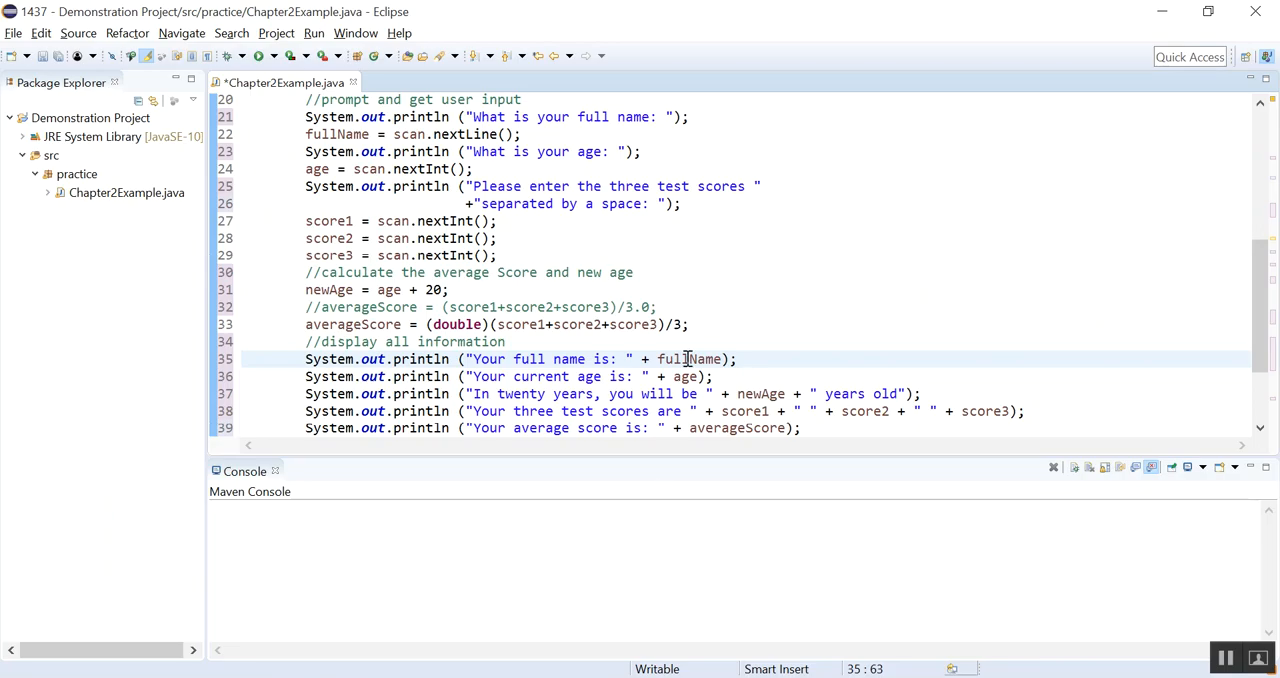
pyautogui.scroll(3)
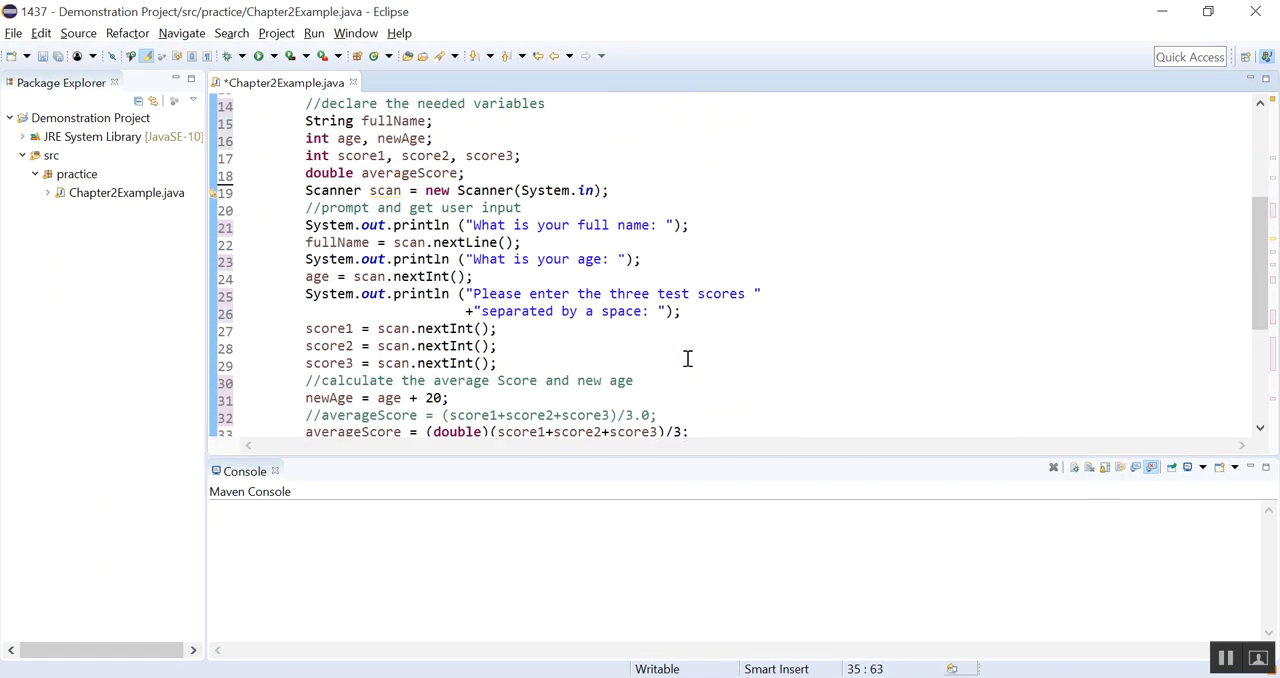
pyautogui.scroll(-3)
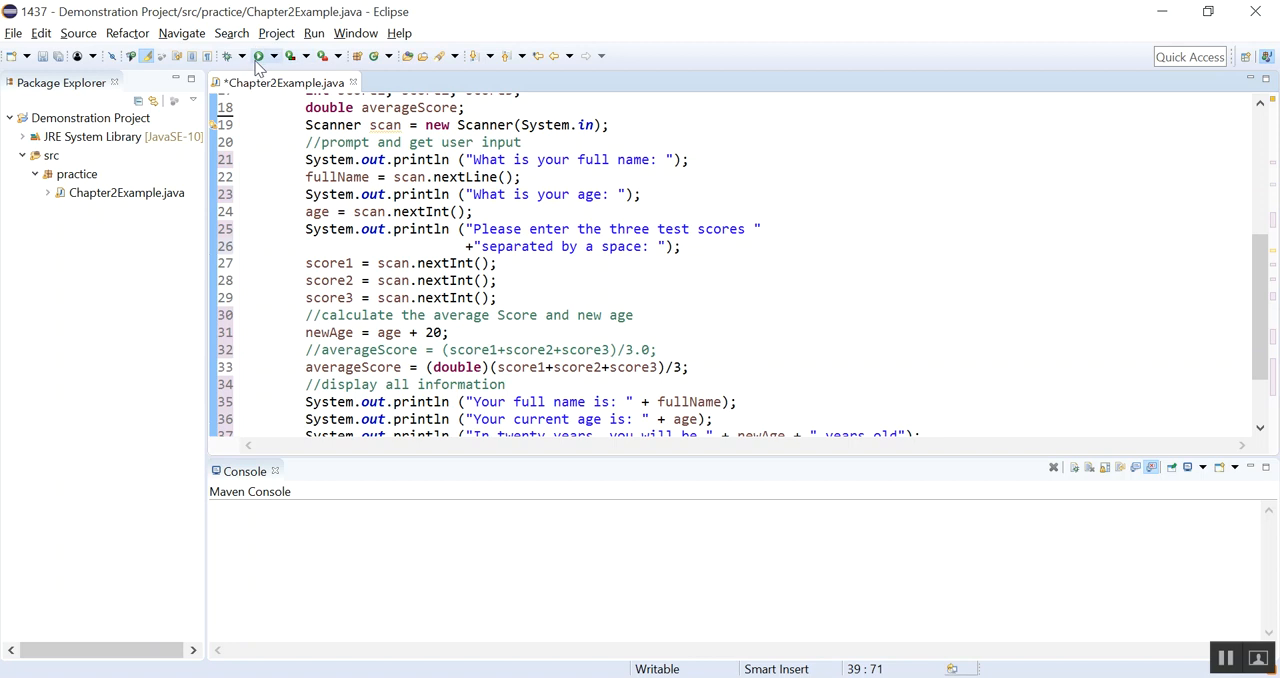
# Step: Run Chapter2Example and enter John Smith, age 23, and scores 89 67 90
pyautogui.click(264, 56)
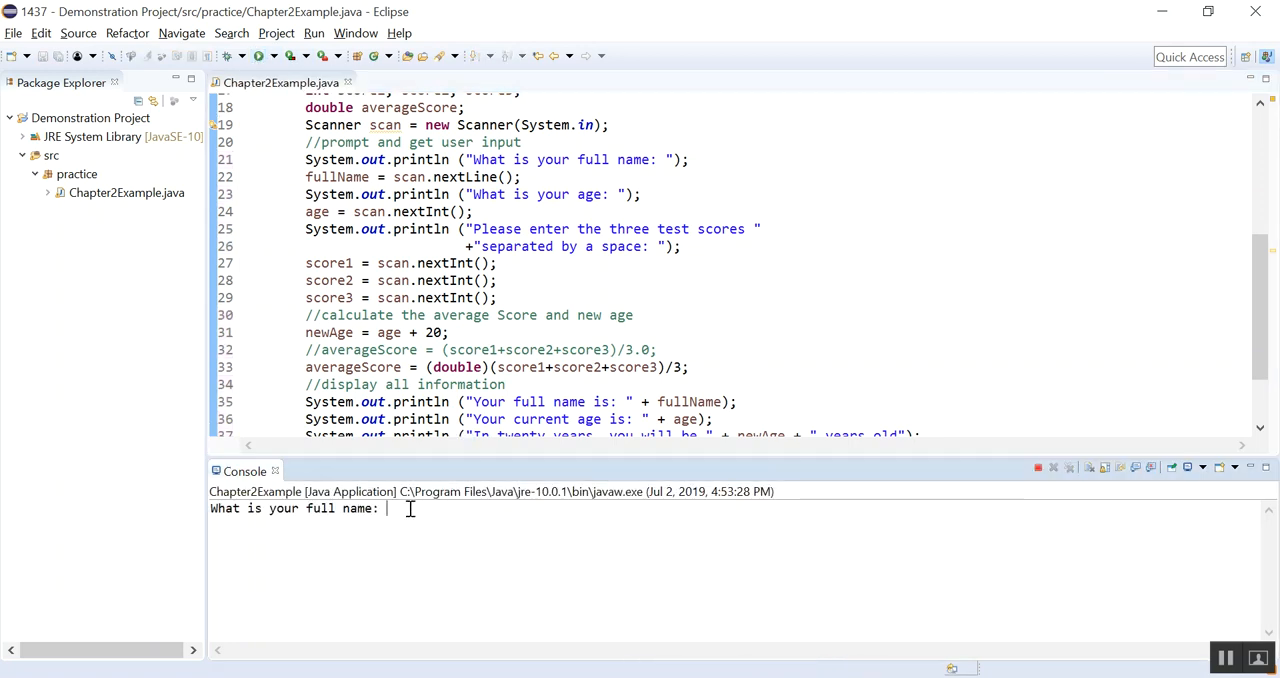
pyautogui.write('j')
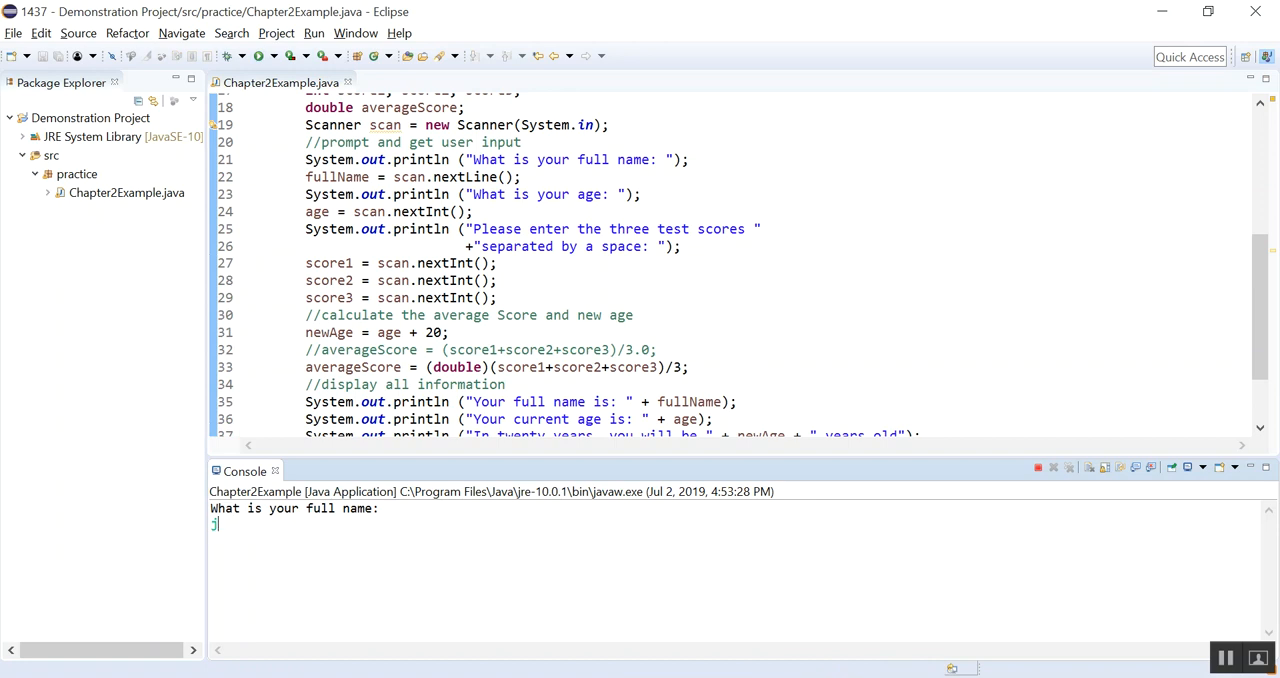
pyautogui.write('ohn Smith')
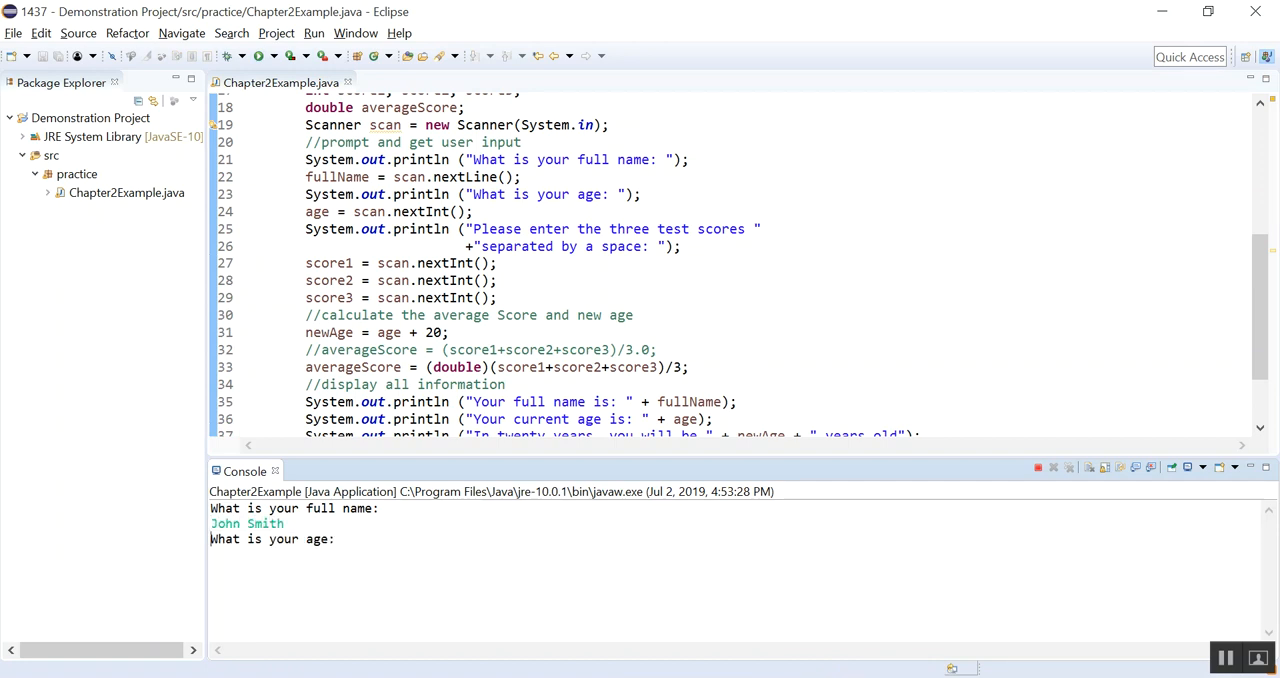
pyautogui.write('23')
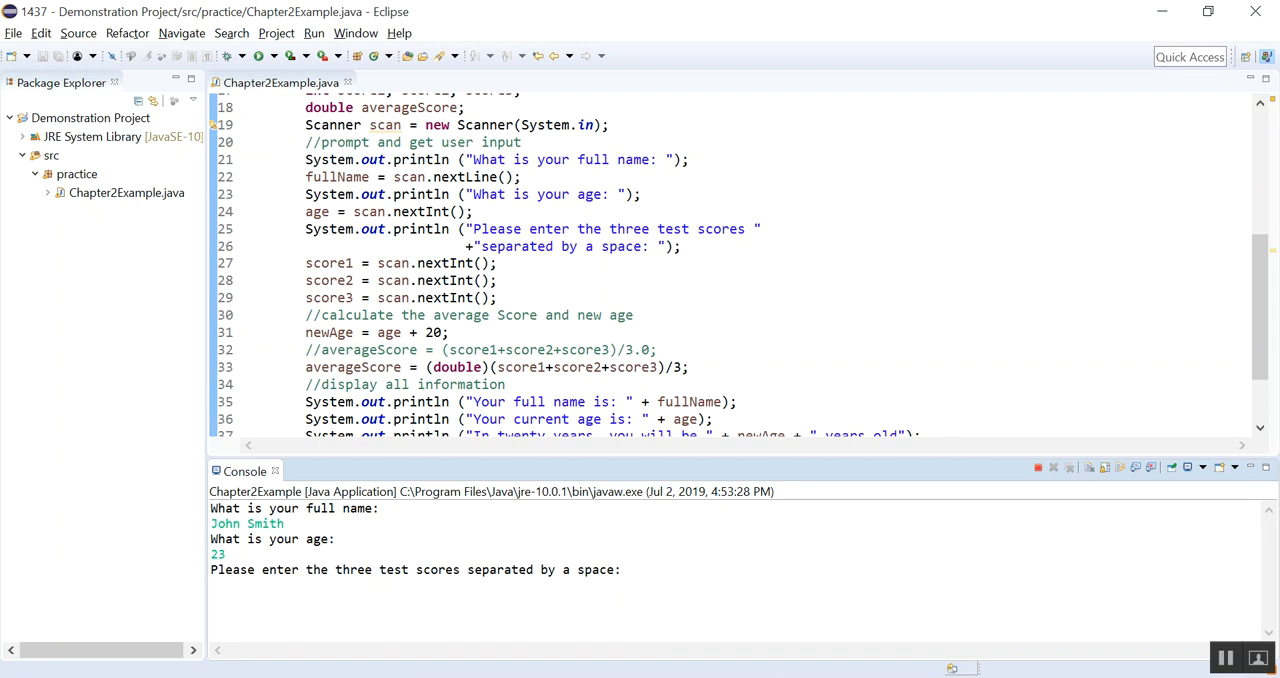
pyautogui.write('89 67 90')
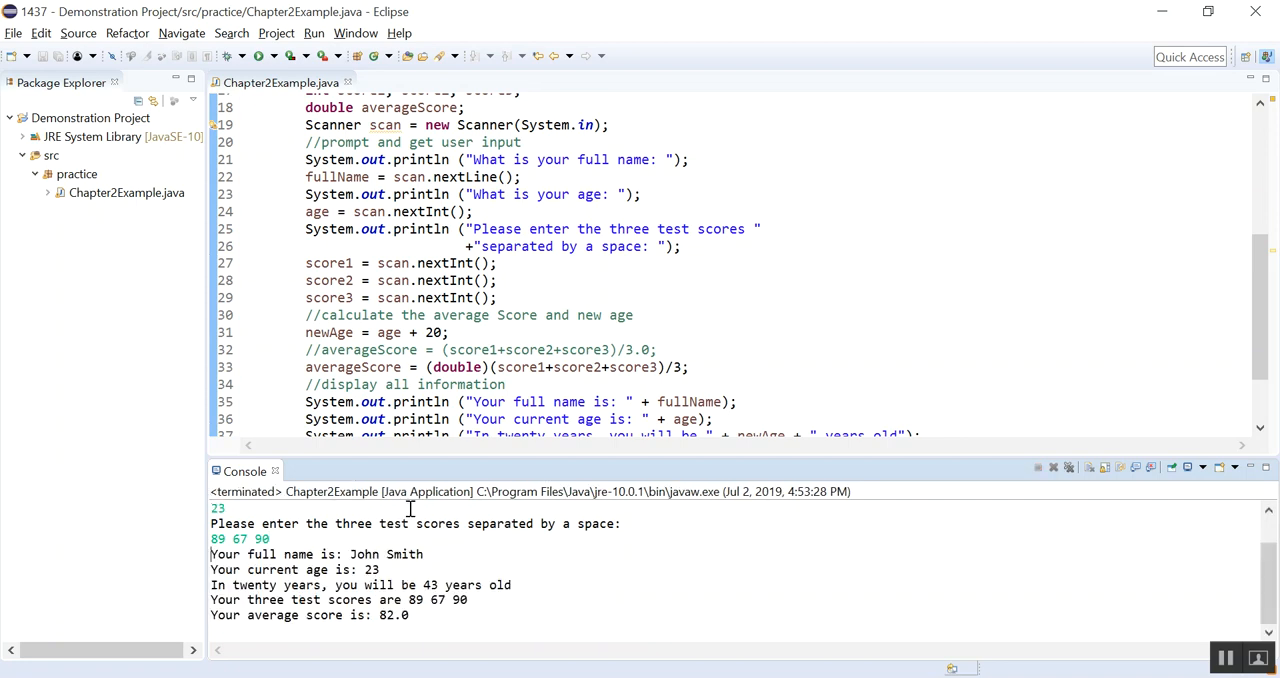
pyautogui.moveTo(429, 461)
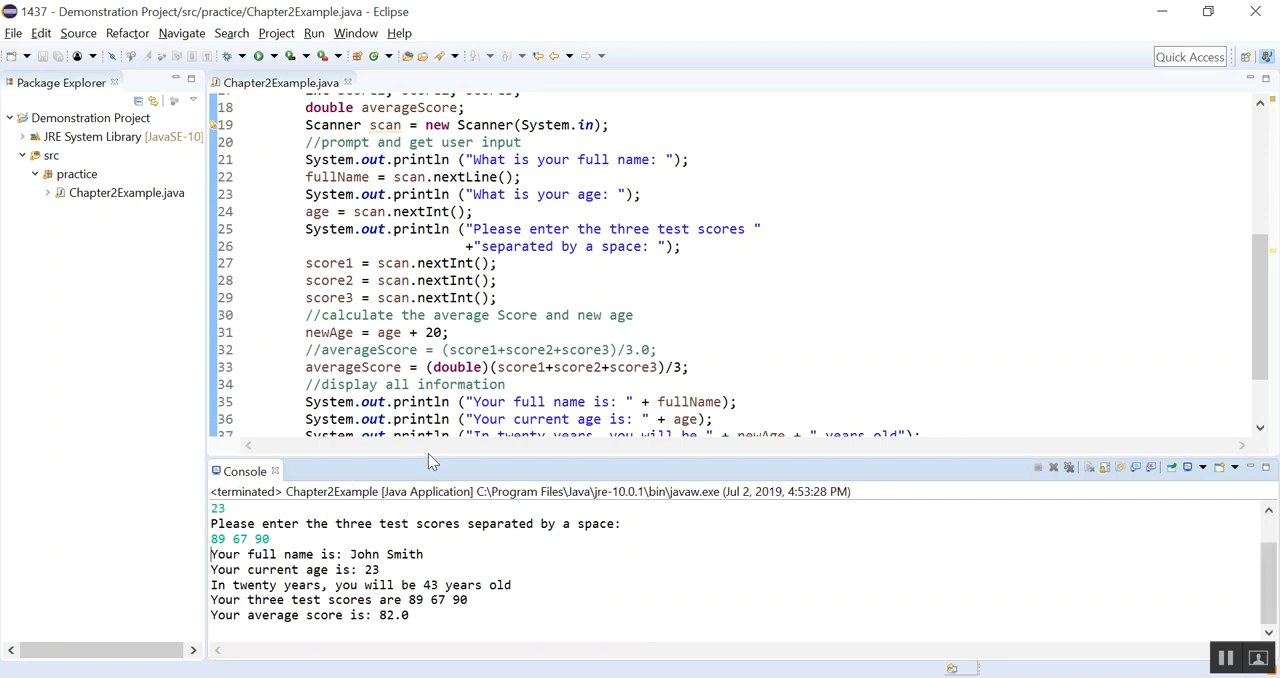
pyautogui.moveTo(357, 470)
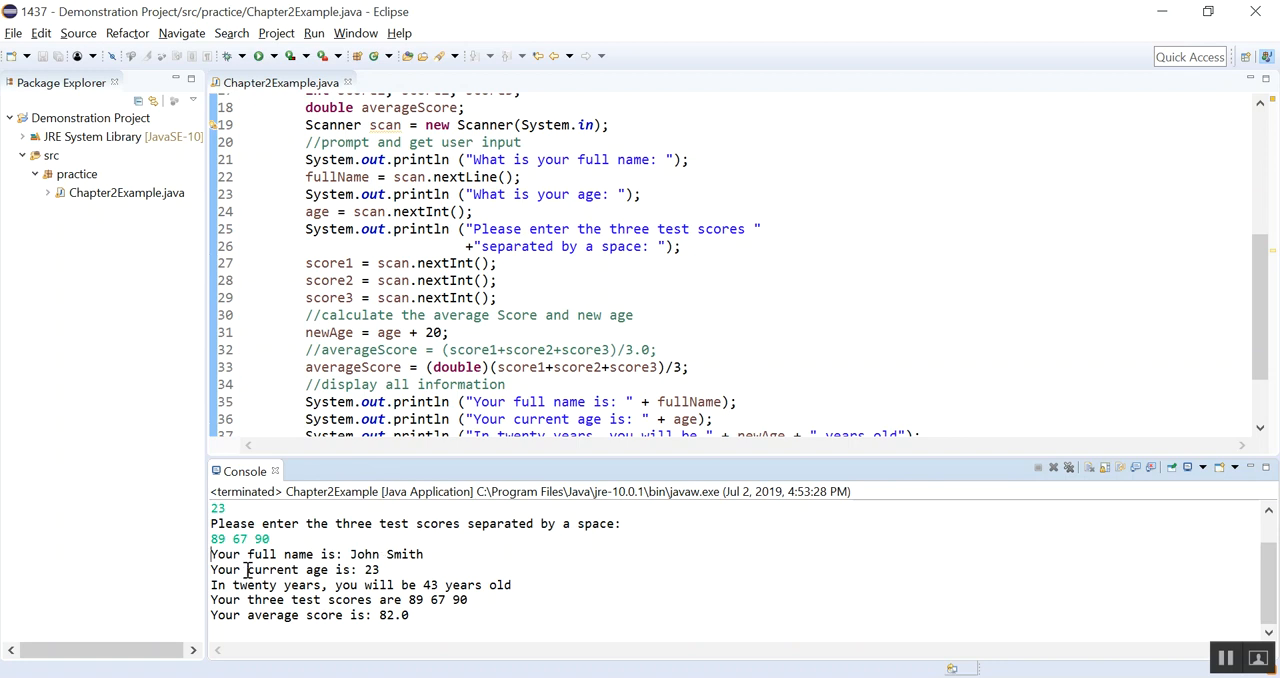
pyautogui.moveTo(345, 570)
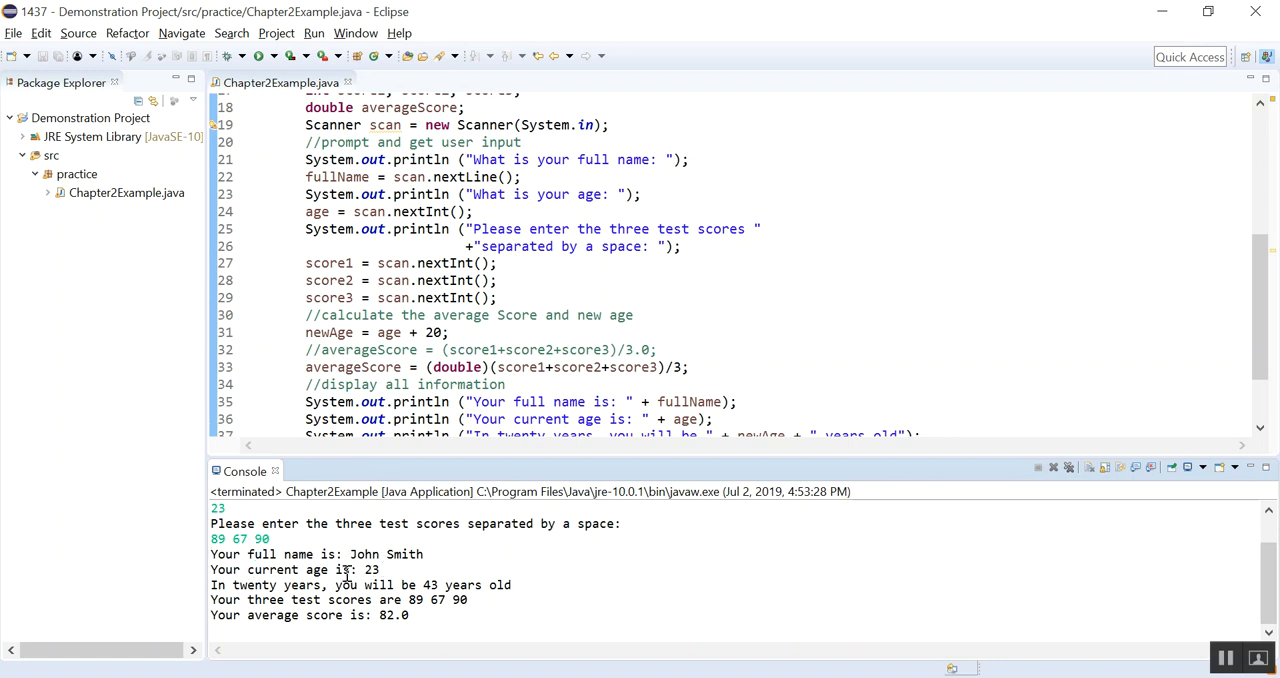
pyautogui.moveTo(398, 584)
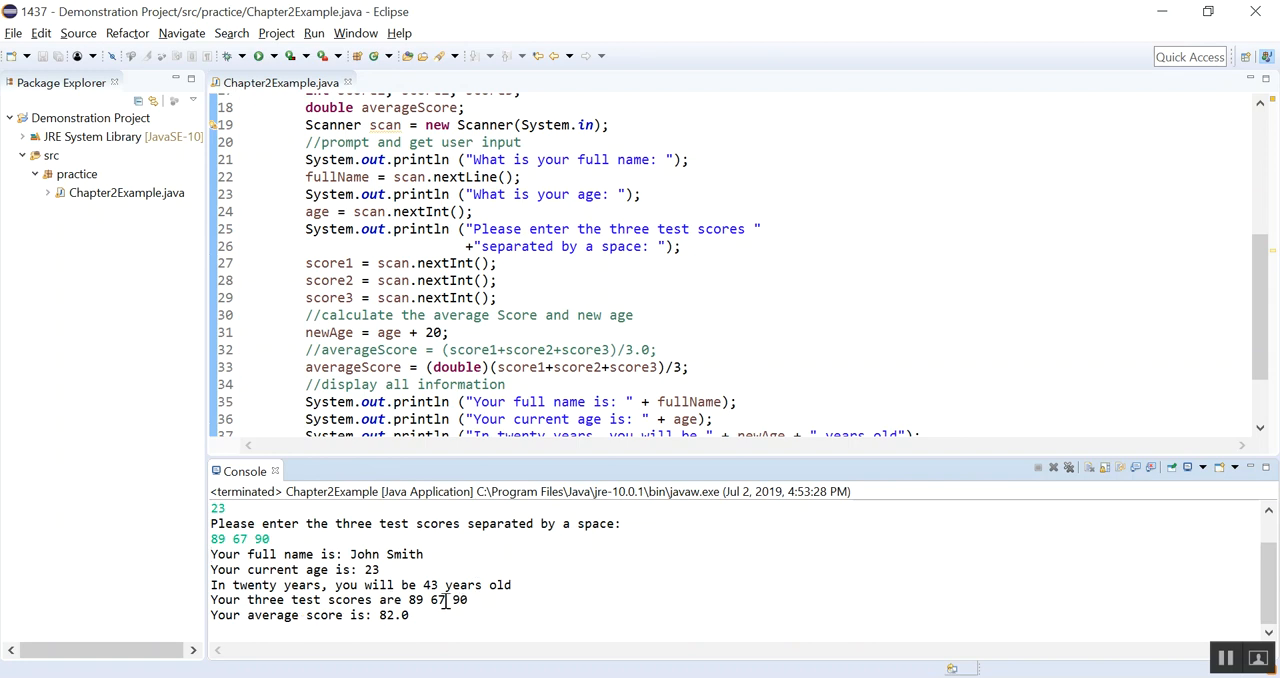
pyautogui.moveTo(232, 618)
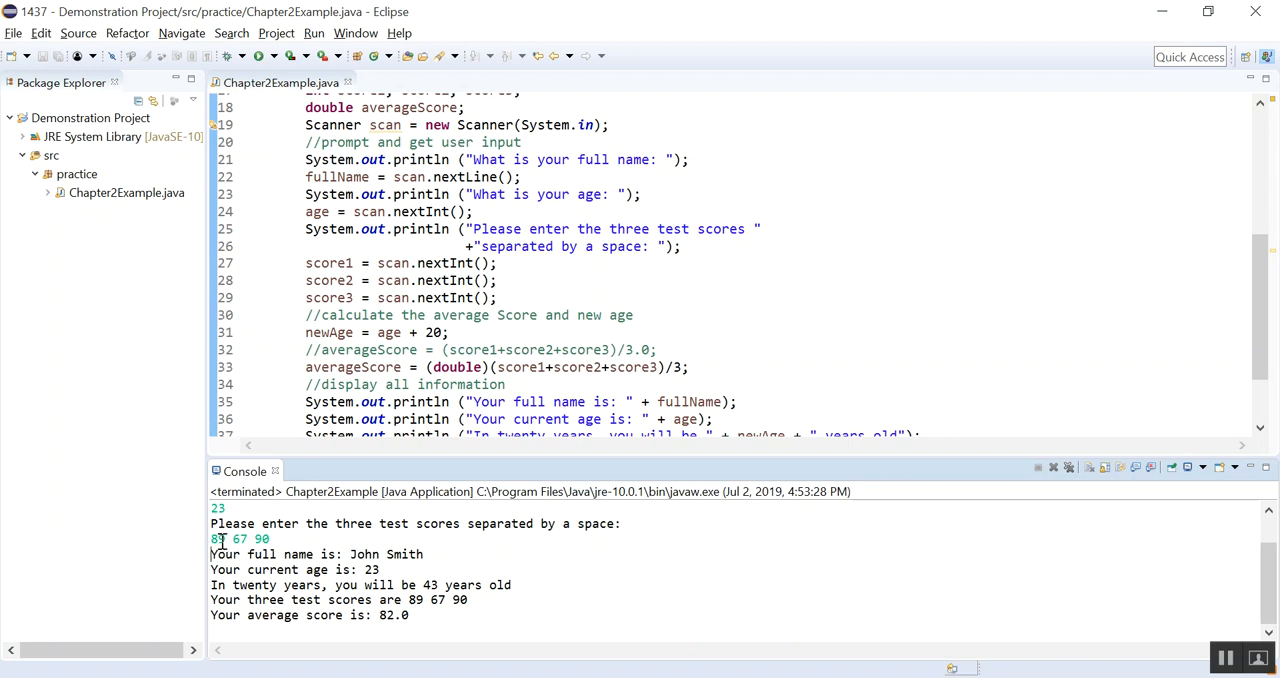
pyautogui.moveTo(288, 538)
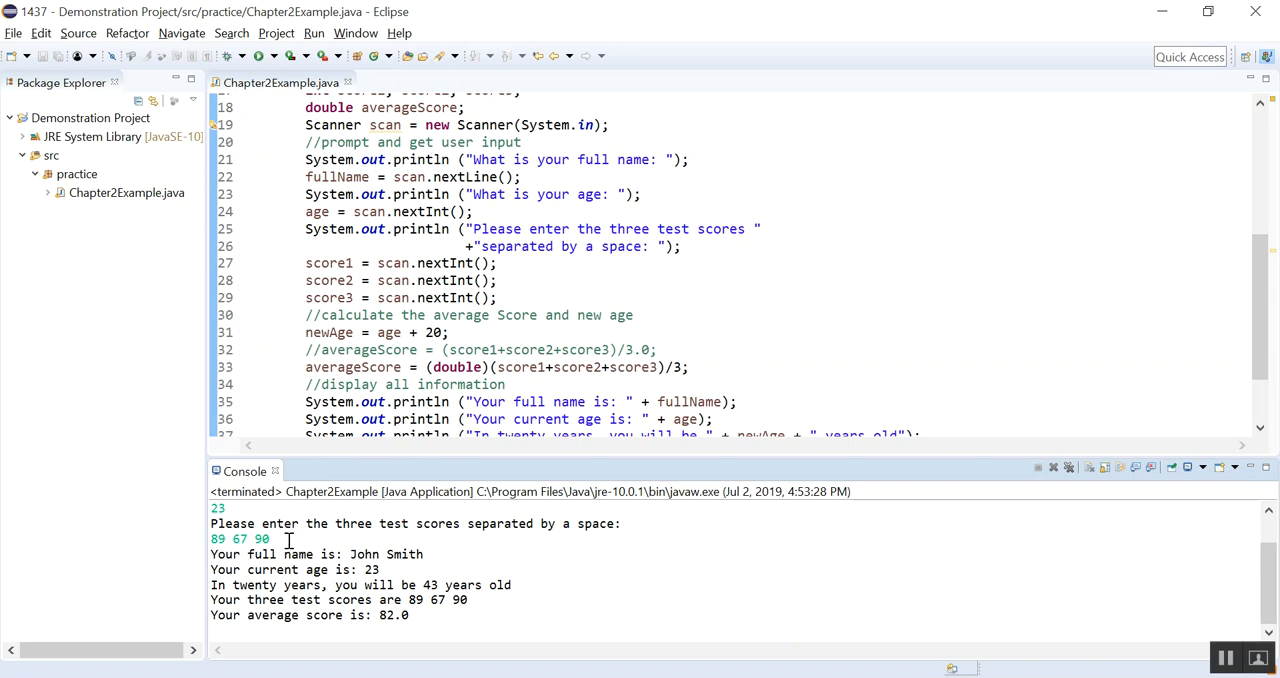
pyautogui.moveTo(551, 526)
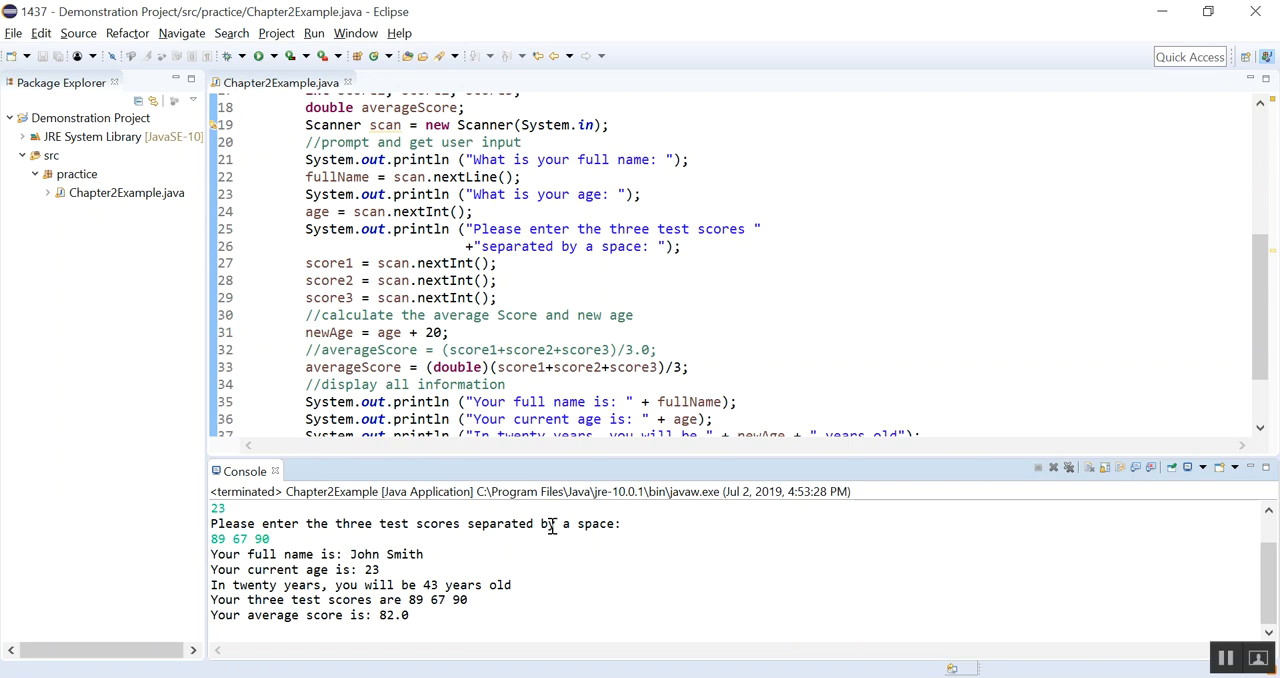
pyautogui.moveTo(580, 467)
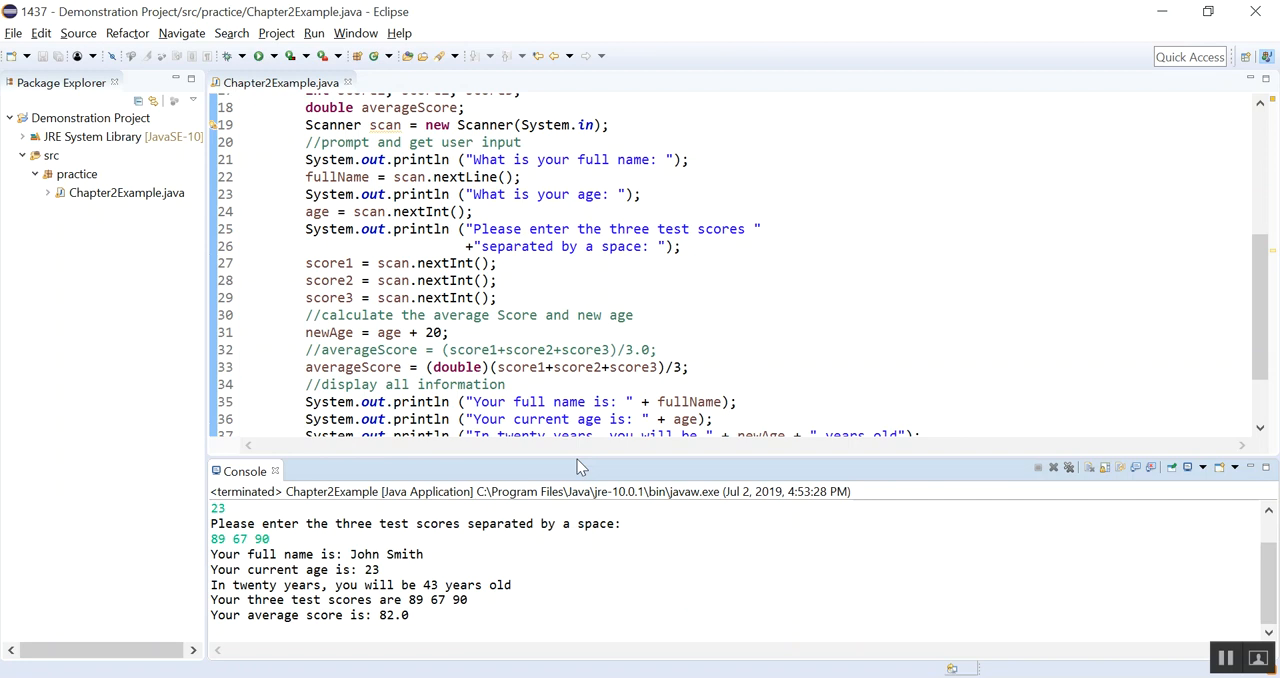